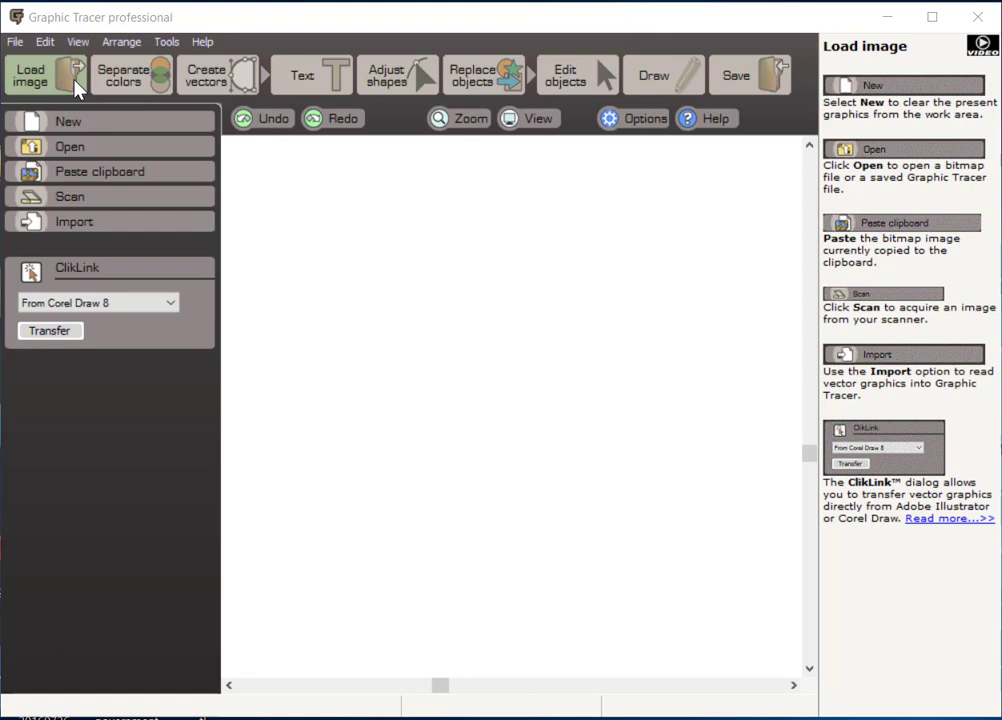
{"action": "mouse_move", "coordinate": [47, 95]}
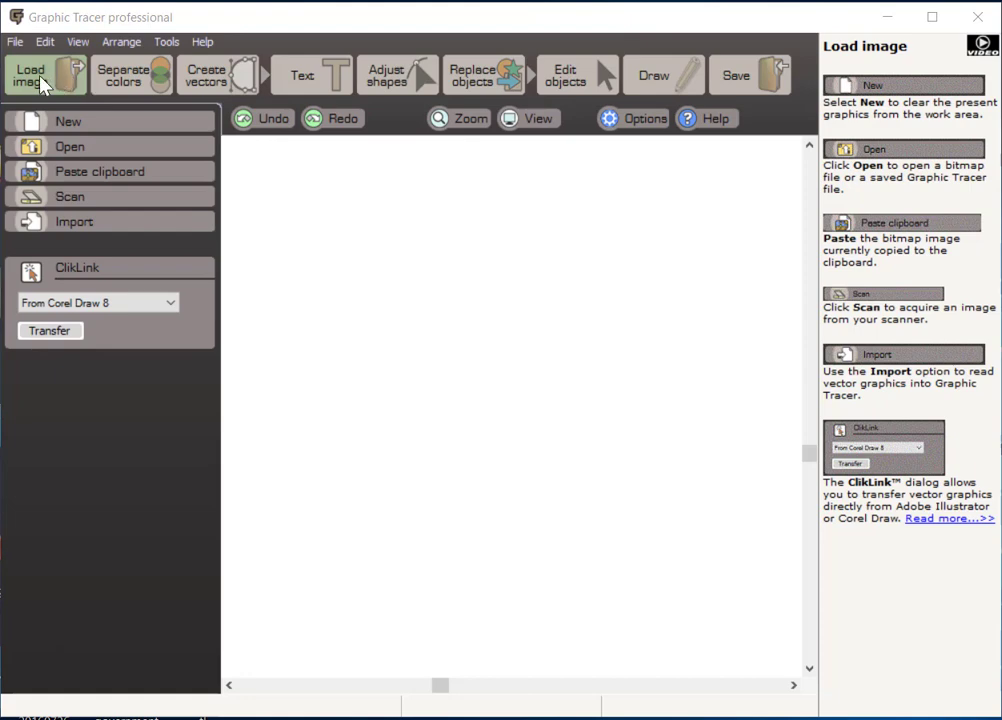
{"action": "mouse_move", "coordinate": [143, 89]}
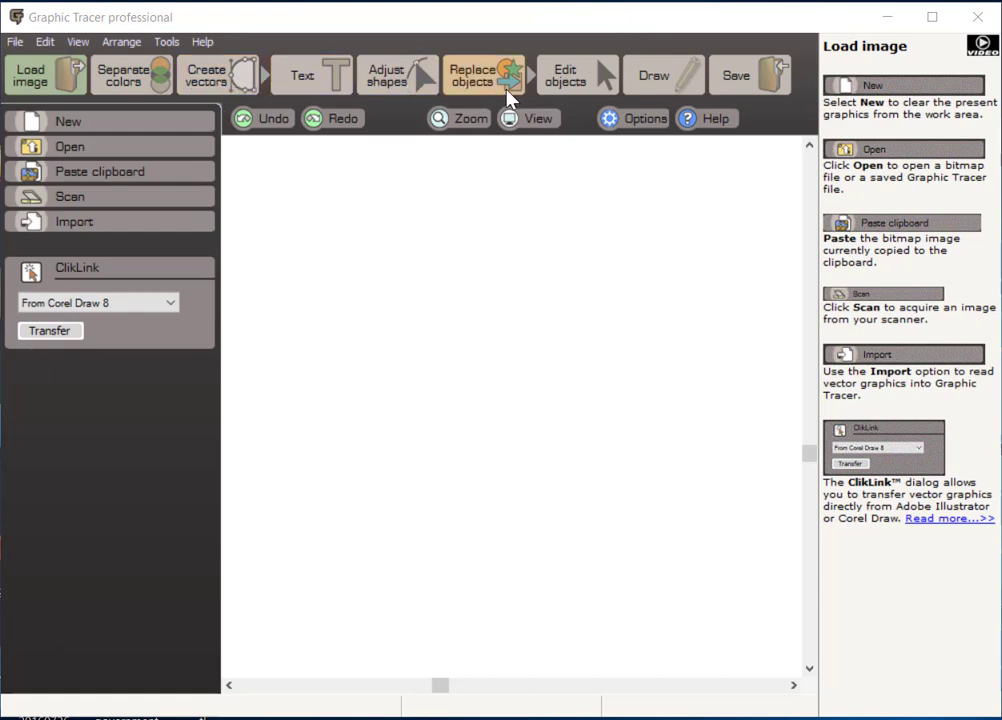
{"action": "mouse_move", "coordinate": [748, 91]}
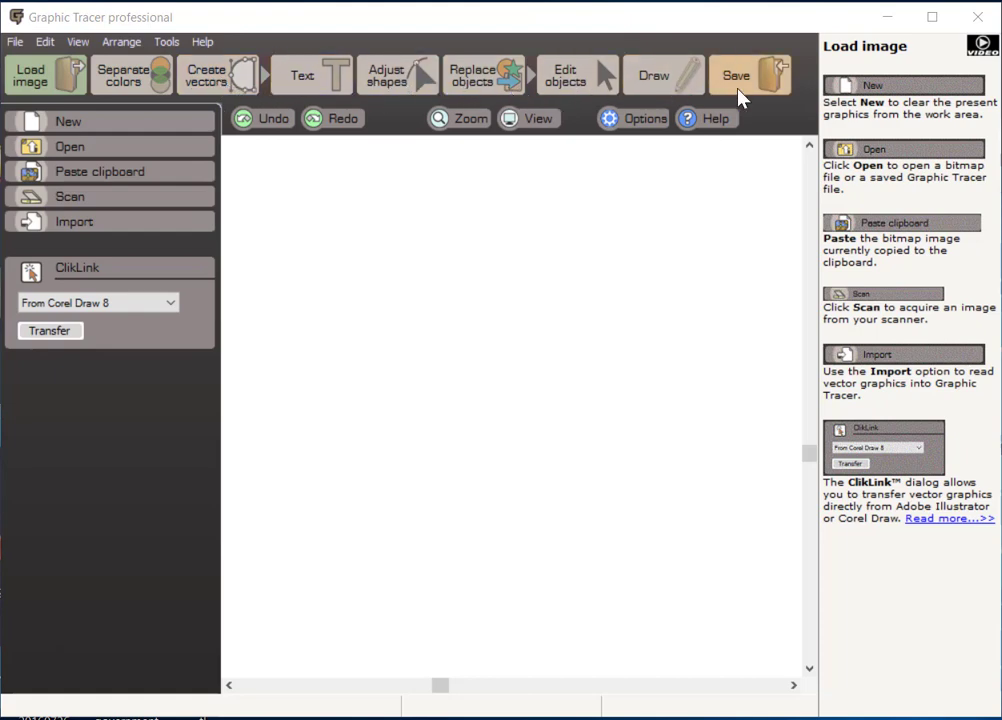
{"action": "mouse_move", "coordinate": [17, 96]}
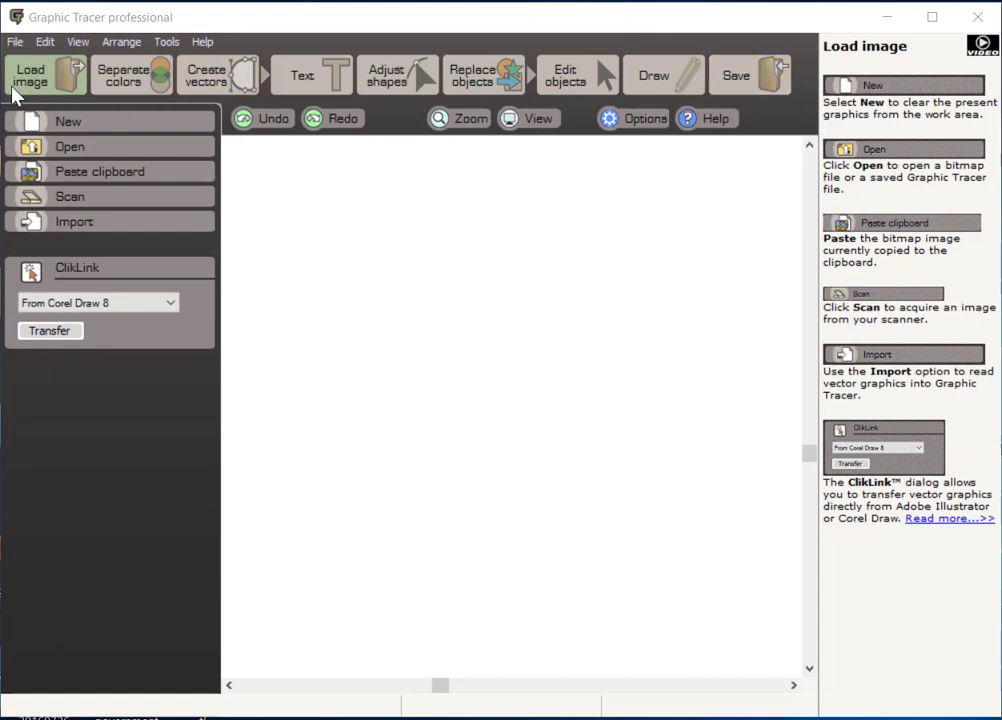
{"action": "mouse_move", "coordinate": [30, 90]}
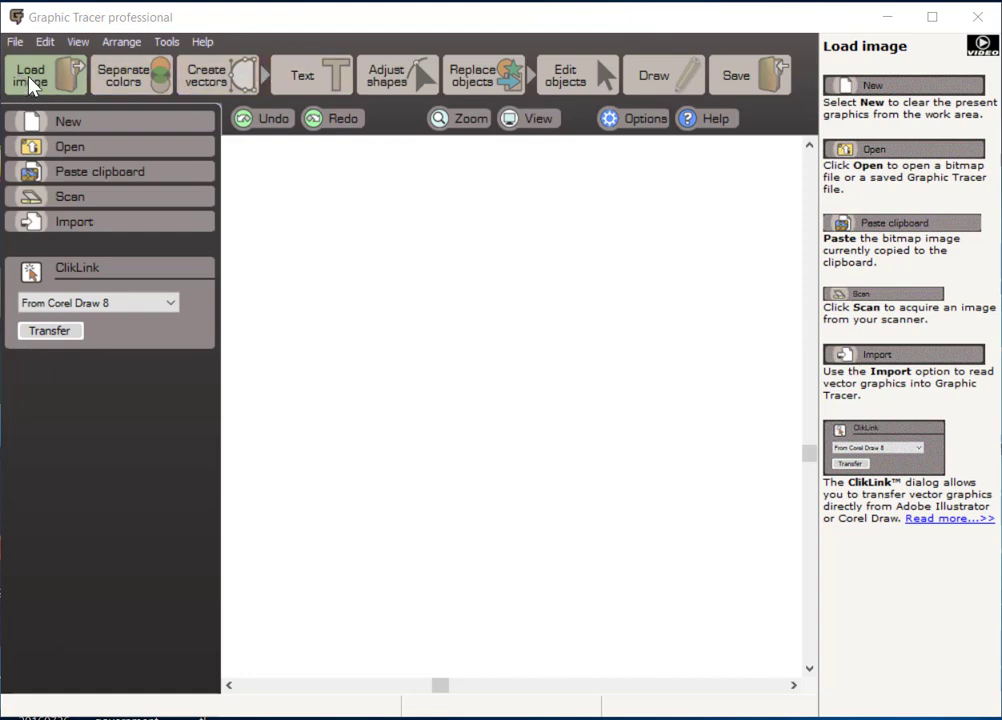
{"action": "mouse_move", "coordinate": [47, 96]}
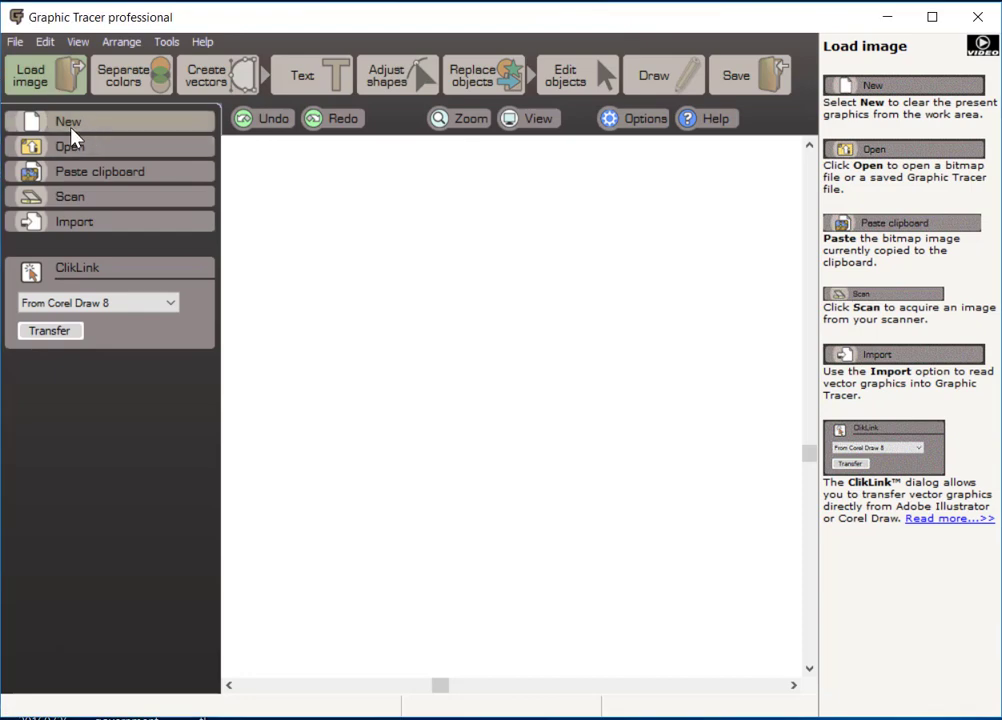
{"action": "mouse_move", "coordinate": [98, 147]}
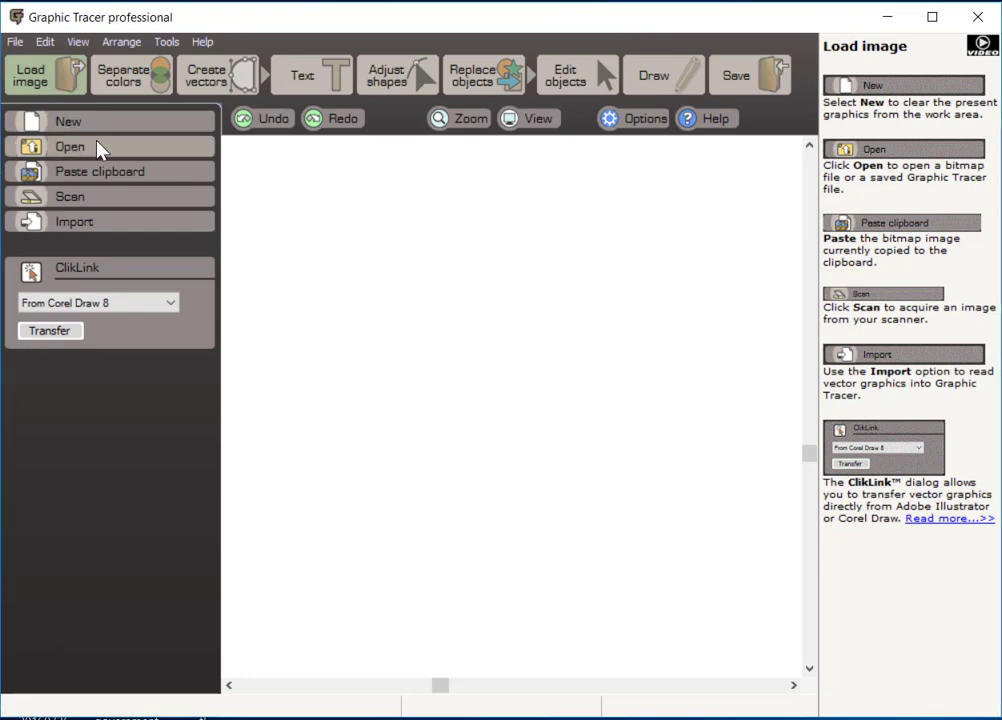
{"action": "mouse_move", "coordinate": [100, 128]}
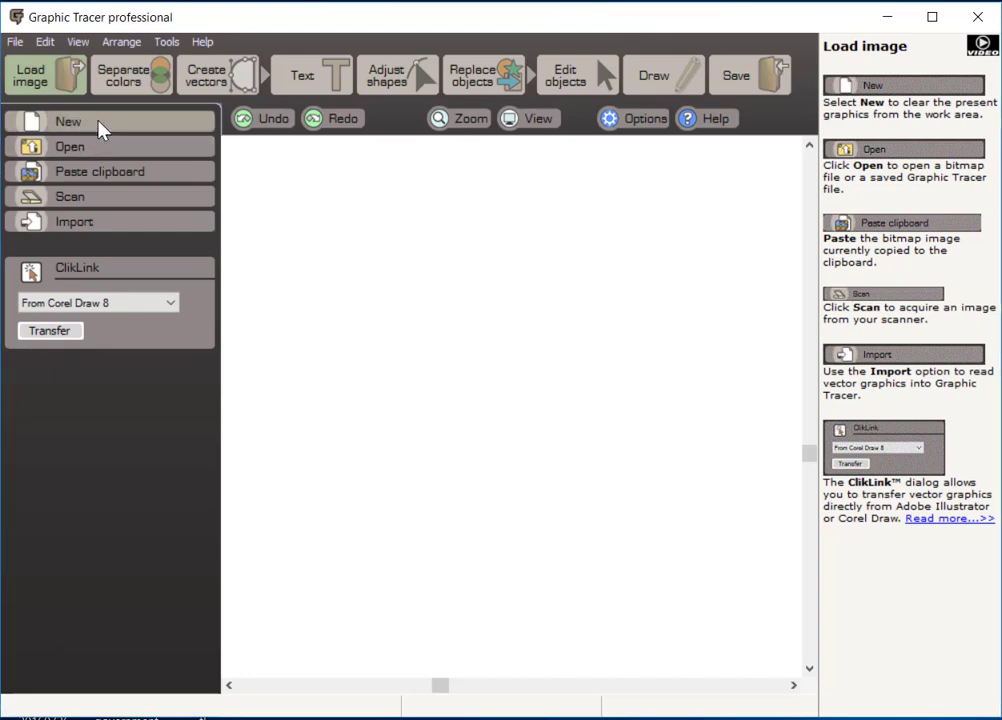
{"action": "mouse_move", "coordinate": [92, 147]}
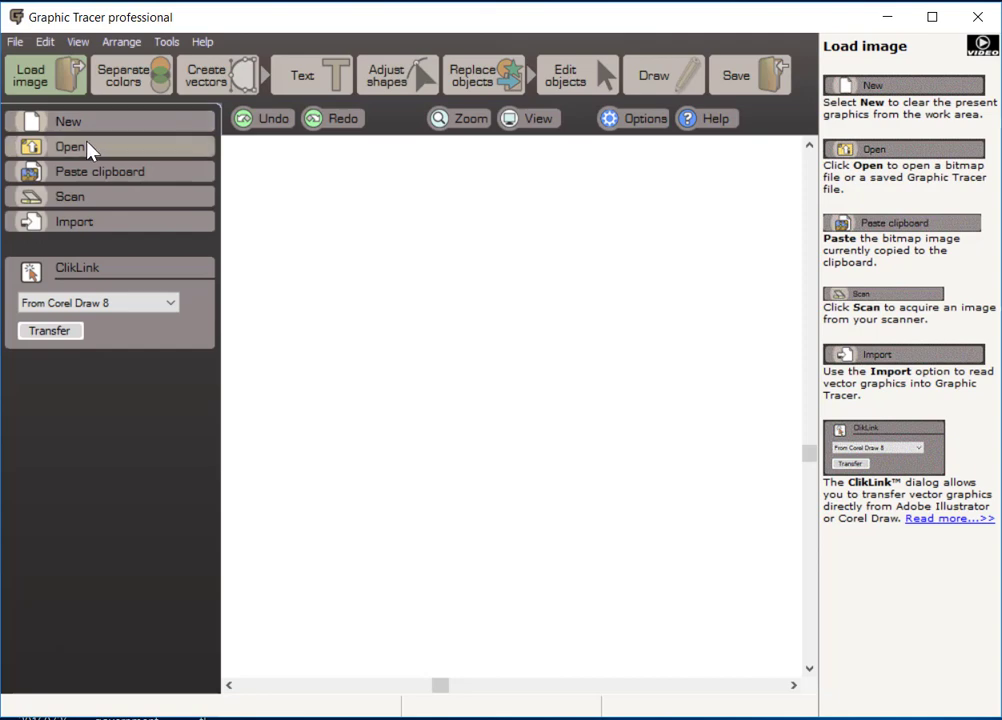
Browse the demo samples folder and select the Tiny-League-N image.
{"action": "left_click", "coordinate": [66, 146]}
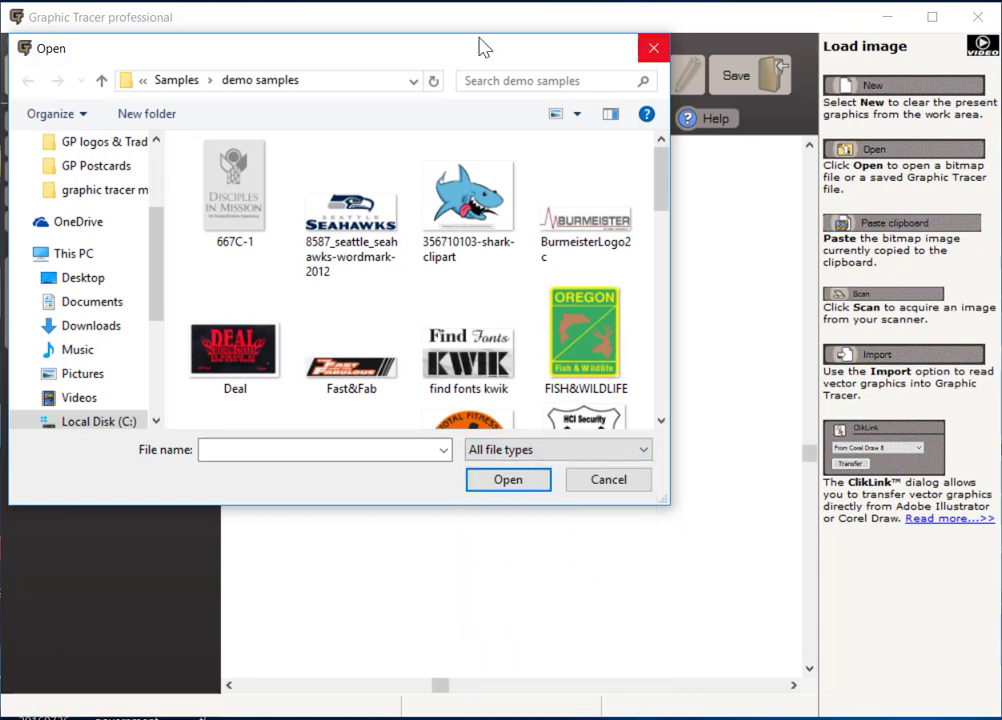
{"action": "scroll", "scroll_direction": "down", "scroll_amount": 3}
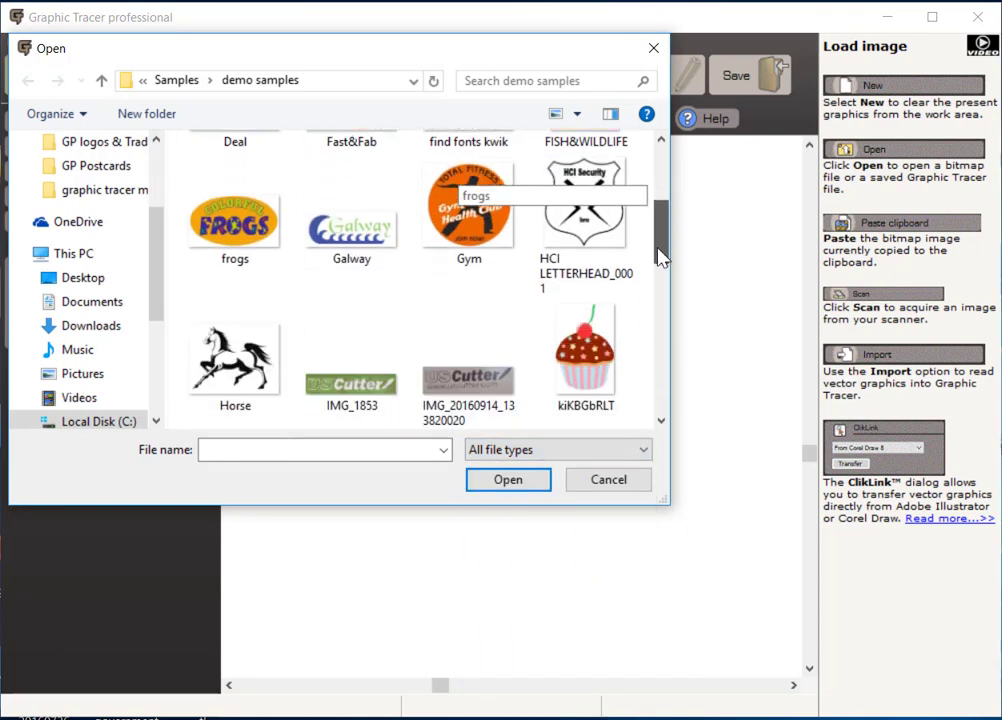
{"action": "scroll", "scroll_direction": "down", "scroll_amount": 3}
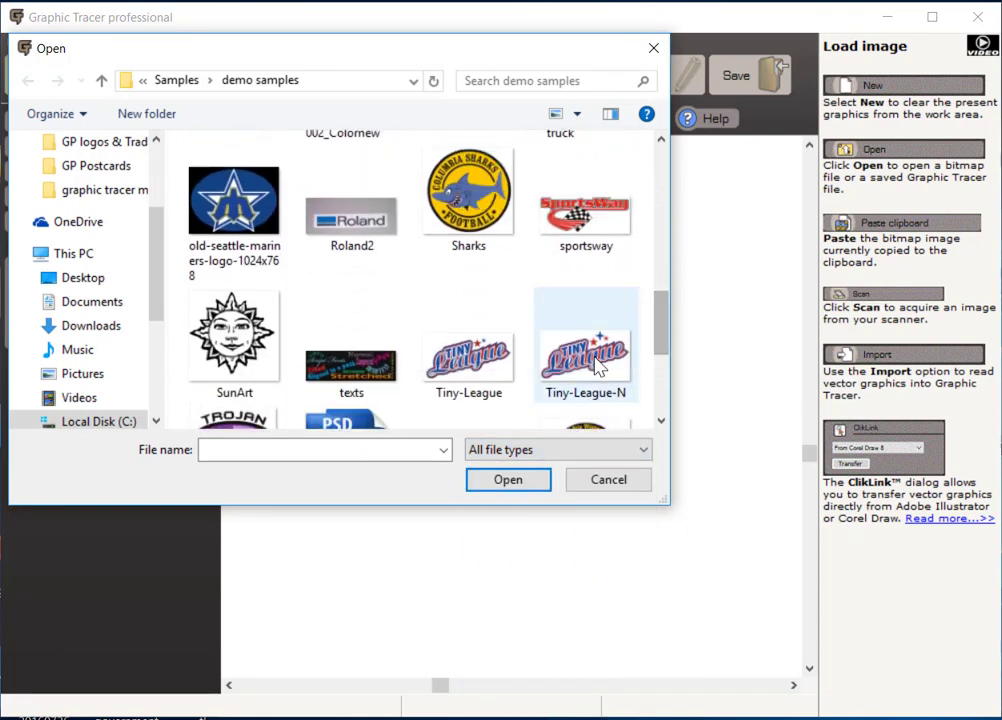
{"action": "mouse_move", "coordinate": [587, 360]}
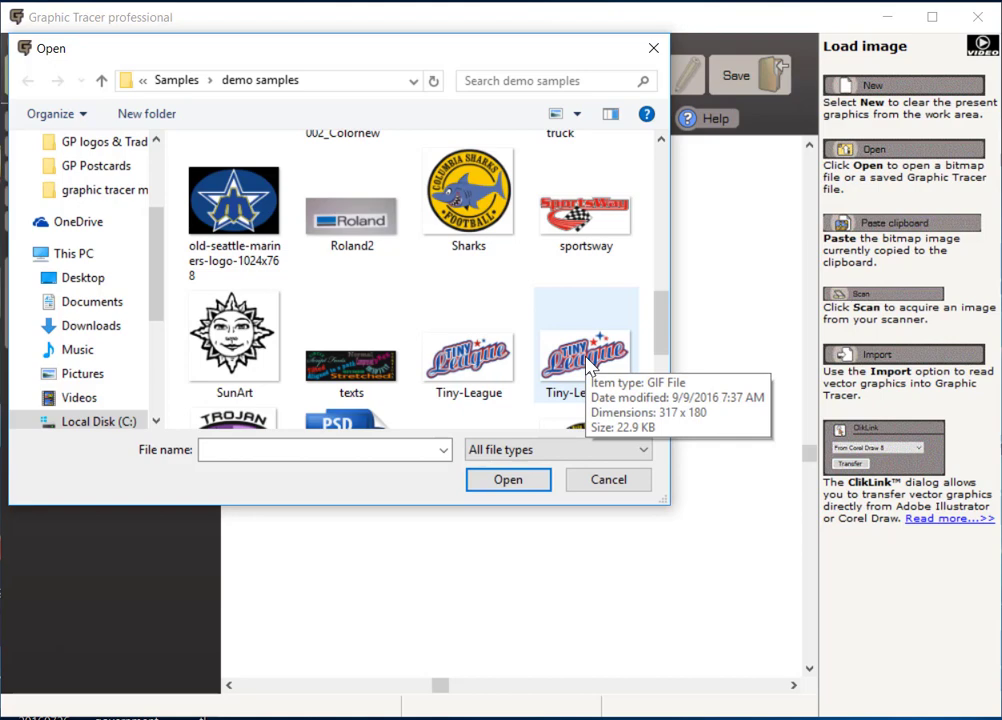
{"action": "left_click", "coordinate": [585, 345]}
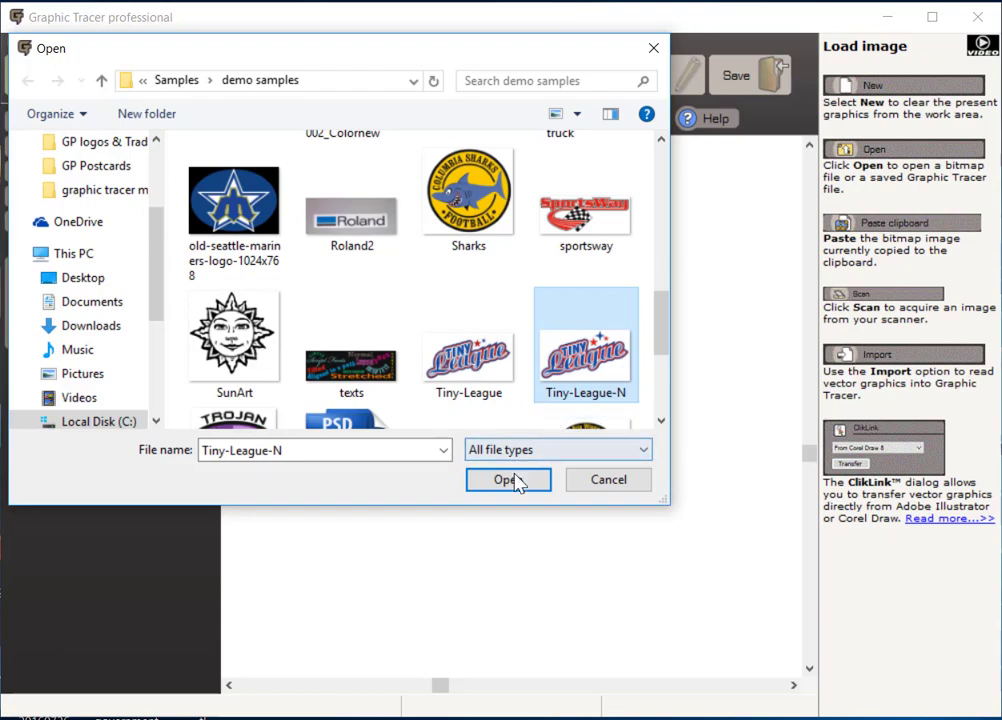
Load the selected Tiny-League-N logo onto the canvas.
{"action": "left_click", "coordinate": [508, 480]}
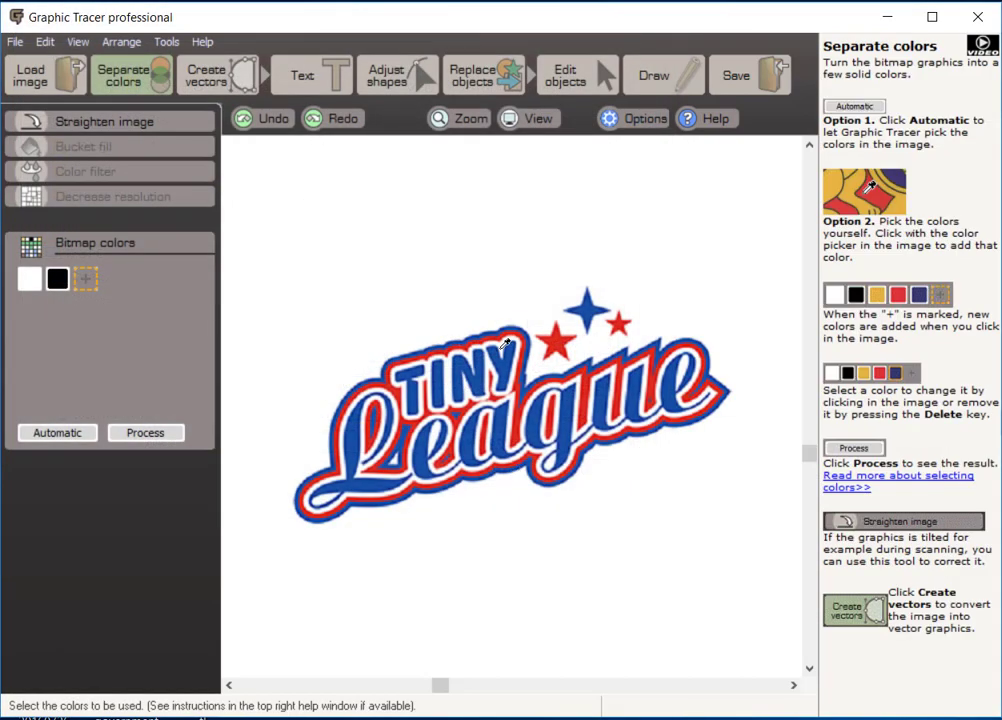
{"action": "mouse_move", "coordinate": [497, 404]}
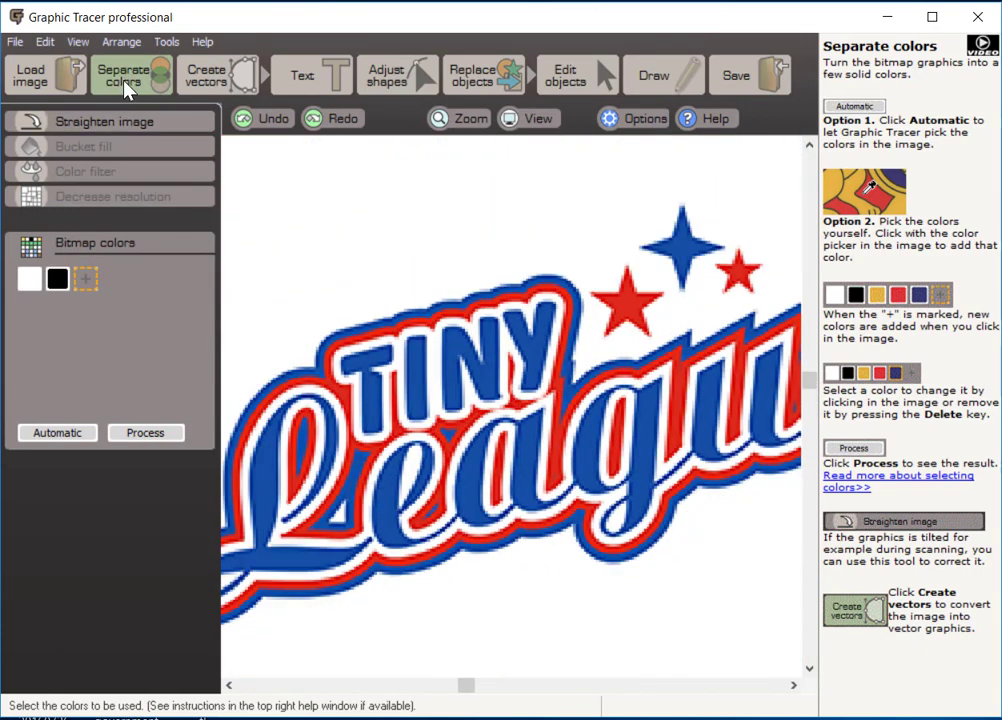
{"action": "mouse_move", "coordinate": [499, 221]}
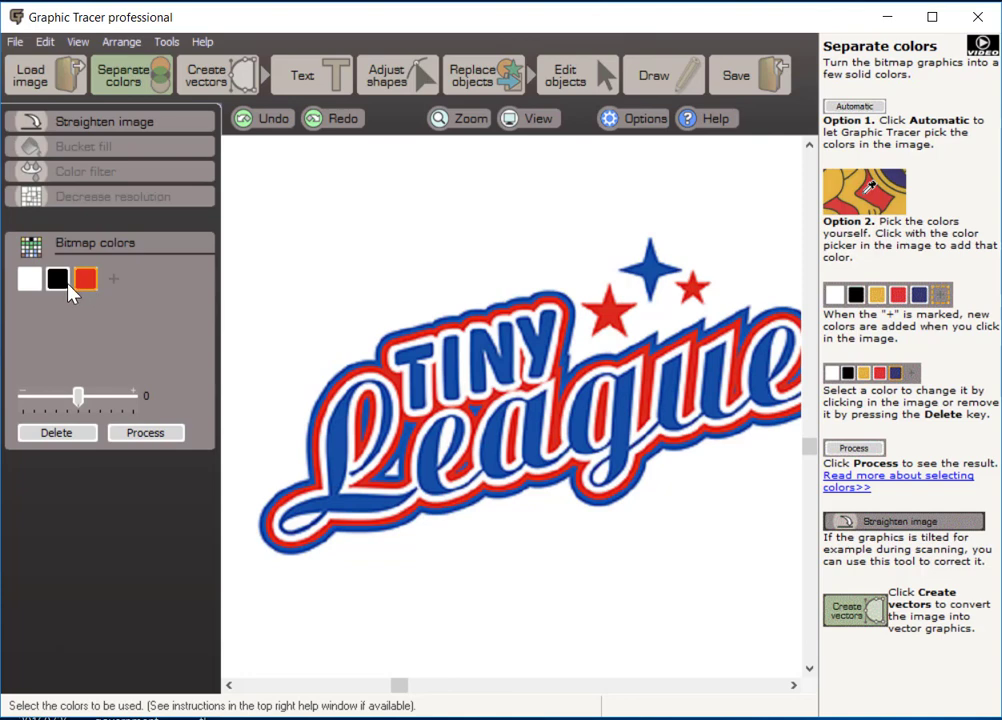
{"action": "mouse_move", "coordinate": [90, 436]}
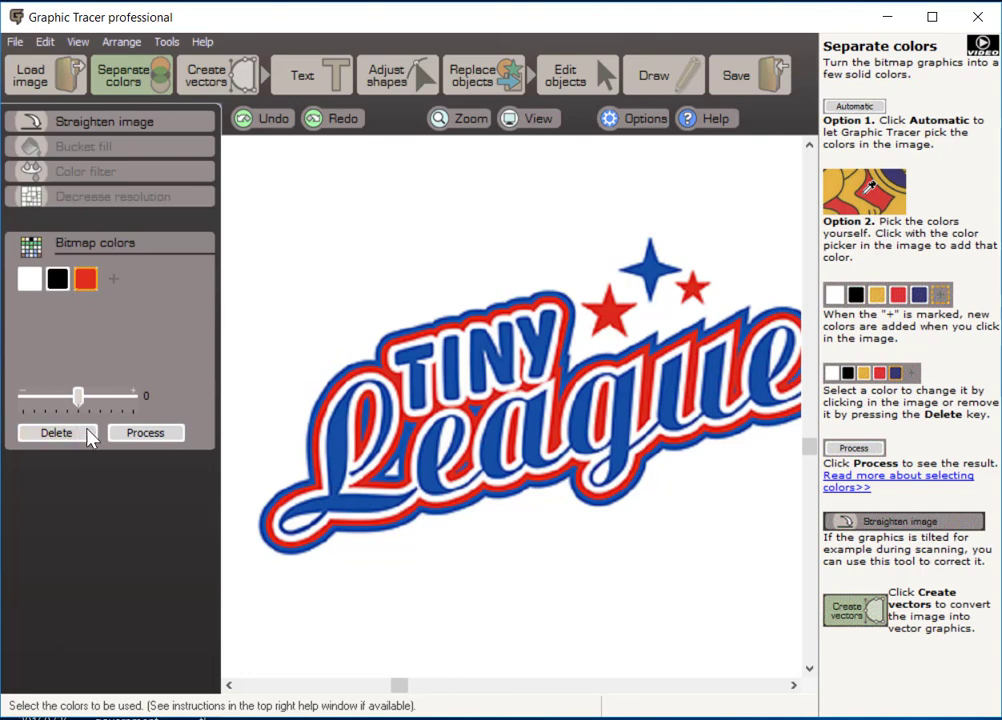
Delete black and the pale pink swatch from the logo's colour palette.
{"action": "left_click", "coordinate": [57, 432]}
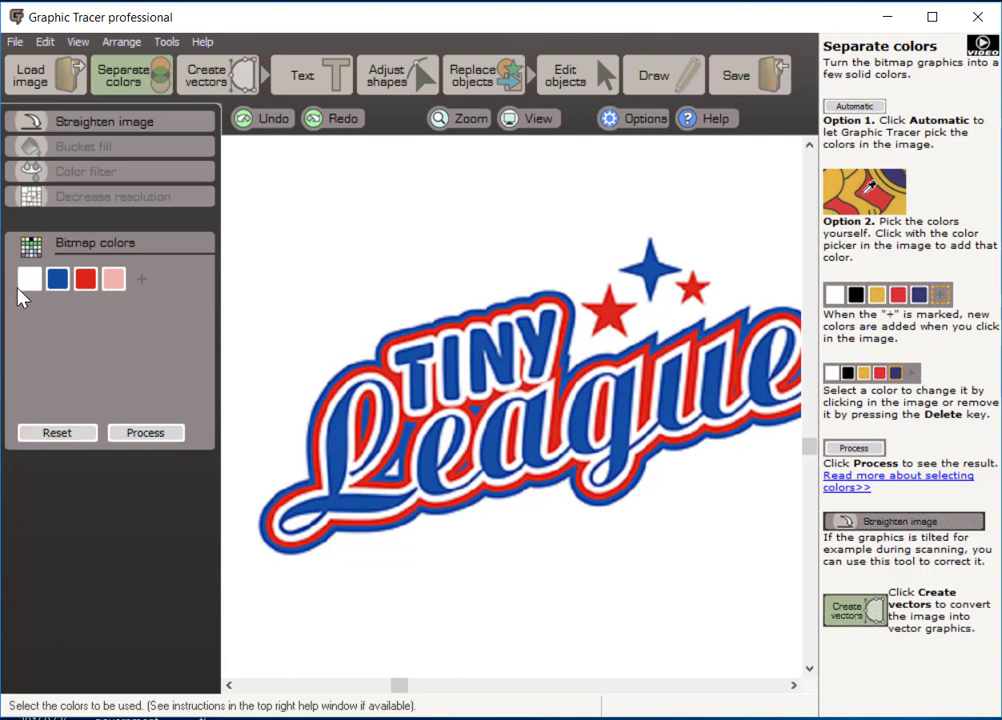
{"action": "mouse_move", "coordinate": [285, 355]}
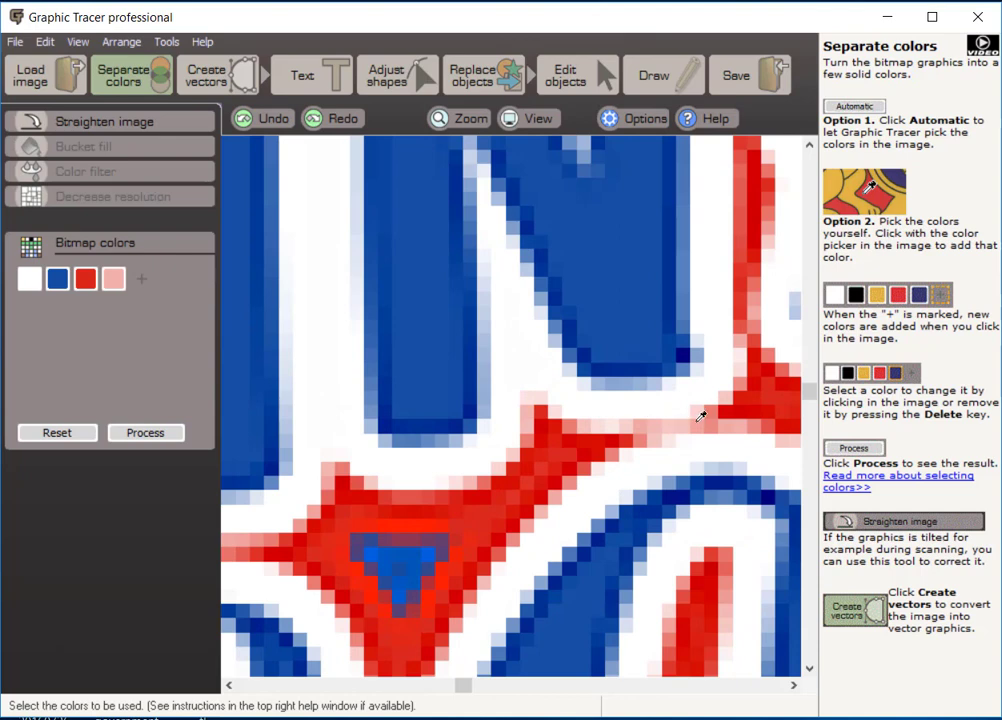
{"action": "mouse_move", "coordinate": [637, 433]}
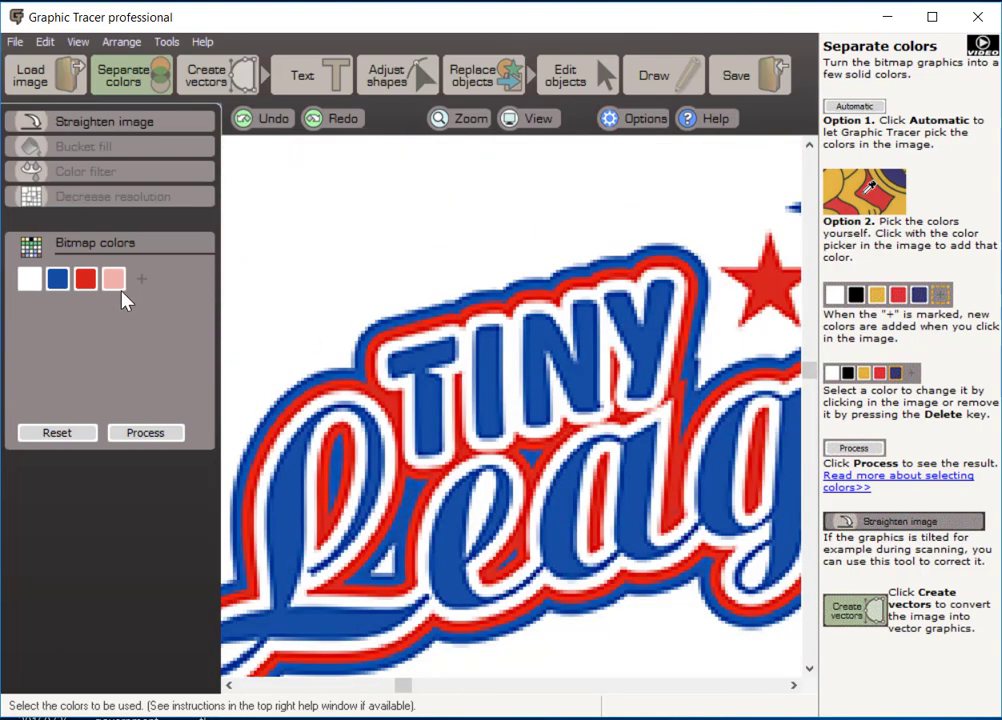
{"action": "left_click", "coordinate": [113, 280]}
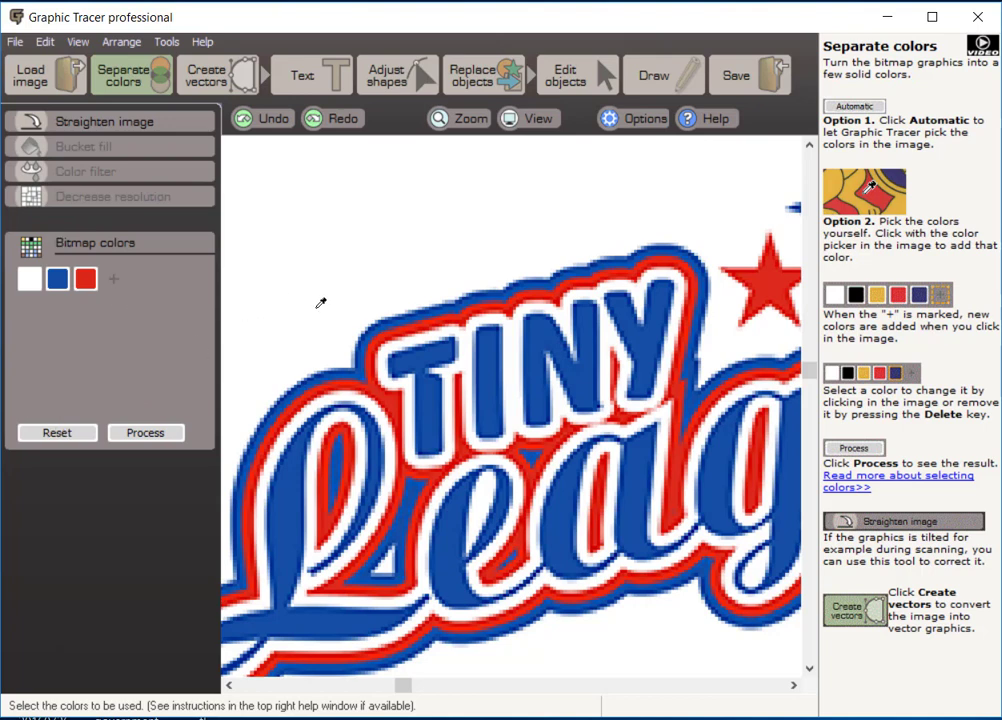
{"action": "mouse_move", "coordinate": [116, 219]}
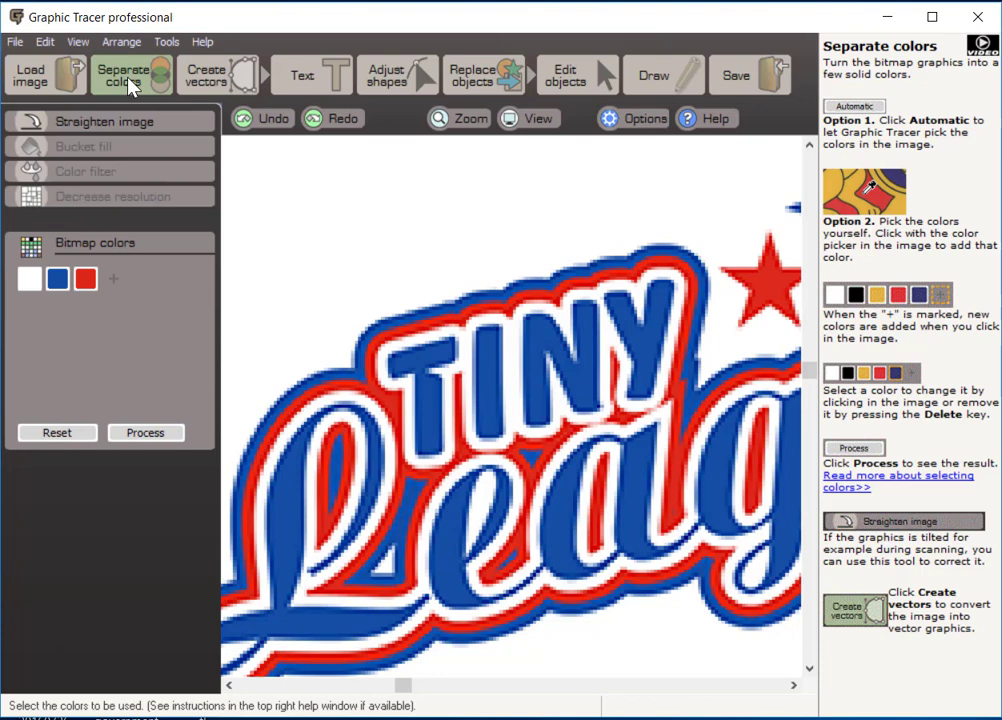
{"action": "mouse_move", "coordinate": [210, 91]}
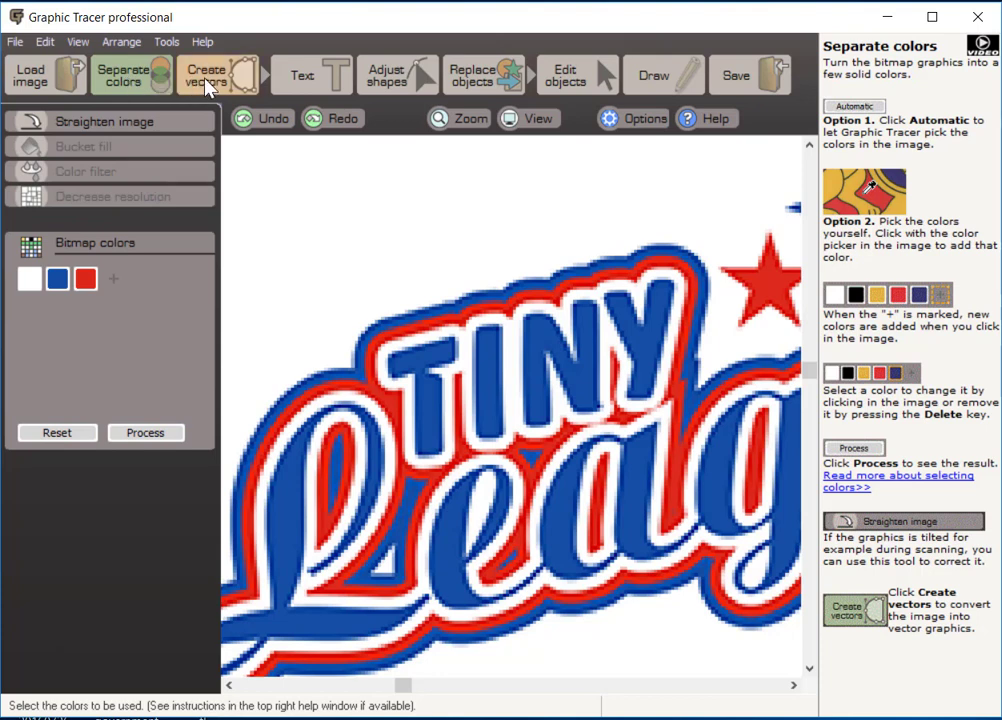
{"action": "mouse_move", "coordinate": [231, 105]}
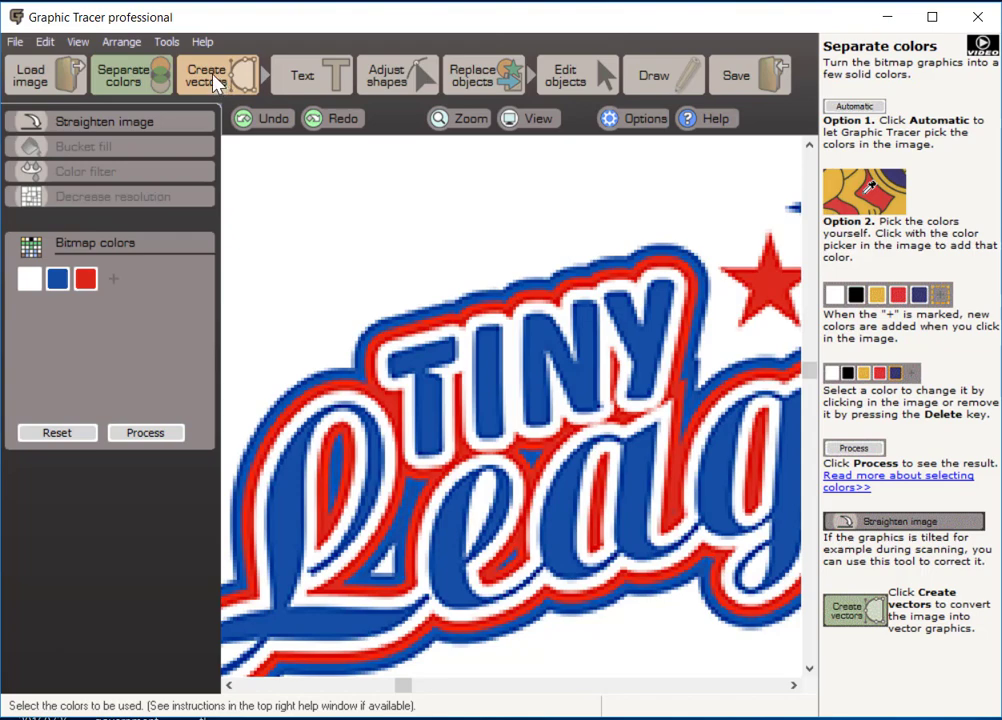
{"action": "left_click", "coordinate": [204, 74]}
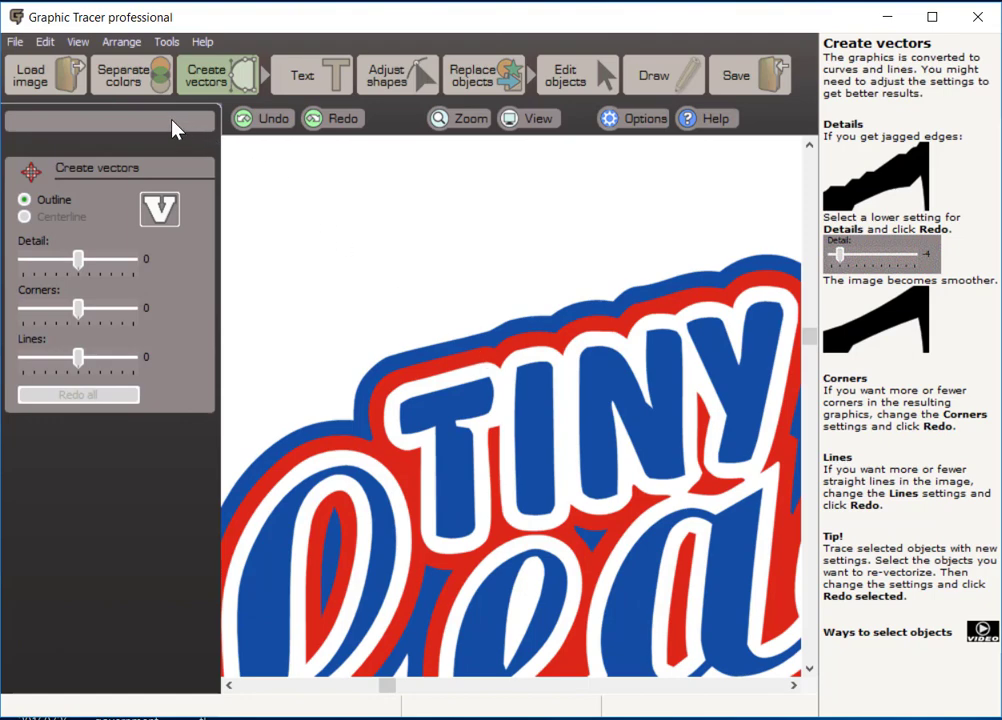
{"action": "mouse_move", "coordinate": [70, 43]}
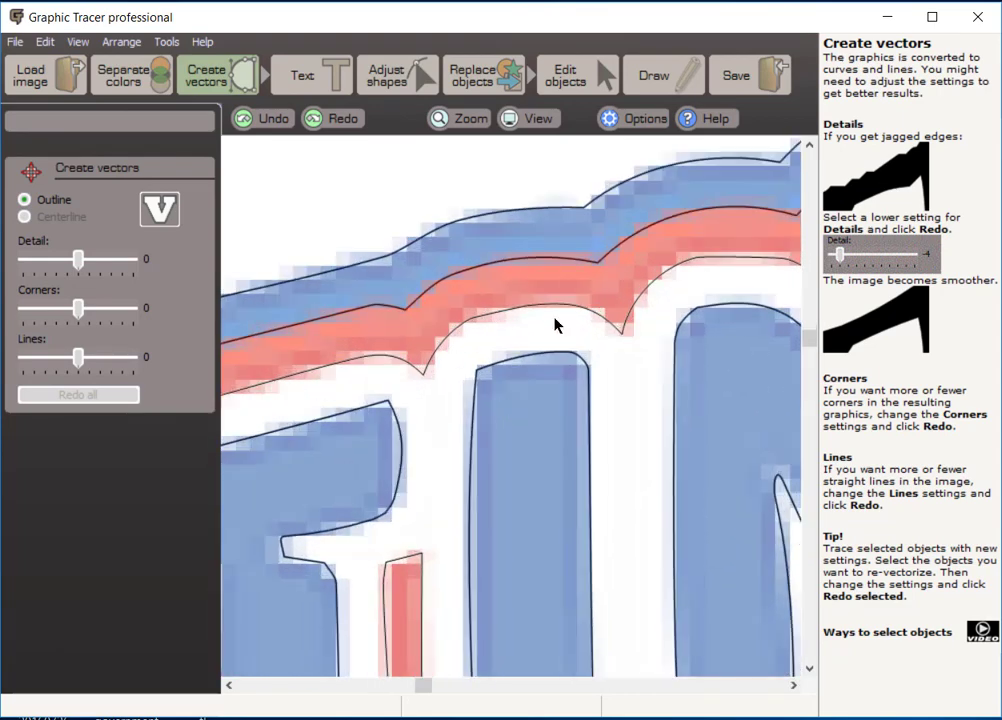
{"action": "left_click", "coordinate": [81, 42]}
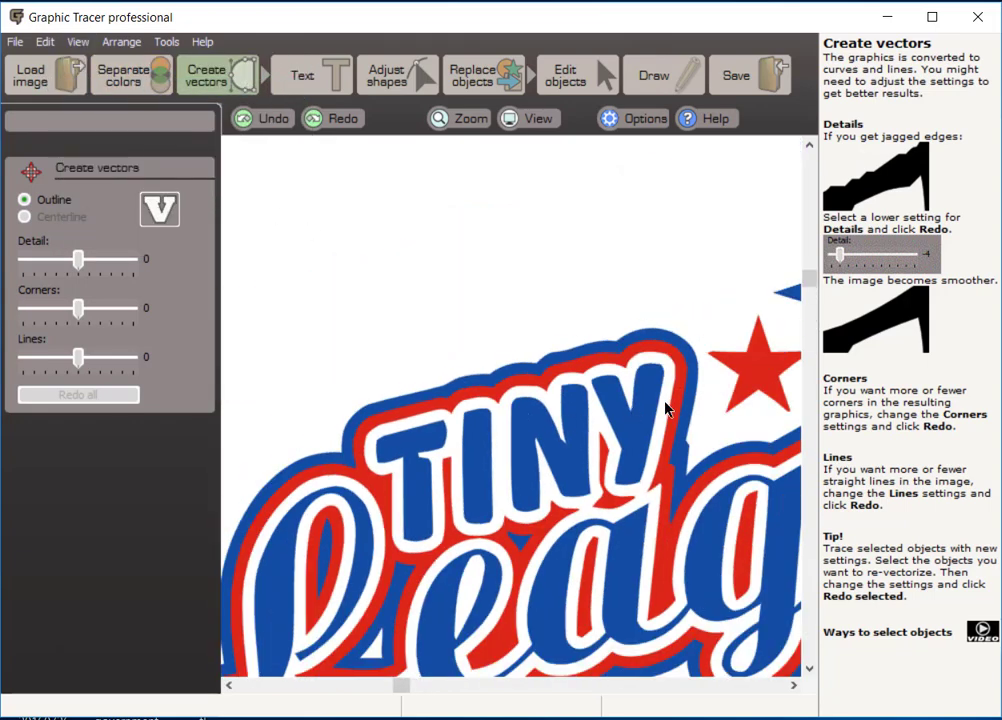
{"action": "mouse_move", "coordinate": [687, 442]}
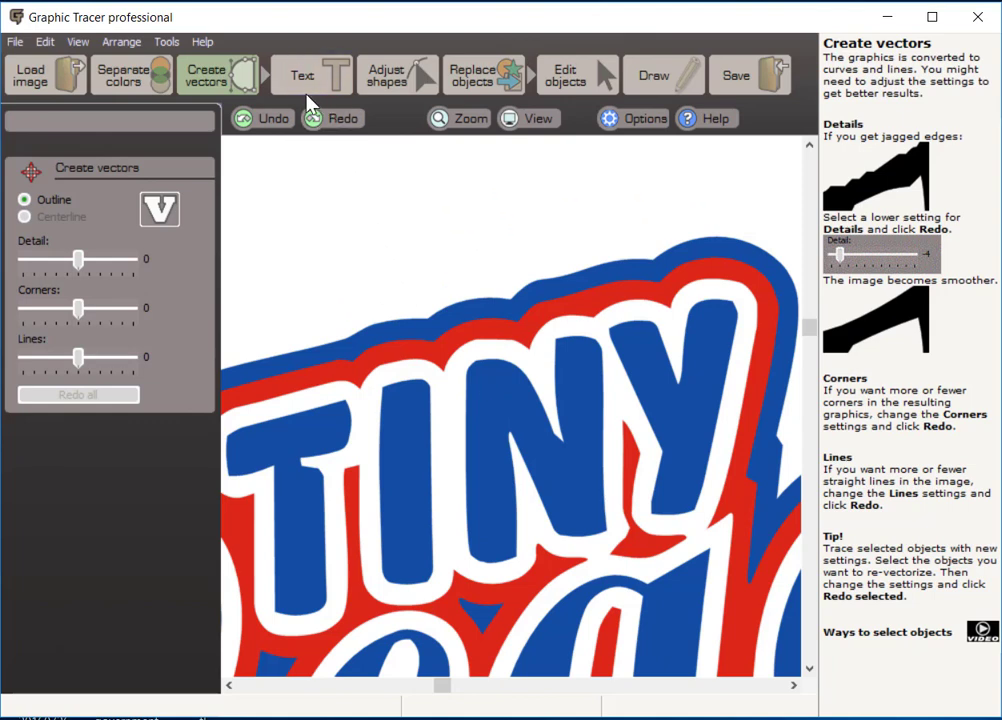
{"action": "mouse_move", "coordinate": [436, 376]}
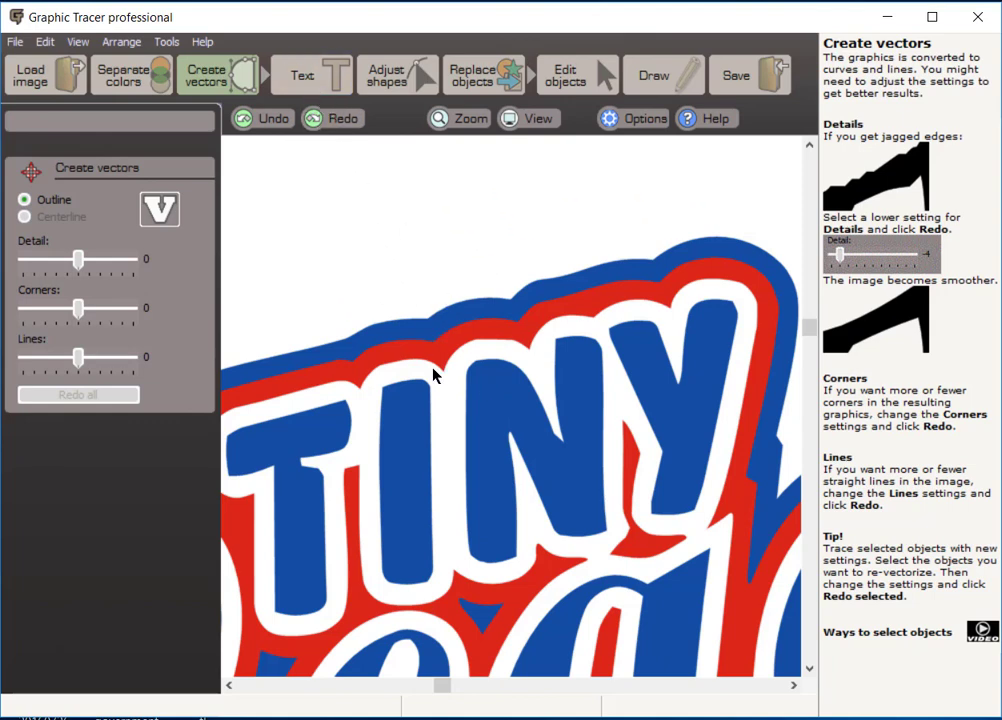
{"action": "mouse_move", "coordinate": [487, 374]}
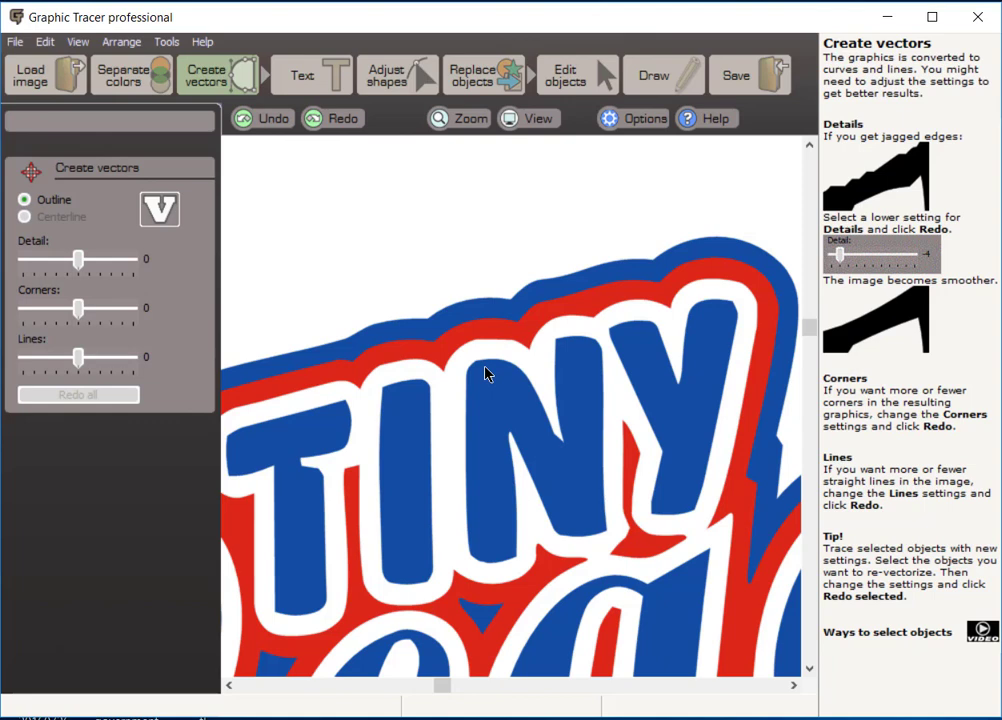
{"action": "mouse_move", "coordinate": [315, 418]}
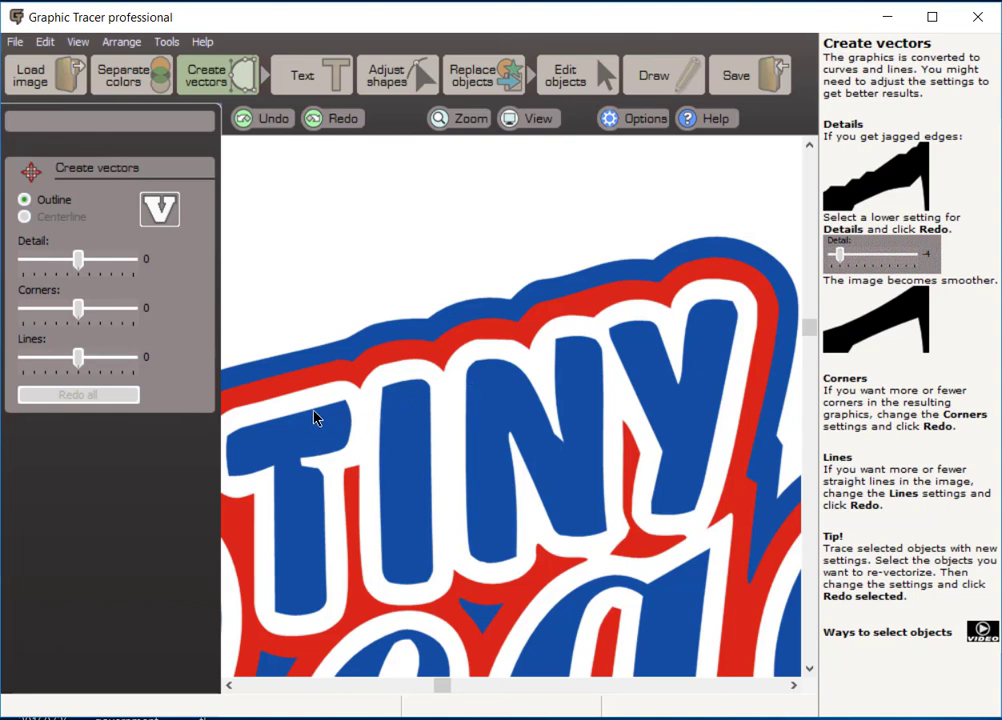
{"action": "mouse_move", "coordinate": [386, 80]}
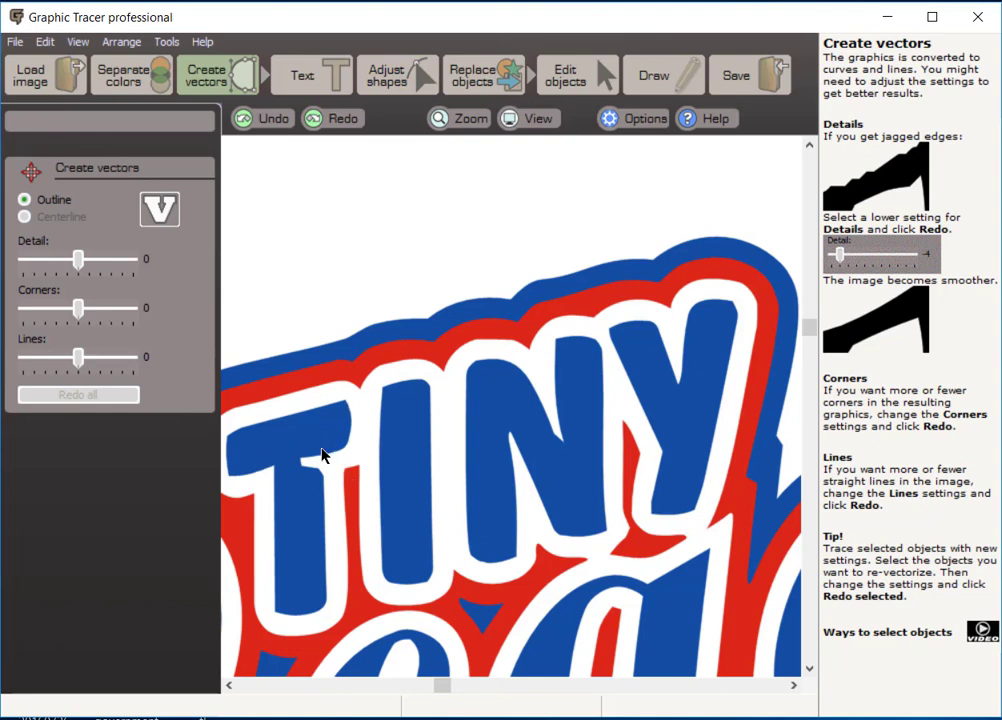
{"action": "mouse_move", "coordinate": [360, 203]}
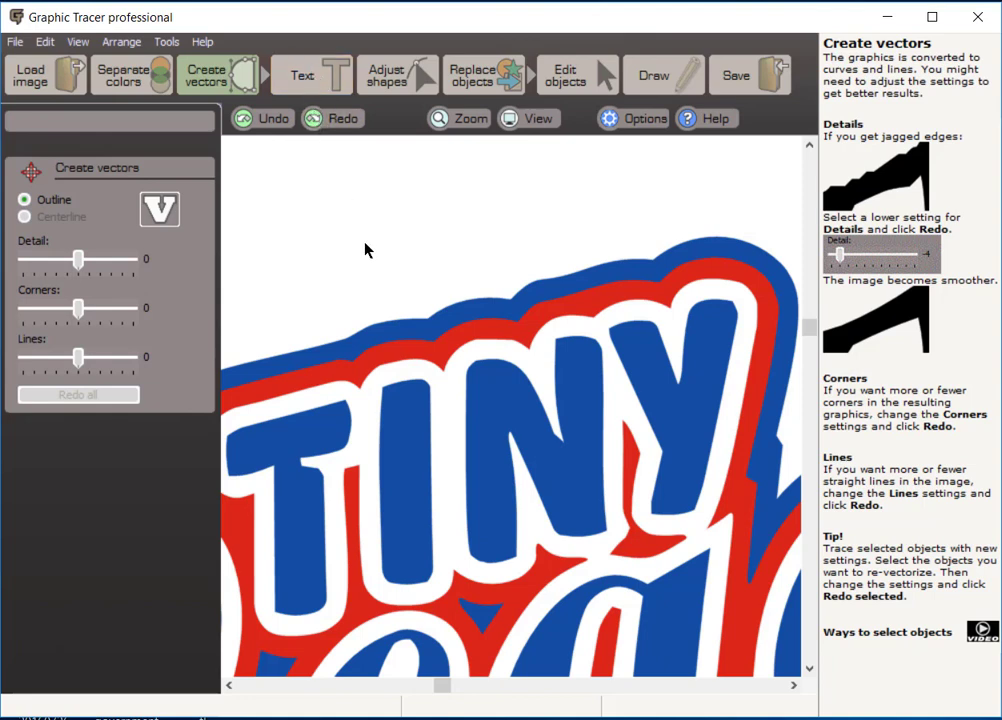
{"action": "mouse_move", "coordinate": [365, 435]}
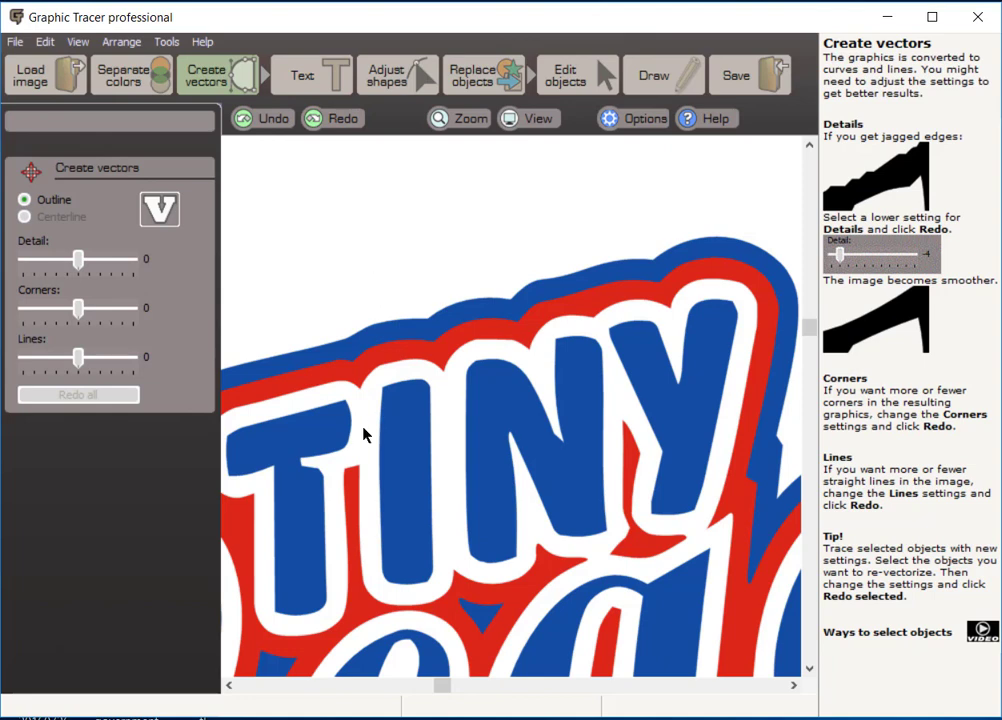
{"action": "mouse_move", "coordinate": [313, 439]}
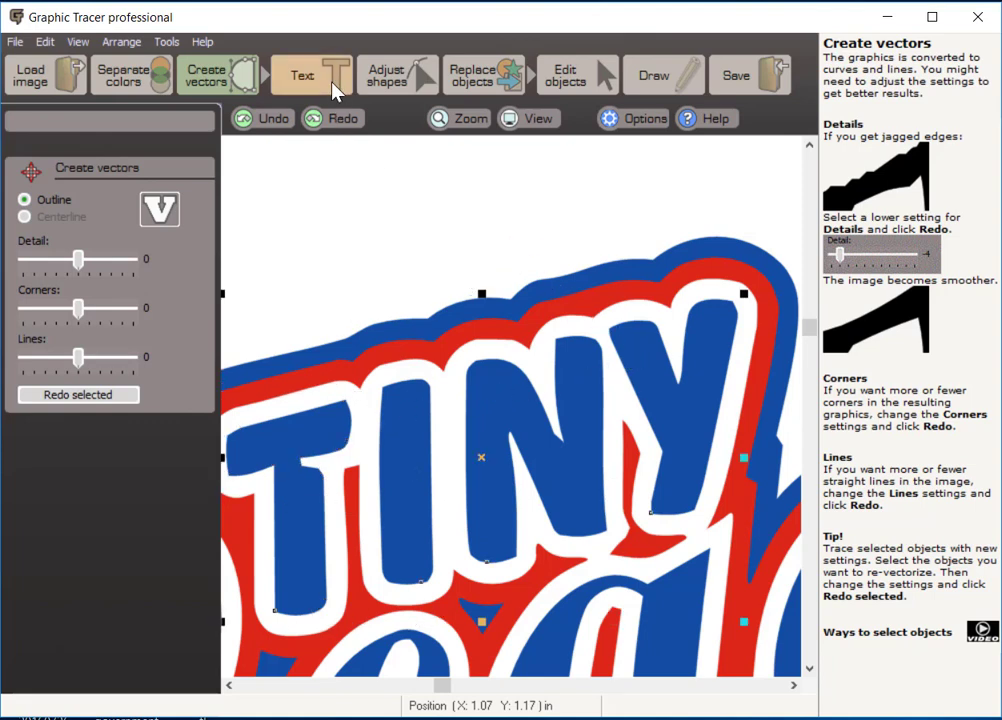
Start font identification on TINY with the orientation set to Angled text.
{"action": "left_click", "coordinate": [307, 74]}
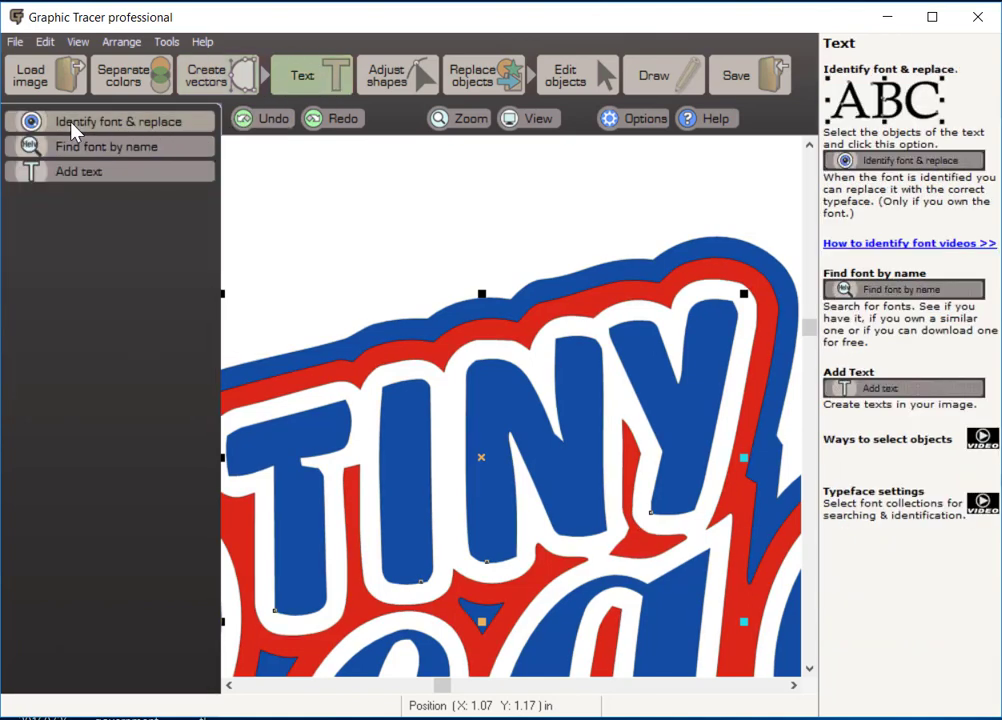
{"action": "mouse_move", "coordinate": [175, 133]}
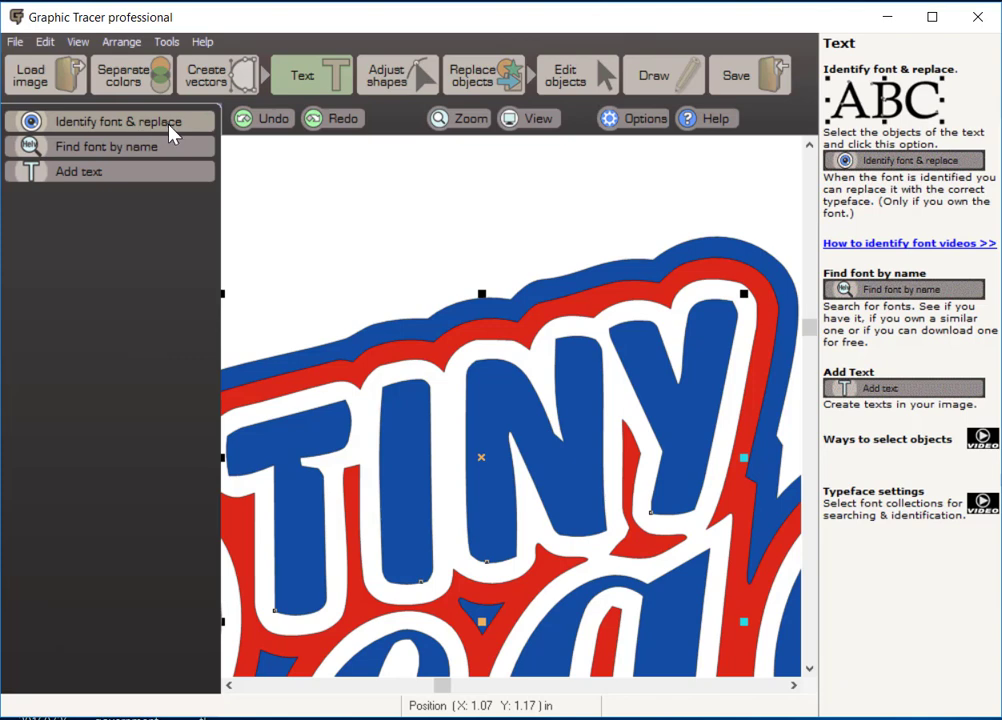
{"action": "mouse_move", "coordinate": [120, 157]}
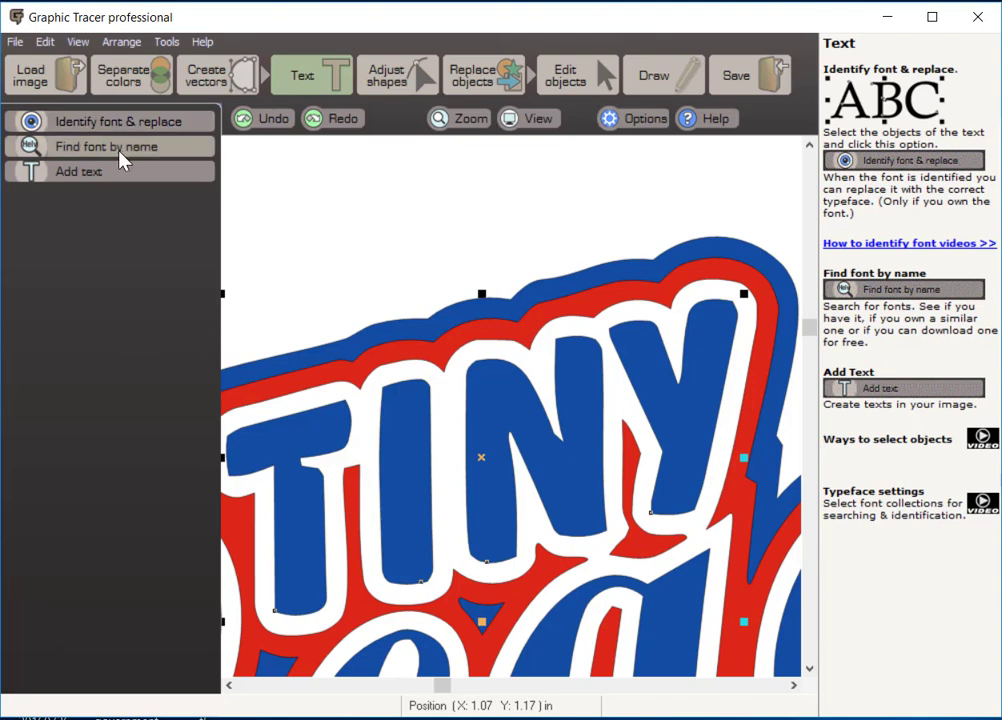
{"action": "mouse_move", "coordinate": [140, 163]}
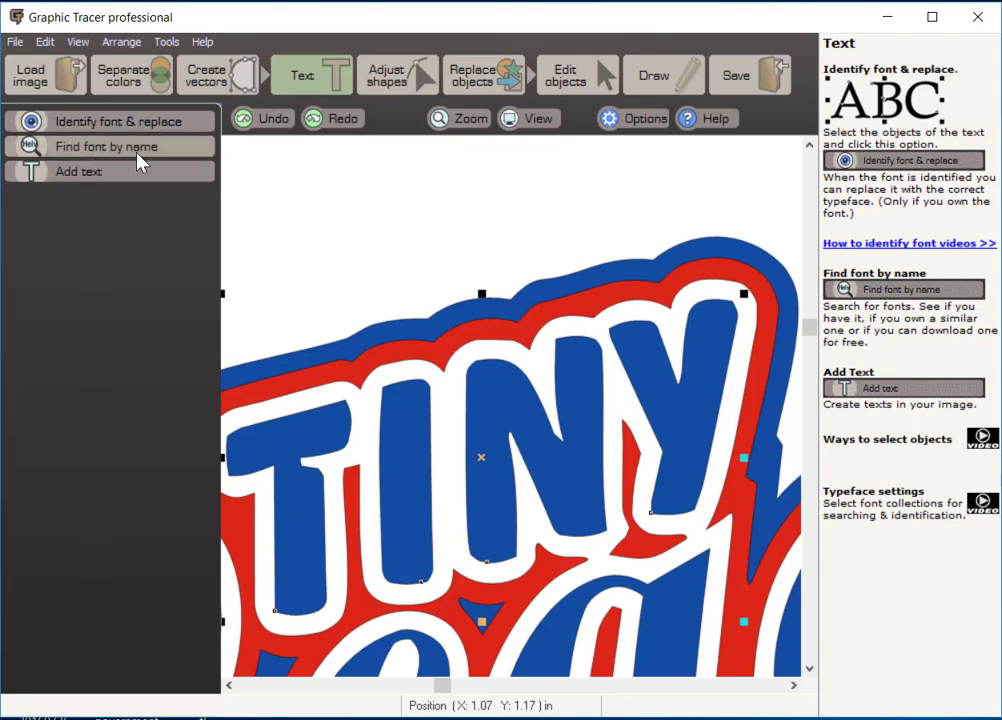
{"action": "mouse_move", "coordinate": [88, 182]}
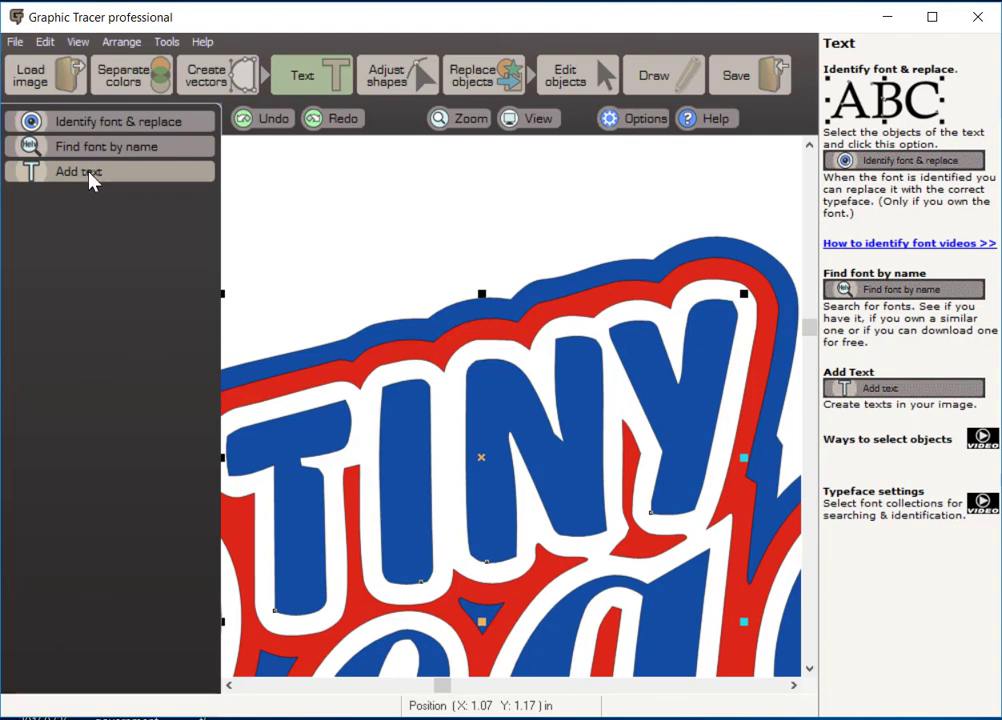
{"action": "mouse_move", "coordinate": [189, 148]}
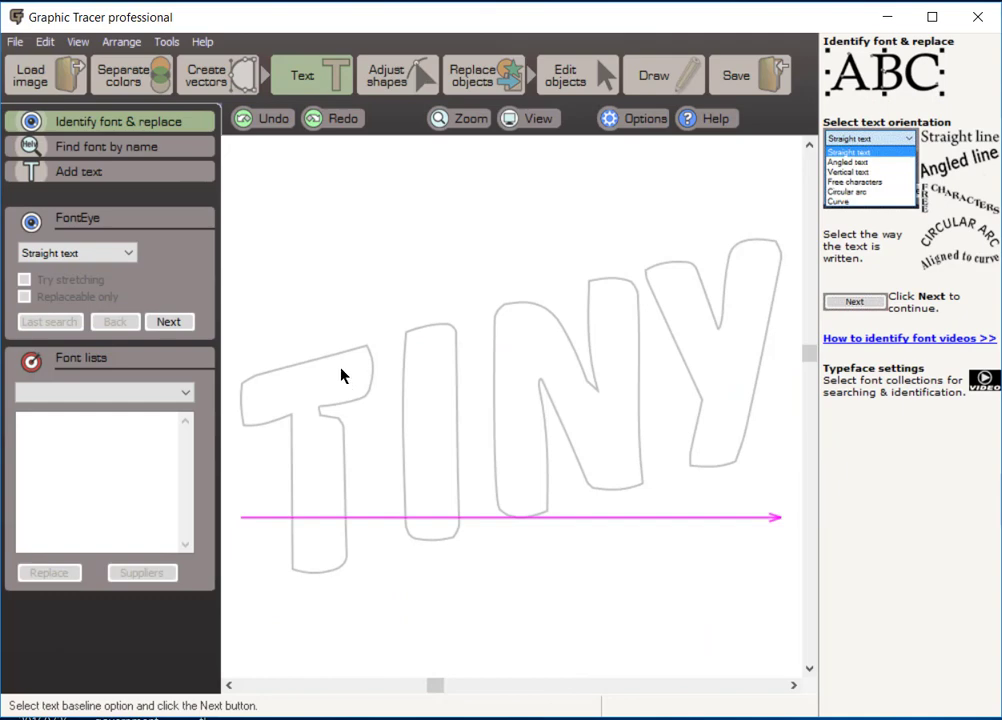
{"action": "mouse_move", "coordinate": [714, 291]}
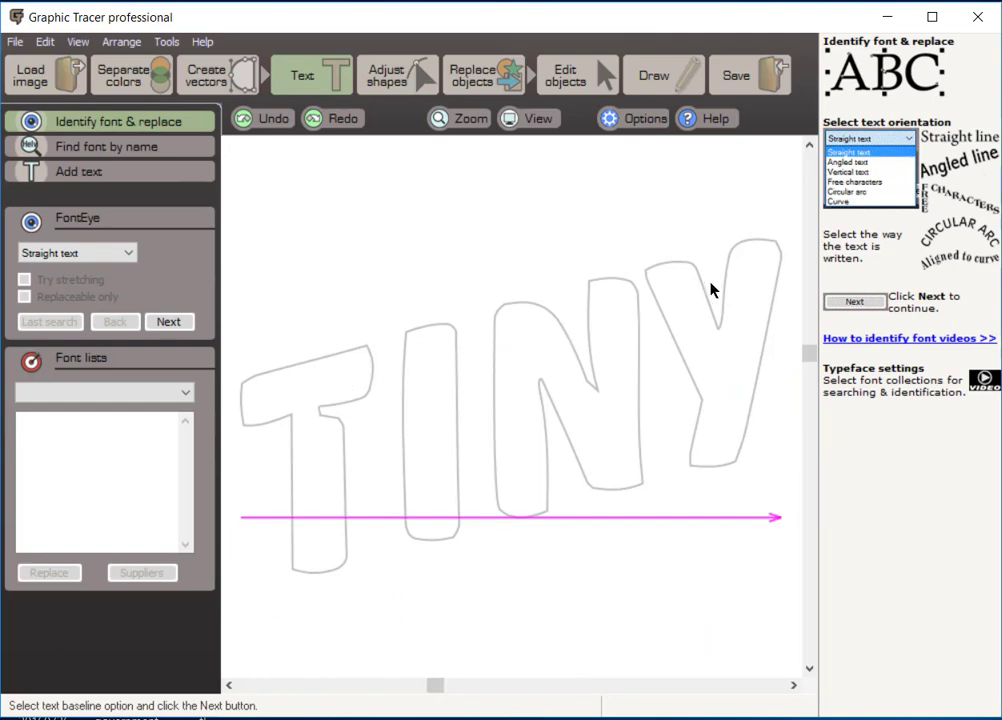
{"action": "mouse_move", "coordinate": [549, 499]}
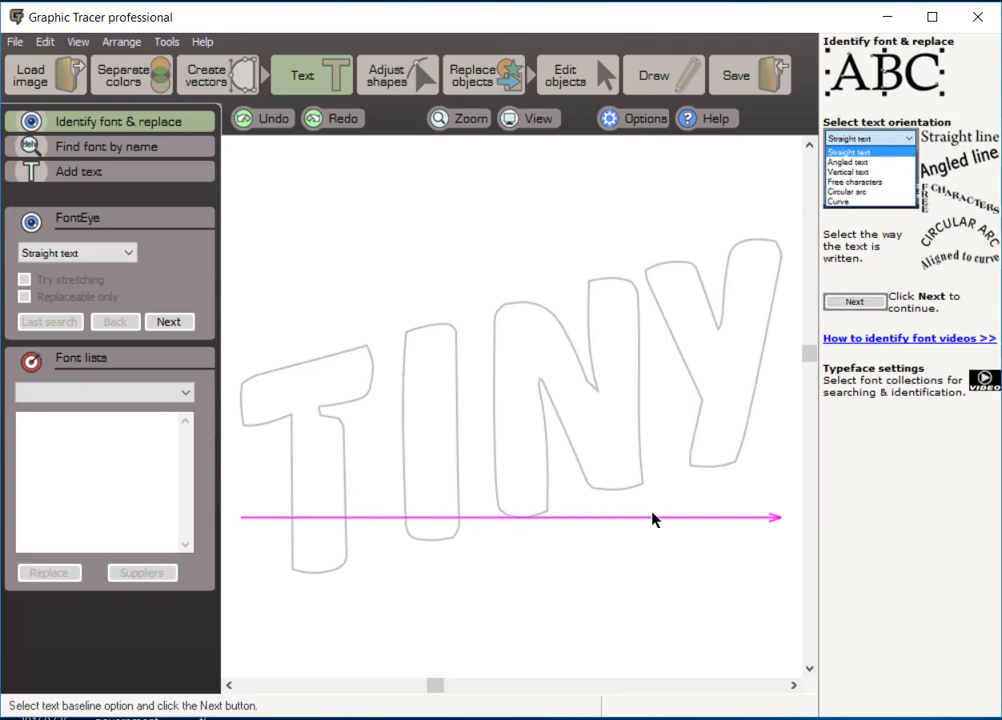
{"action": "mouse_move", "coordinate": [38, 270]}
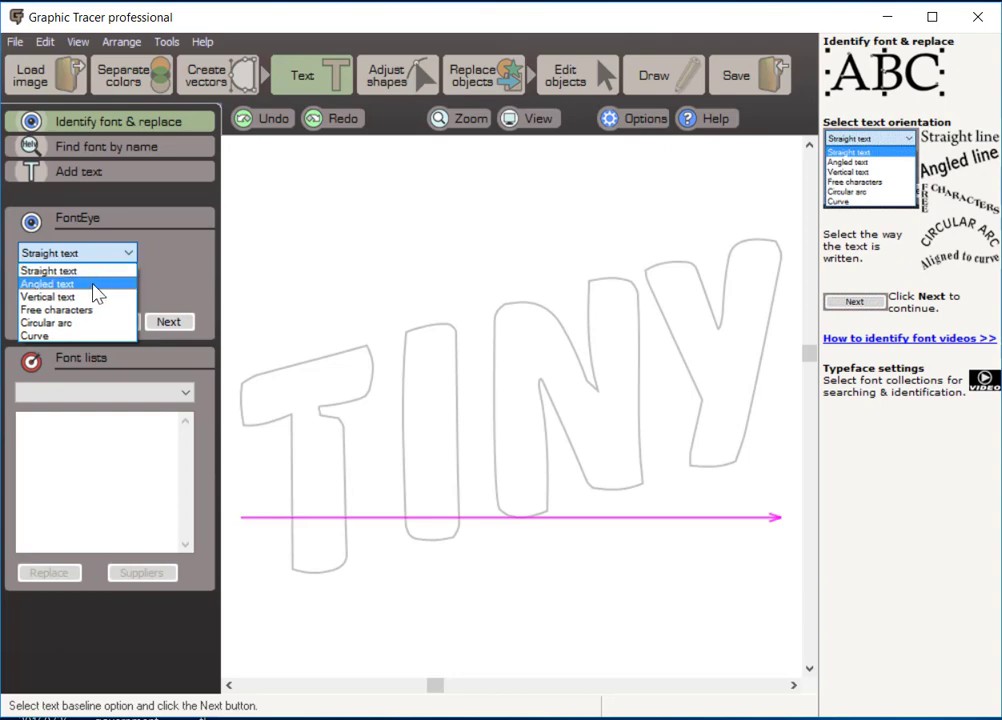
{"action": "mouse_move", "coordinate": [98, 300]}
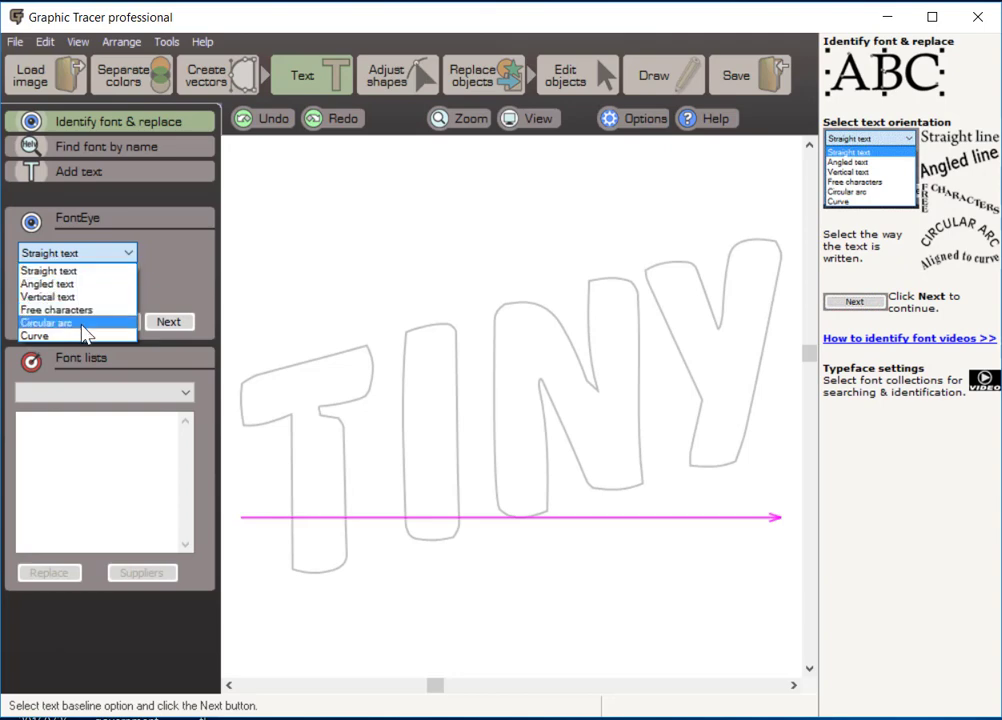
{"action": "mouse_move", "coordinate": [78, 297]}
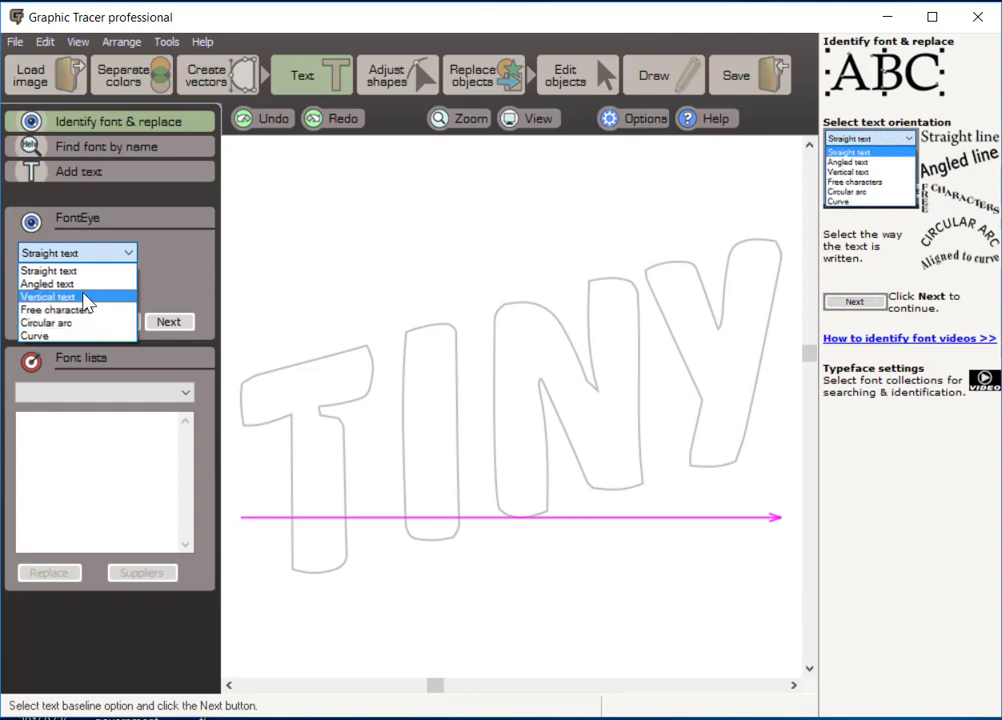
{"action": "mouse_move", "coordinate": [82, 286]}
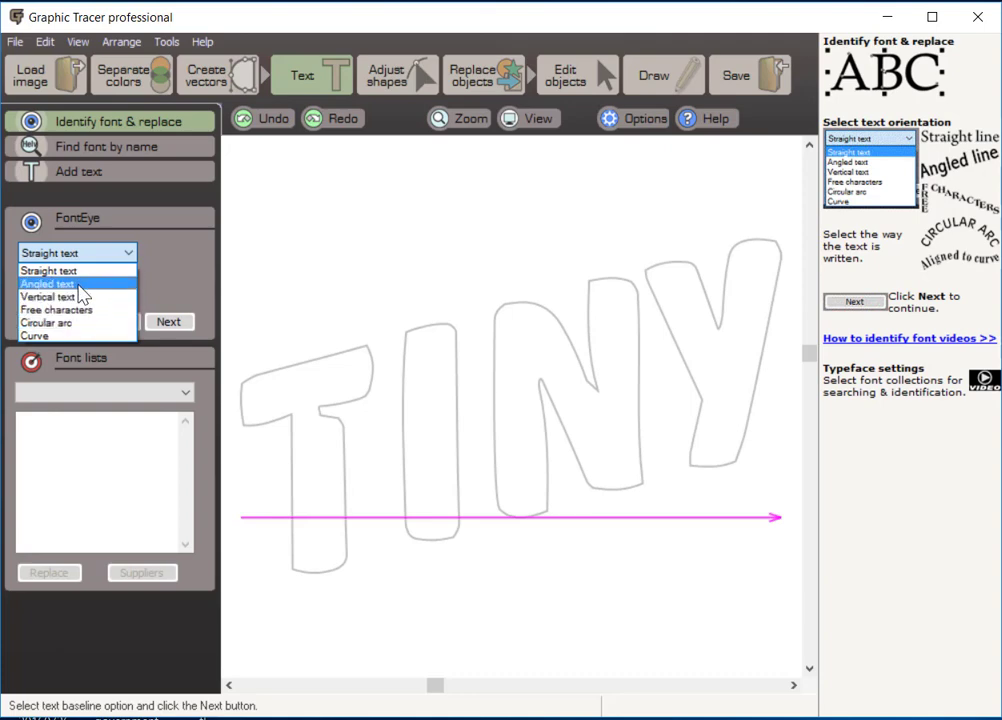
{"action": "left_click", "coordinate": [68, 285]}
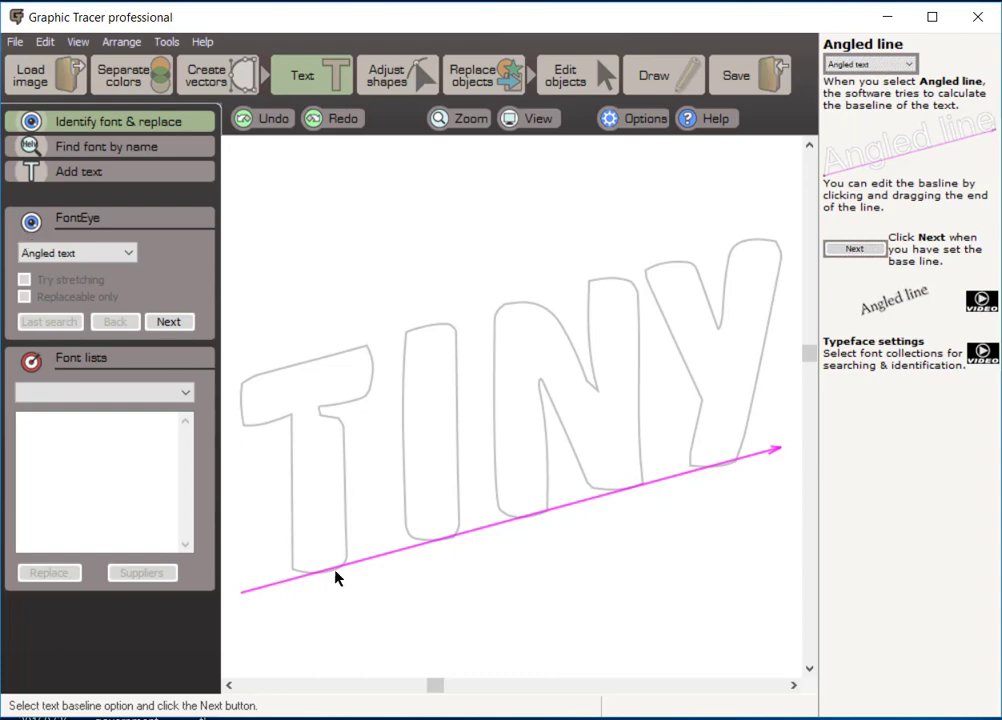
{"action": "mouse_move", "coordinate": [638, 484]}
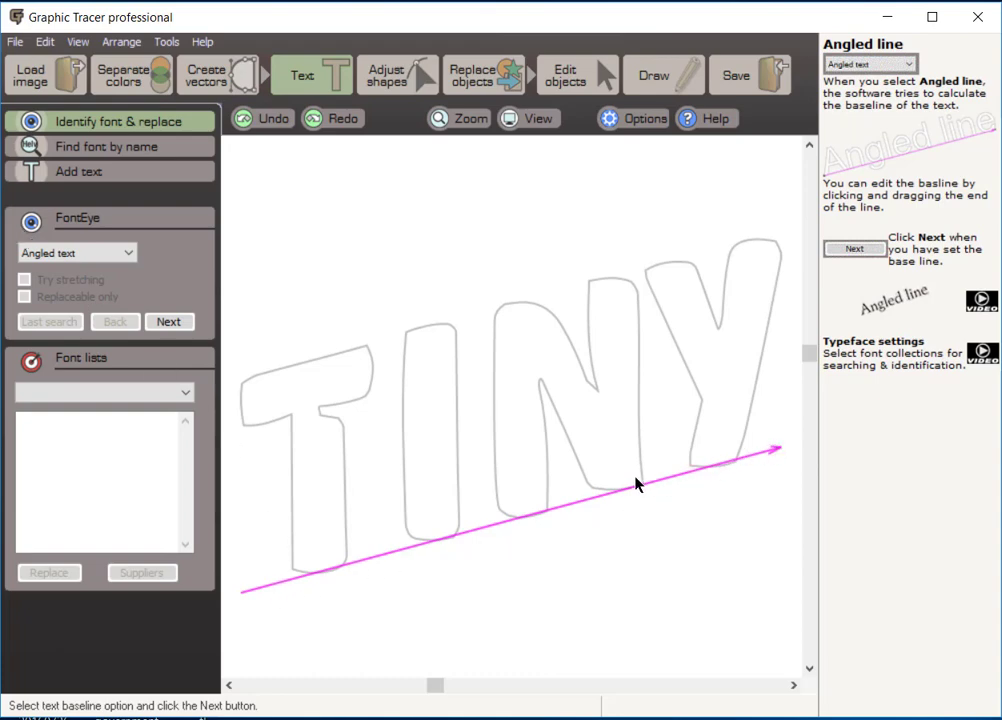
{"action": "mouse_move", "coordinate": [308, 269]}
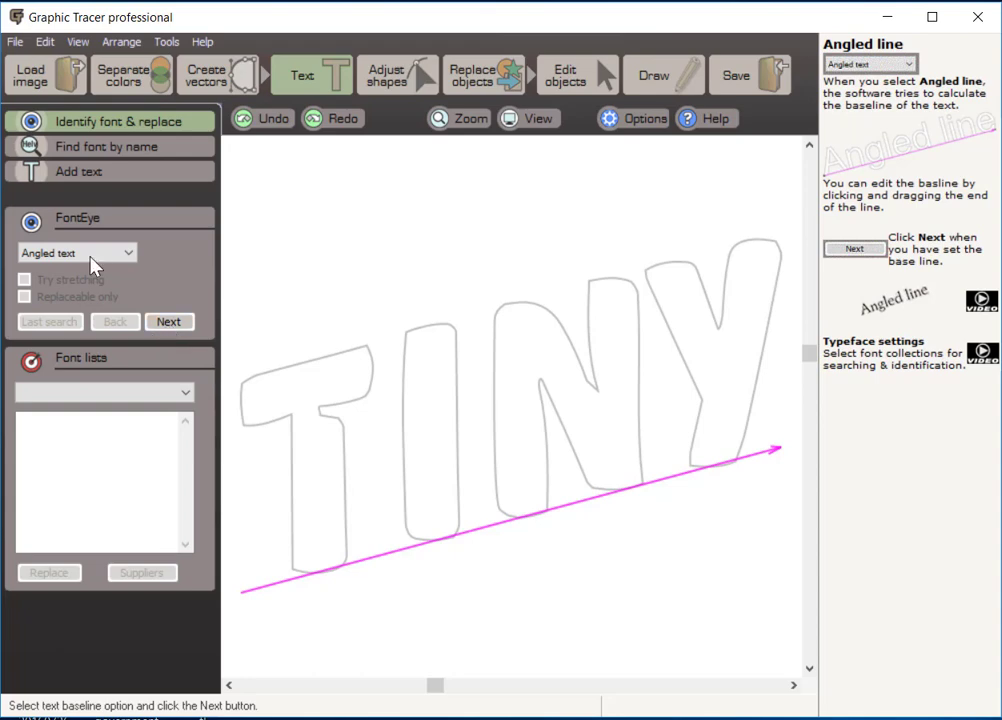
Advance to the letter check and re-enter 'I' as the second recognised character.
{"action": "left_click", "coordinate": [169, 321]}
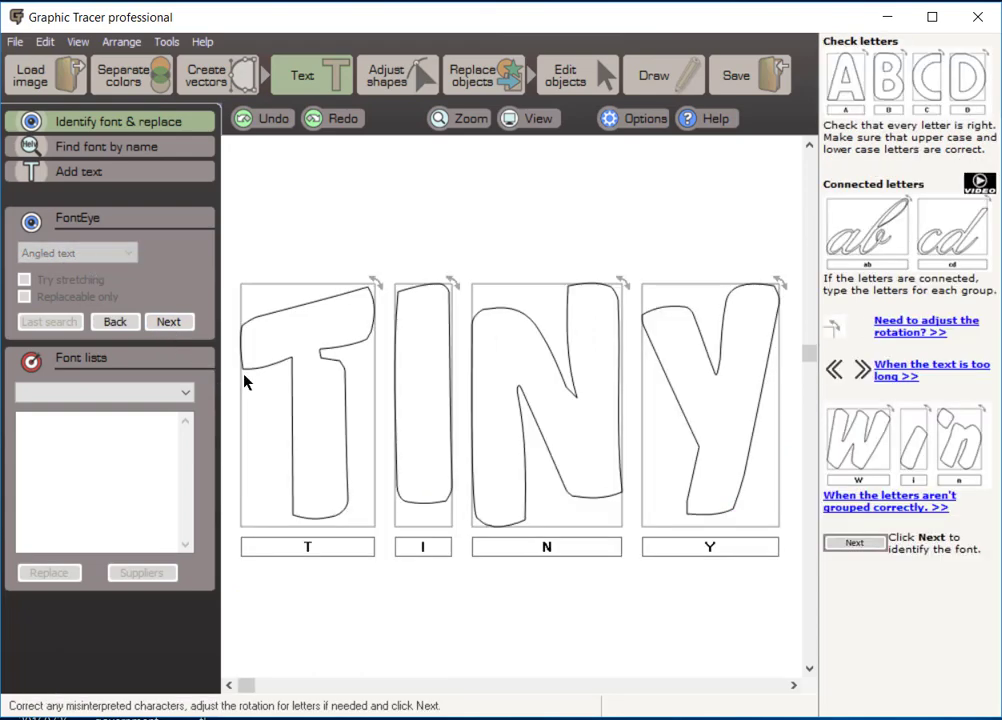
{"action": "mouse_move", "coordinate": [314, 413]}
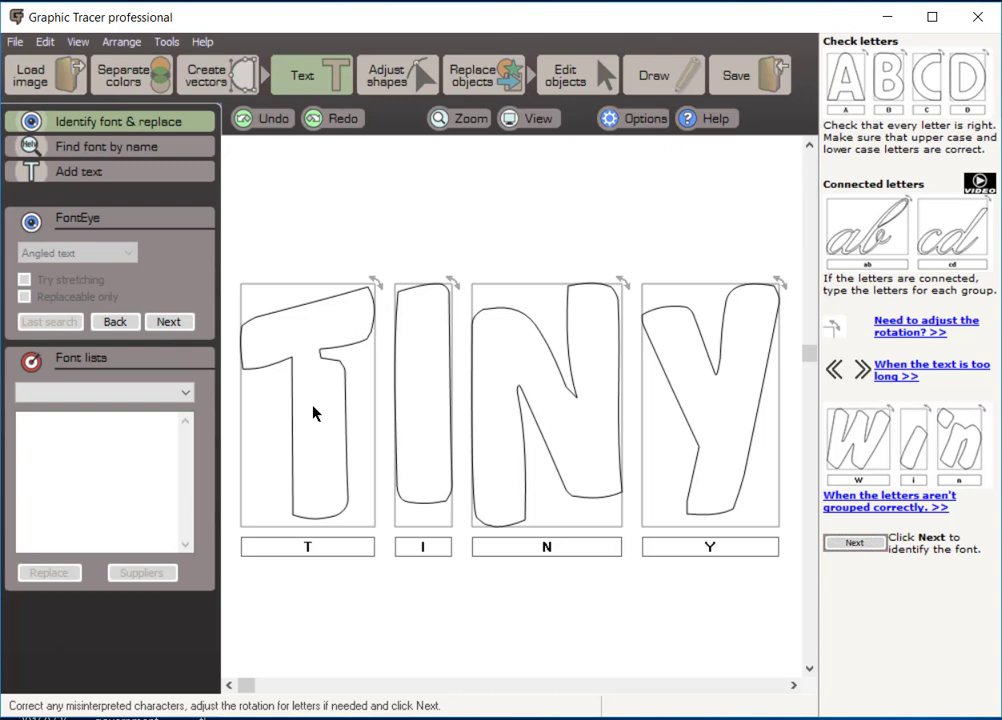
{"action": "mouse_move", "coordinate": [345, 414]}
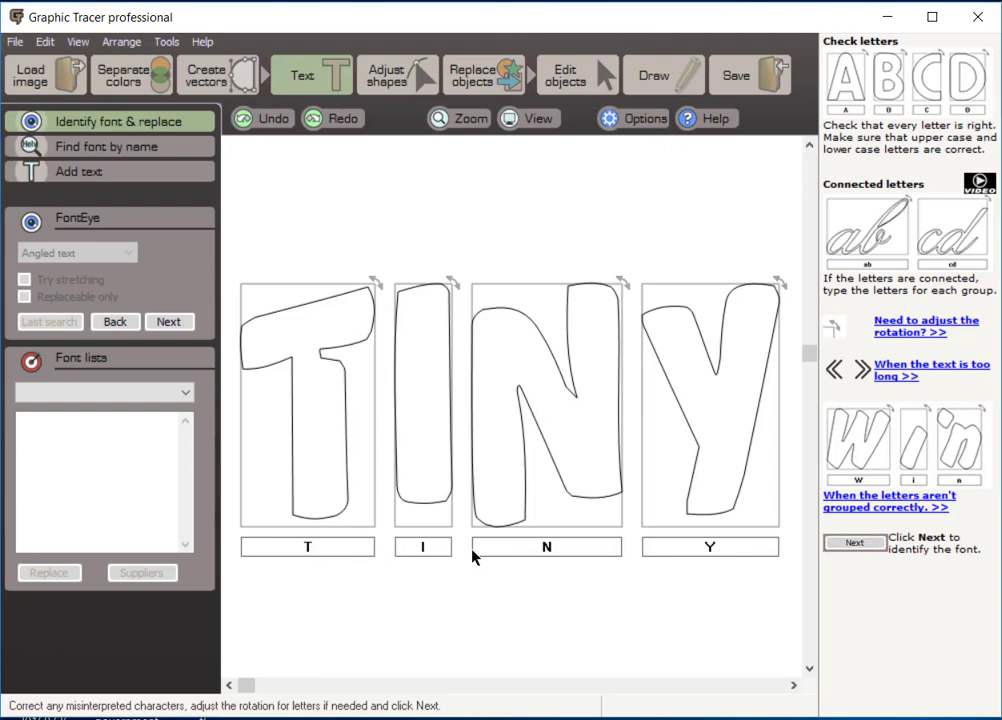
{"action": "mouse_move", "coordinate": [256, 388]}
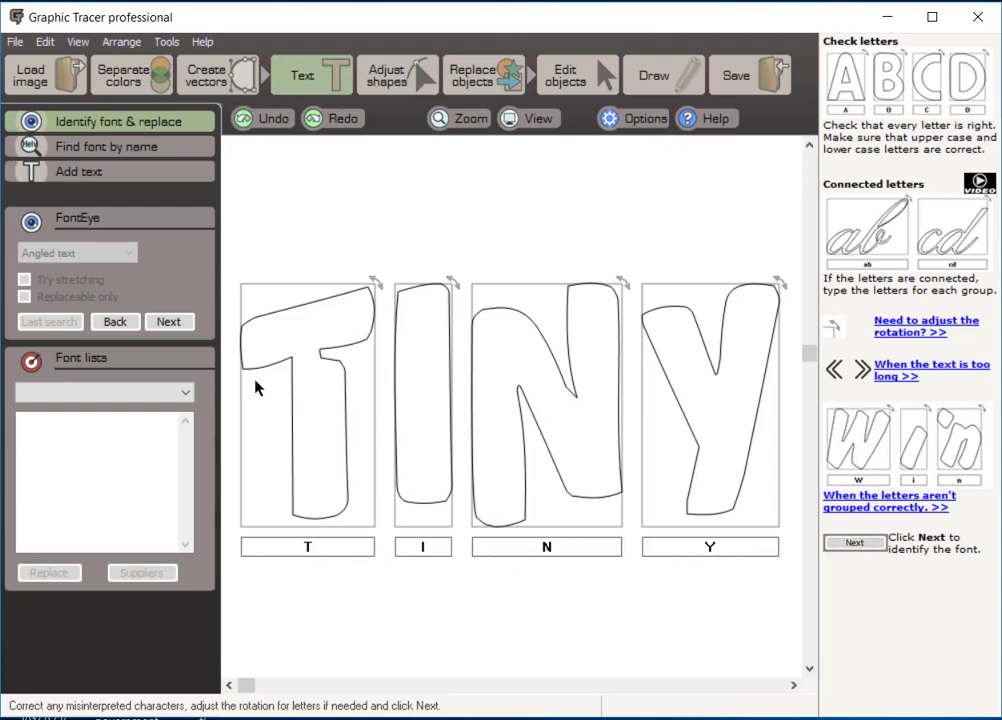
{"action": "mouse_move", "coordinate": [562, 427]}
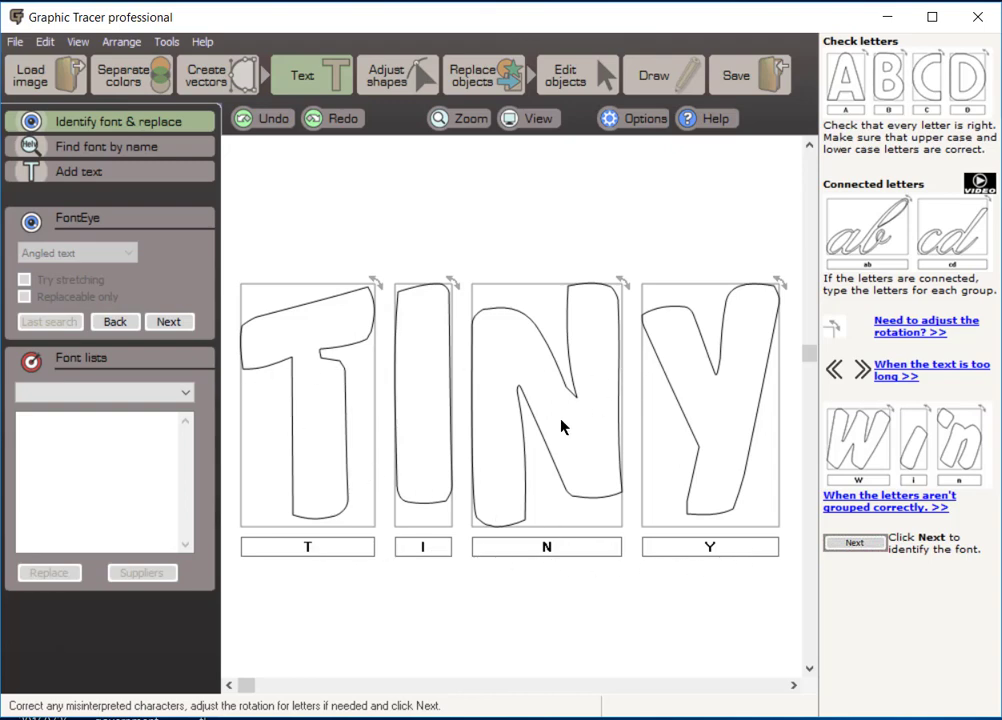
{"action": "mouse_move", "coordinate": [411, 491]}
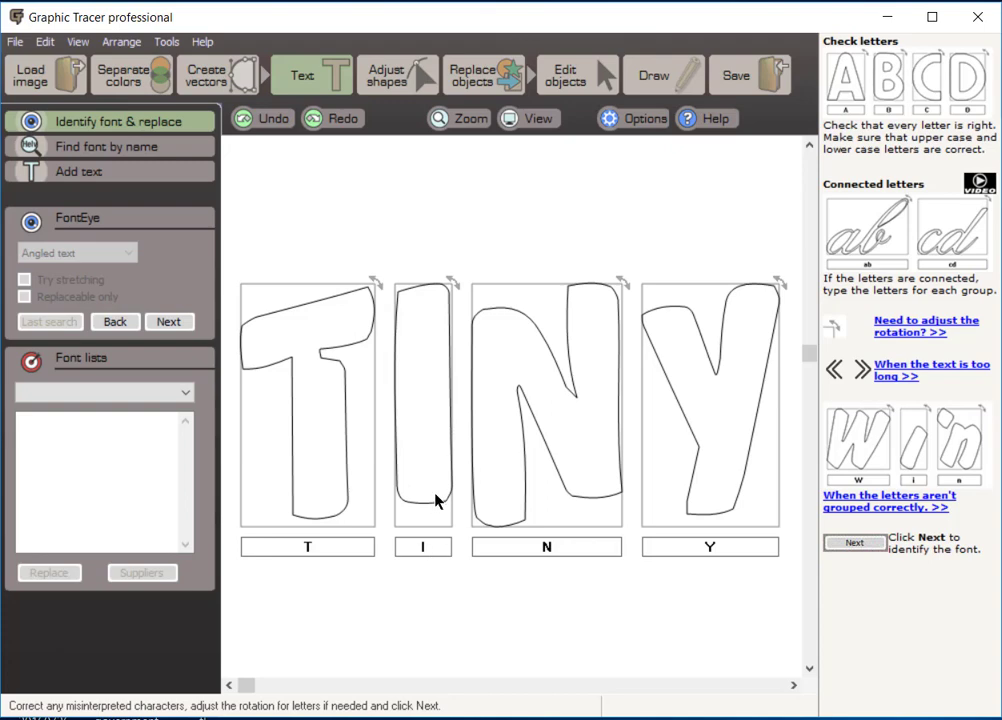
{"action": "left_click", "coordinate": [422, 547]}
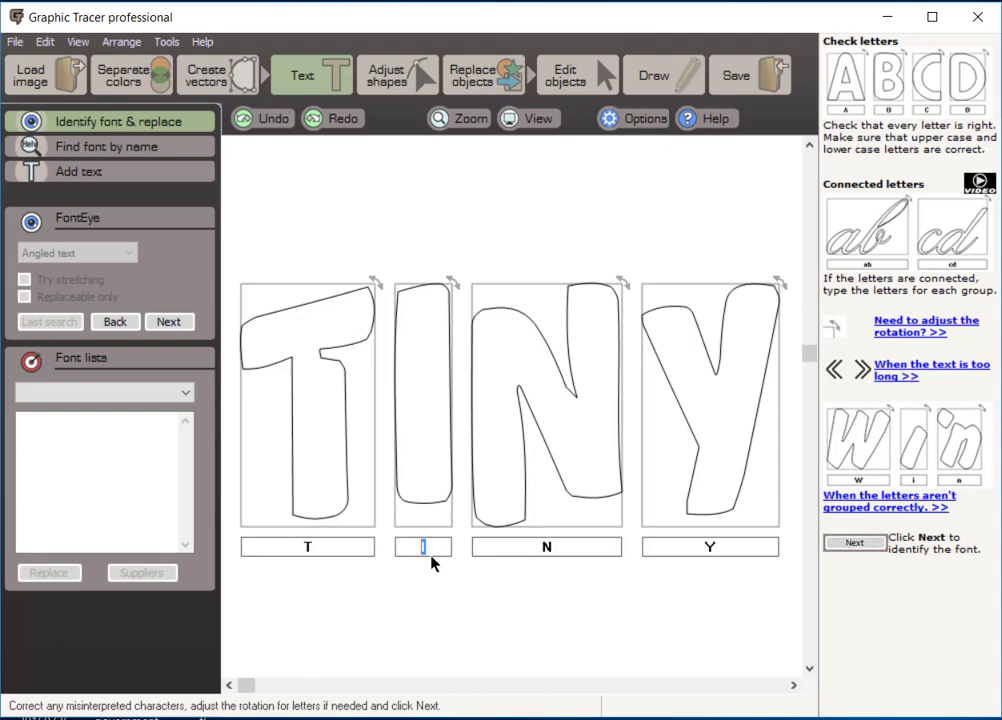
{"action": "type", "text": "I"}
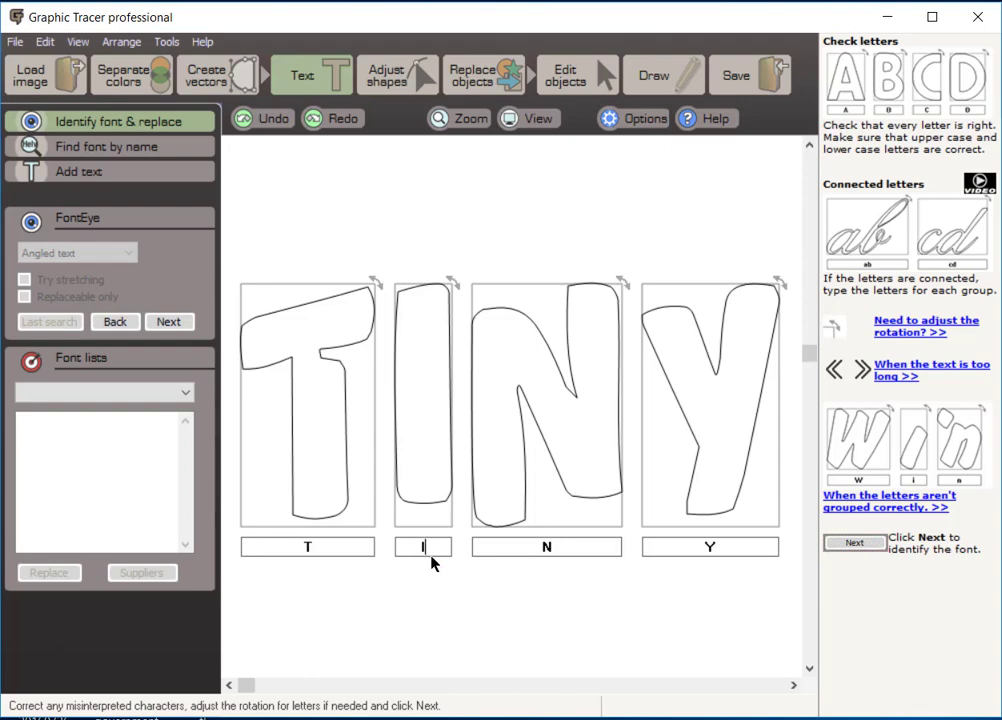
{"action": "mouse_move", "coordinate": [406, 331]}
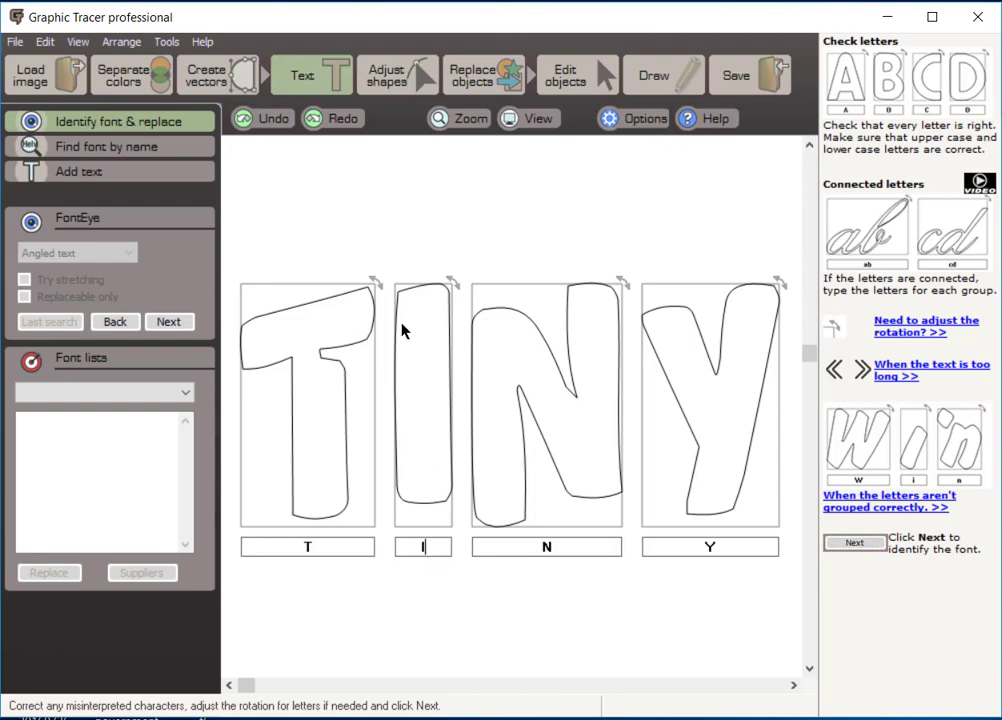
{"action": "mouse_move", "coordinate": [372, 484]}
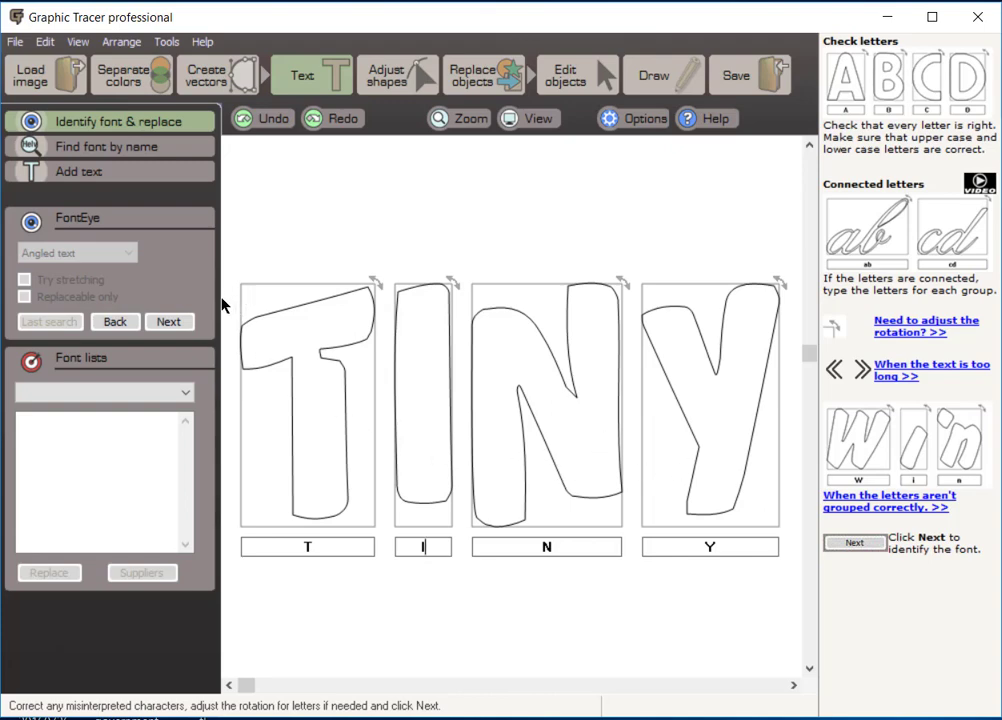
{"action": "mouse_move", "coordinate": [170, 328]}
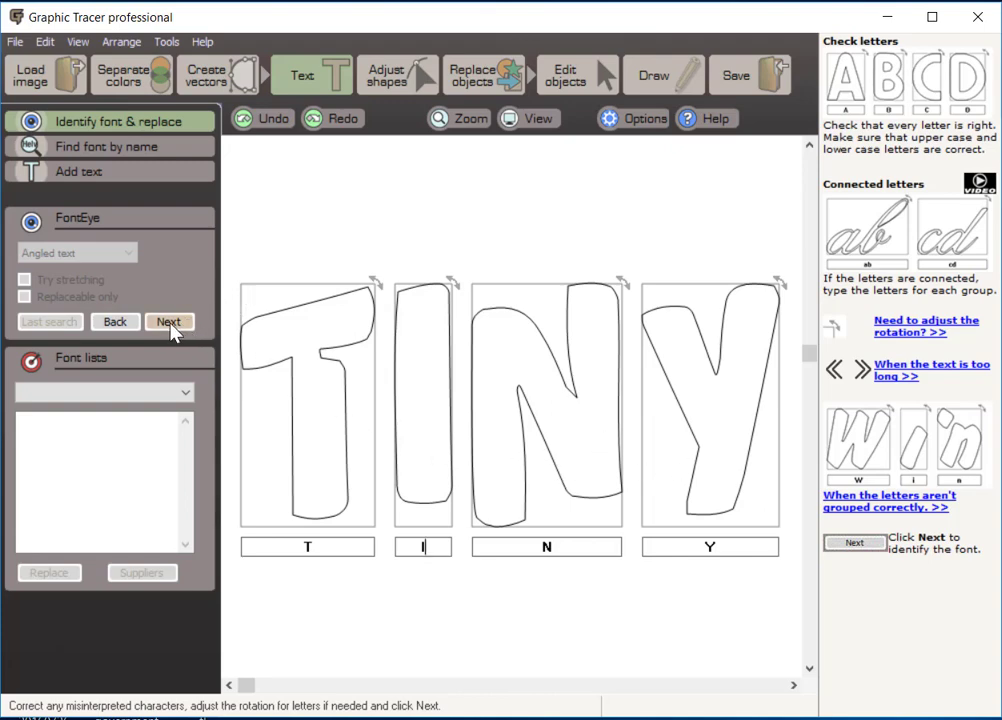
Search for fonts matching TINY and preview the top match, Balloon Extra Bold BT Italic.
{"action": "left_click", "coordinate": [170, 321]}
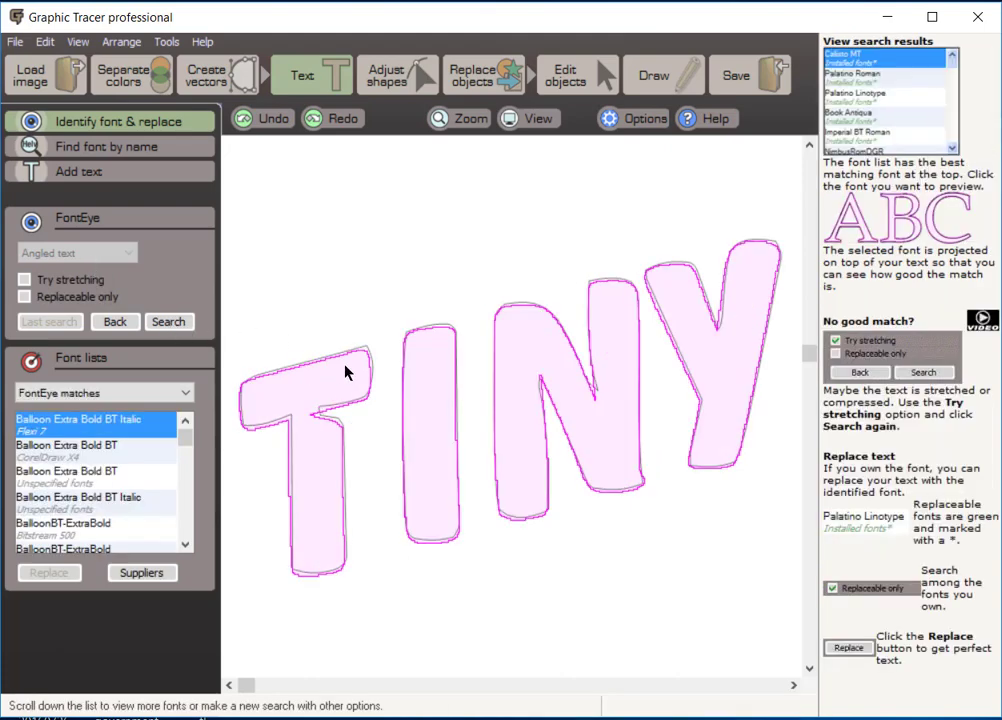
{"action": "mouse_move", "coordinate": [367, 367]}
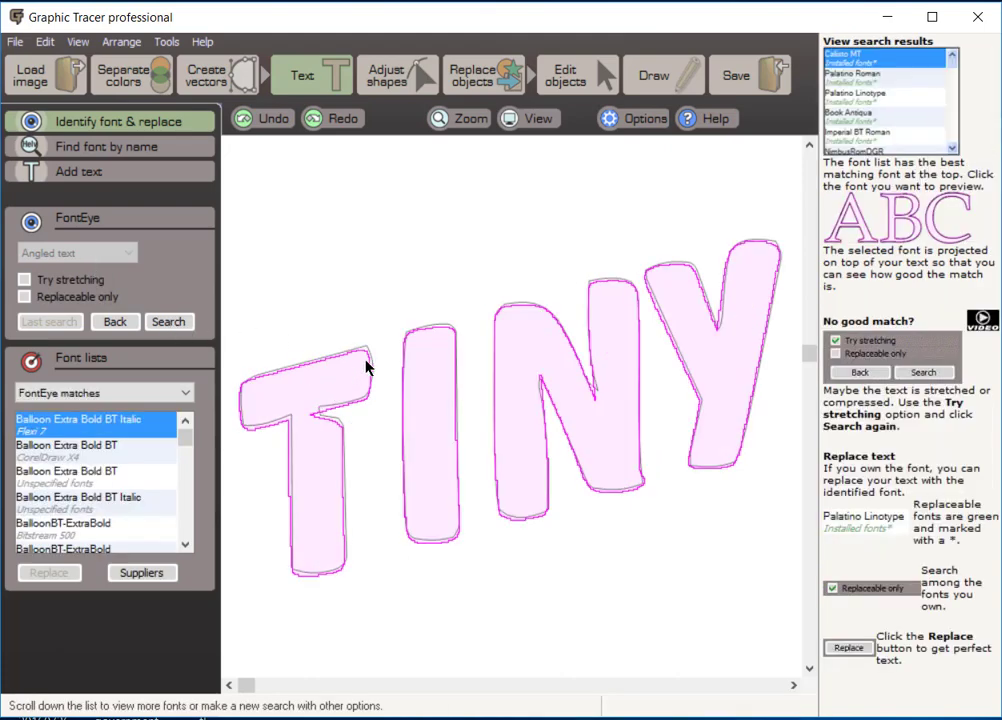
{"action": "mouse_move", "coordinate": [463, 340]}
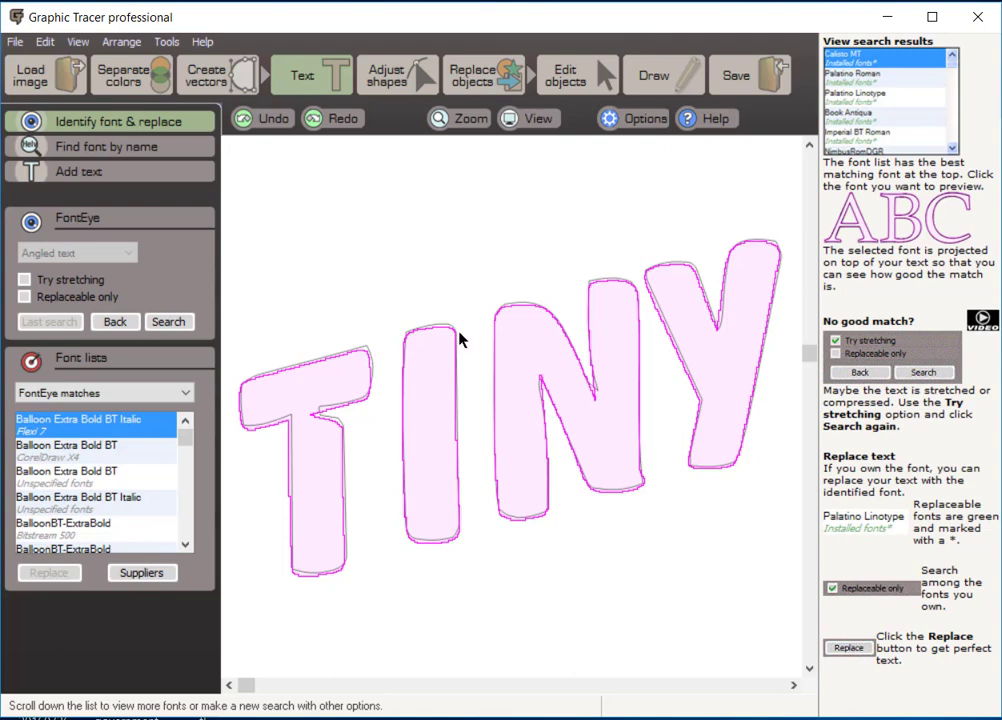
{"action": "mouse_move", "coordinate": [742, 250]}
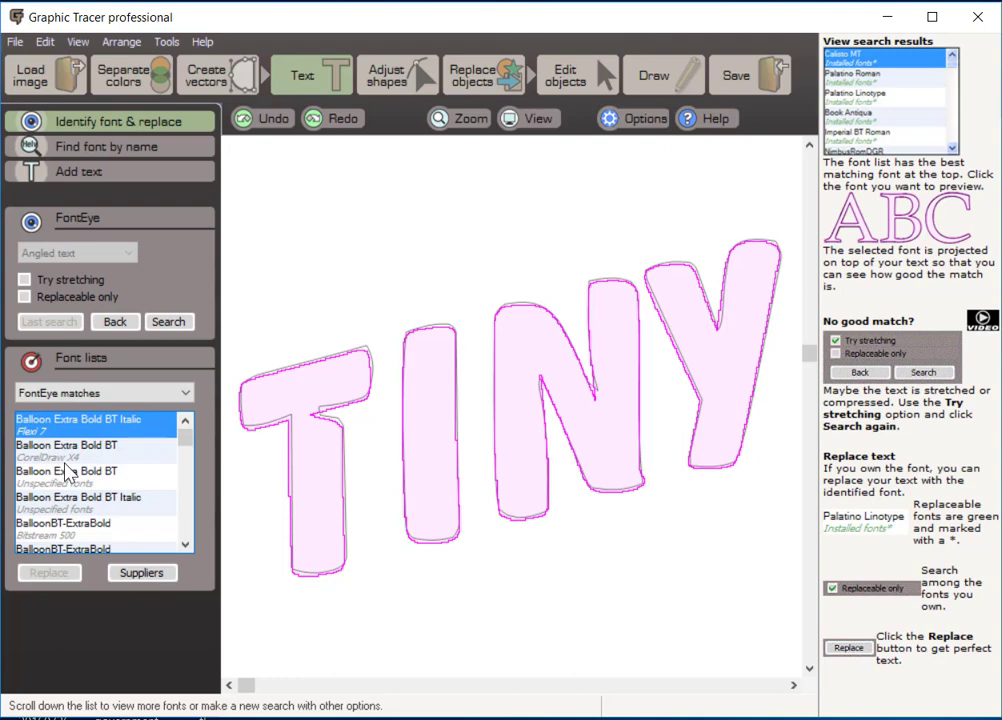
{"action": "mouse_move", "coordinate": [90, 456]}
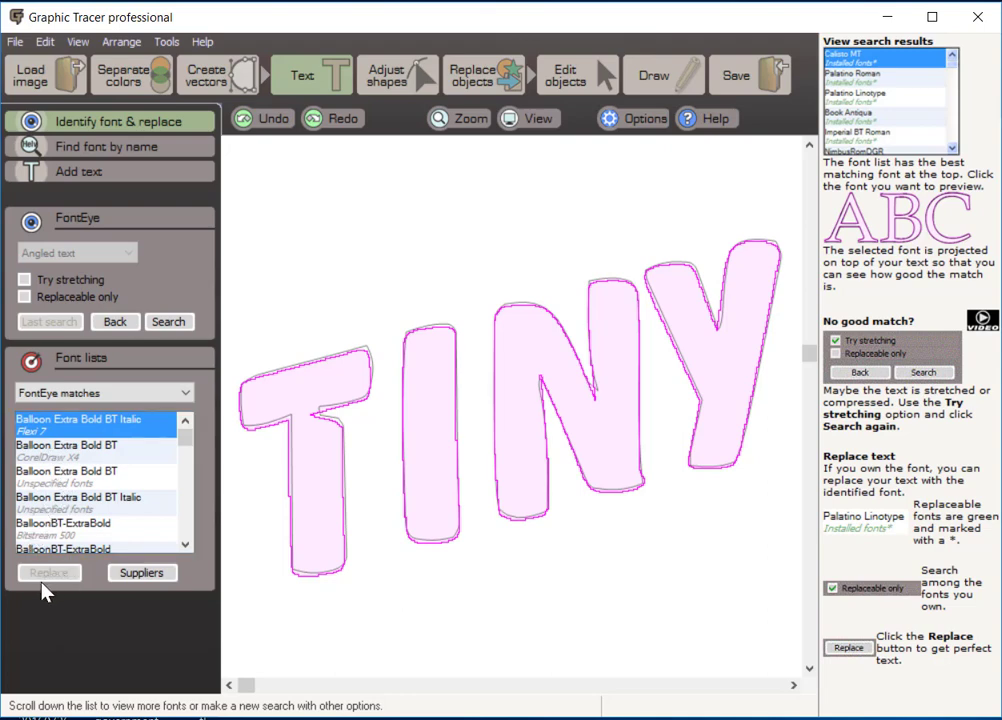
{"action": "mouse_move", "coordinate": [62, 581]}
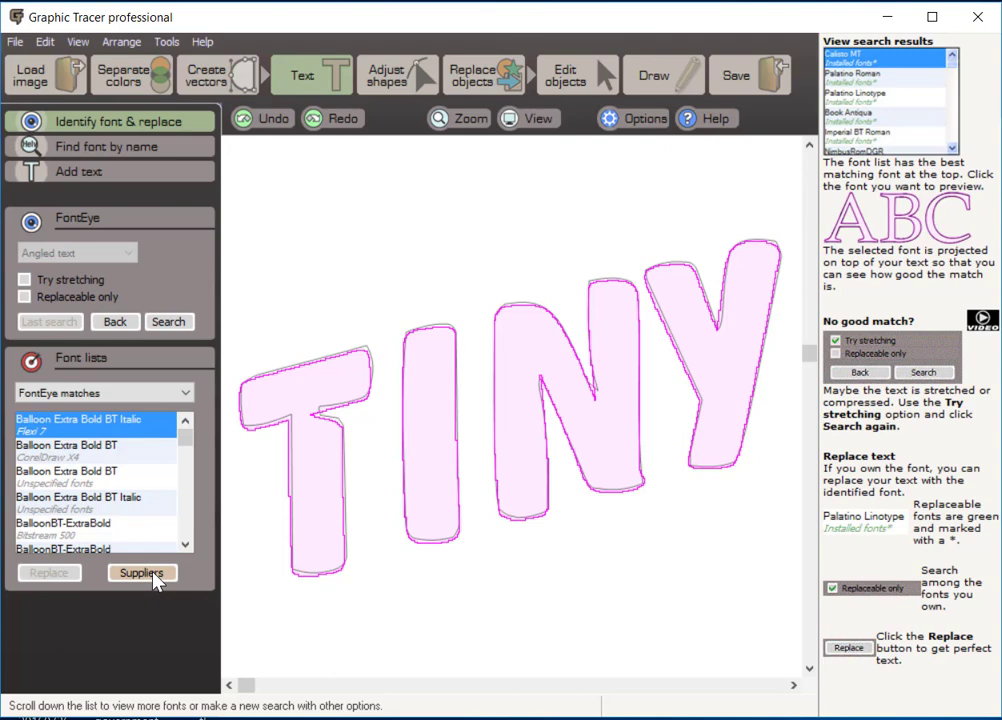
{"action": "mouse_move", "coordinate": [127, 563]}
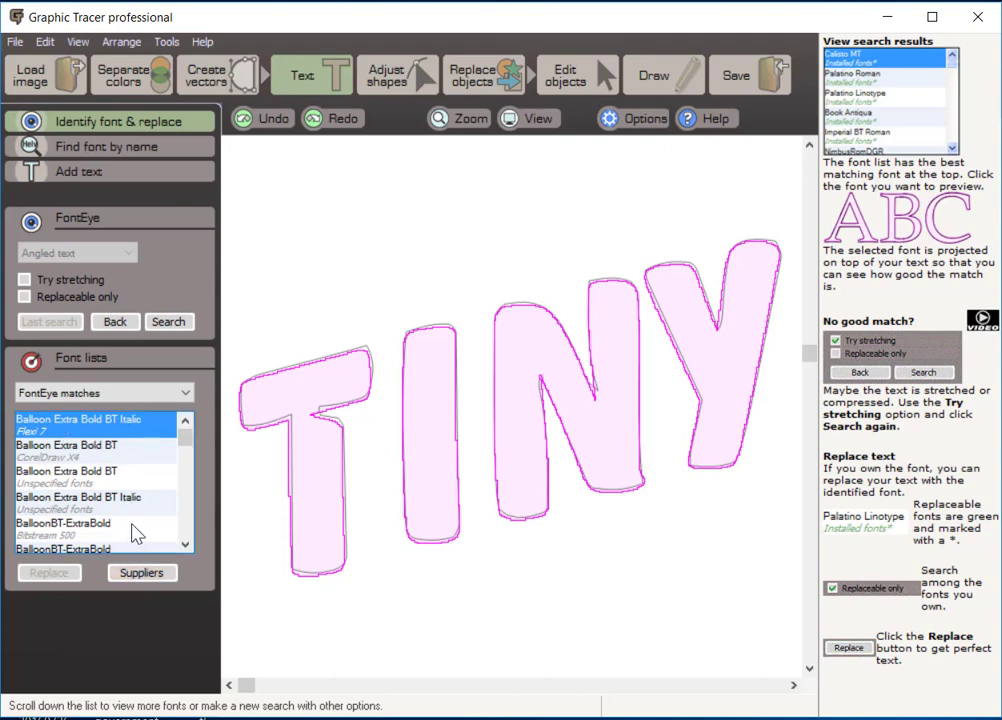
{"action": "left_click", "coordinate": [80, 422]}
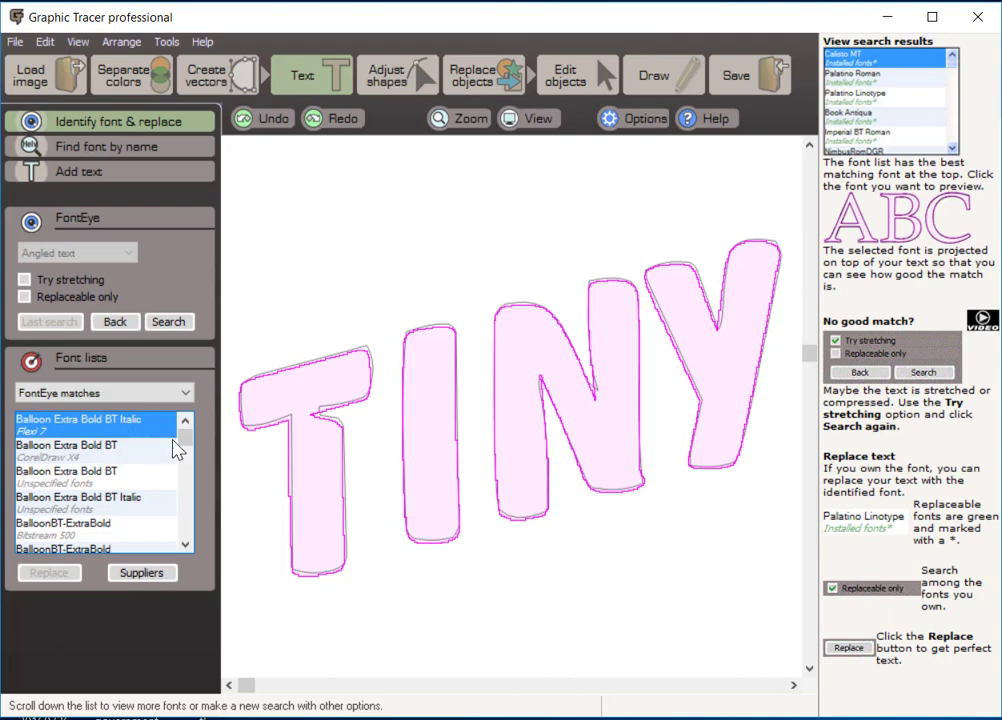
{"action": "mouse_move", "coordinate": [180, 452]}
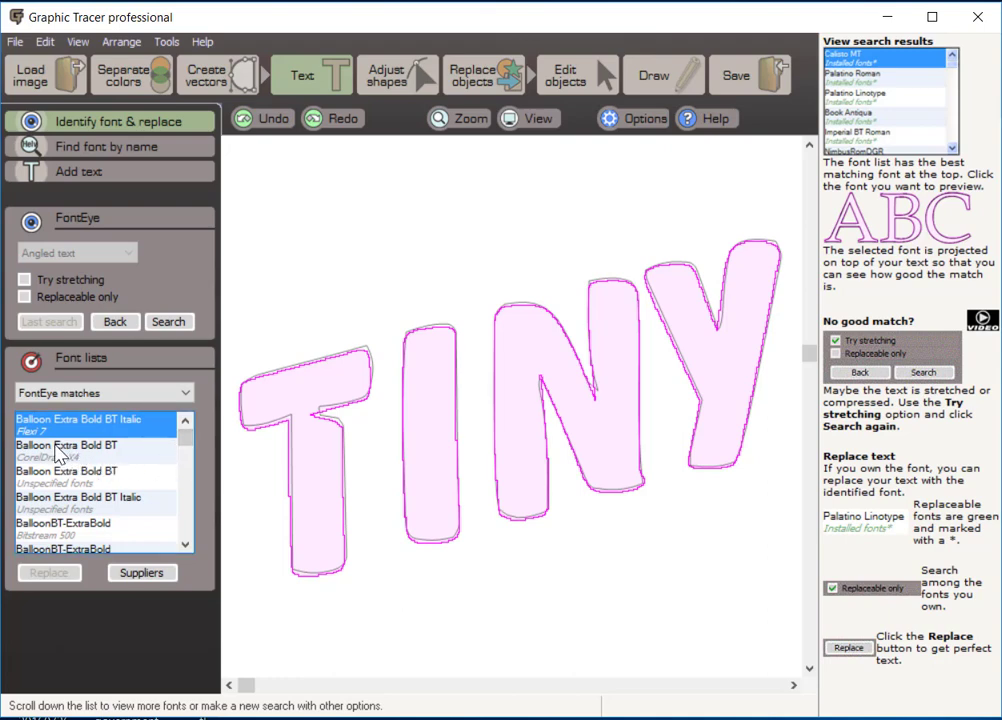
{"action": "mouse_move", "coordinate": [50, 475]}
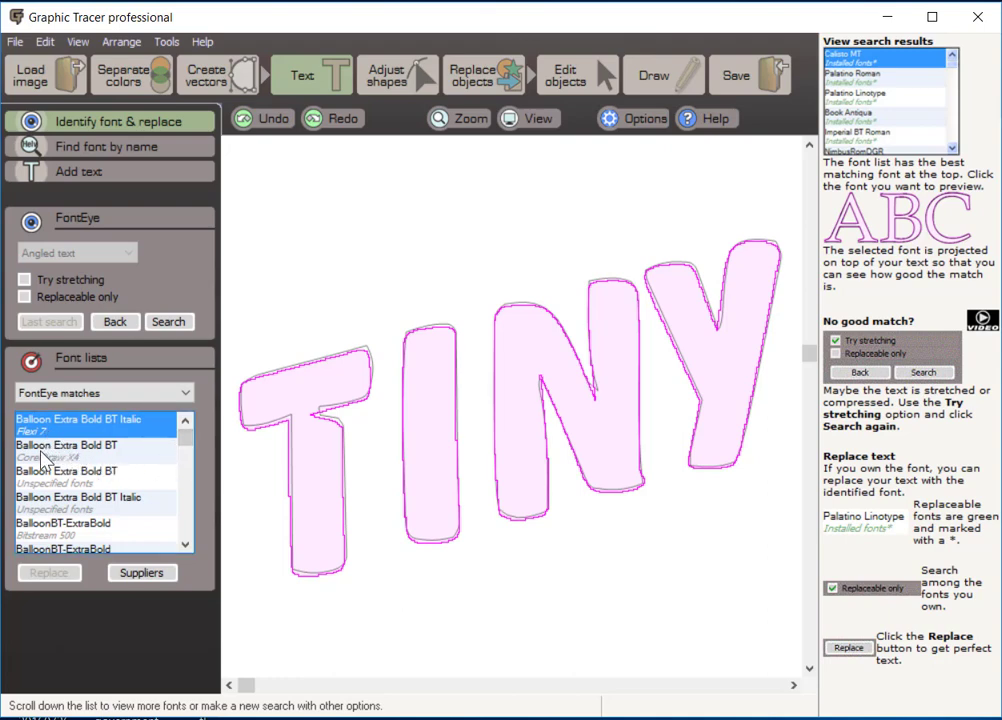
Compare the Balloon font matches, ending on BalloonBT-ExtraBold over TINY.
{"action": "left_click", "coordinate": [75, 453]}
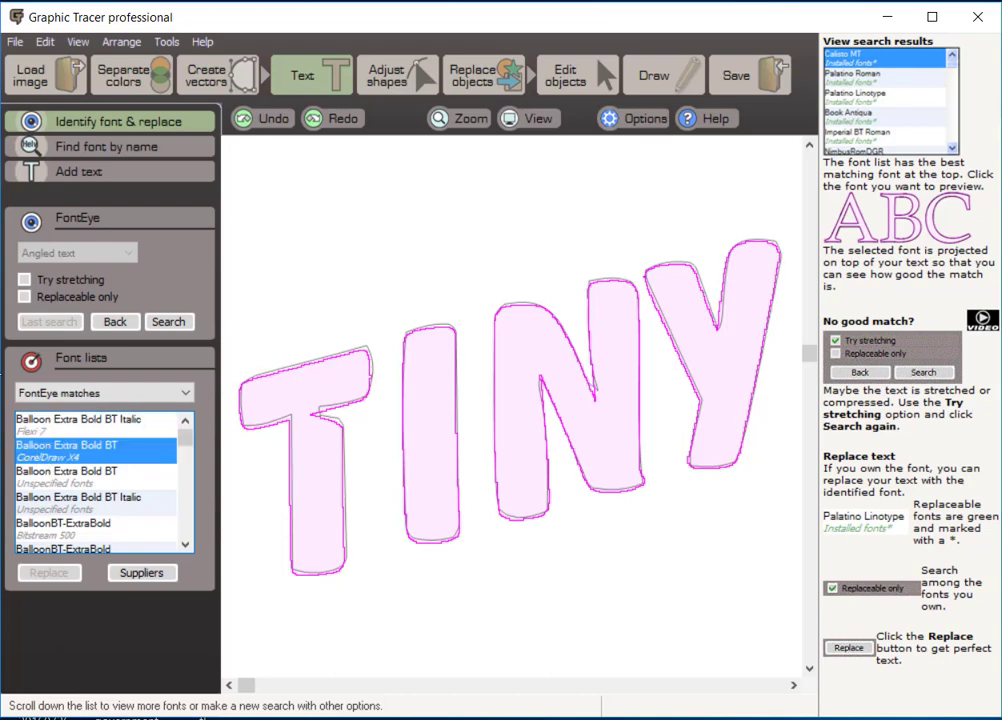
{"action": "left_click", "coordinate": [90, 476]}
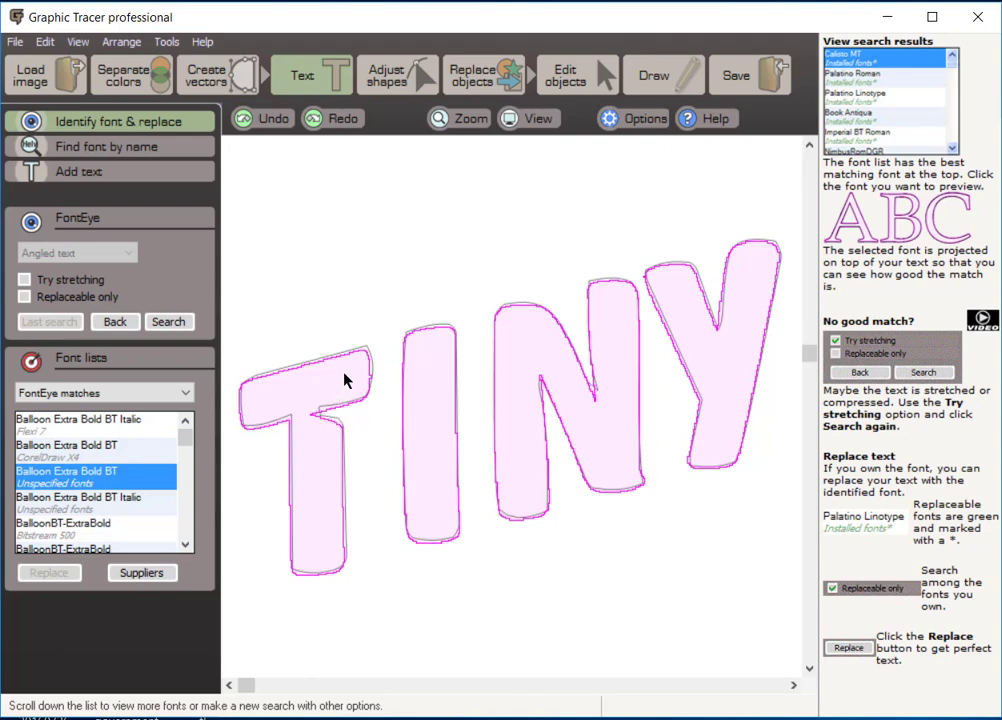
{"action": "left_click", "coordinate": [78, 497]}
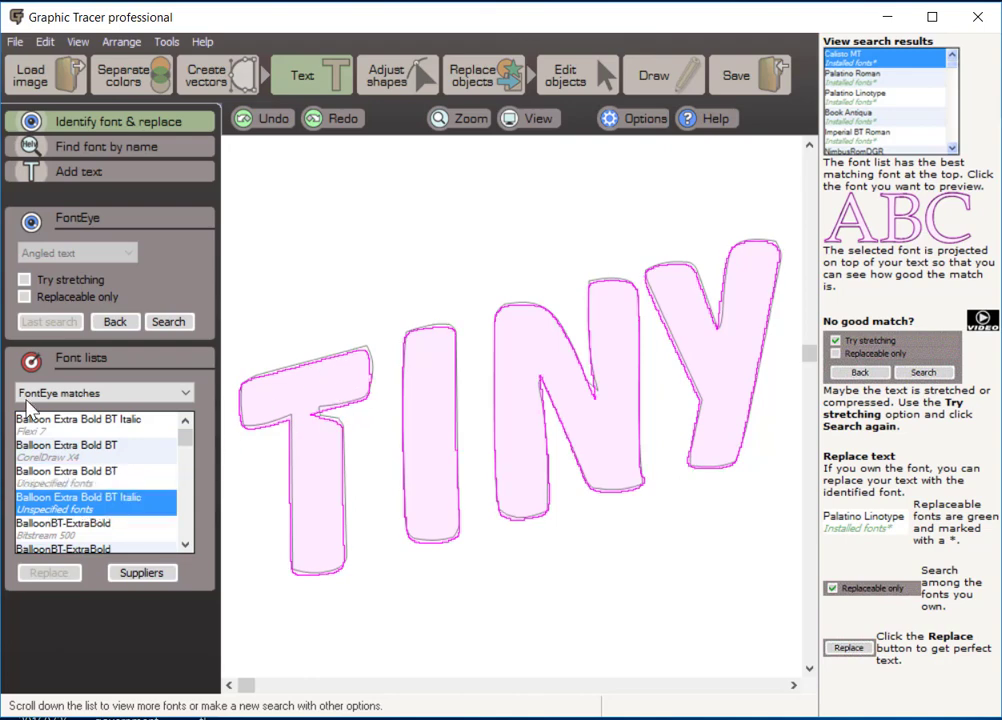
{"action": "left_click", "coordinate": [80, 546]}
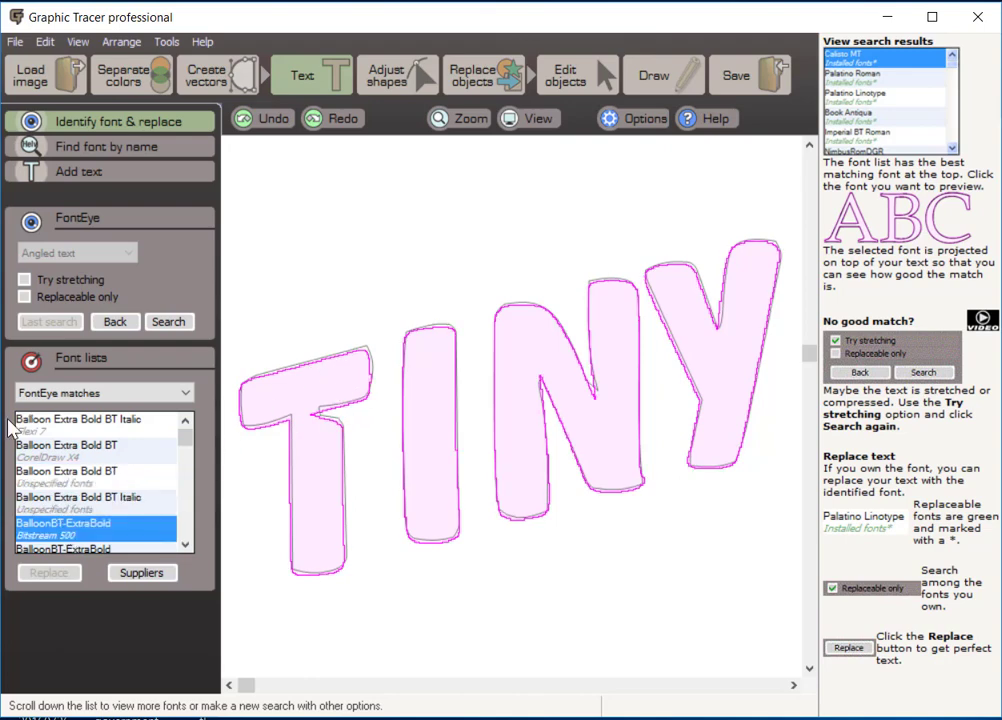
{"action": "scroll", "scroll_direction": "down", "scroll_amount": 3}
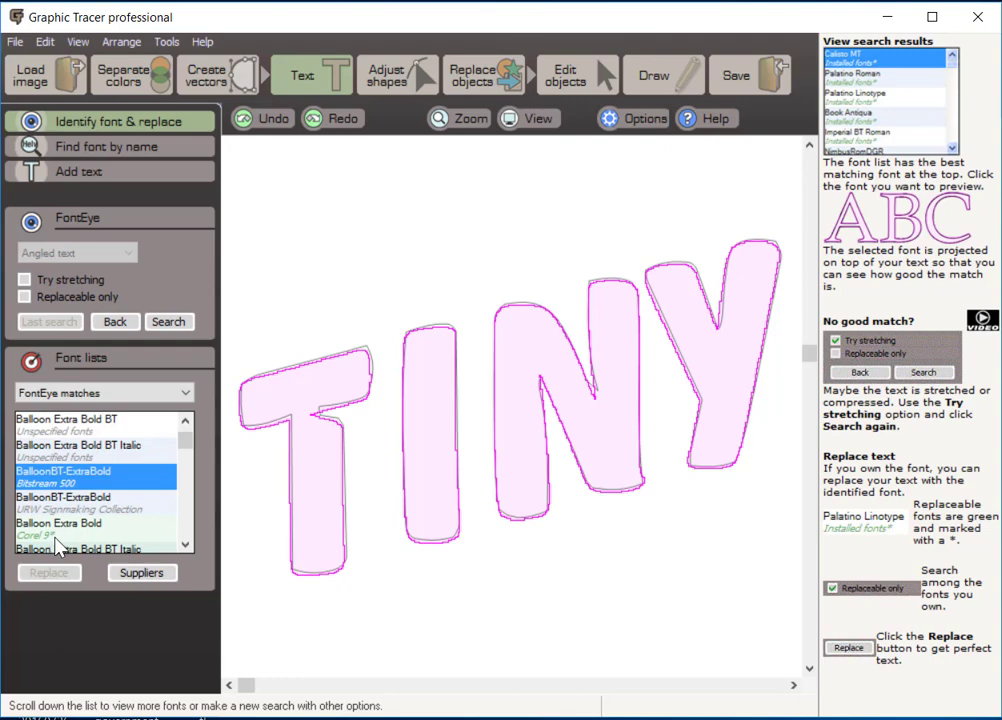
{"action": "mouse_move", "coordinate": [57, 535]}
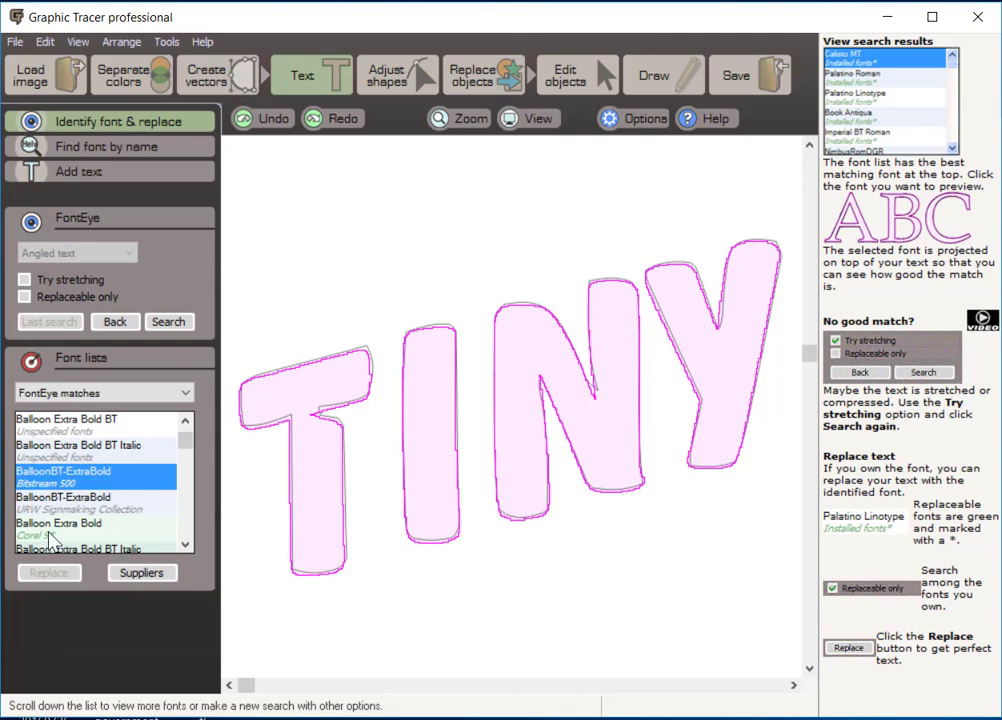
{"action": "mouse_move", "coordinate": [110, 546]}
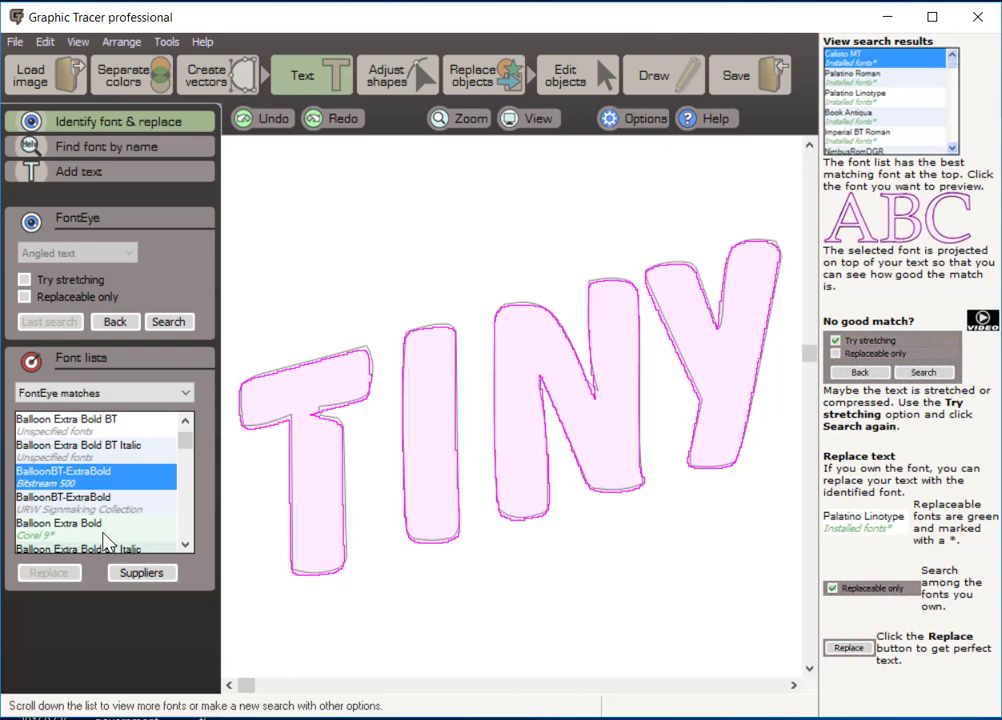
{"action": "mouse_move", "coordinate": [47, 546]}
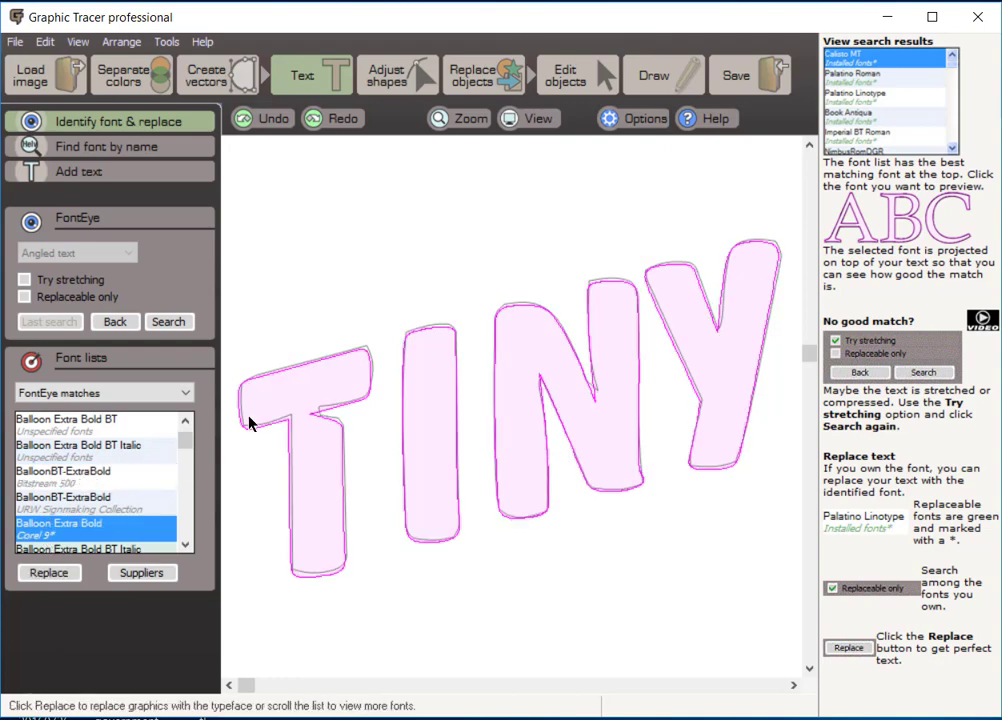
Replace the traced TINY letters with Balloon Extra Bold type.
{"action": "left_click", "coordinate": [49, 573]}
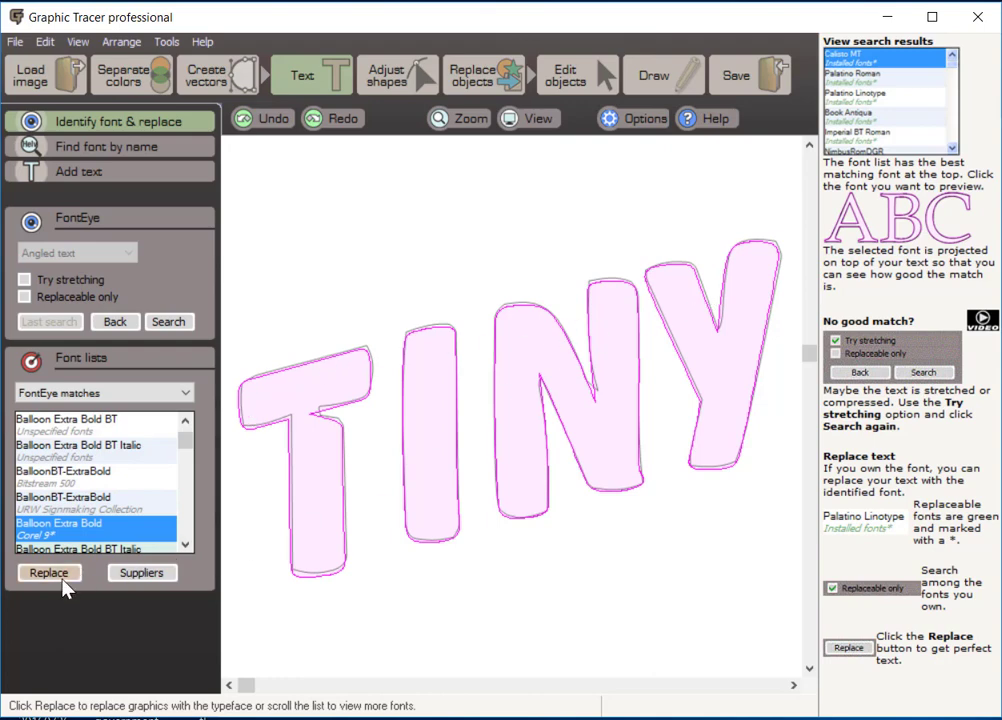
{"action": "mouse_move", "coordinate": [48, 585]}
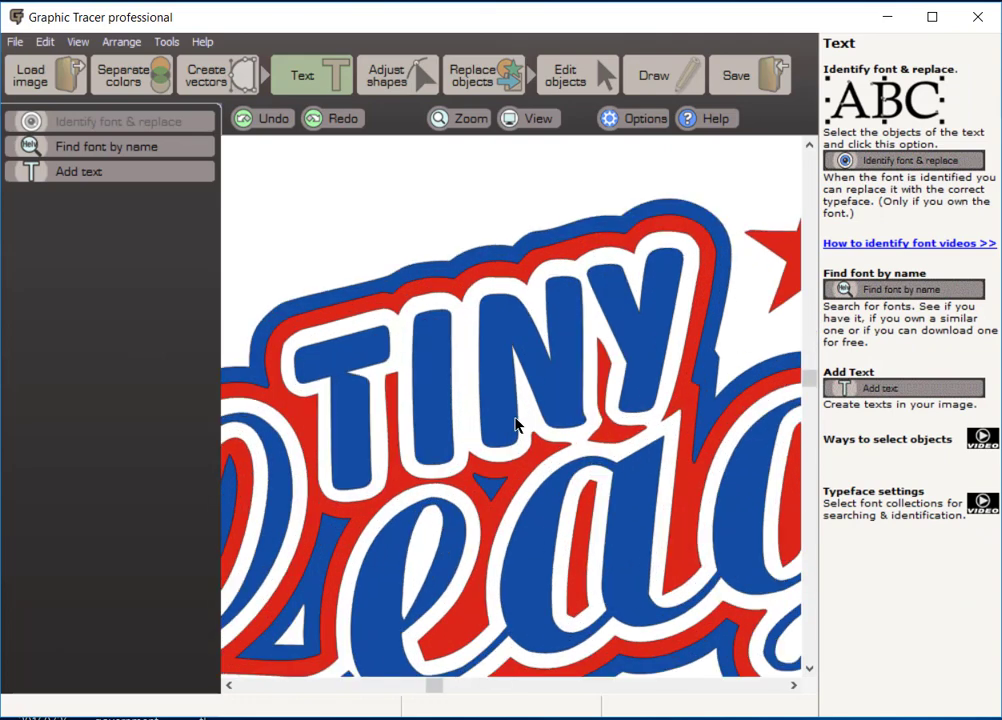
{"action": "mouse_move", "coordinate": [612, 336]}
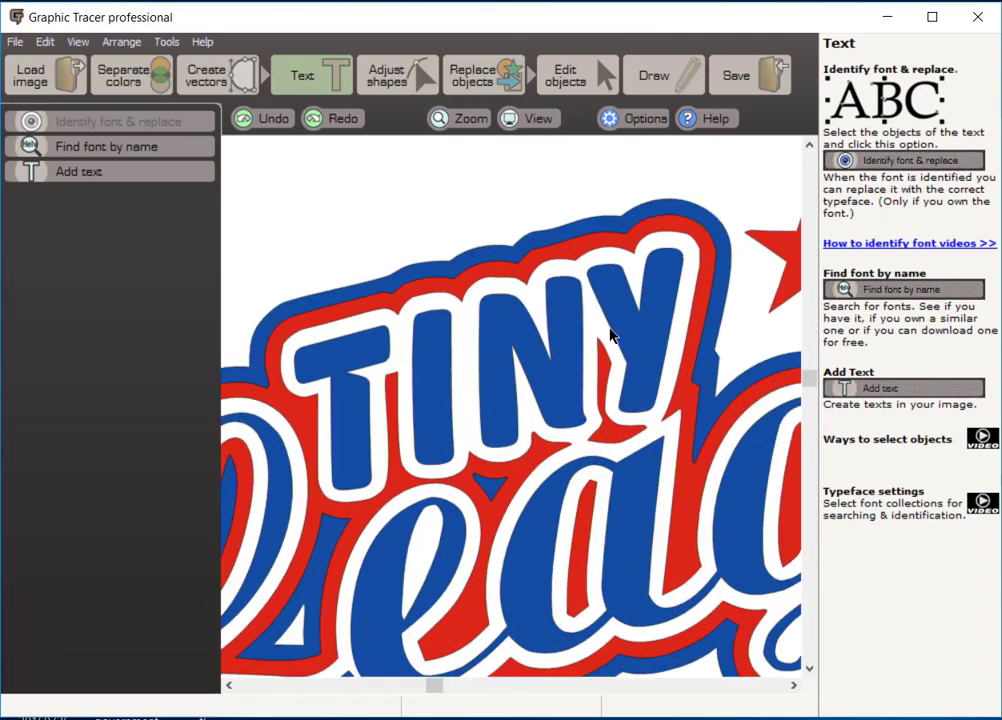
{"action": "mouse_move", "coordinate": [512, 320]}
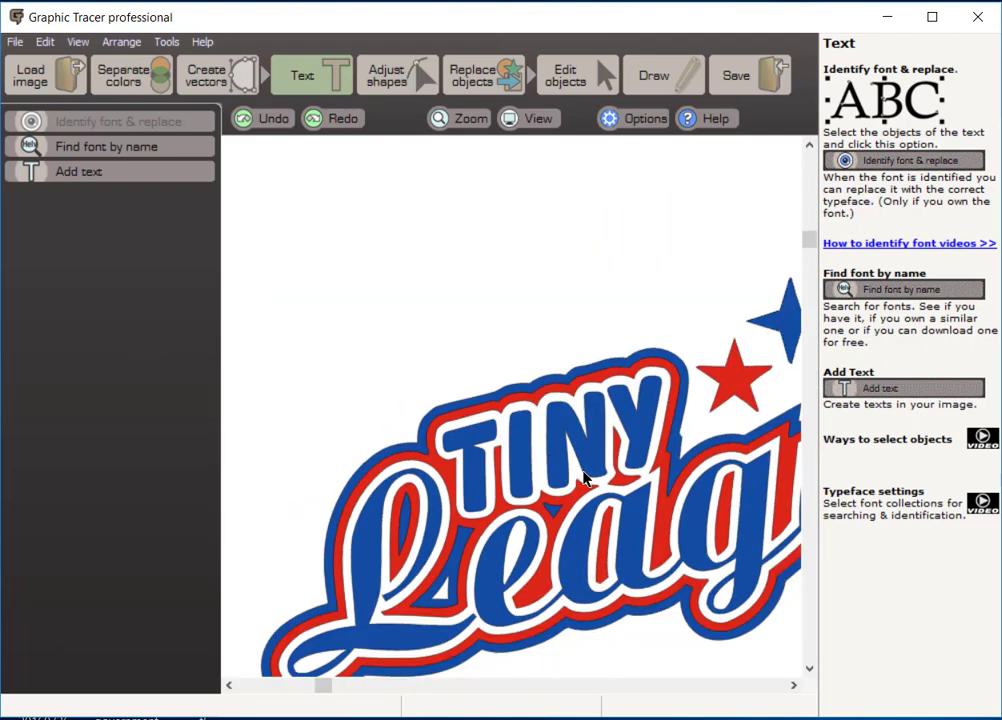
{"action": "mouse_move", "coordinate": [490, 480]}
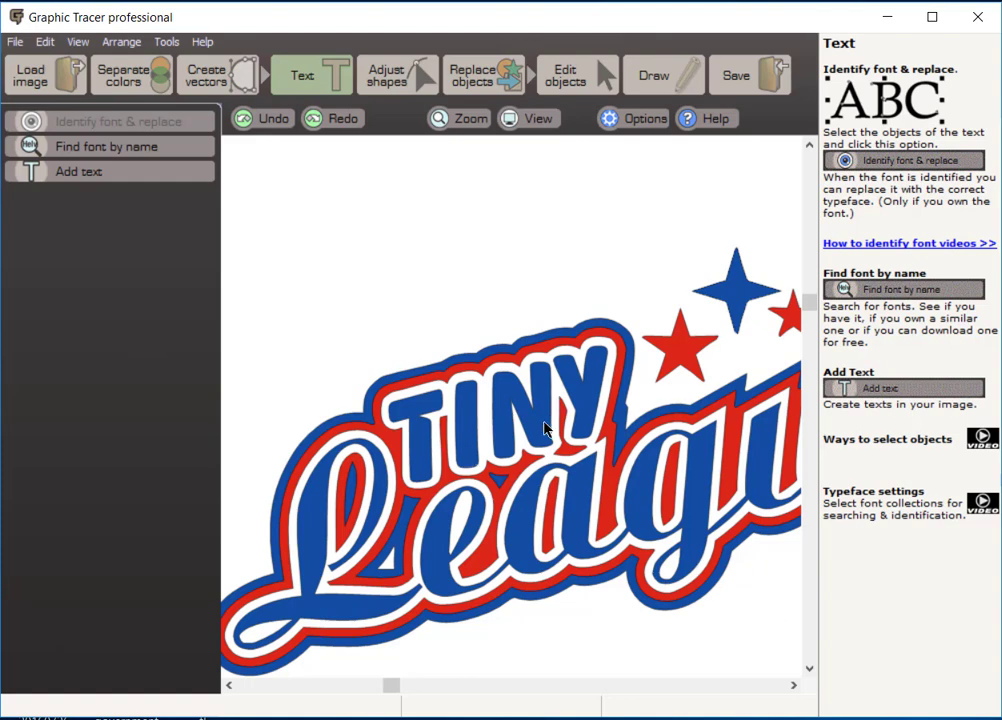
{"action": "mouse_move", "coordinate": [541, 442]}
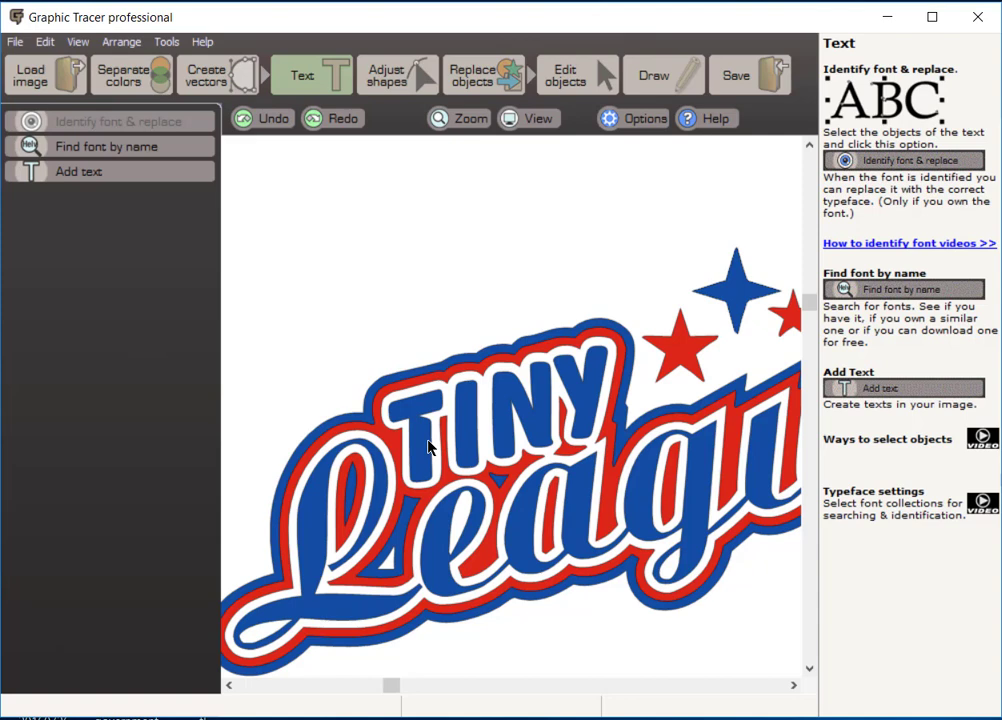
{"action": "mouse_move", "coordinate": [557, 404]}
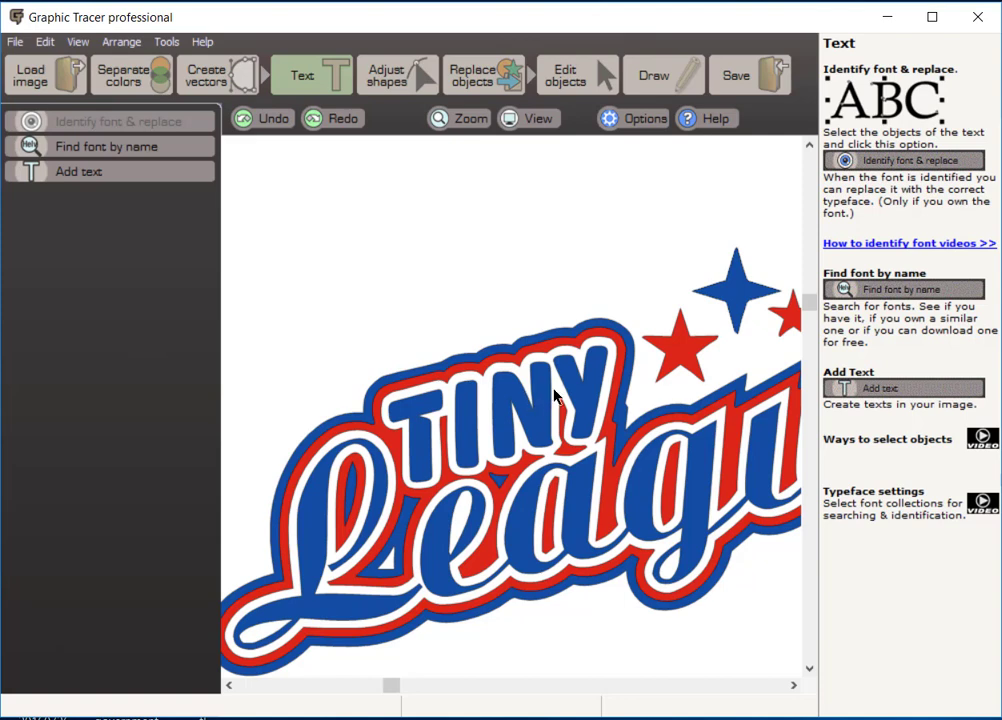
{"action": "mouse_move", "coordinate": [575, 392]}
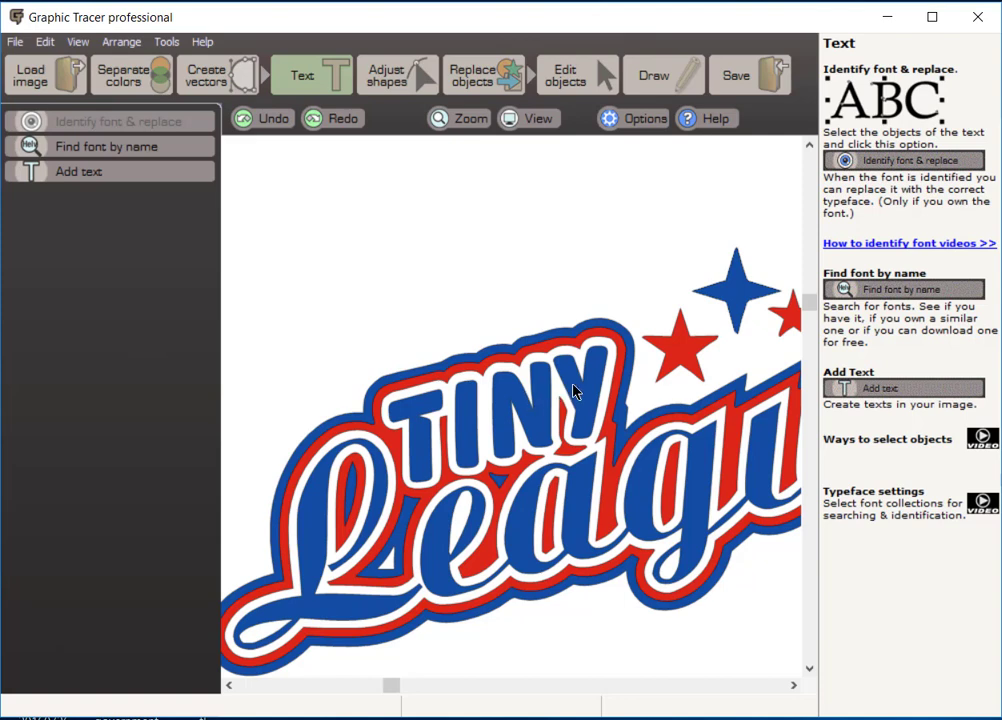
{"action": "mouse_move", "coordinate": [541, 429]}
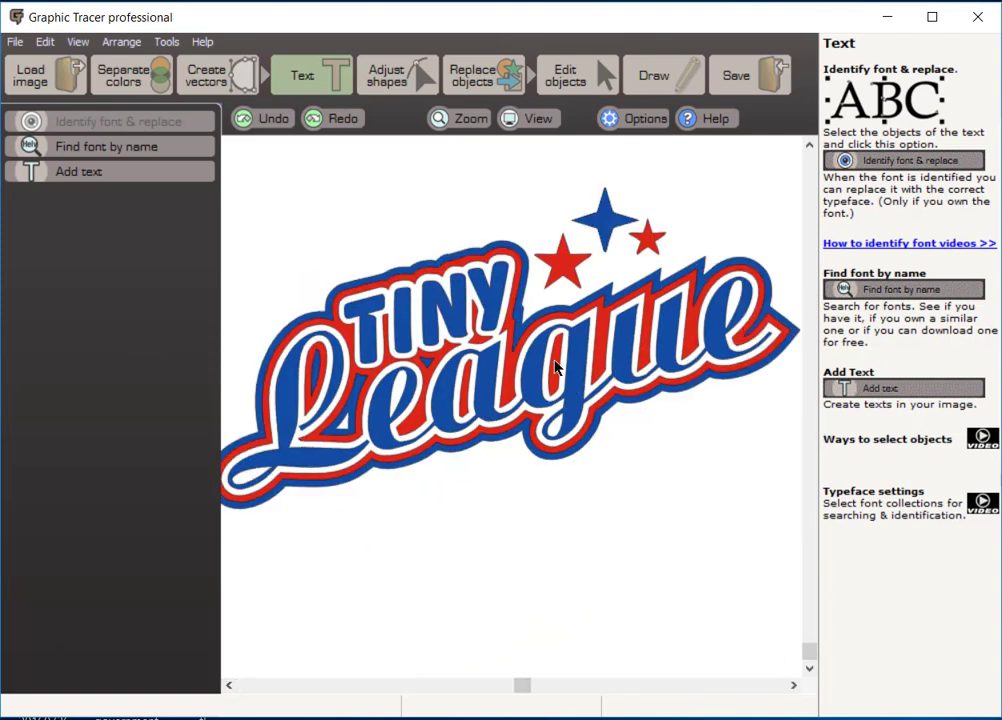
{"action": "mouse_move", "coordinate": [202, 365]}
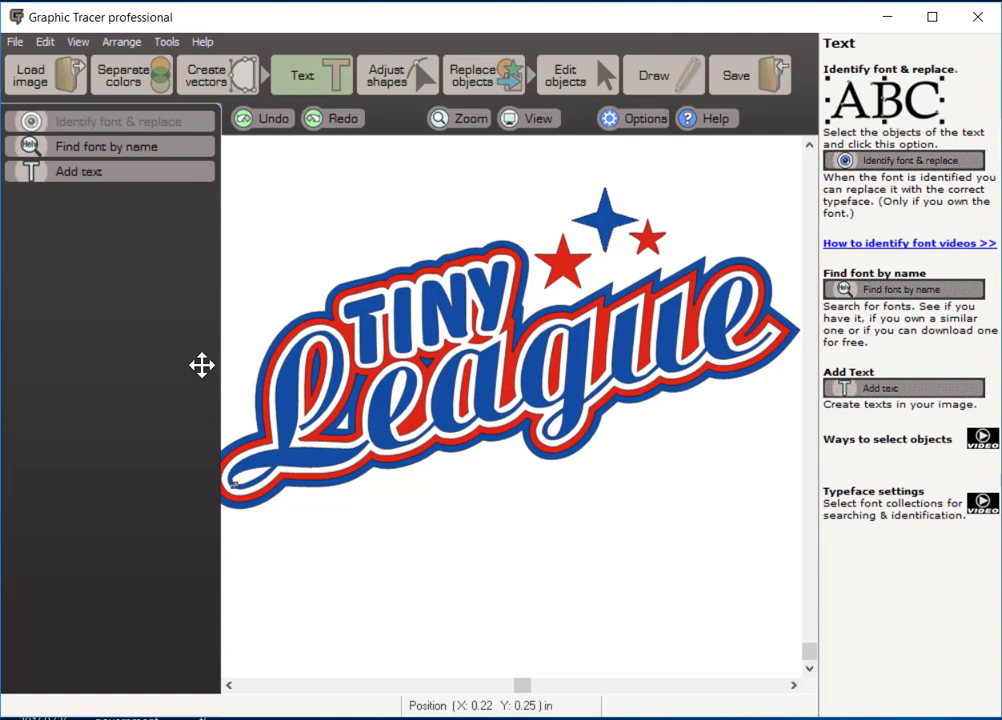
Select the League script lettering on the canvas.
{"action": "left_click", "coordinate": [322, 455]}
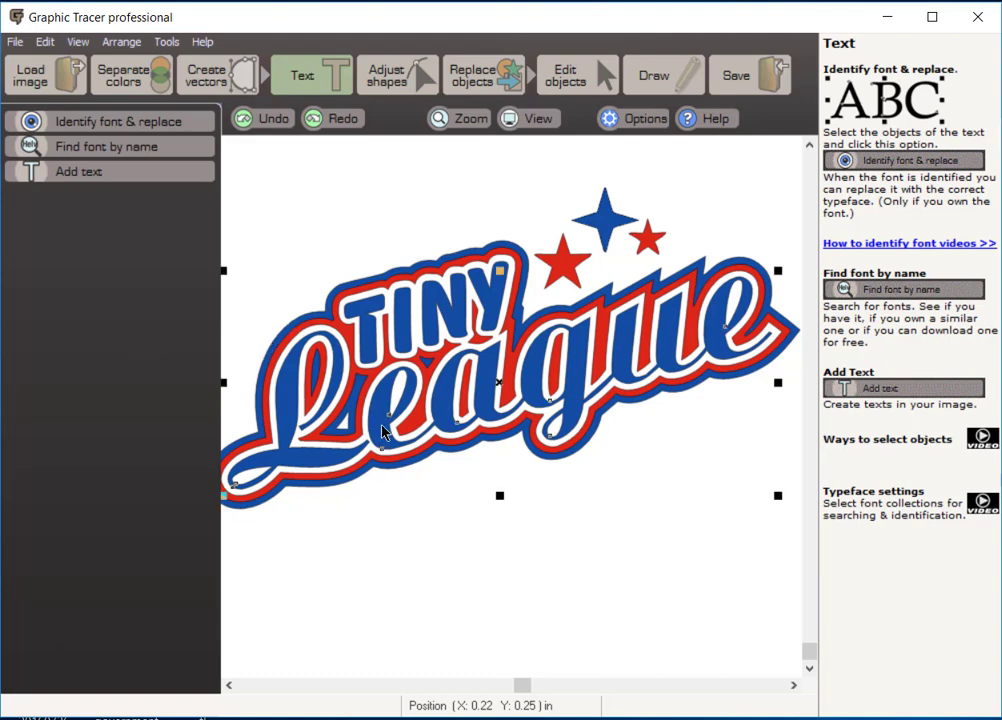
{"action": "mouse_move", "coordinate": [466, 415]}
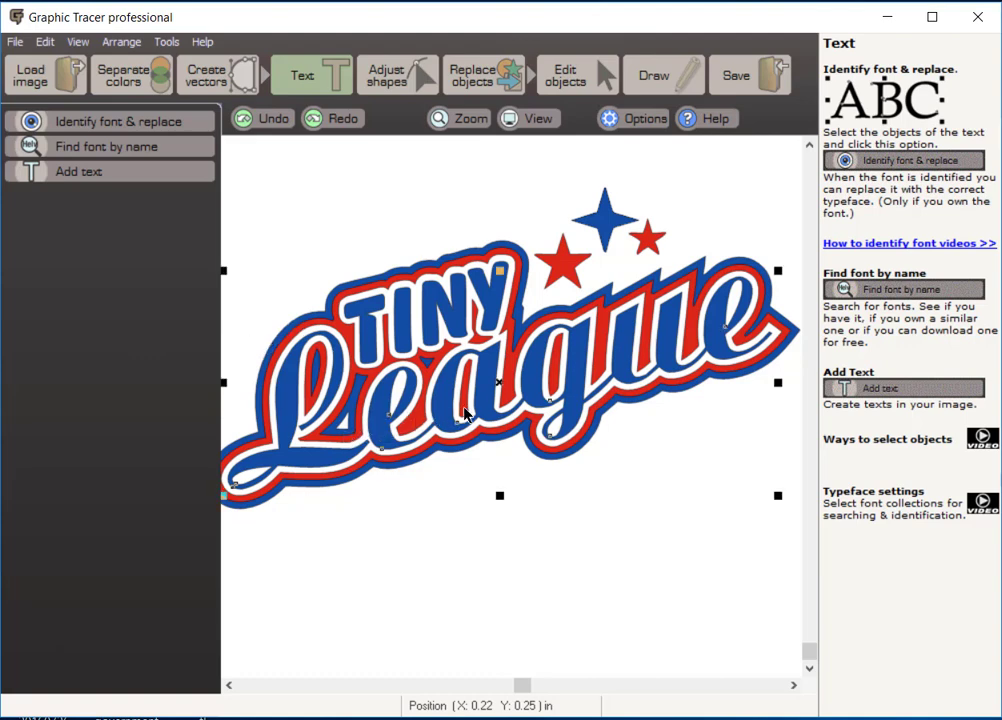
{"action": "mouse_move", "coordinate": [459, 428]}
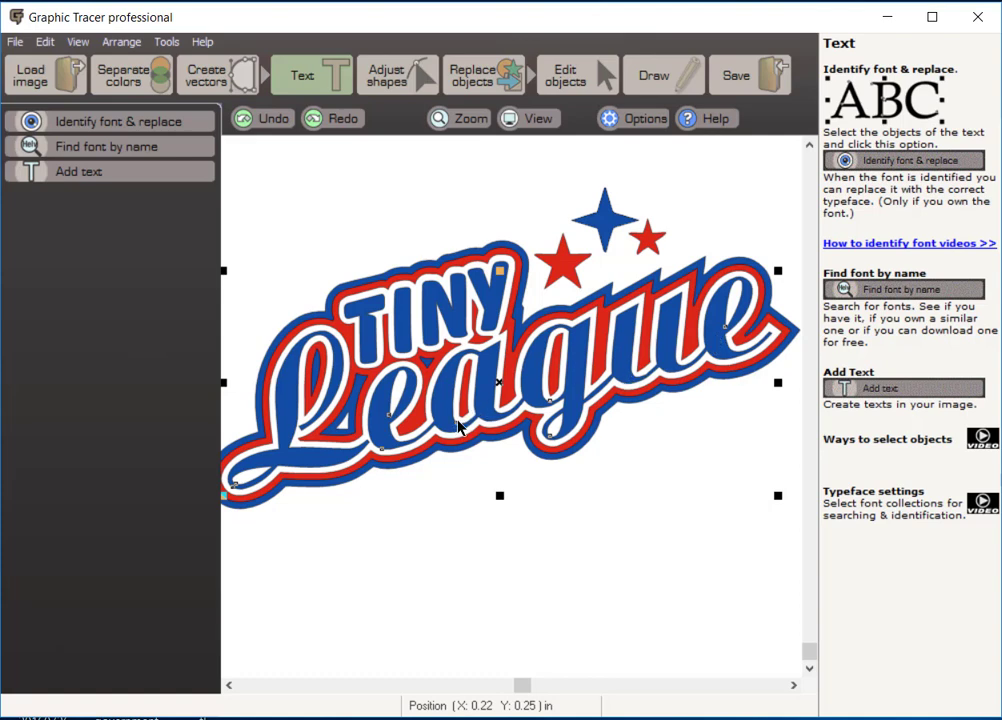
{"action": "mouse_move", "coordinate": [699, 328]}
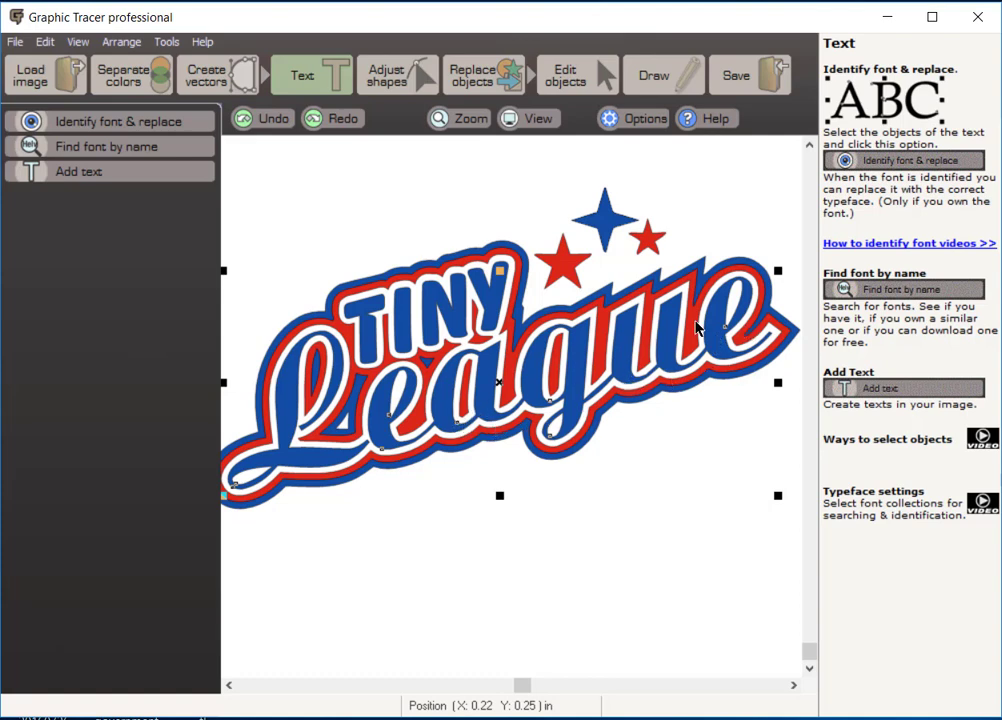
{"action": "mouse_move", "coordinate": [330, 181]}
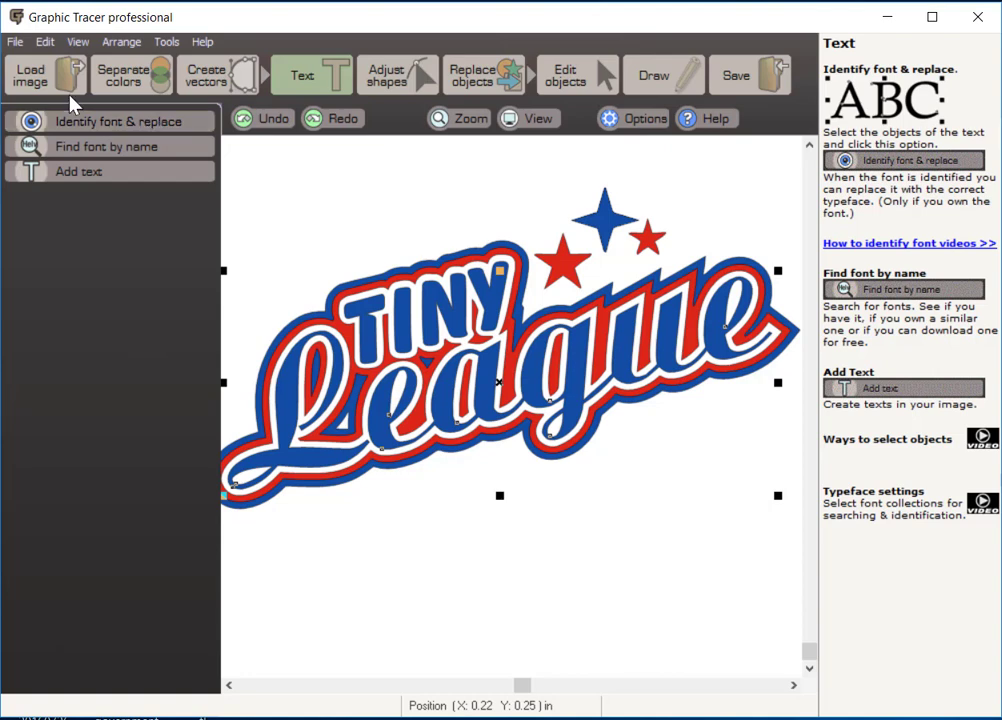
Identify League's font as Angled text and advance to the letter groups.
{"action": "left_click", "coordinate": [110, 120]}
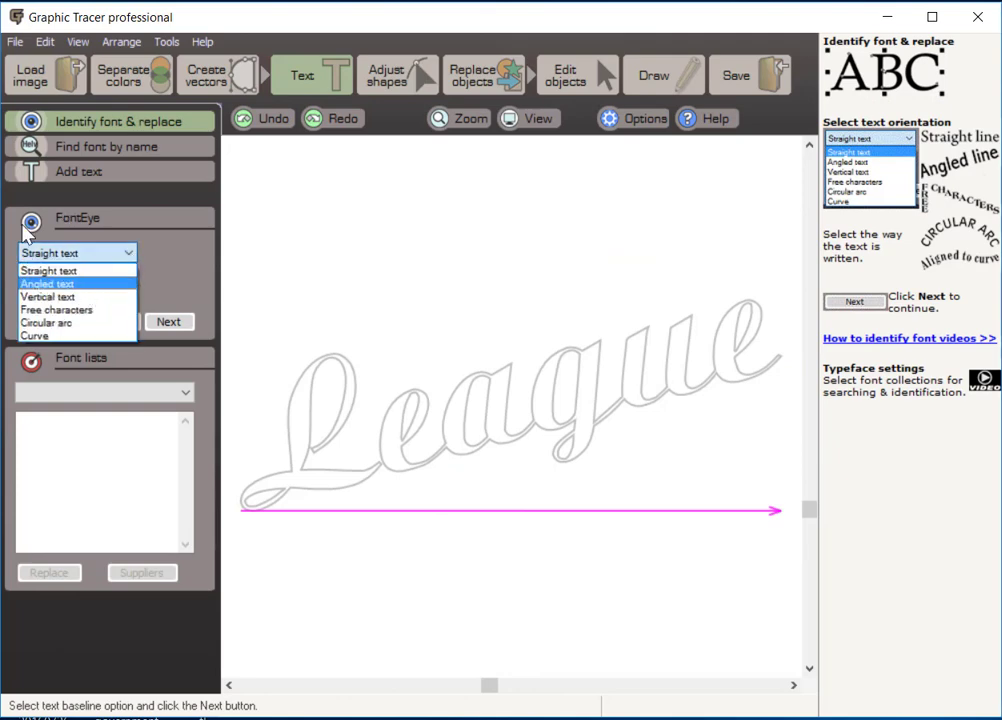
{"action": "left_click", "coordinate": [47, 284]}
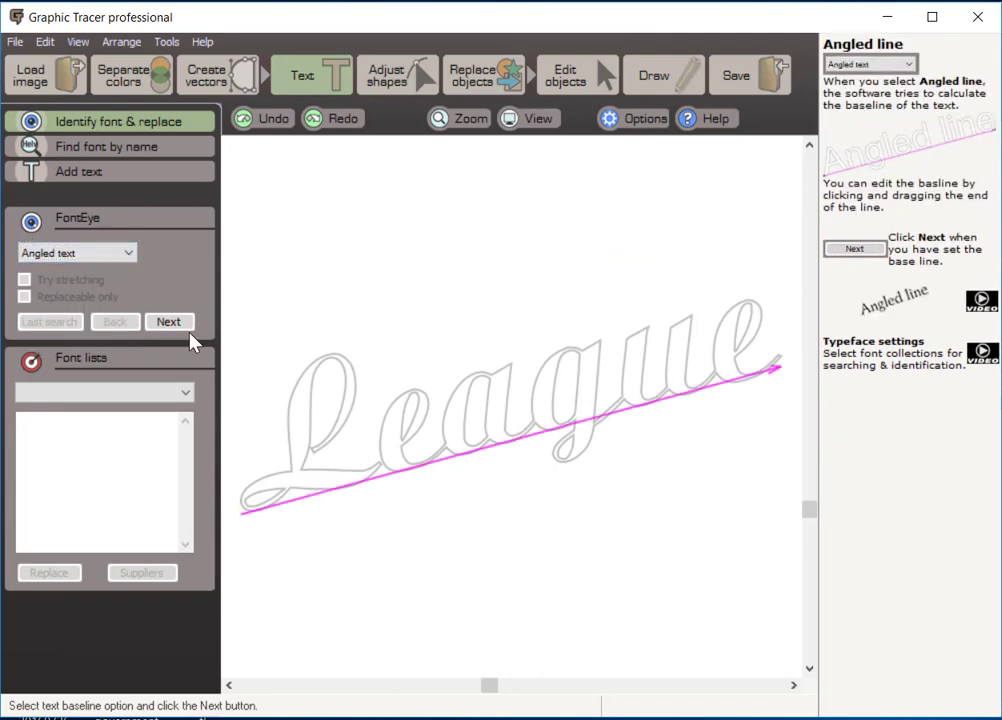
{"action": "left_click", "coordinate": [169, 321]}
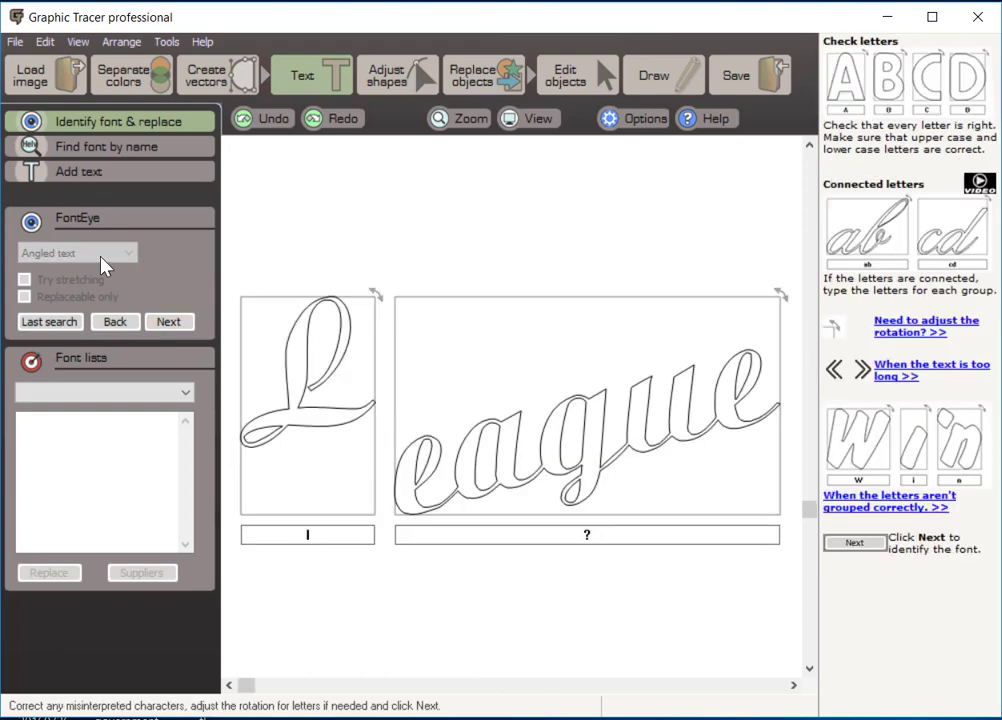
{"action": "mouse_move", "coordinate": [367, 441]}
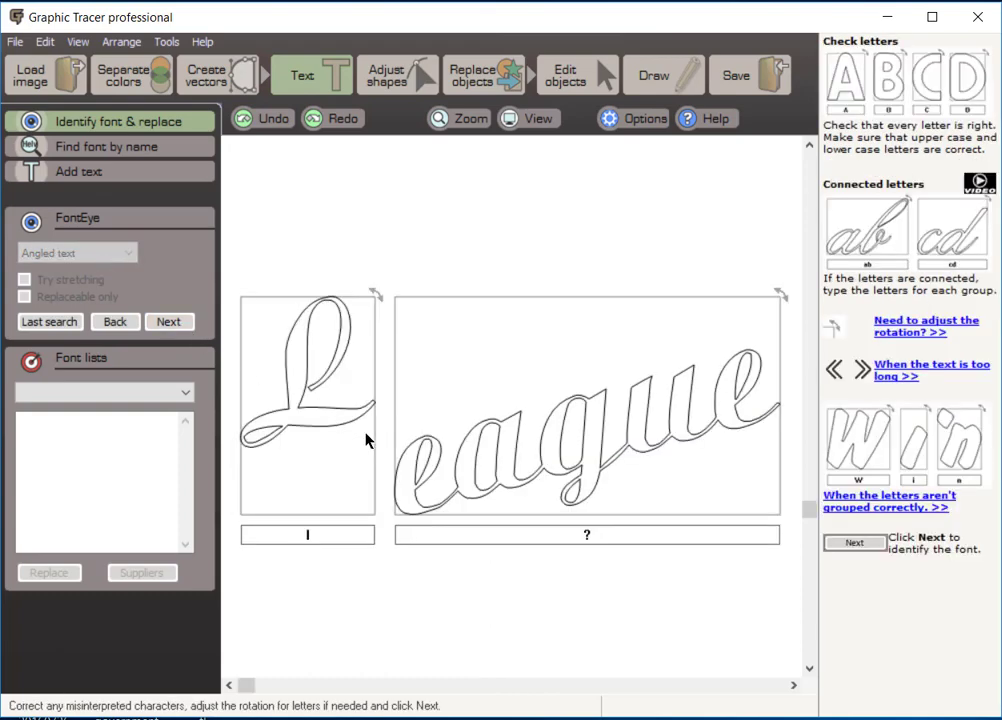
{"action": "mouse_move", "coordinate": [570, 460]}
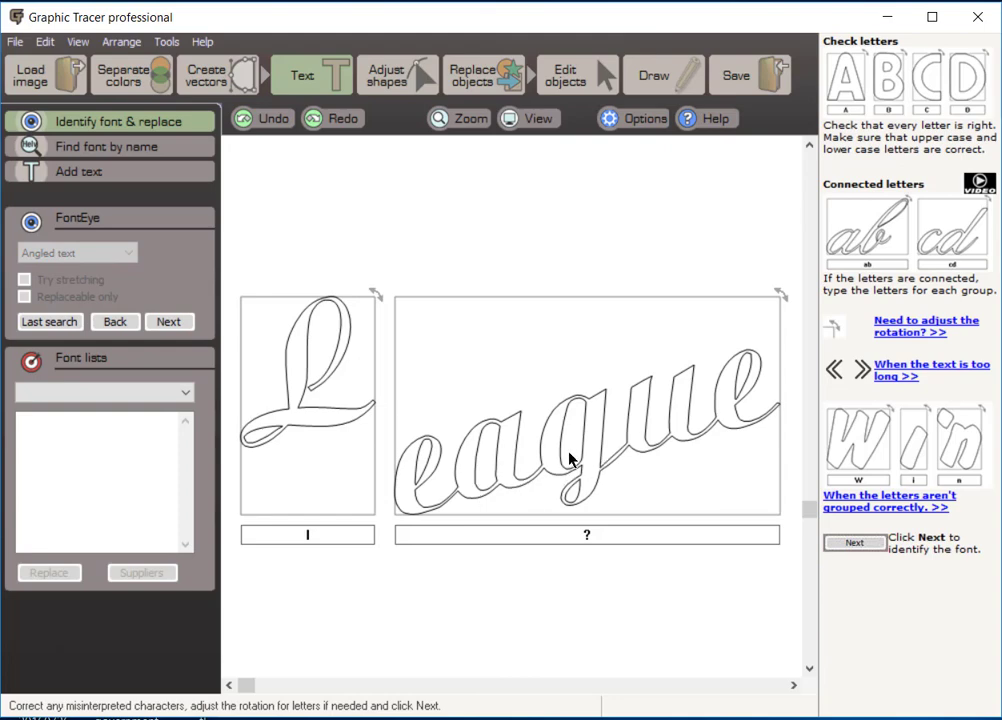
{"action": "mouse_move", "coordinate": [449, 444]}
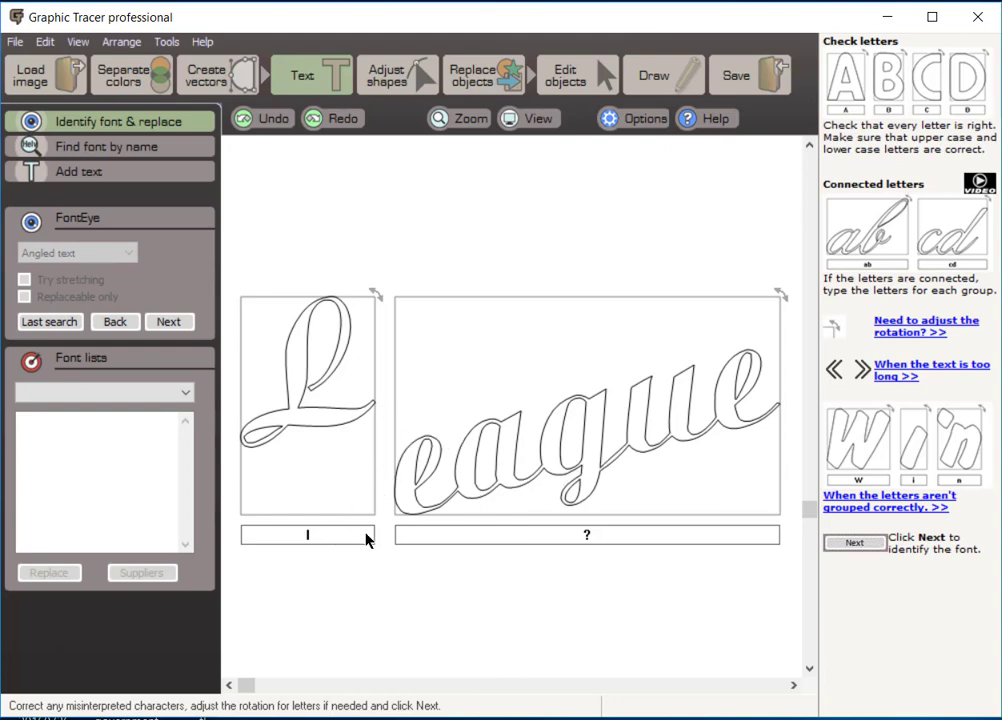
{"action": "mouse_move", "coordinate": [316, 440]}
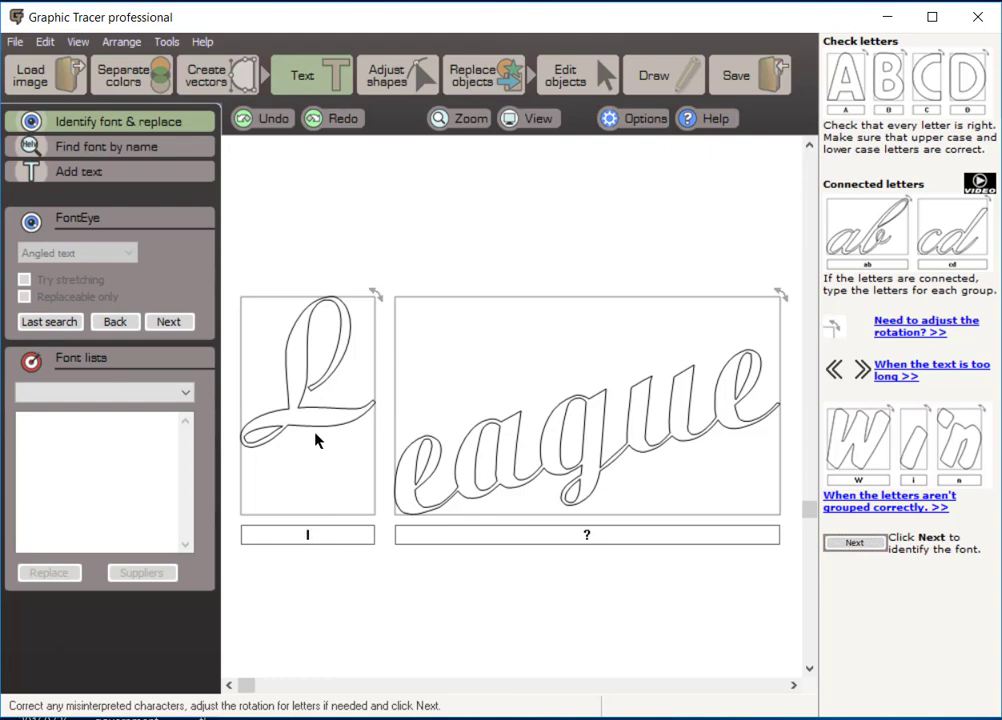
Label the first letter group 'L' and the second group 'eague'.
{"action": "left_click", "coordinate": [307, 535]}
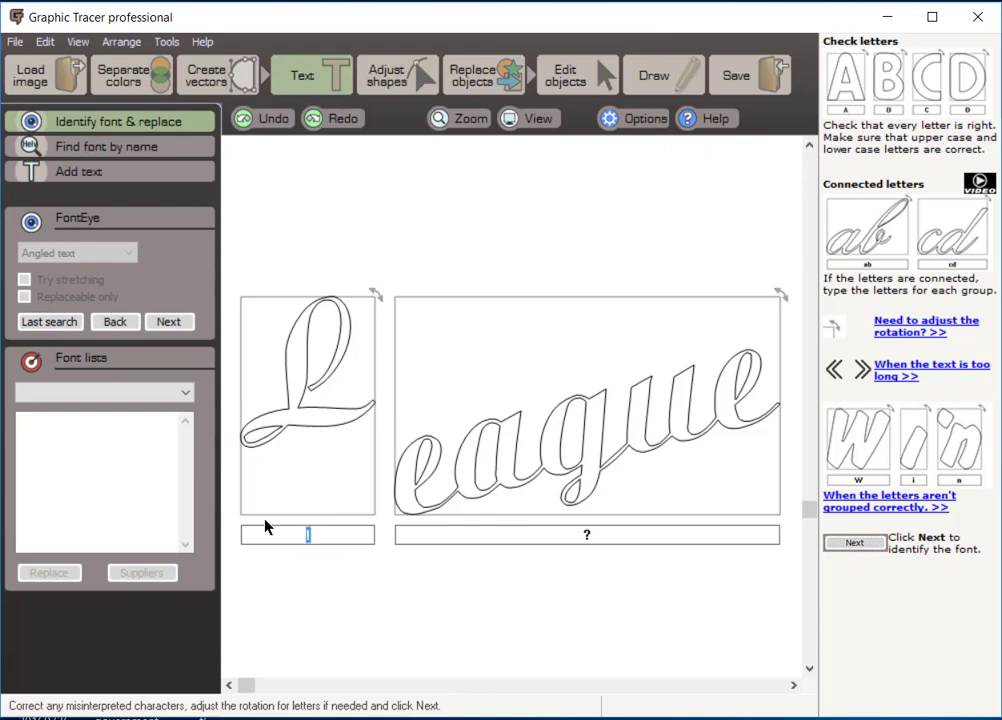
{"action": "type", "text": "L"}
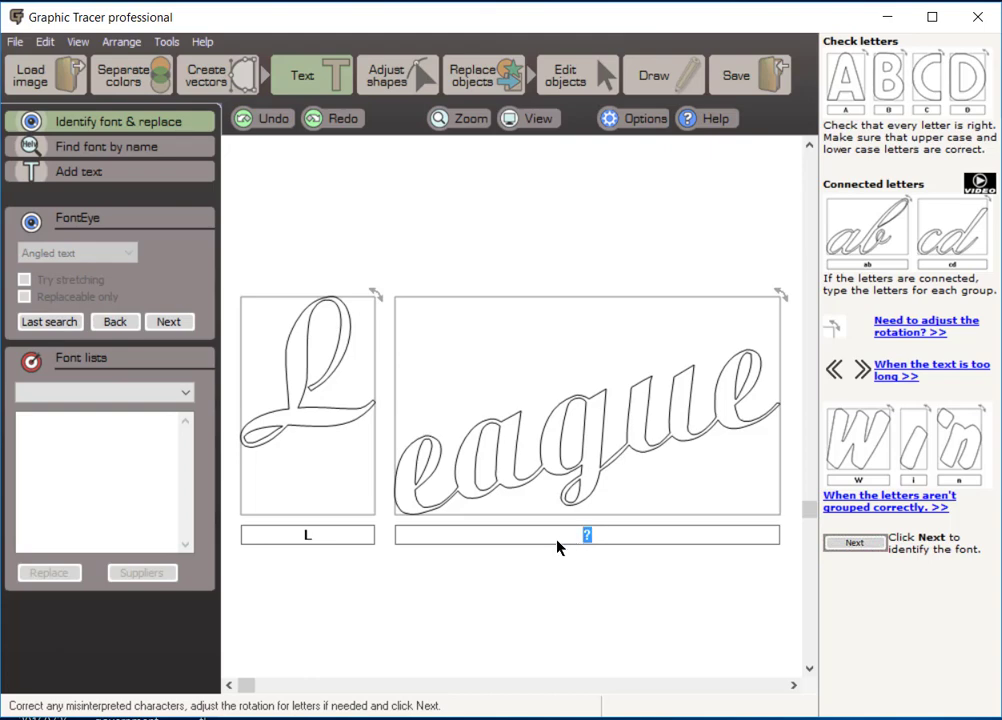
{"action": "mouse_move", "coordinate": [490, 593]}
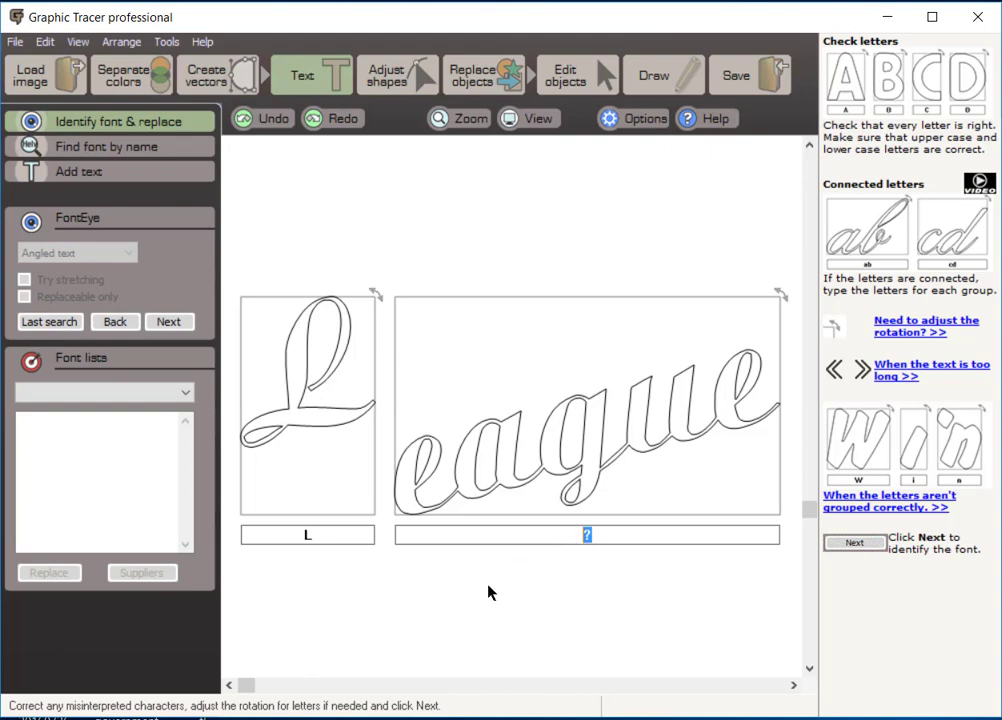
{"action": "type", "text": "eagu"}
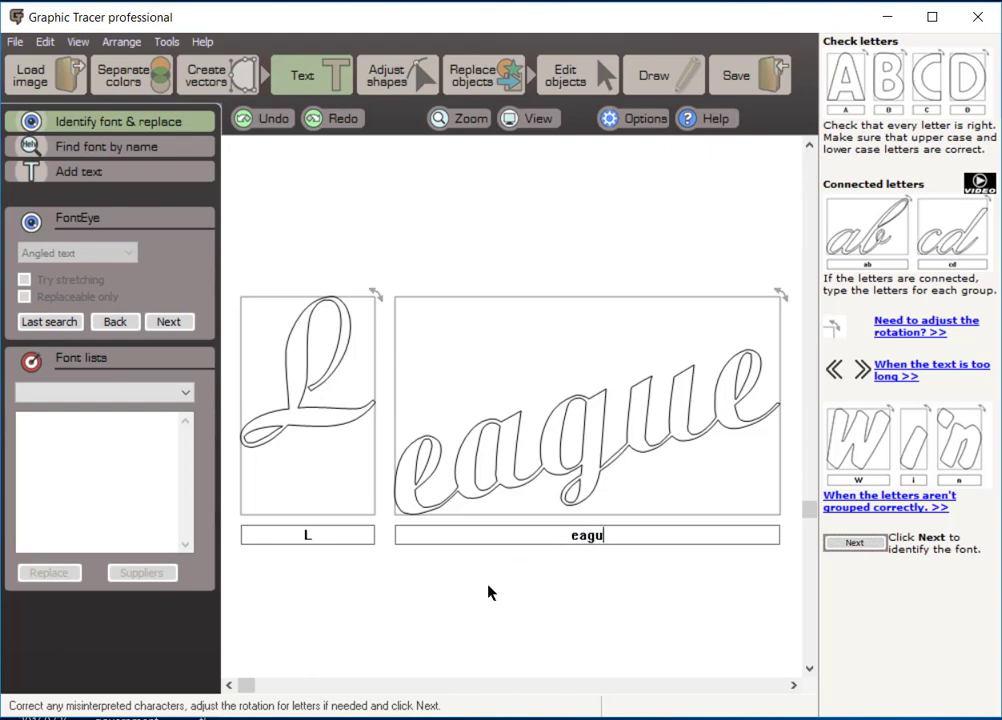
{"action": "type", "text": "e"}
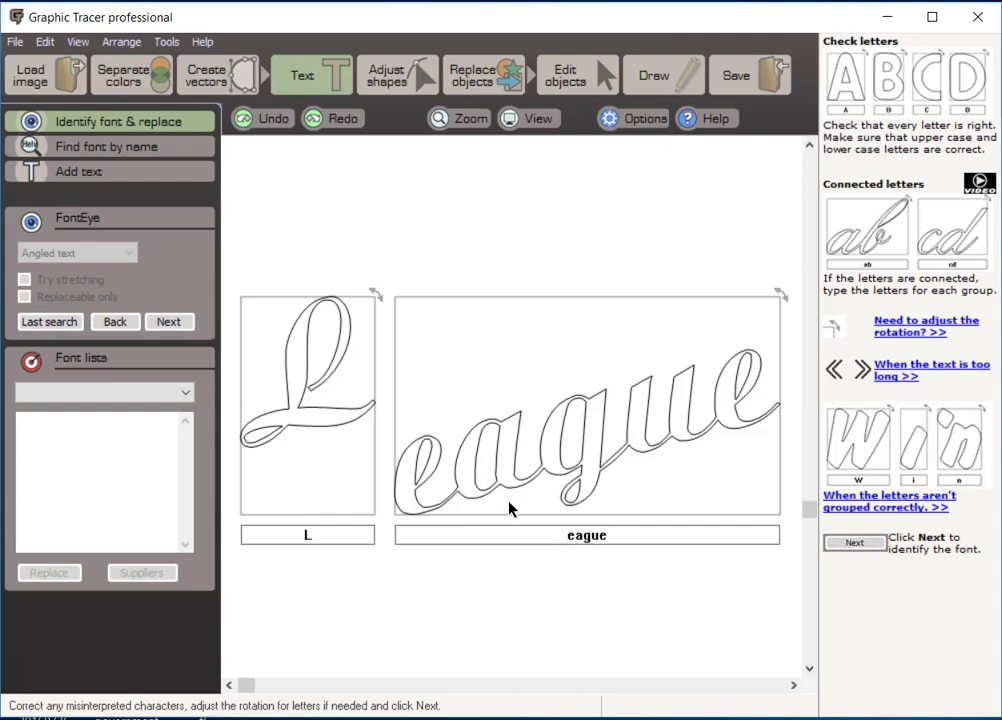
{"action": "mouse_move", "coordinate": [615, 454]}
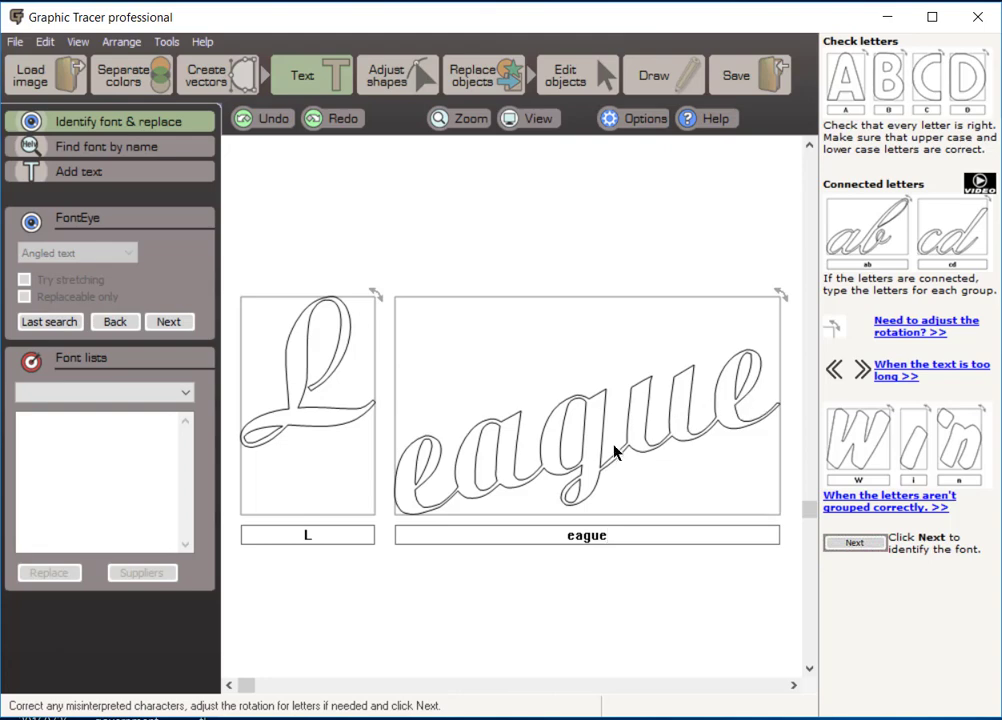
{"action": "mouse_move", "coordinate": [665, 503]}
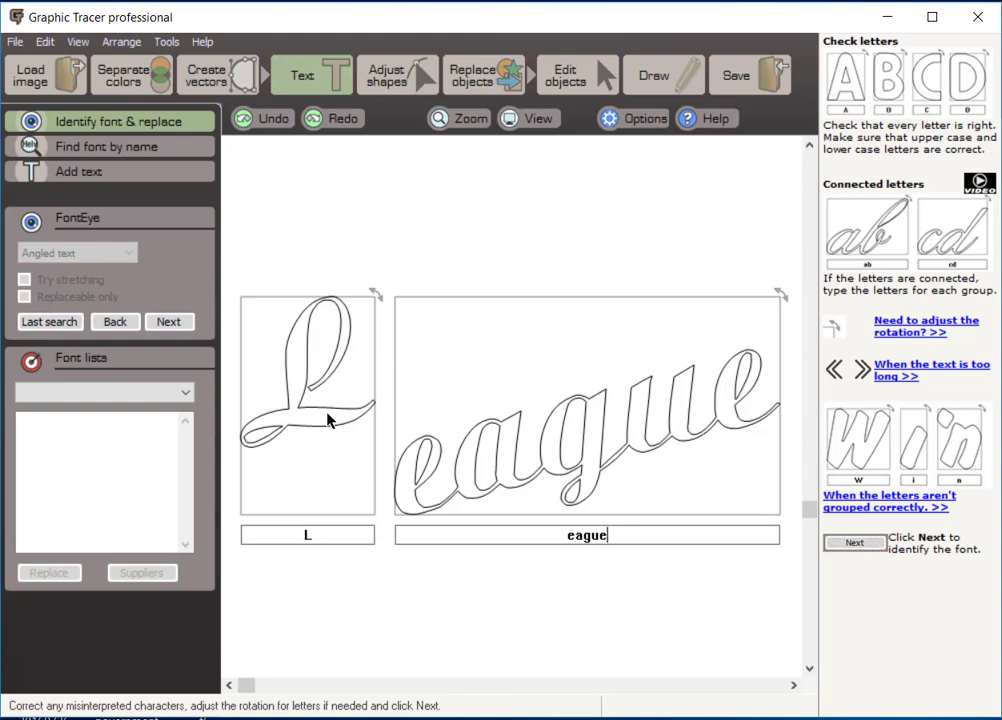
{"action": "mouse_move", "coordinate": [617, 487]}
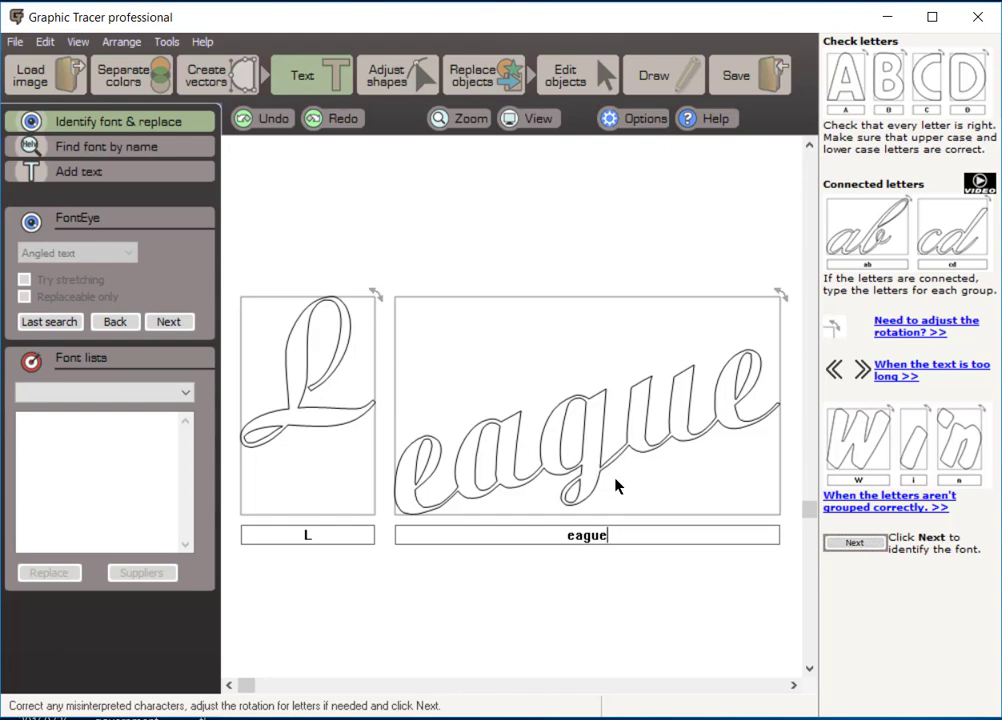
{"action": "mouse_move", "coordinate": [324, 384]}
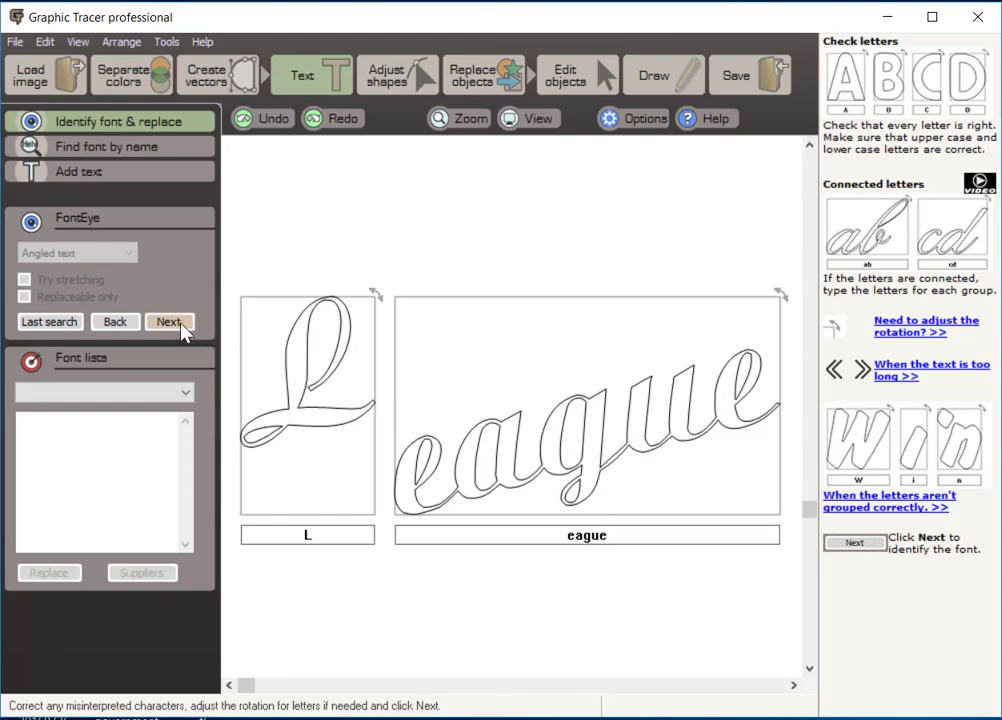
Run the FontEye font search and preview Ariston Bold over the League lettering.
{"action": "left_click", "coordinate": [169, 321]}
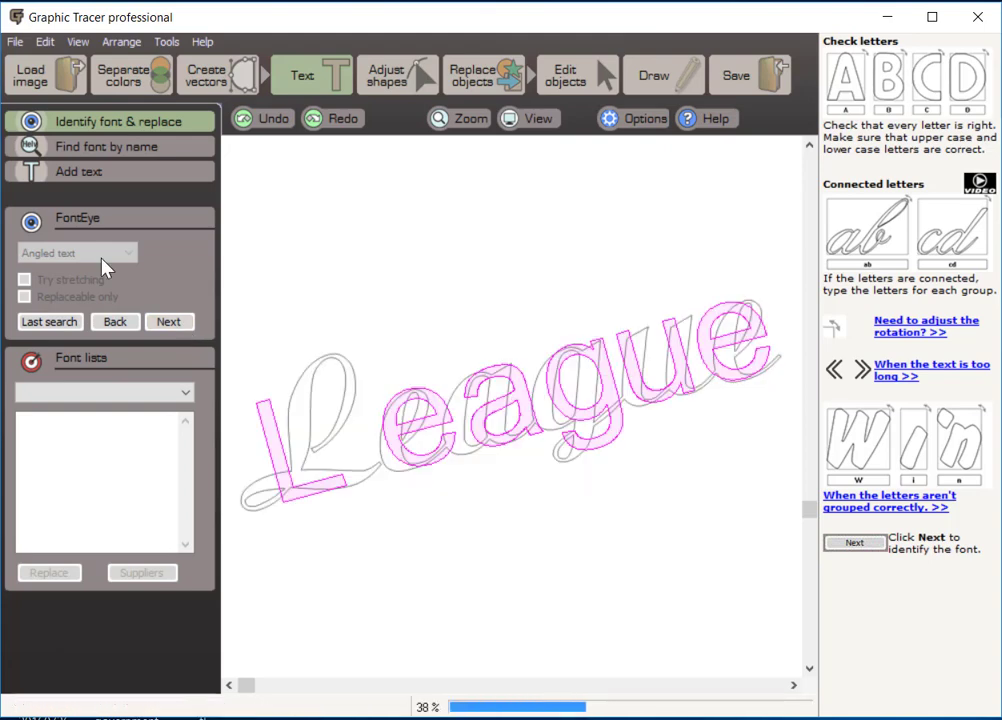
{"action": "left_click", "coordinate": [169, 321]}
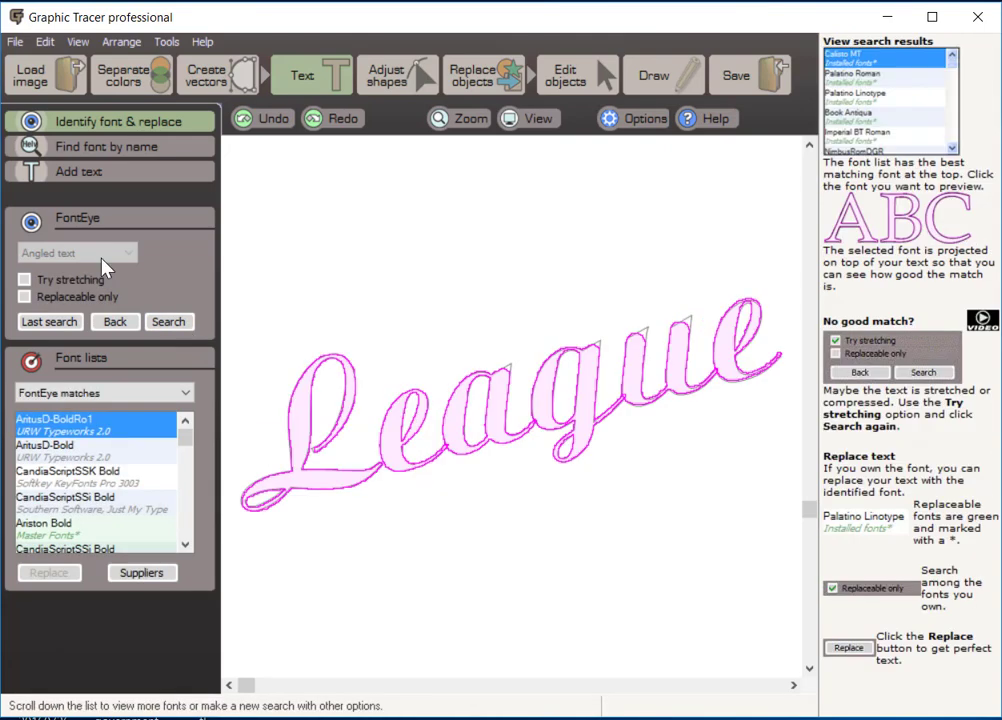
{"action": "mouse_move", "coordinate": [452, 457]}
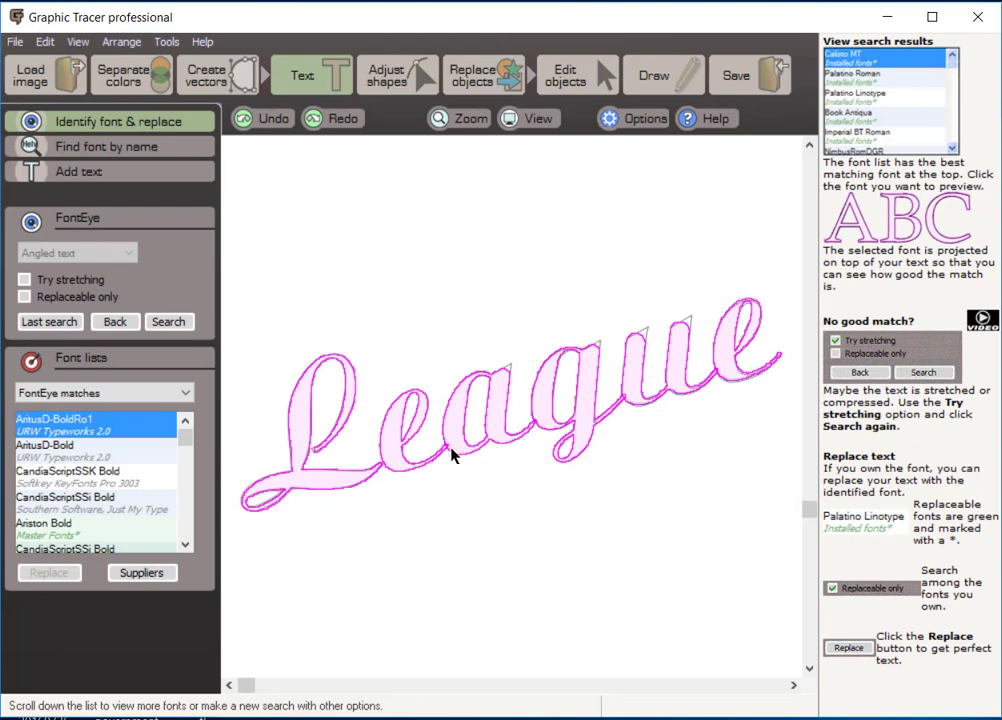
{"action": "mouse_move", "coordinate": [565, 407]}
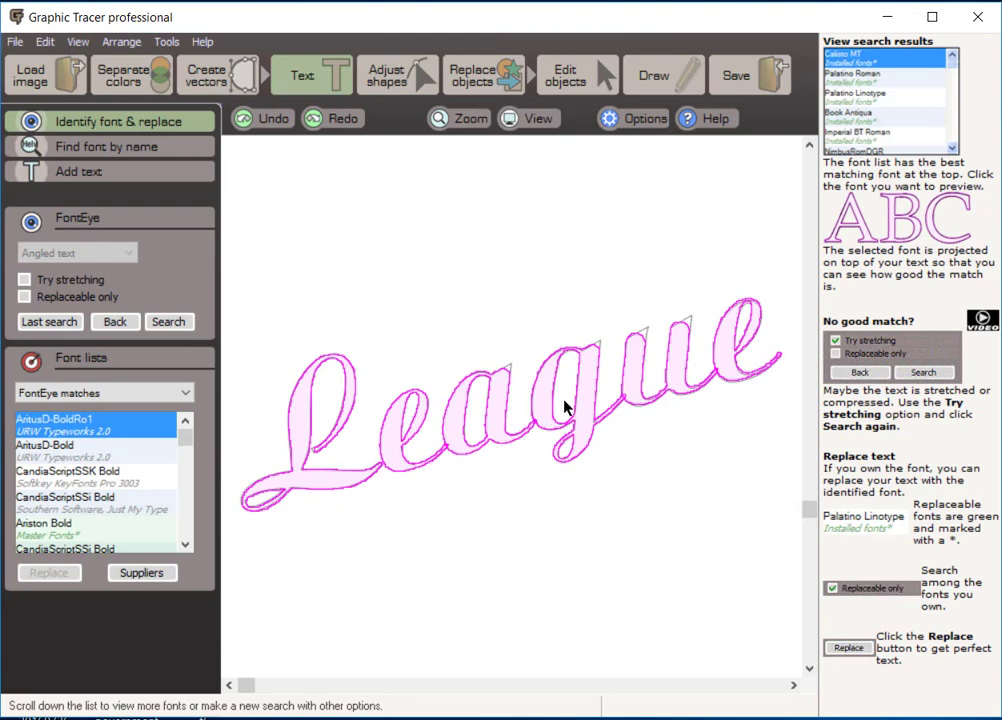
{"action": "mouse_move", "coordinate": [545, 422]}
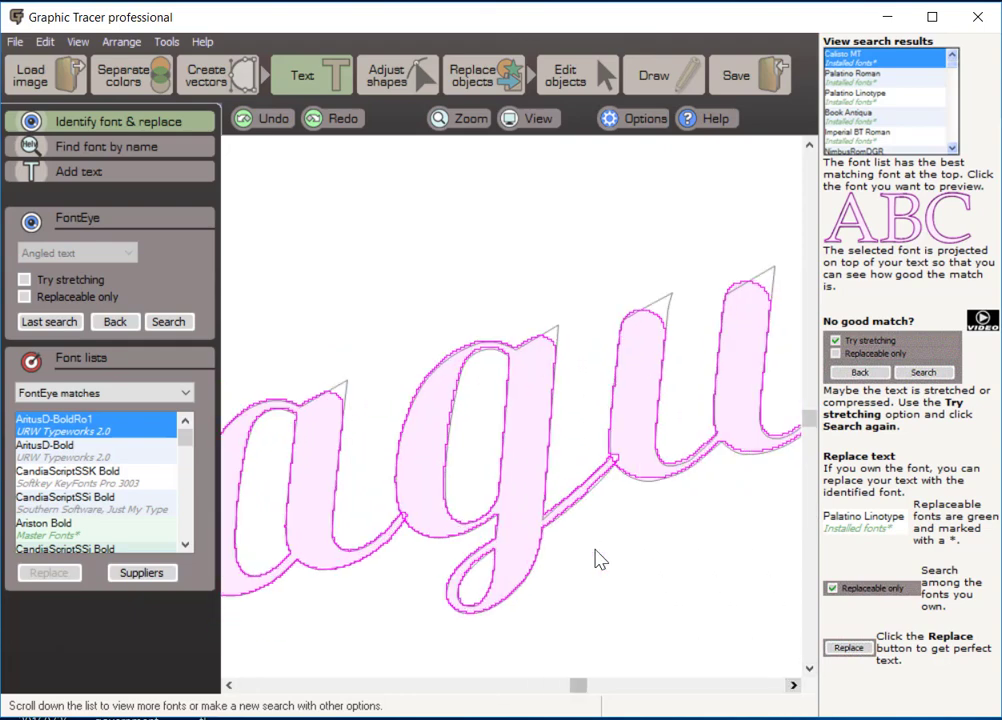
{"action": "mouse_move", "coordinate": [669, 333]}
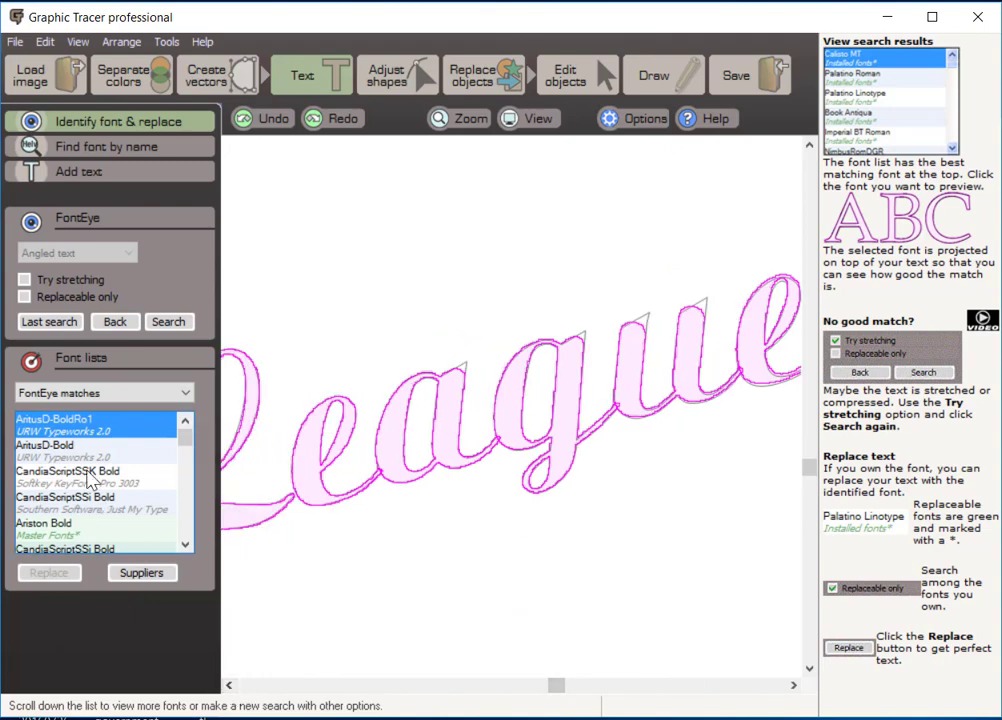
{"action": "left_click", "coordinate": [48, 444]}
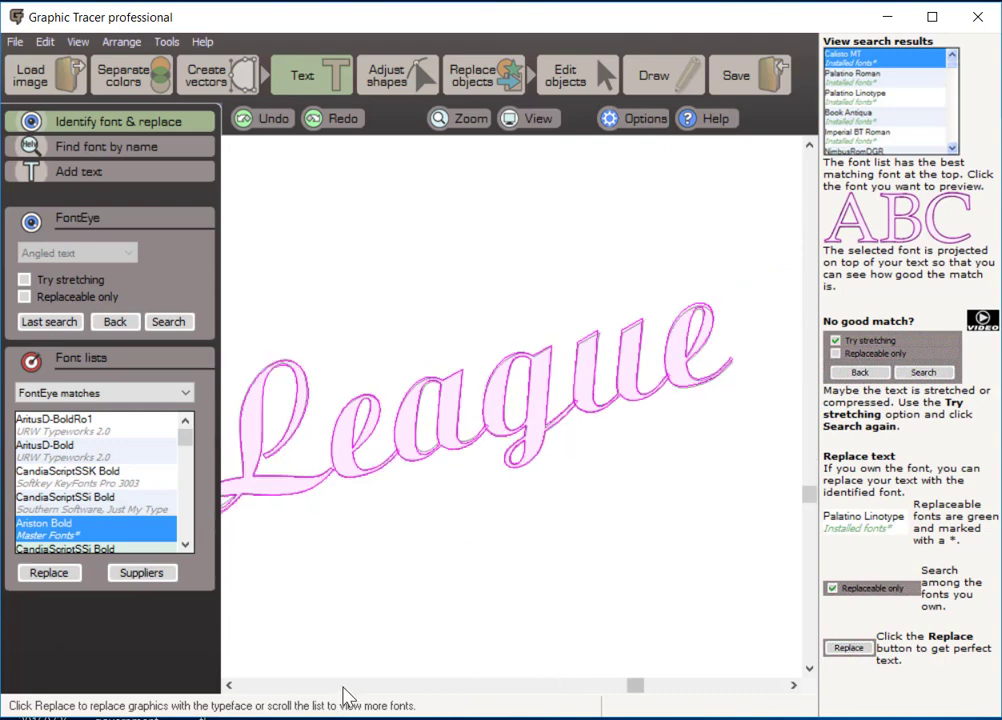
{"action": "left_click", "coordinate": [49, 573]}
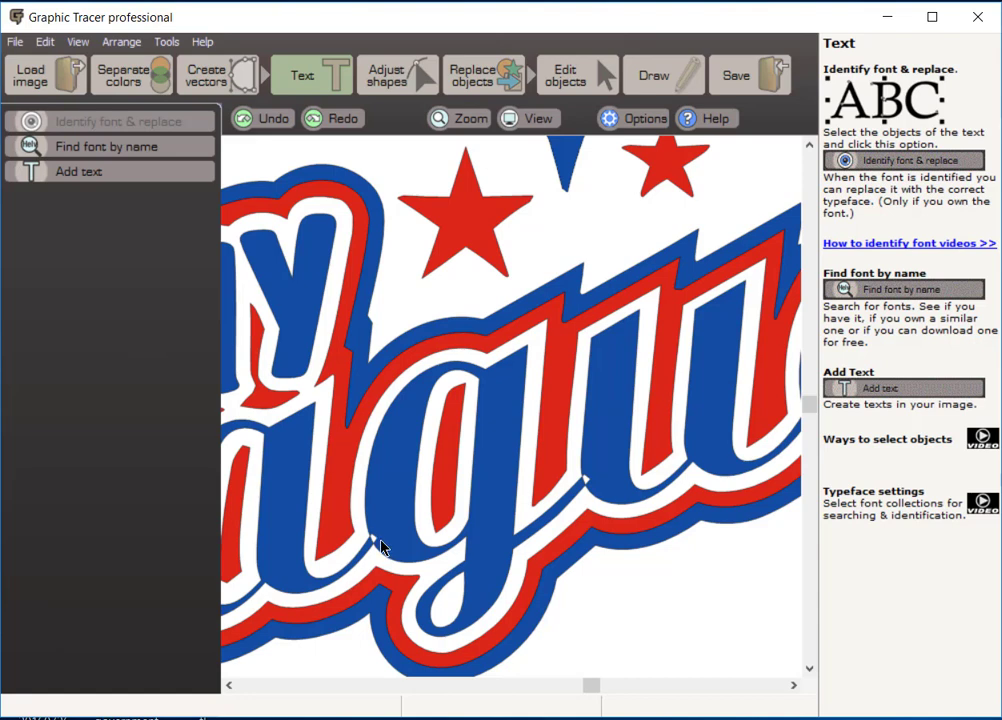
{"action": "mouse_move", "coordinate": [379, 551]}
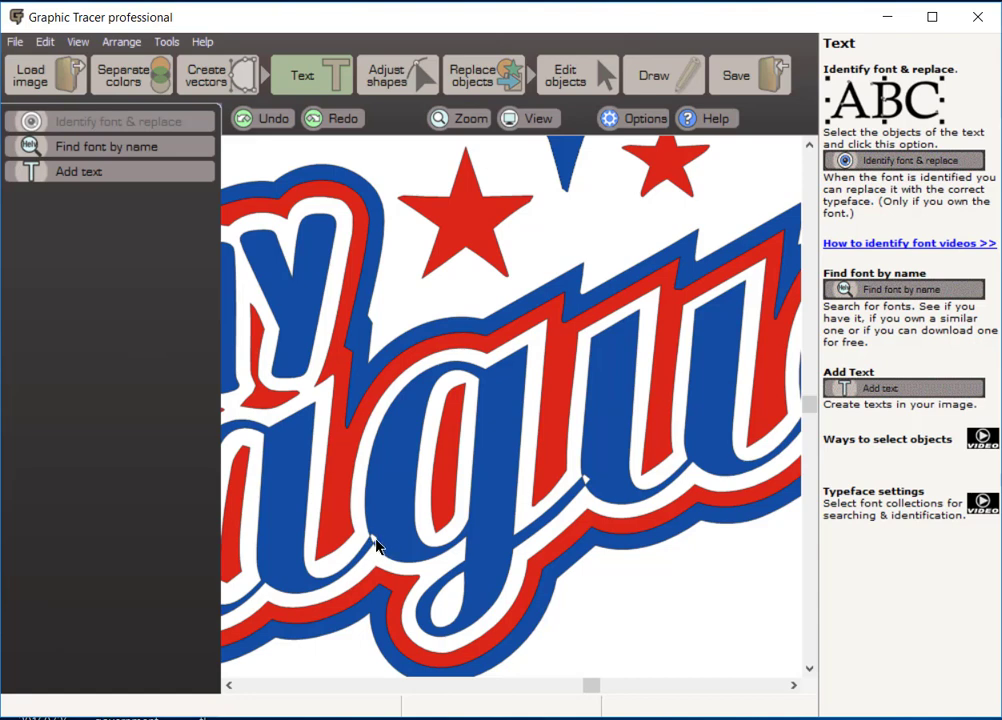
{"action": "mouse_move", "coordinate": [590, 490]}
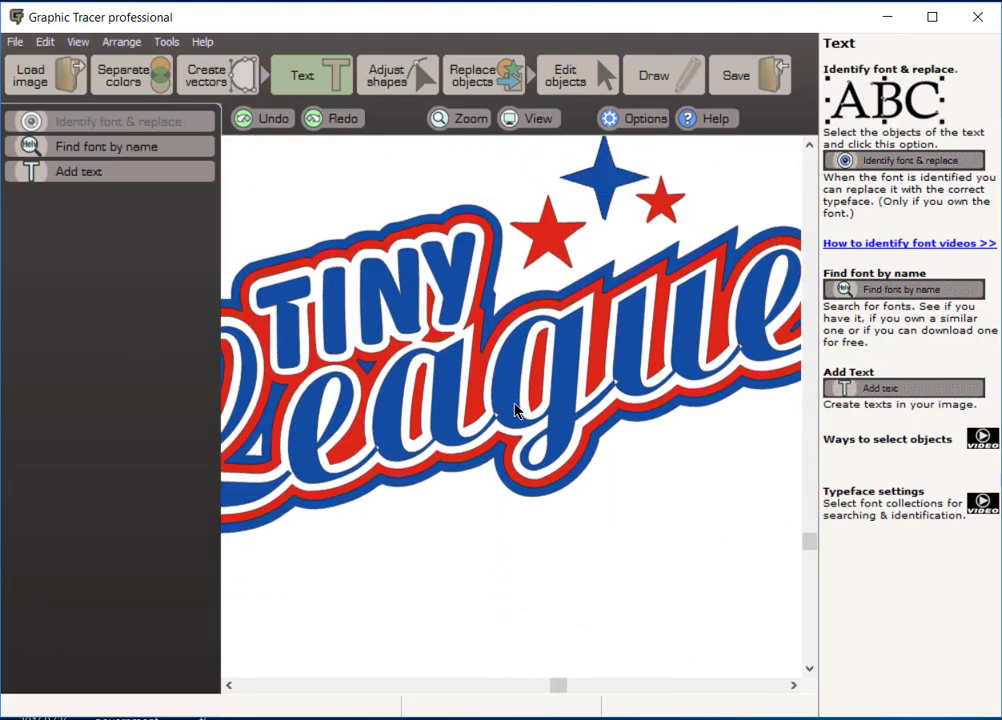
{"action": "mouse_move", "coordinate": [503, 422]}
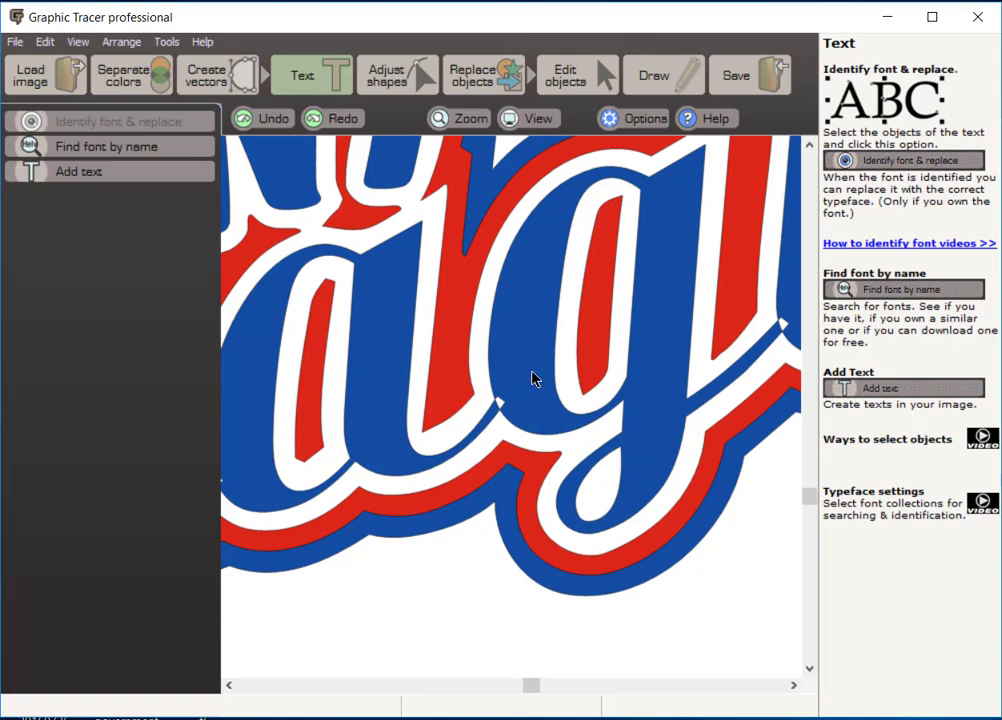
{"action": "mouse_move", "coordinate": [535, 350]}
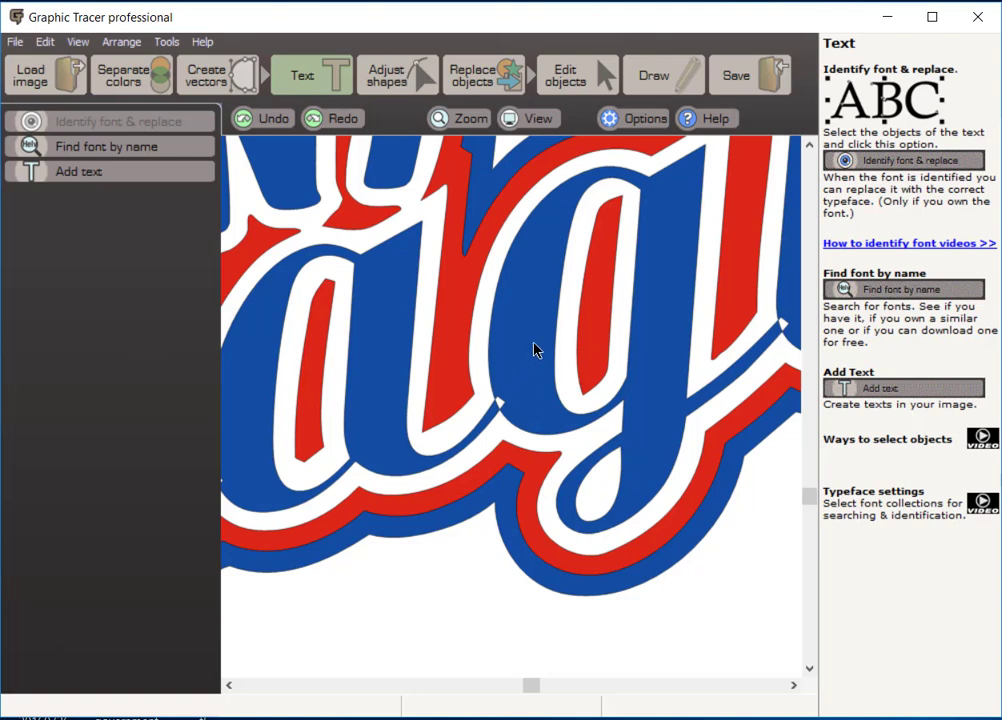
Weld the selected overlapping blue League letter shapes using Shaping > Weld.
{"action": "left_click", "coordinate": [508, 323]}
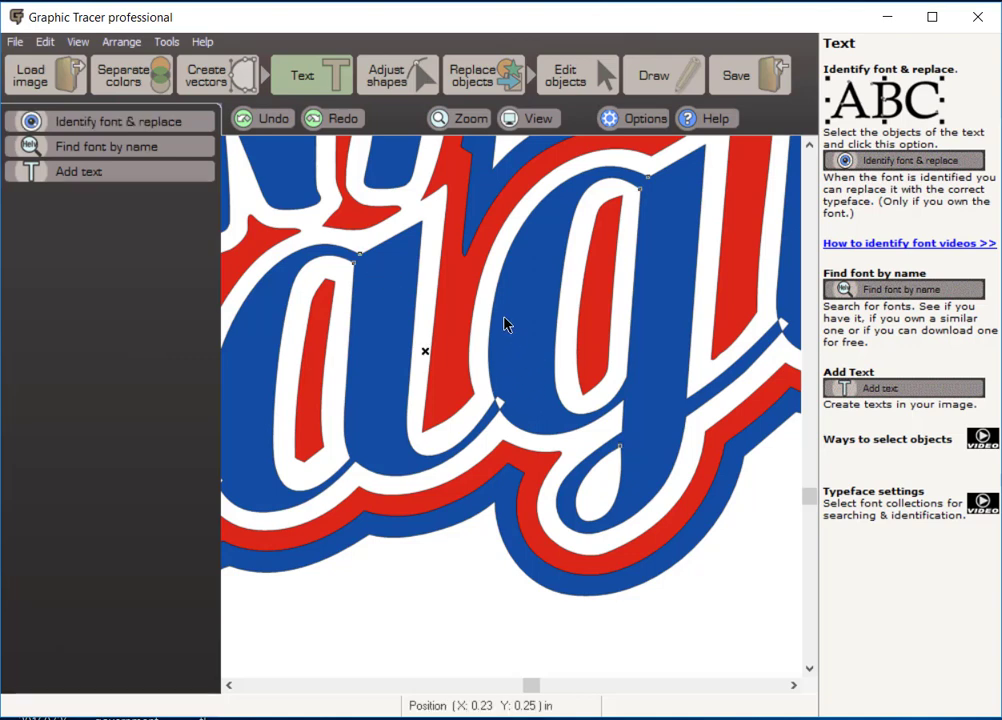
{"action": "mouse_move", "coordinate": [498, 95]}
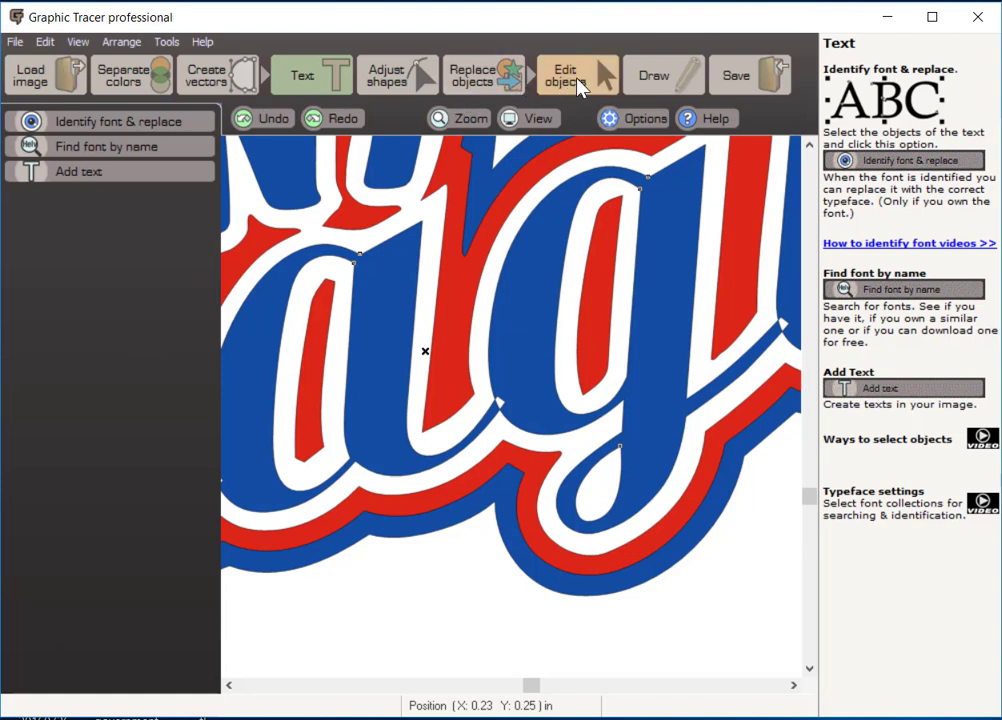
{"action": "left_click", "coordinate": [574, 74]}
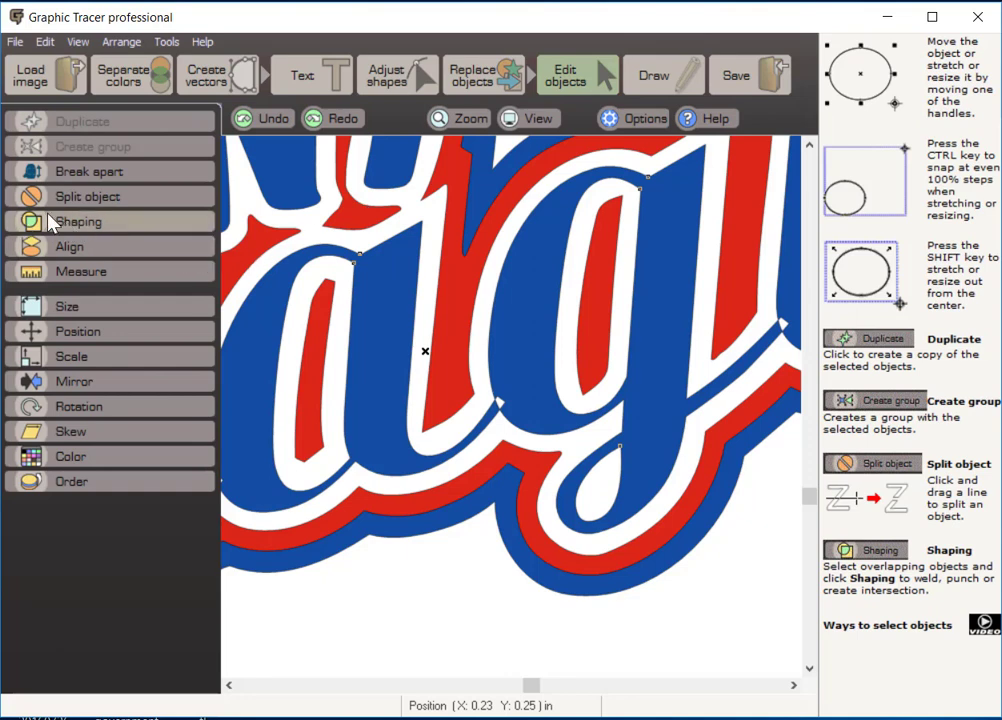
{"action": "left_click", "coordinate": [78, 221]}
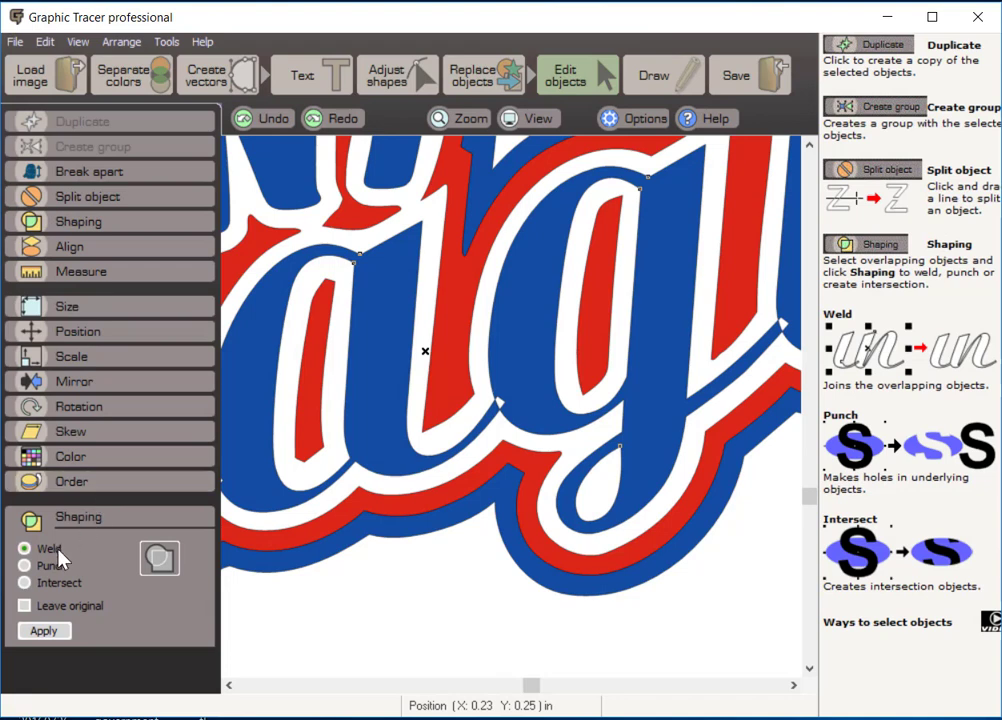
{"action": "mouse_move", "coordinate": [78, 605]}
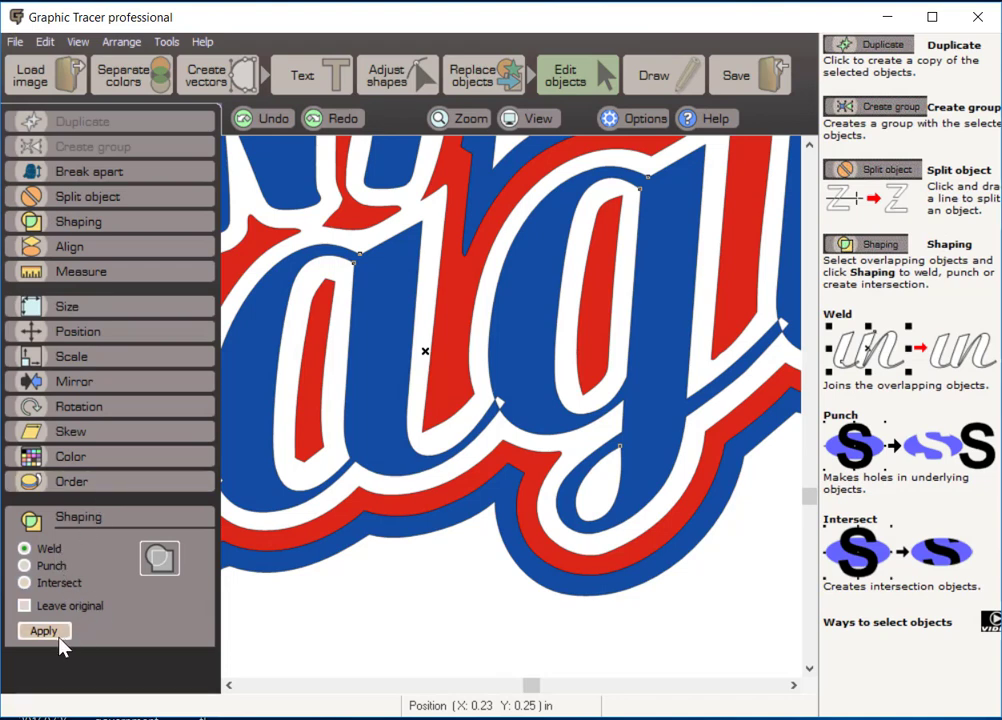
{"action": "left_click", "coordinate": [43, 631]}
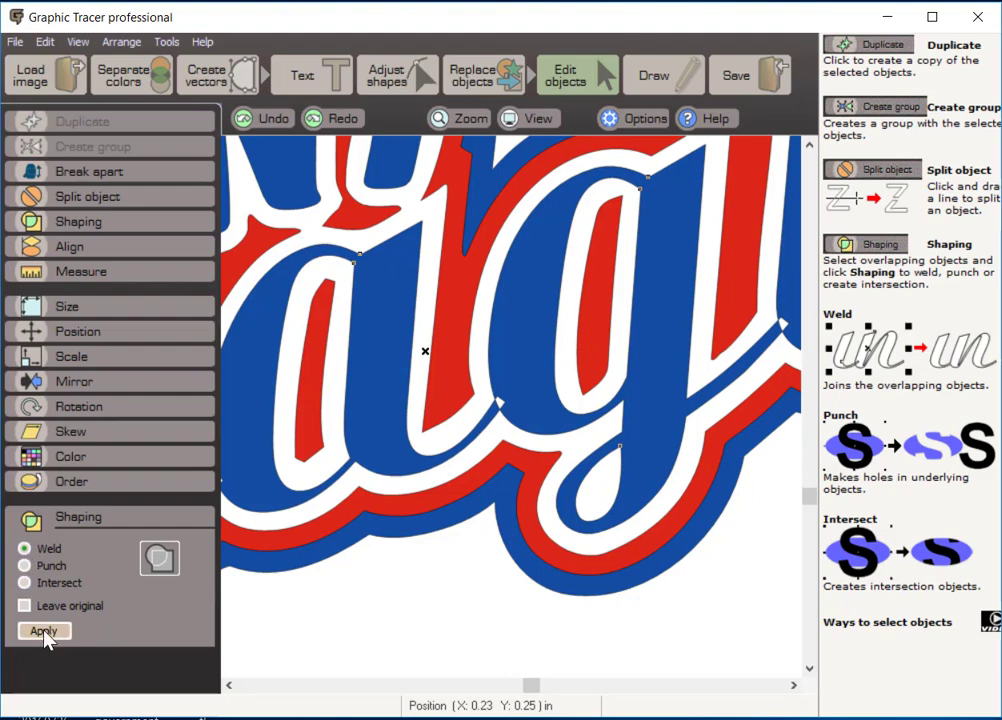
{"action": "left_click", "coordinate": [43, 631]}
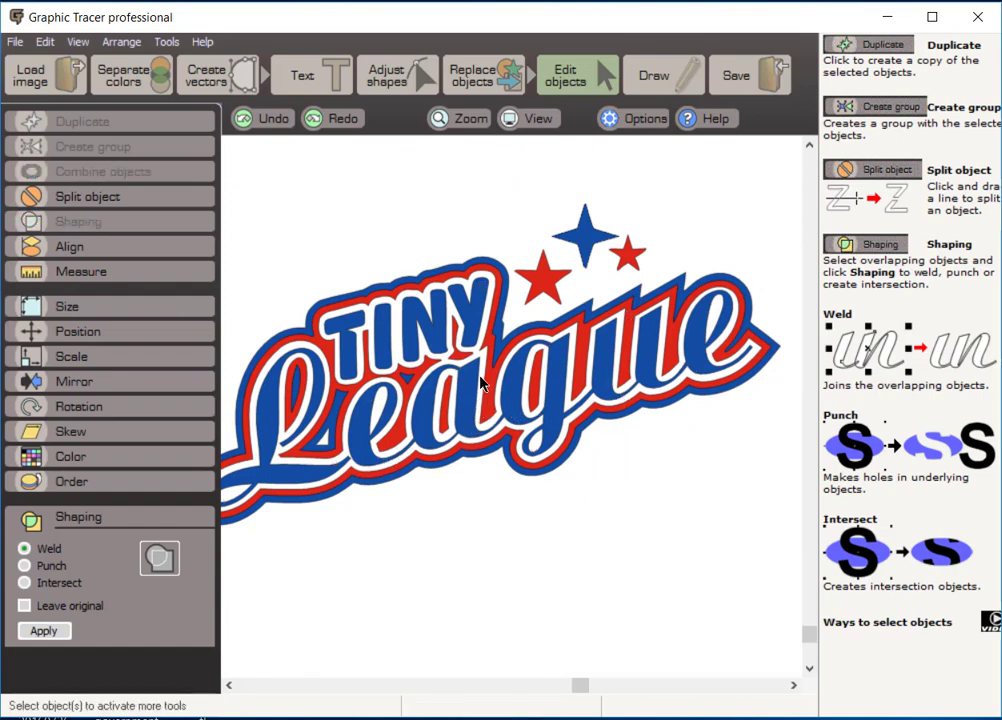
{"action": "mouse_move", "coordinate": [483, 421]}
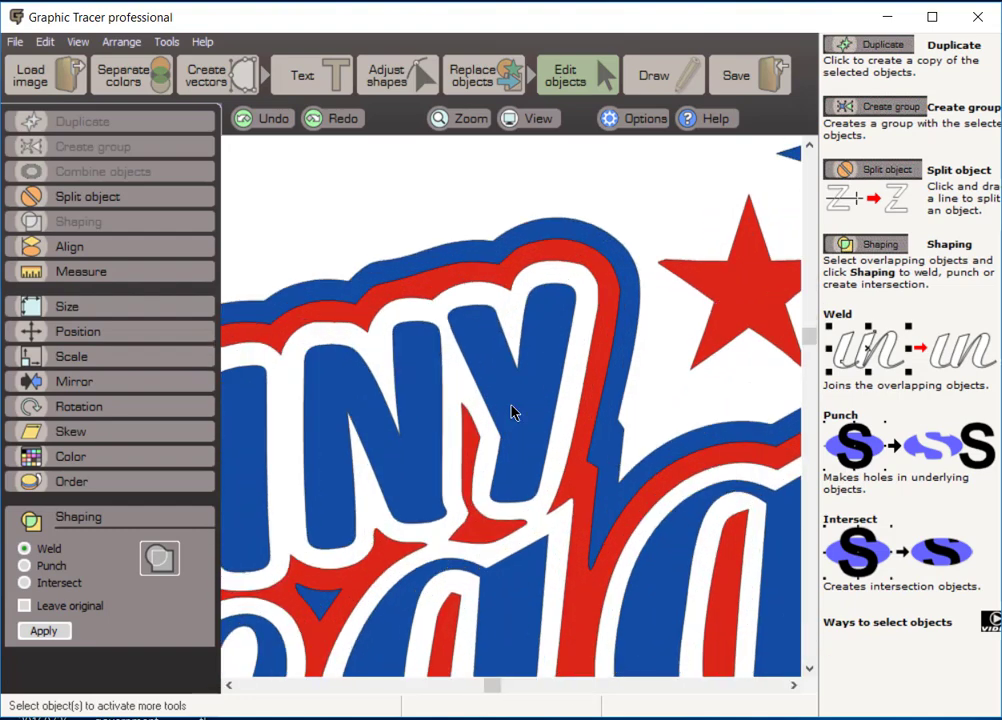
{"action": "mouse_move", "coordinate": [385, 301]}
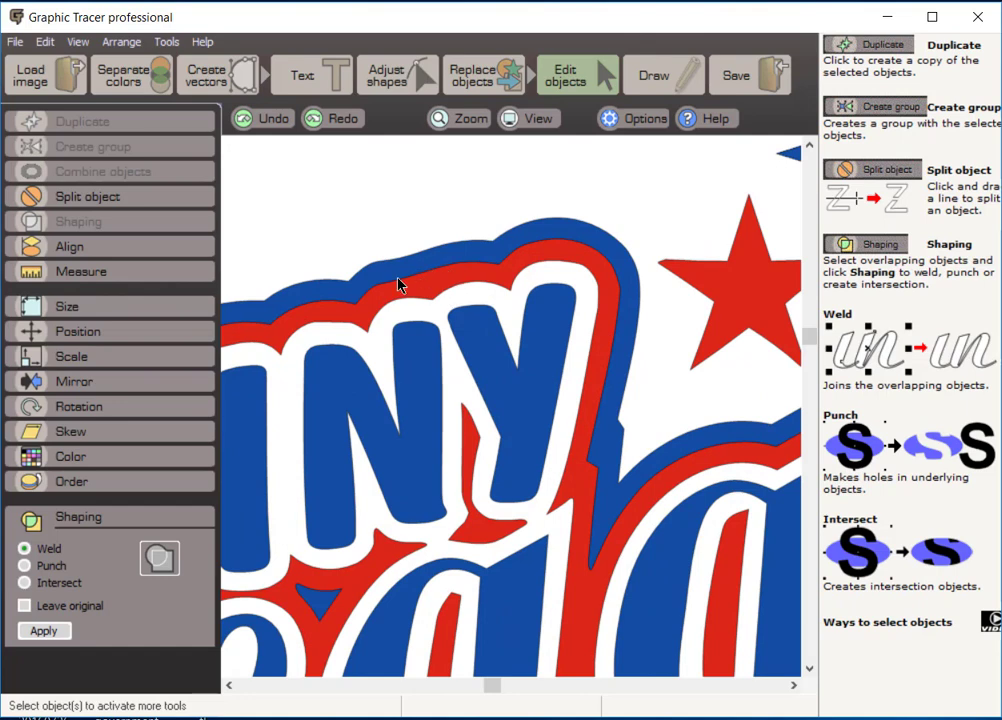
{"action": "mouse_move", "coordinate": [457, 298]}
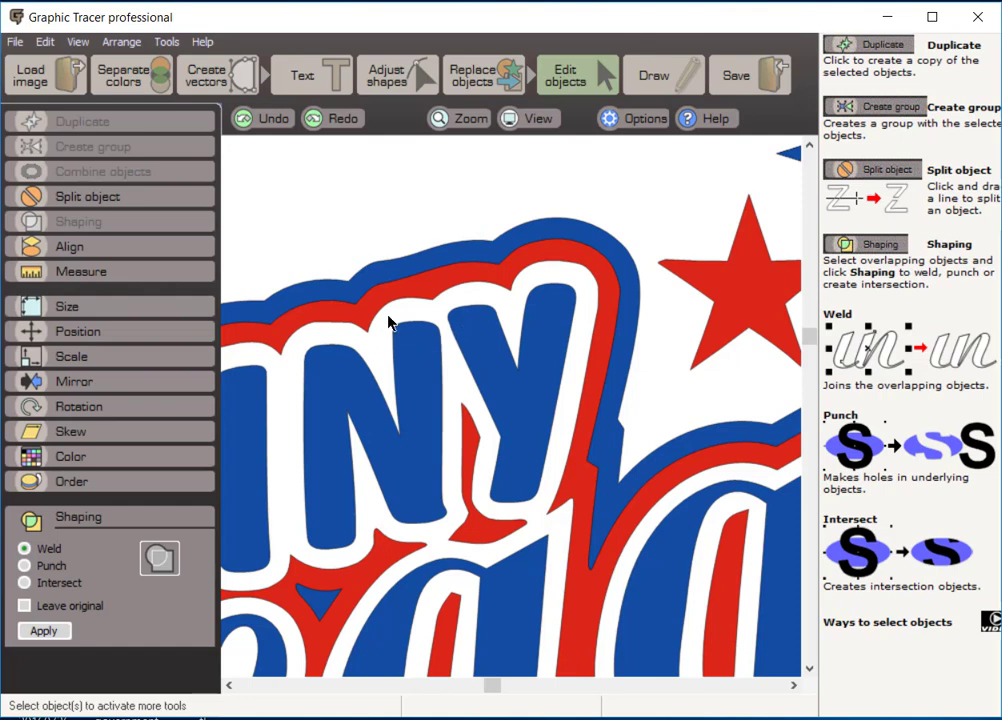
{"action": "mouse_move", "coordinate": [409, 322]}
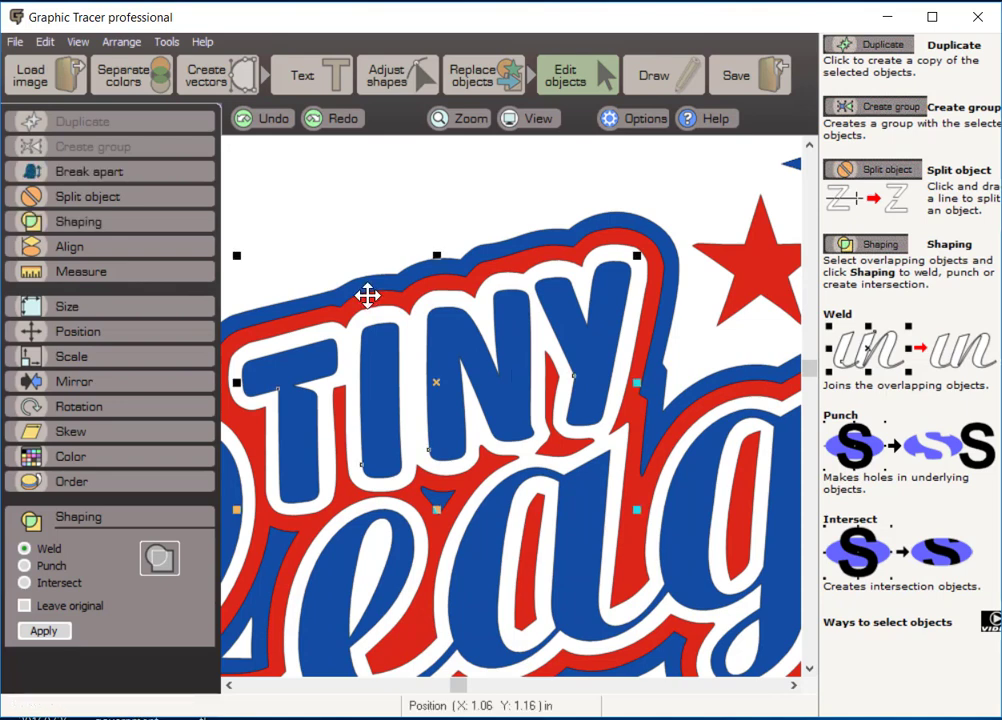
{"action": "mouse_move", "coordinate": [587, 505]}
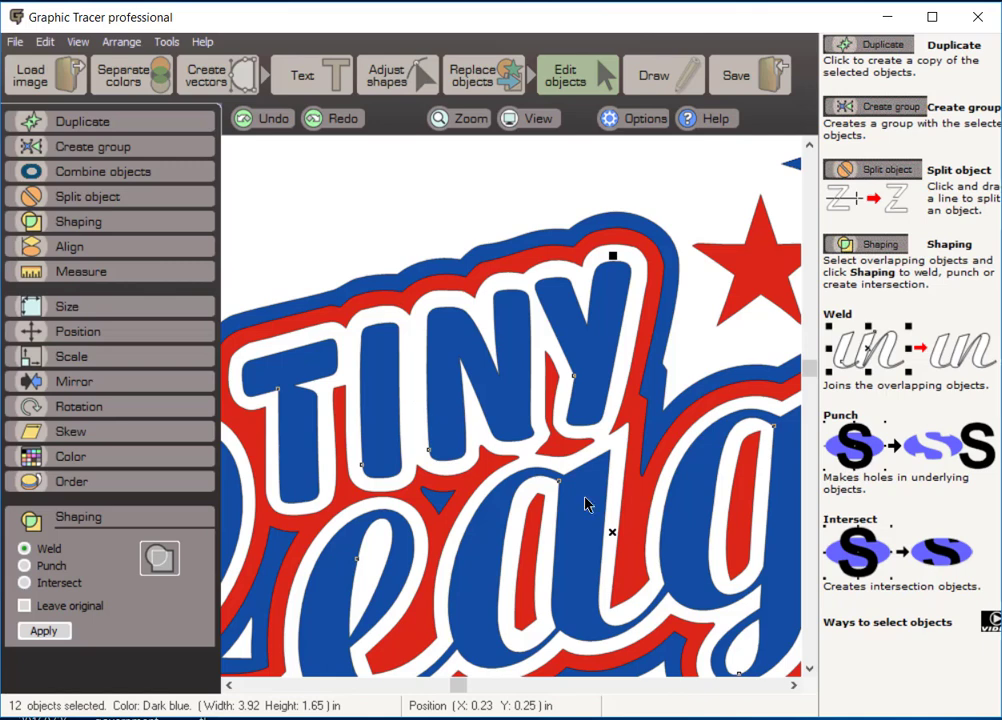
{"action": "mouse_move", "coordinate": [513, 135]}
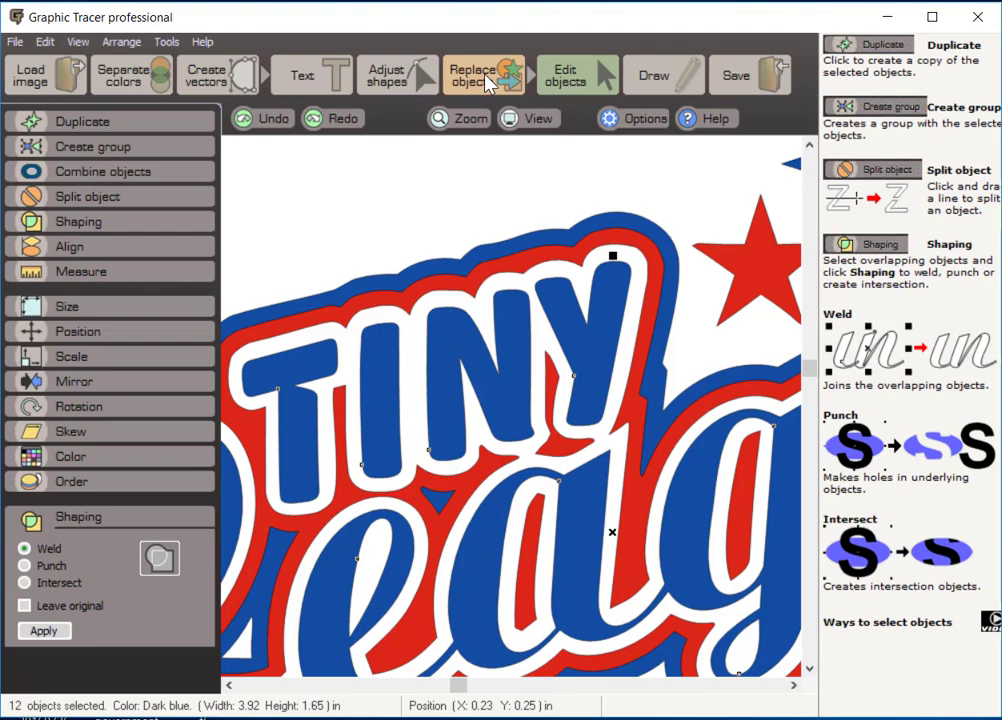
Preview a 0.05 in outside contour with pointed corners around the TINY lettering.
{"action": "left_click", "coordinate": [484, 74]}
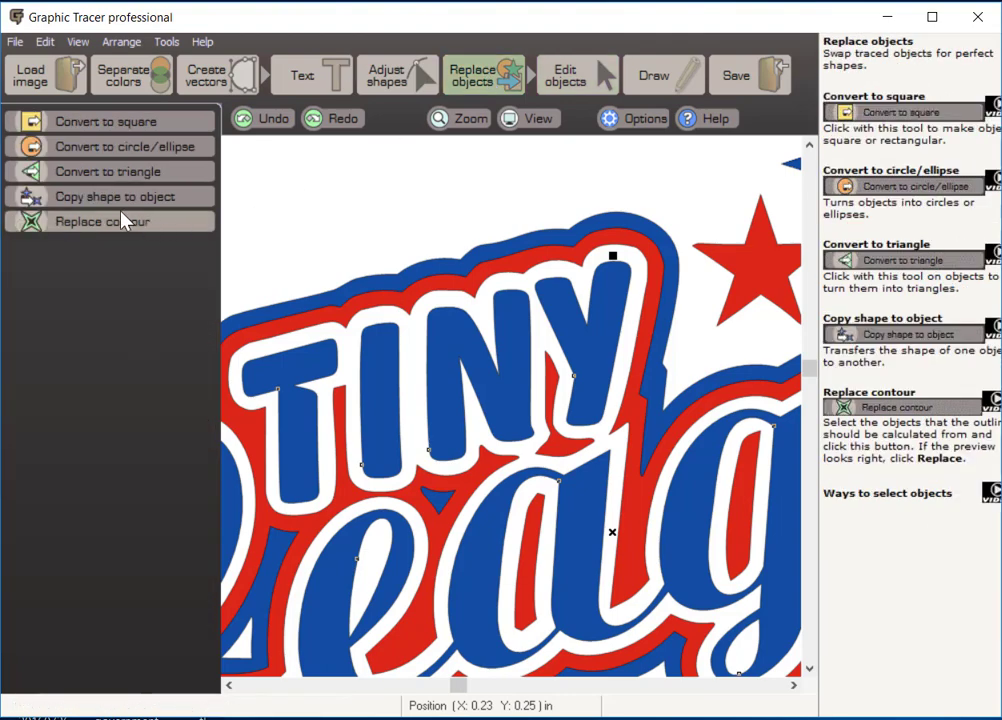
{"action": "mouse_move", "coordinate": [115, 228]}
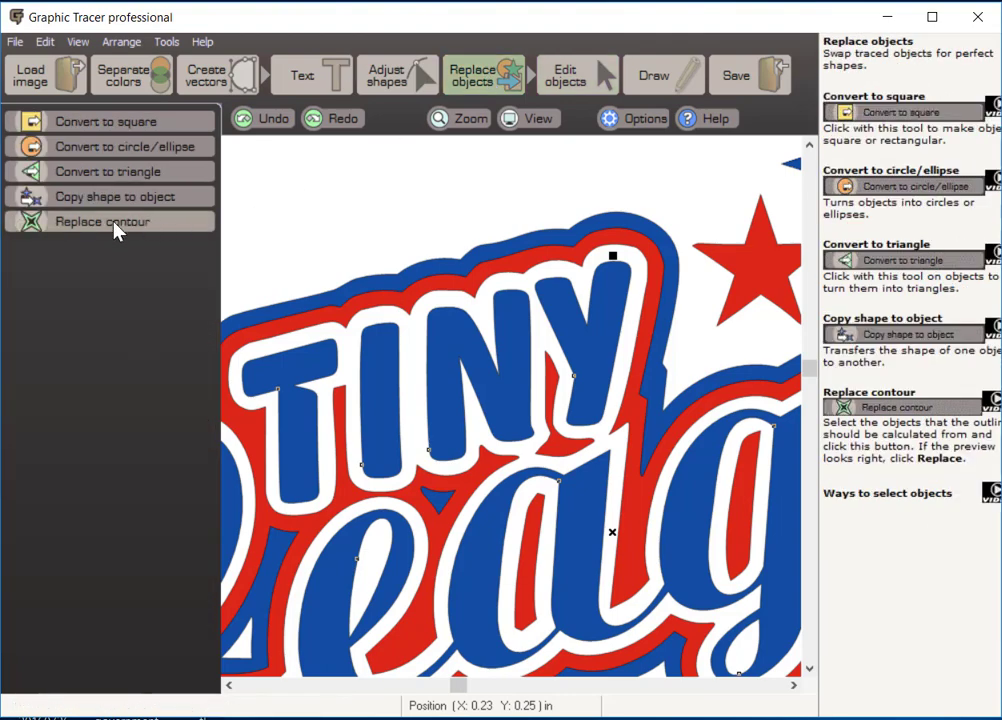
{"action": "left_click", "coordinate": [100, 221]}
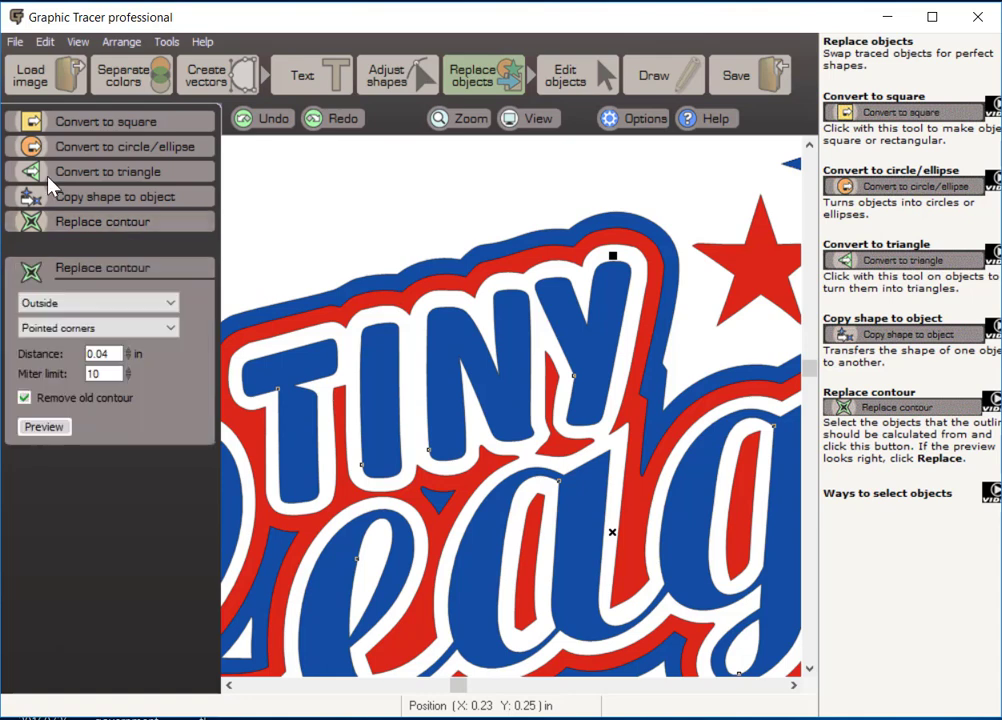
{"action": "mouse_move", "coordinate": [395, 413]}
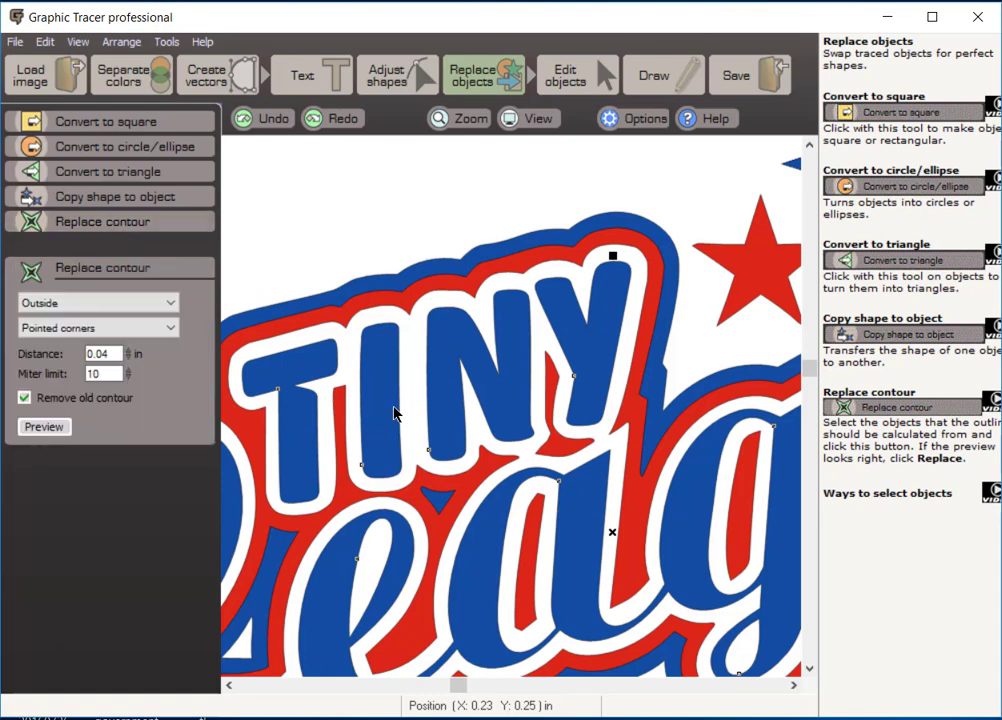
{"action": "mouse_move", "coordinate": [592, 306]}
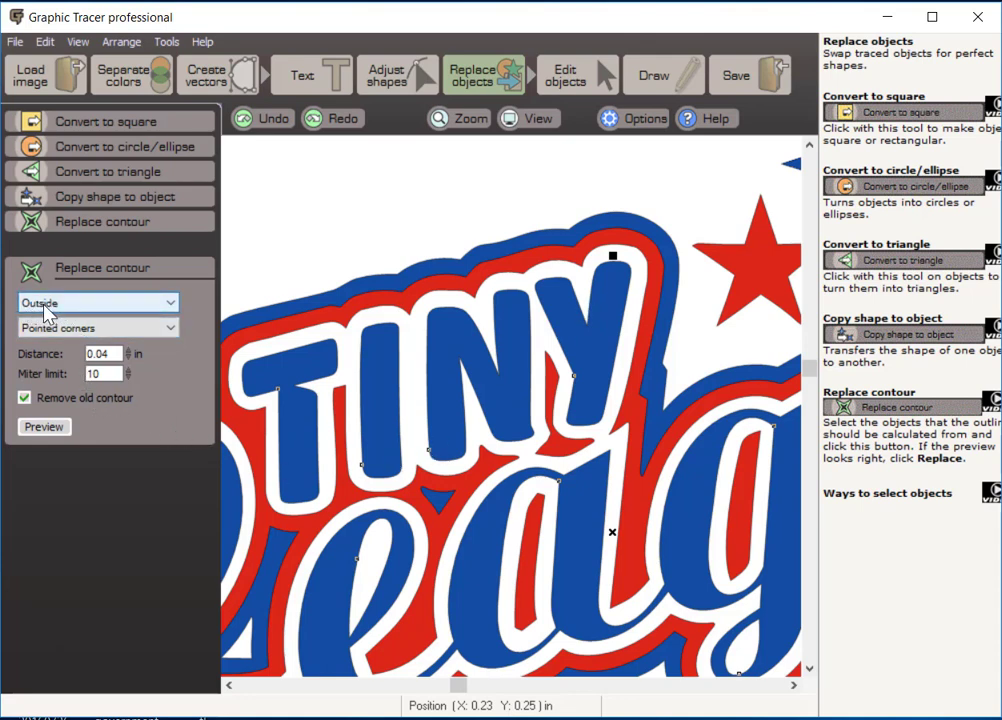
{"action": "mouse_move", "coordinate": [107, 374]}
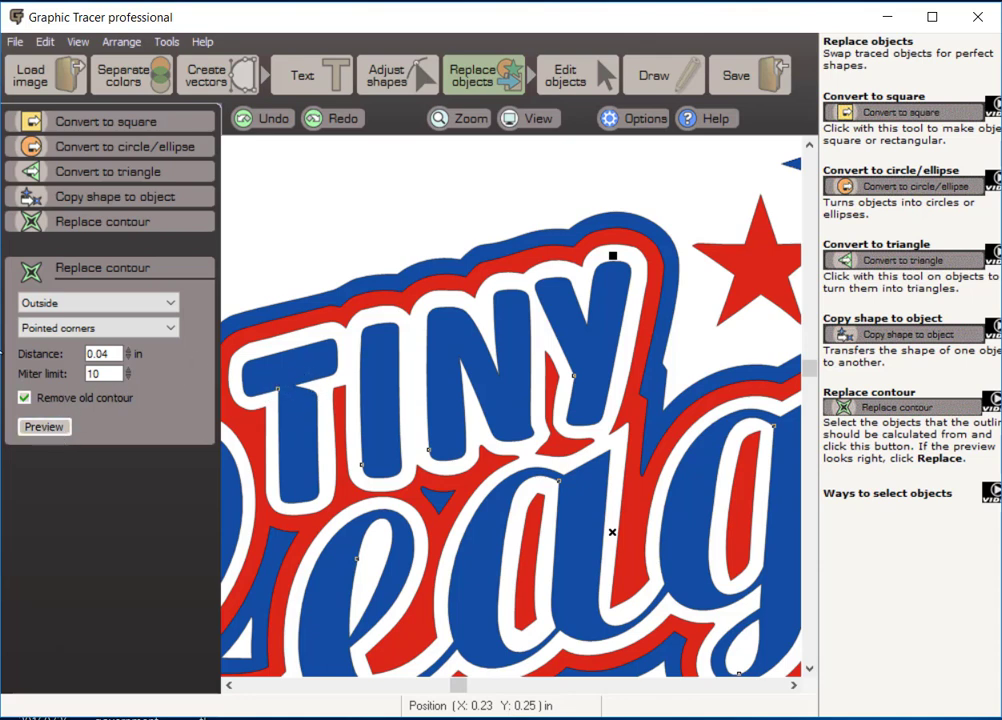
{"action": "left_click", "coordinate": [43, 427]}
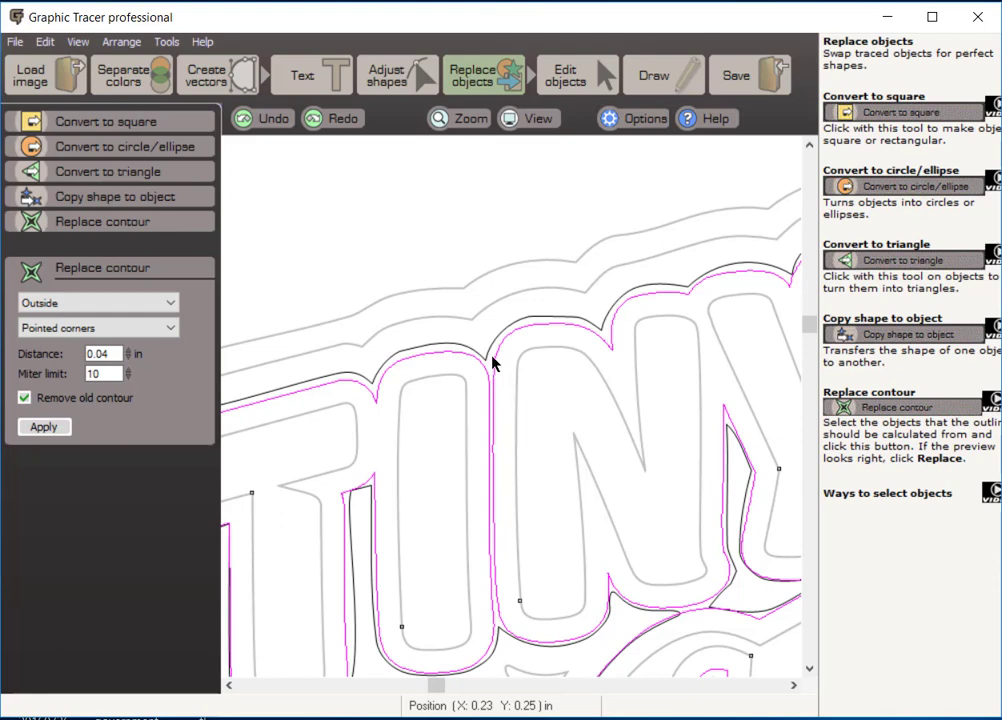
{"action": "mouse_move", "coordinate": [590, 328]}
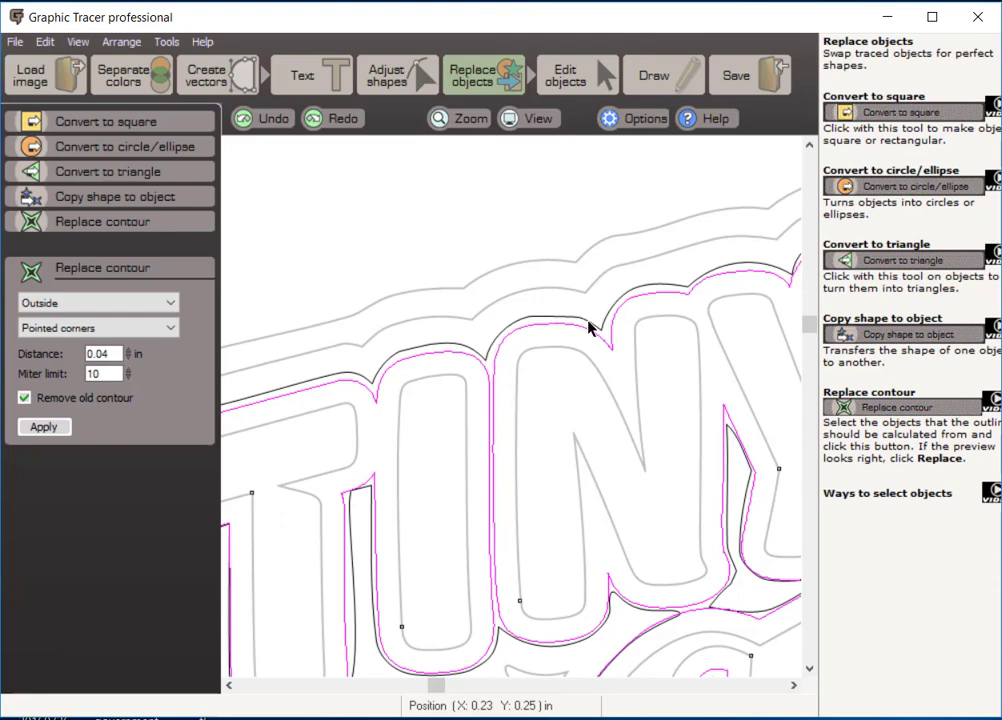
{"action": "mouse_move", "coordinate": [150, 388]}
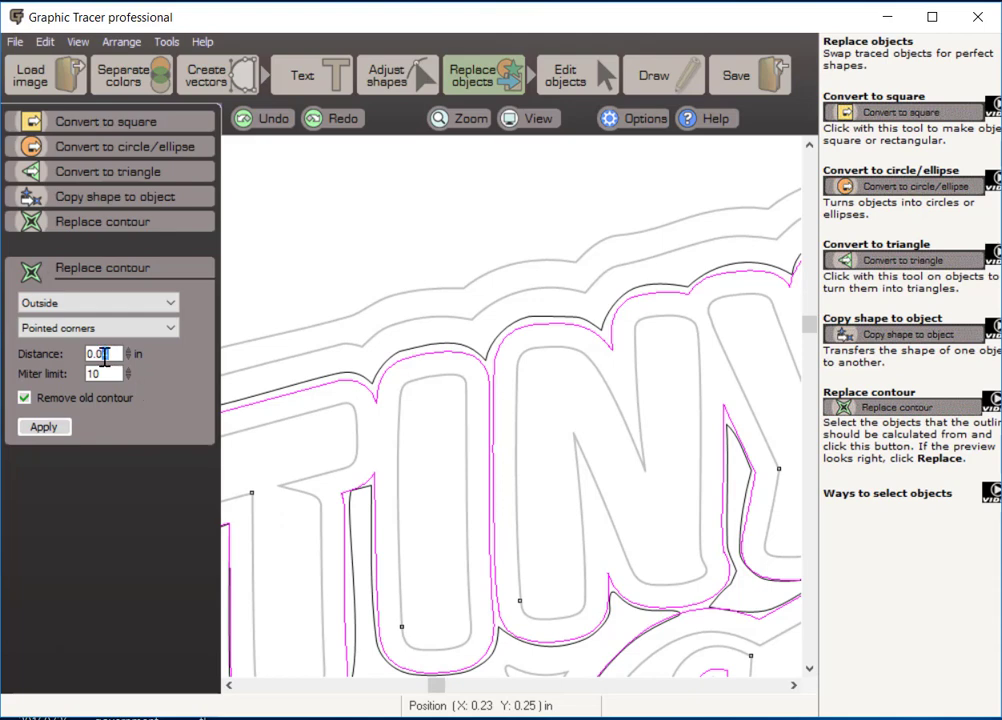
{"action": "left_click", "coordinate": [44, 427]}
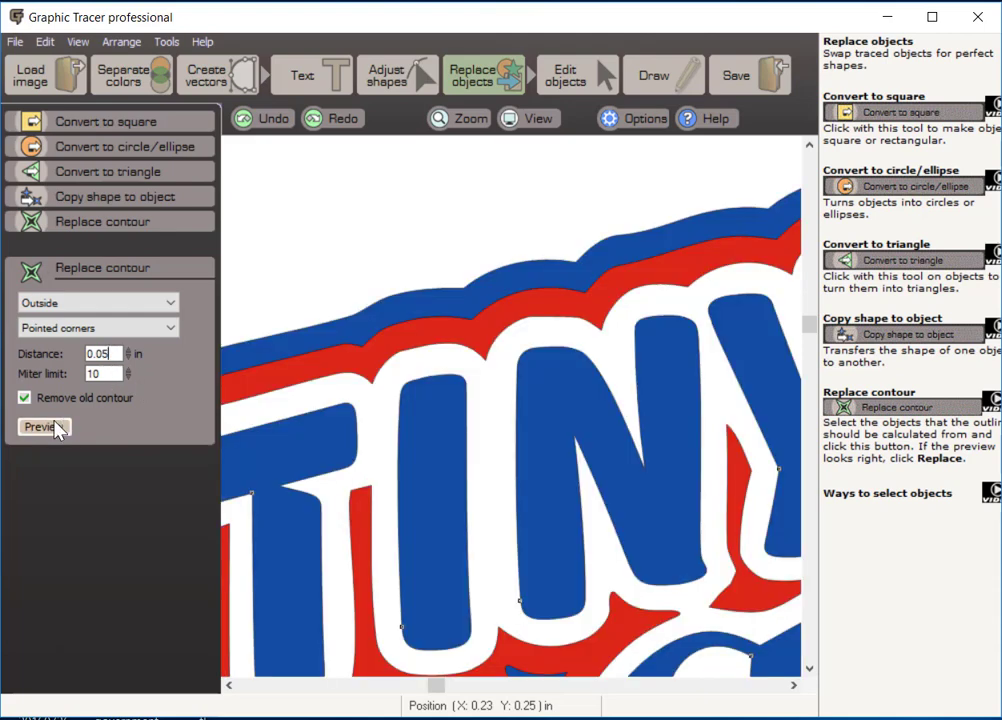
{"action": "left_click", "coordinate": [44, 427]}
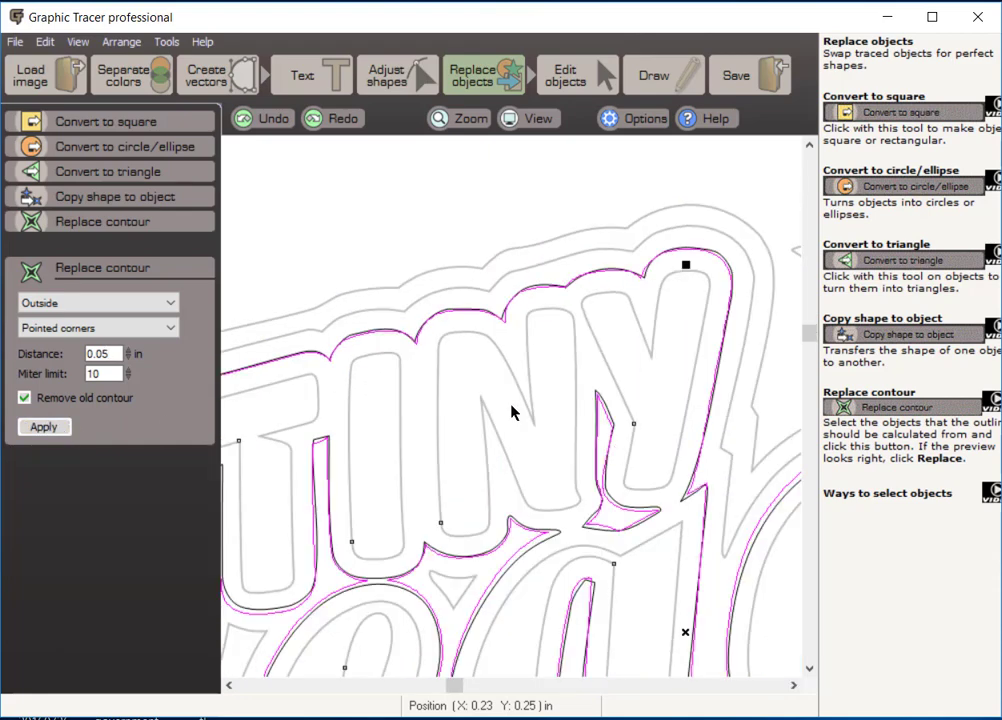
{"action": "left_click", "coordinate": [44, 427]}
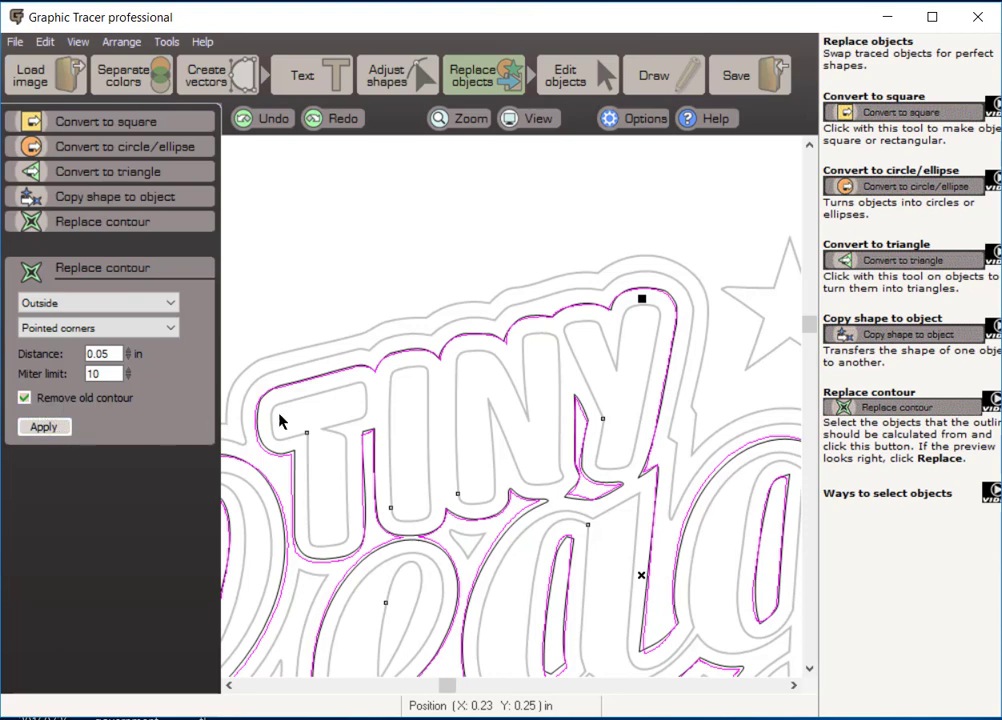
{"action": "mouse_move", "coordinate": [404, 374]}
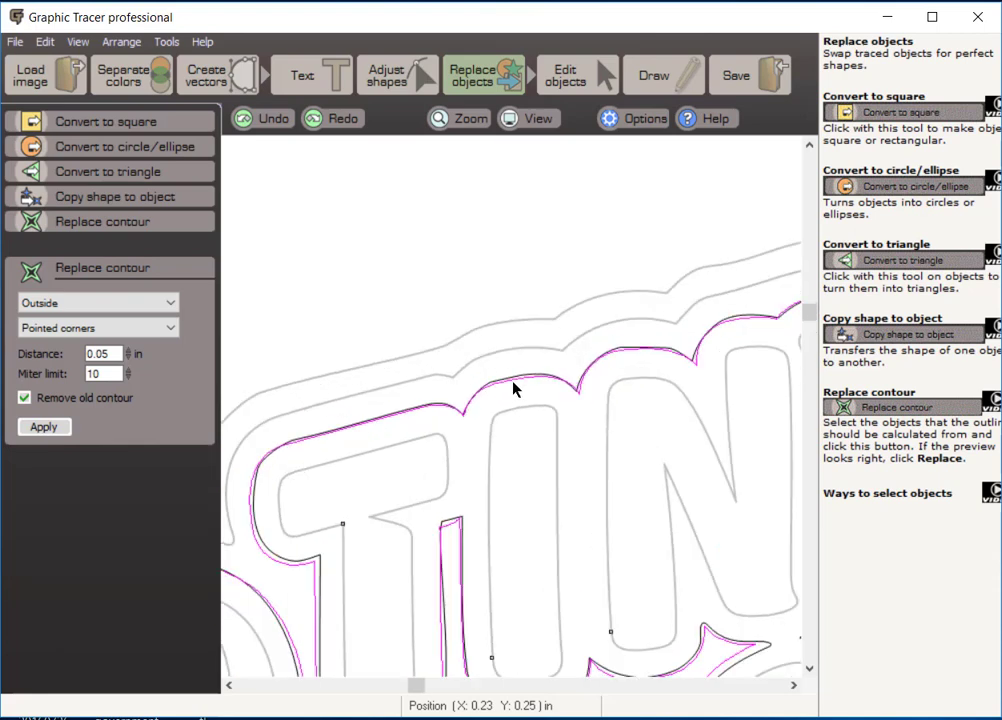
{"action": "mouse_move", "coordinate": [527, 380]}
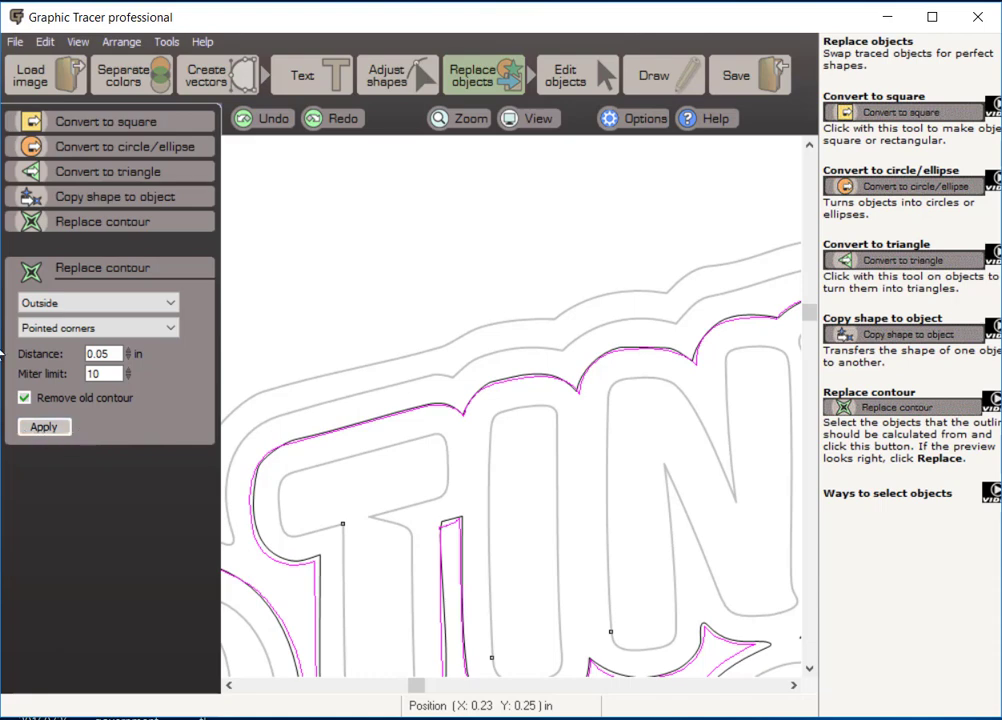
Preview the outside contour at 0.10 in, then at 0.15 in distance.
{"action": "left_click", "coordinate": [44, 426]}
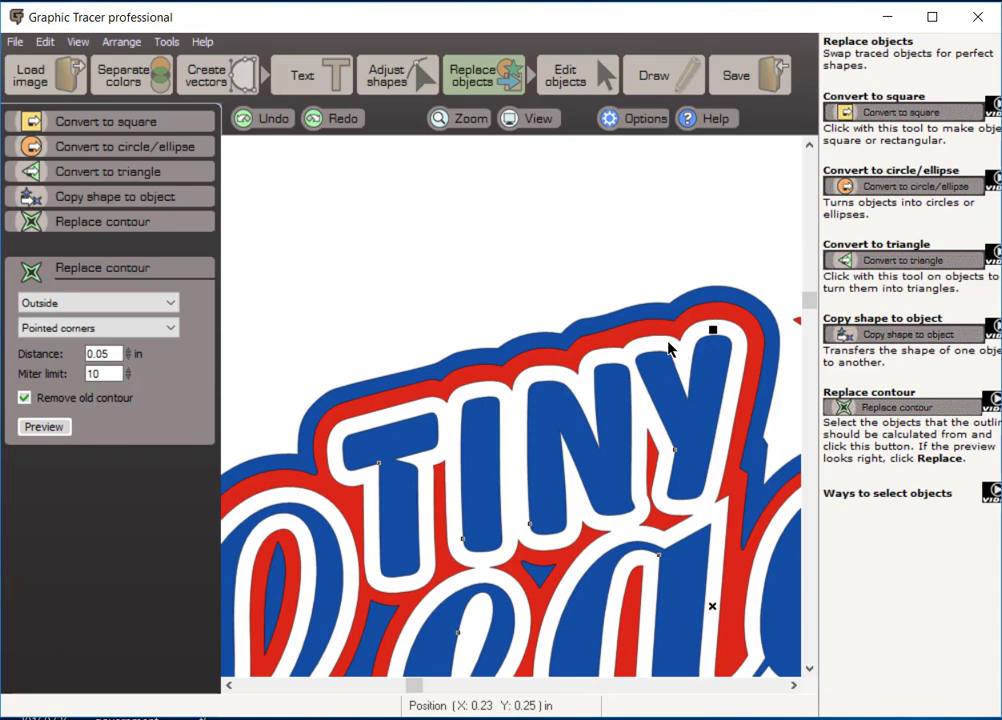
{"action": "mouse_move", "coordinate": [385, 397]}
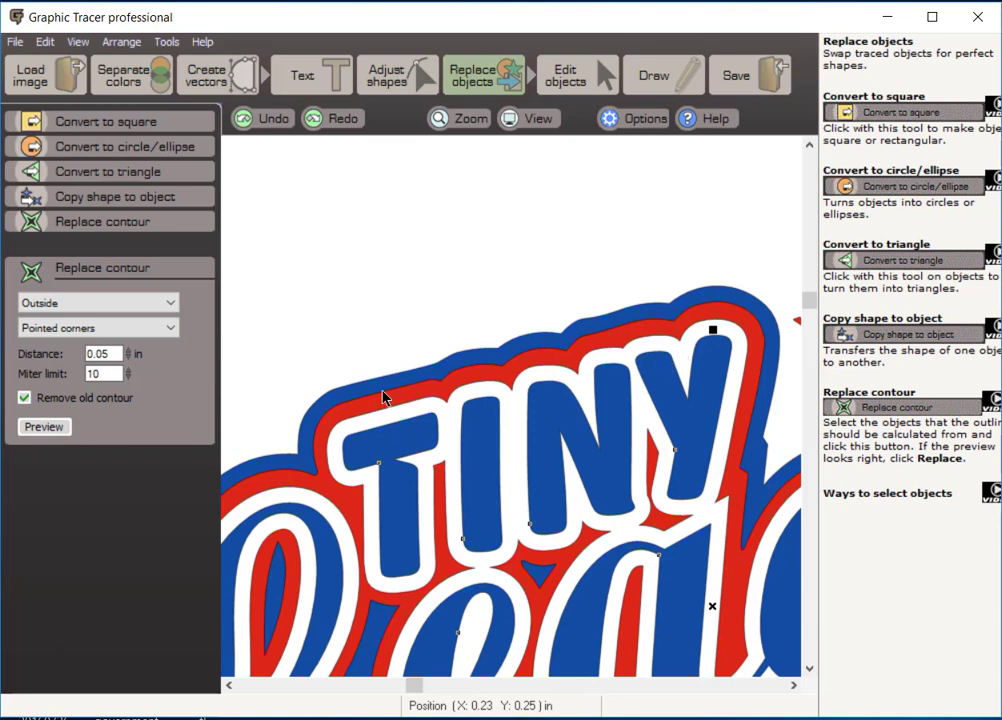
{"action": "mouse_move", "coordinate": [595, 343]}
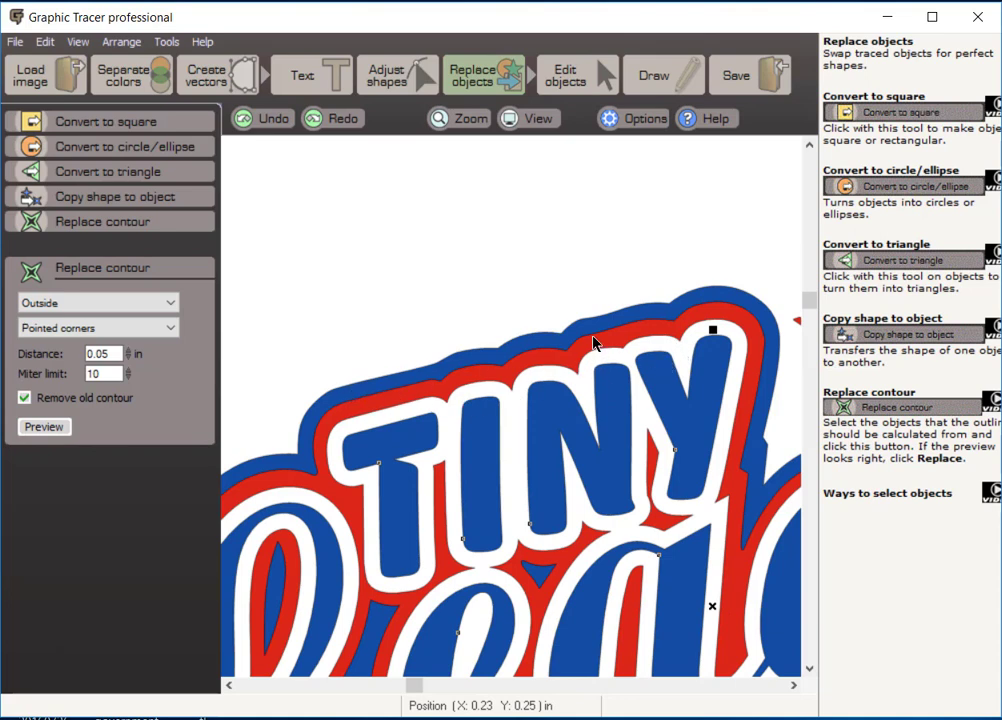
{"action": "mouse_move", "coordinate": [610, 372]}
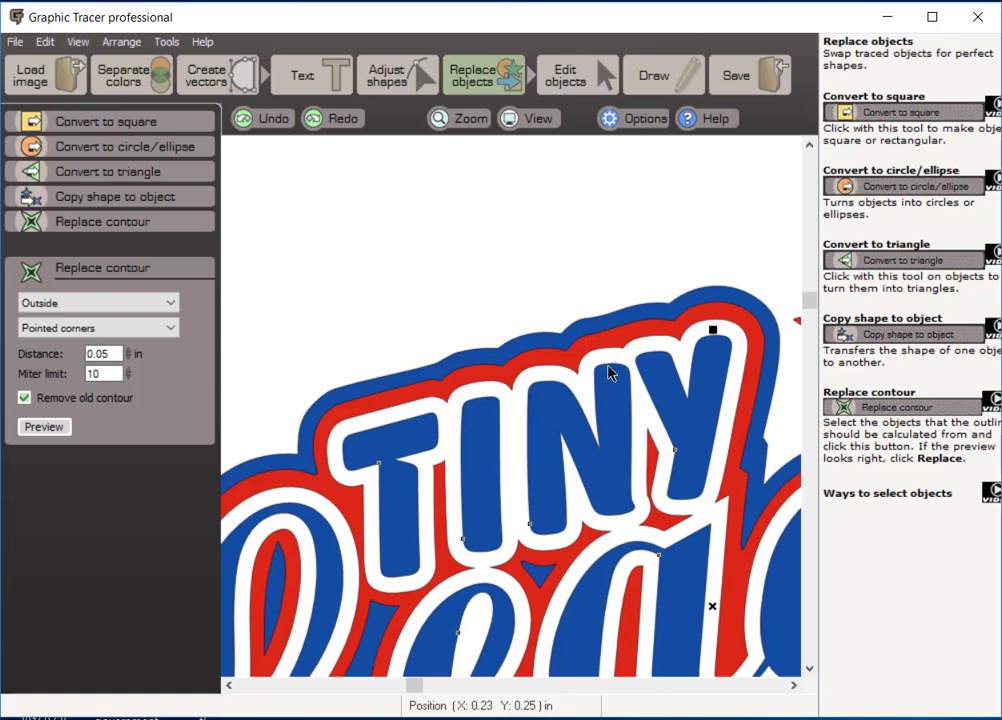
{"action": "mouse_move", "coordinate": [603, 357]}
{"action": "type", "text": "0.1"}
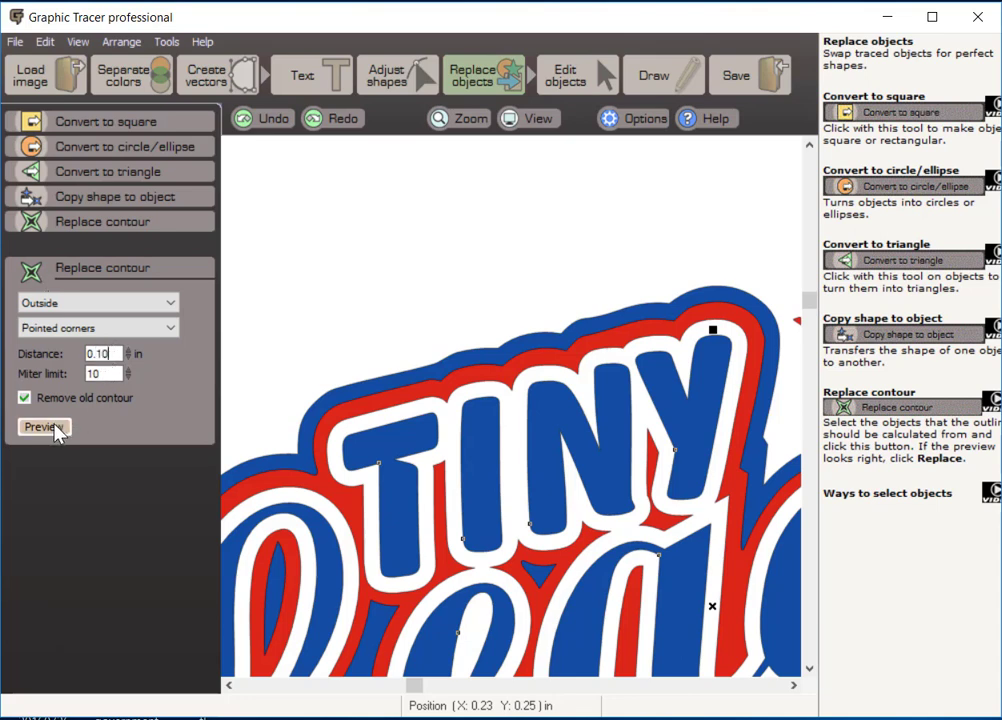
{"action": "left_click", "coordinate": [43, 427]}
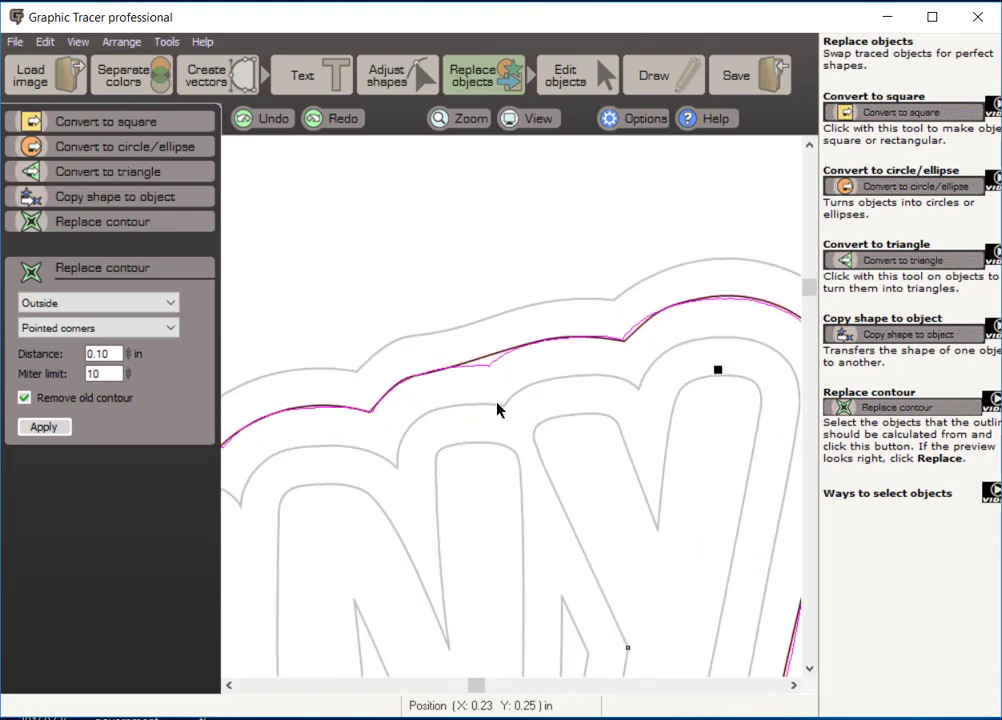
{"action": "mouse_move", "coordinate": [485, 364]}
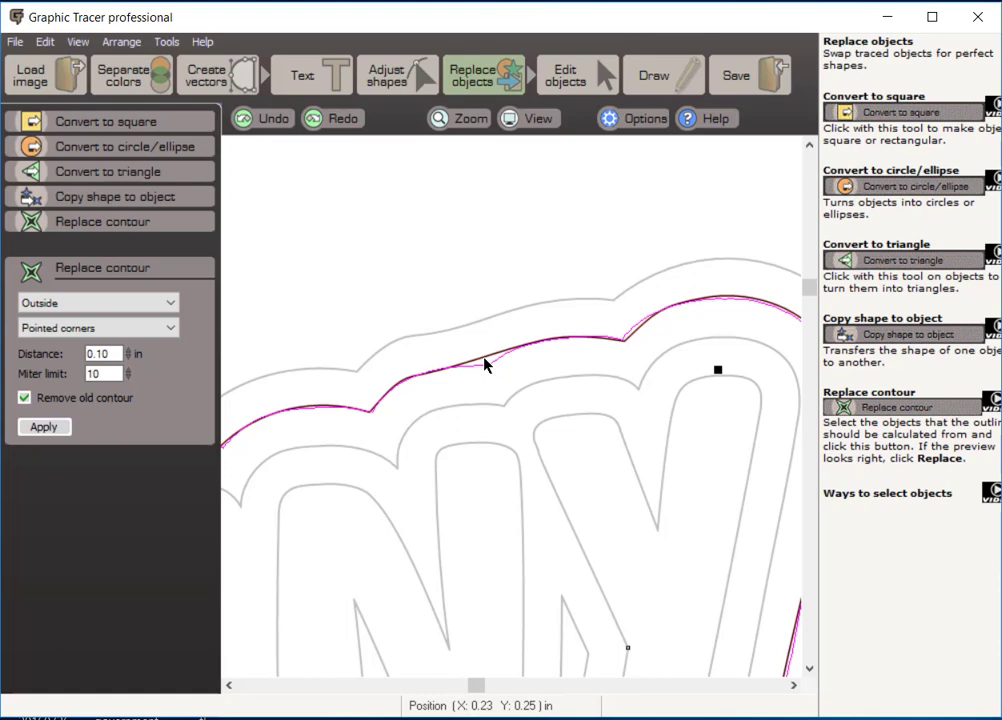
{"action": "left_click", "coordinate": [44, 427]}
{"action": "type", "text": "0.15"}
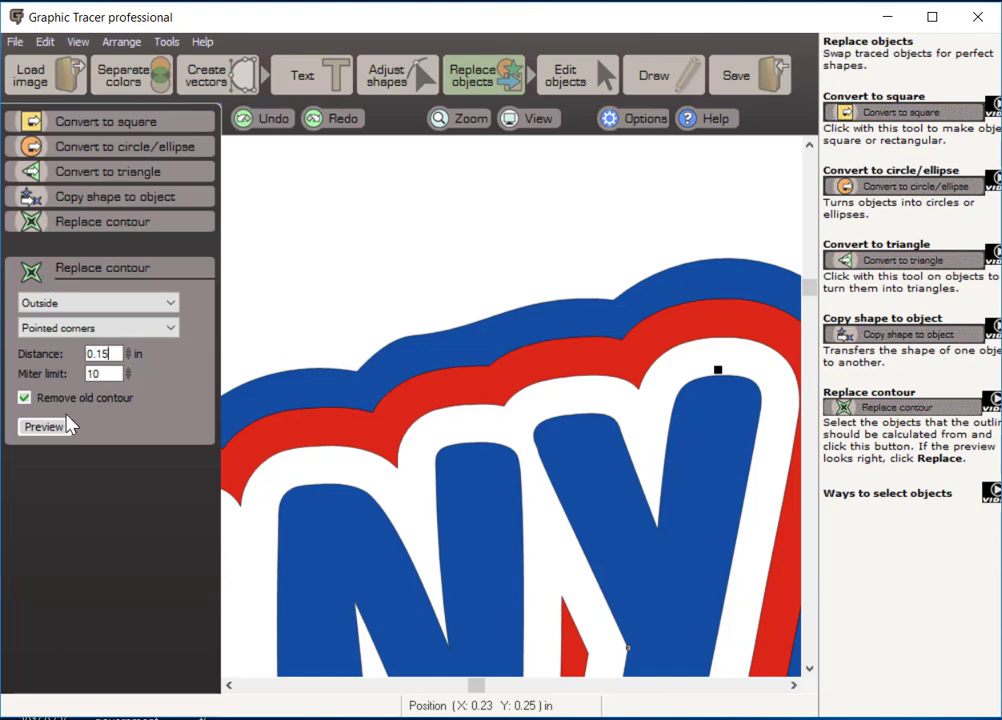
{"action": "left_click", "coordinate": [44, 427]}
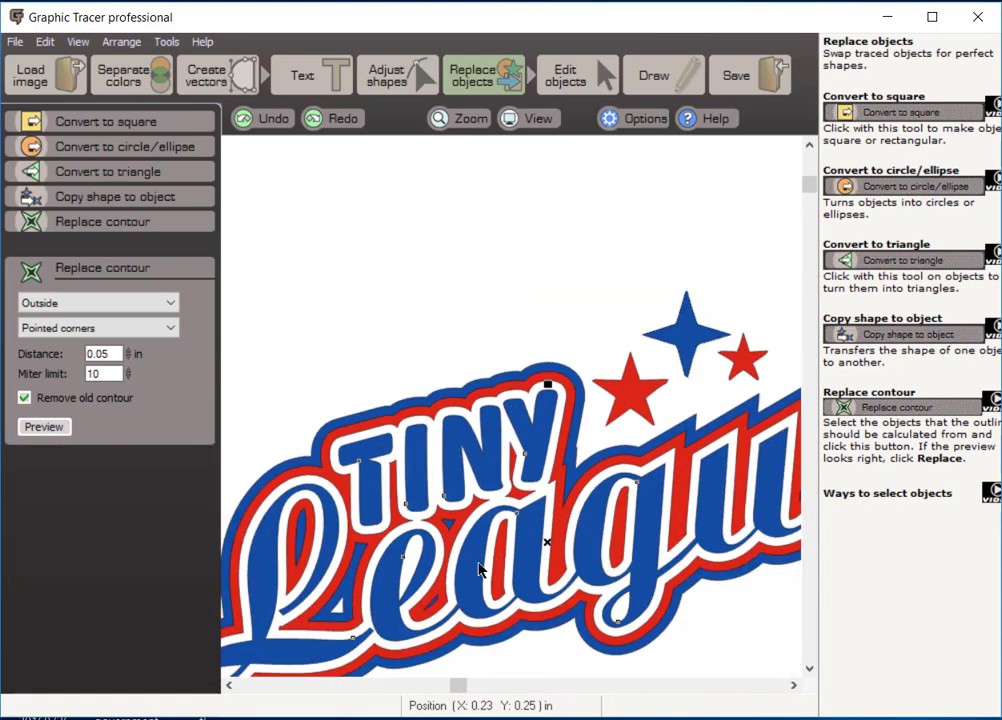
{"action": "mouse_move", "coordinate": [488, 474]}
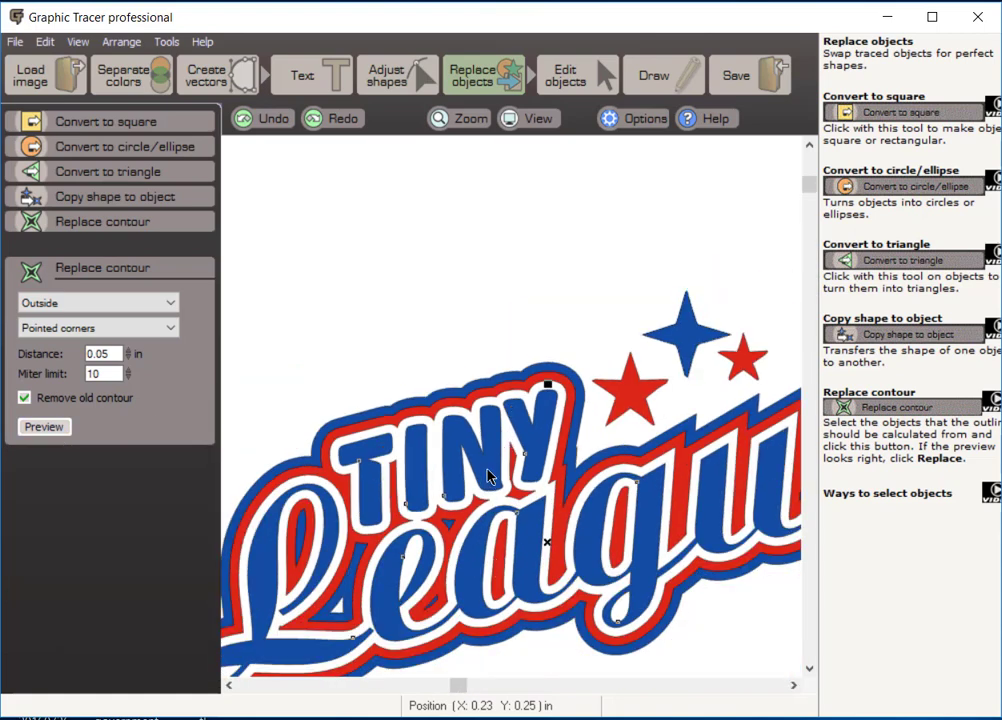
{"action": "mouse_move", "coordinate": [488, 403]}
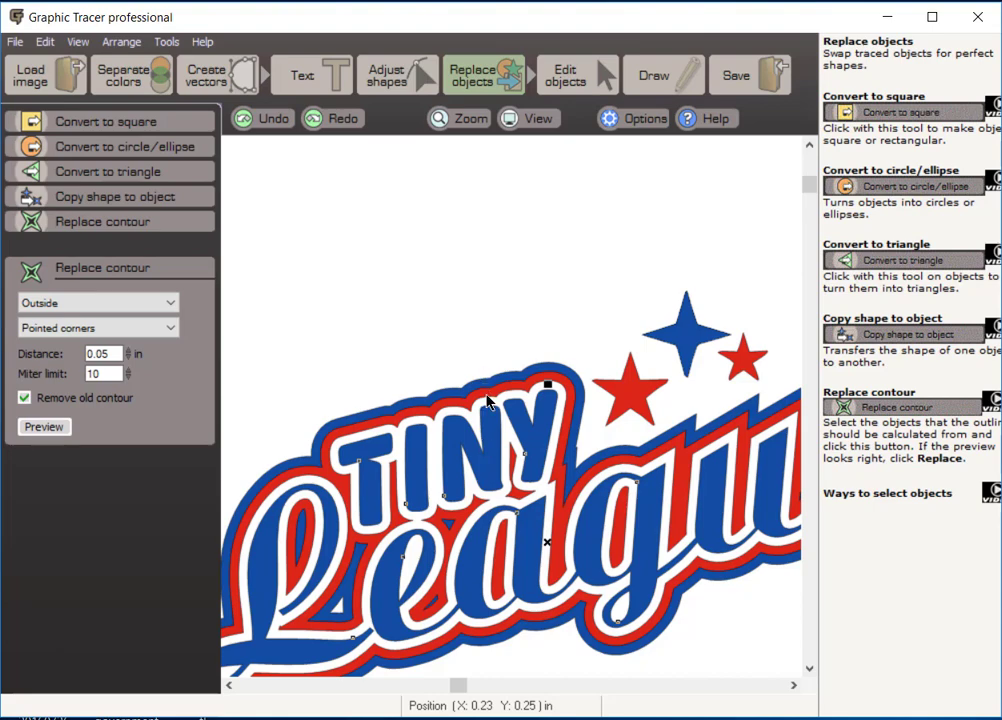
{"action": "mouse_move", "coordinate": [653, 415]}
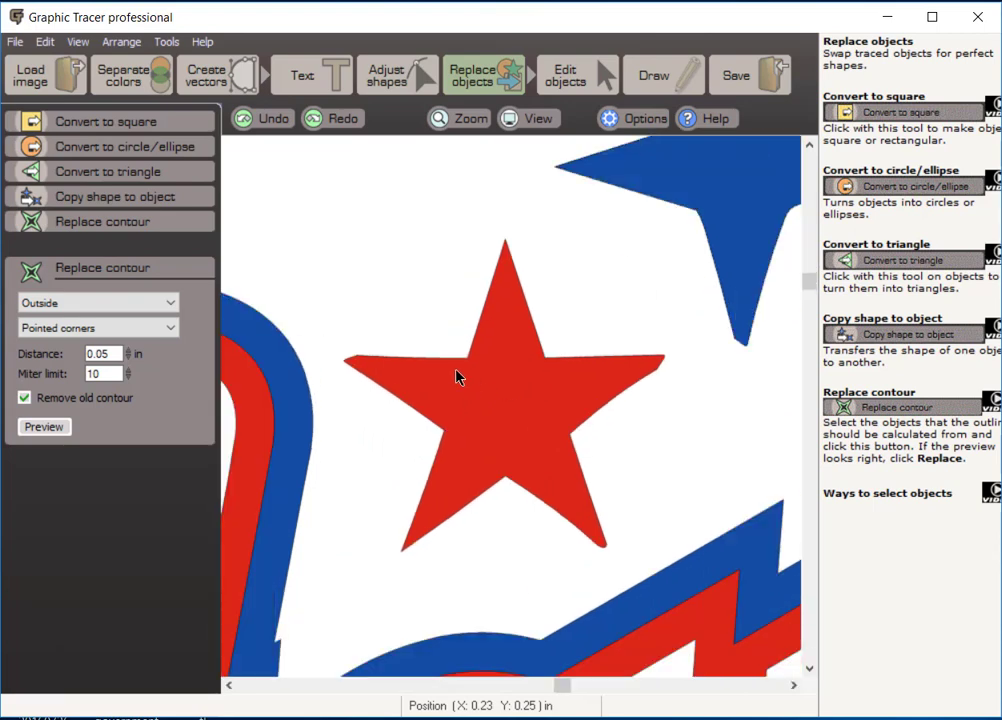
{"action": "mouse_move", "coordinate": [418, 181]}
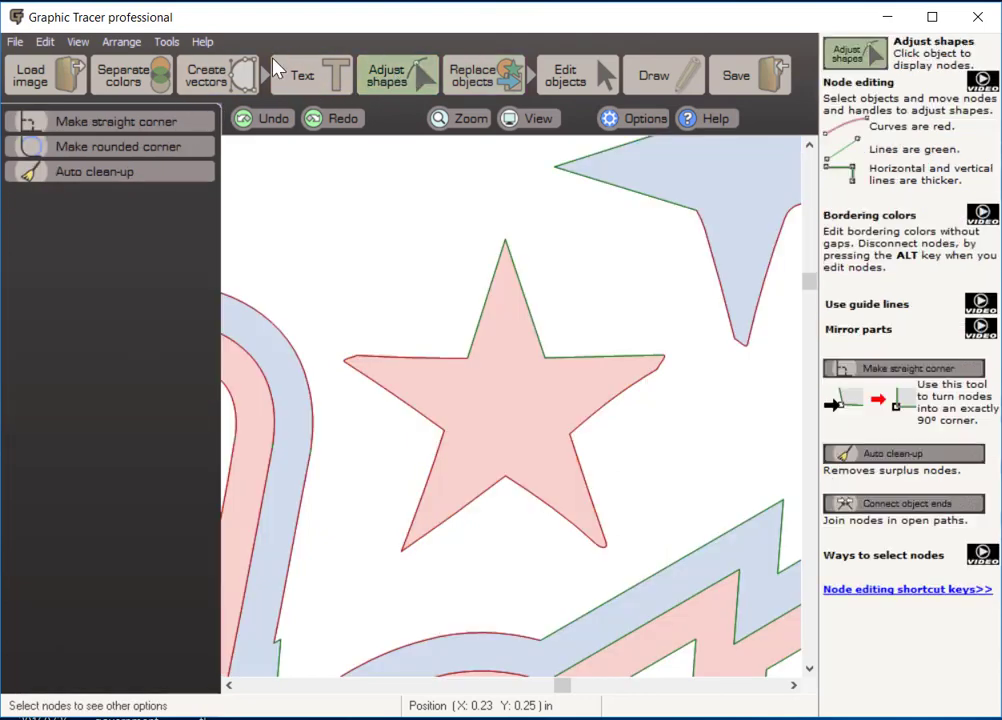
{"action": "mouse_move", "coordinate": [504, 311]}
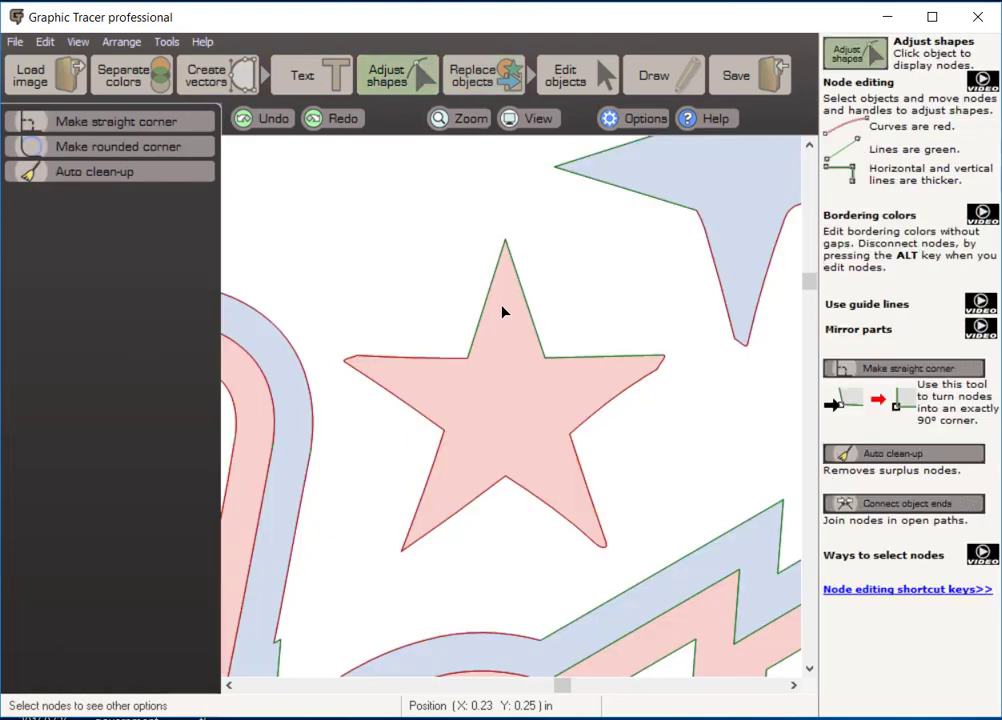
{"action": "mouse_move", "coordinate": [475, 321]}
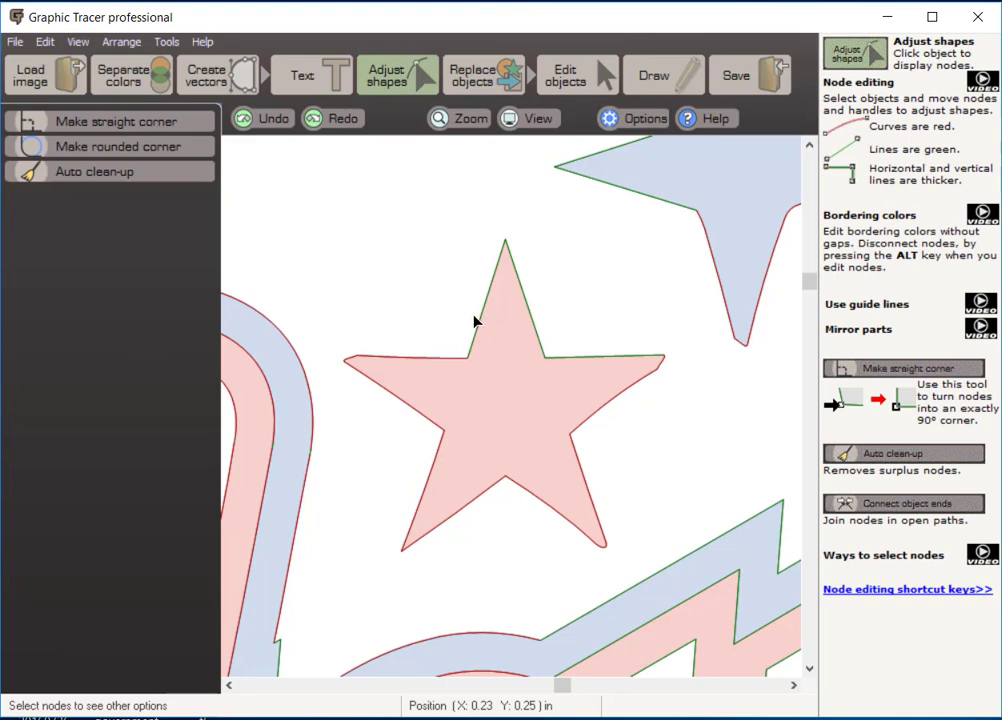
{"action": "mouse_move", "coordinate": [490, 307]}
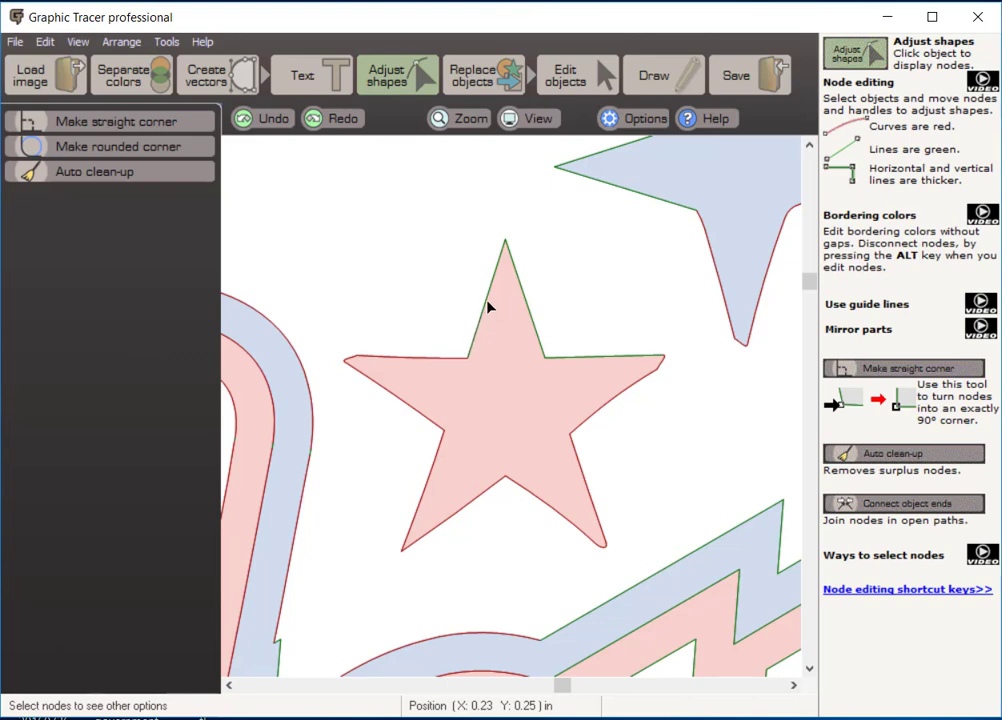
{"action": "mouse_move", "coordinate": [455, 353]}
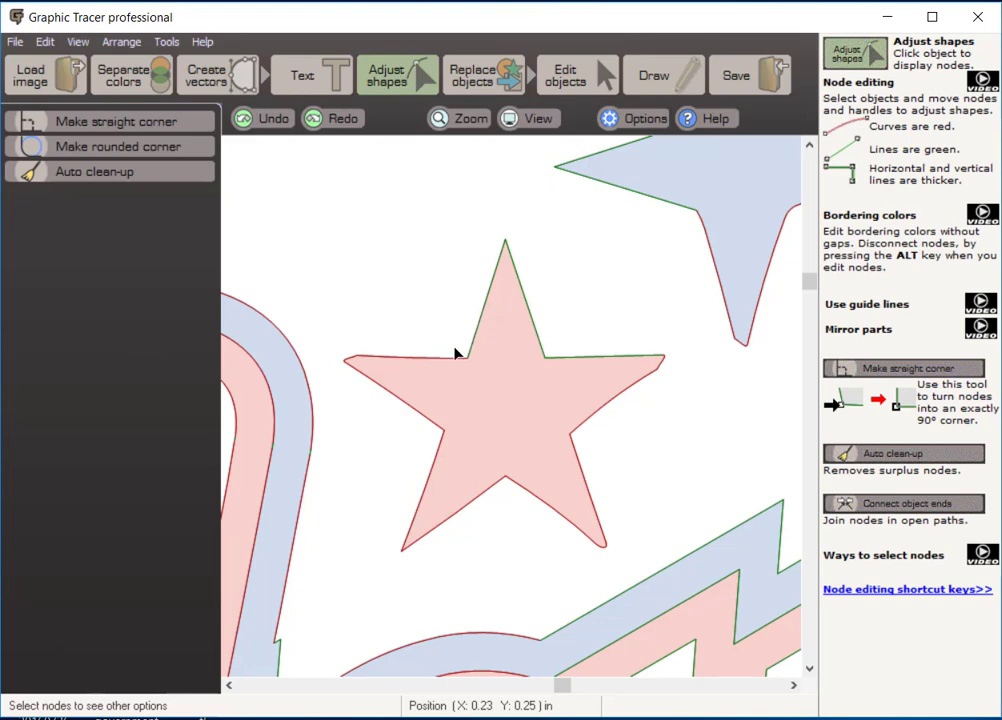
{"action": "mouse_move", "coordinate": [477, 320]}
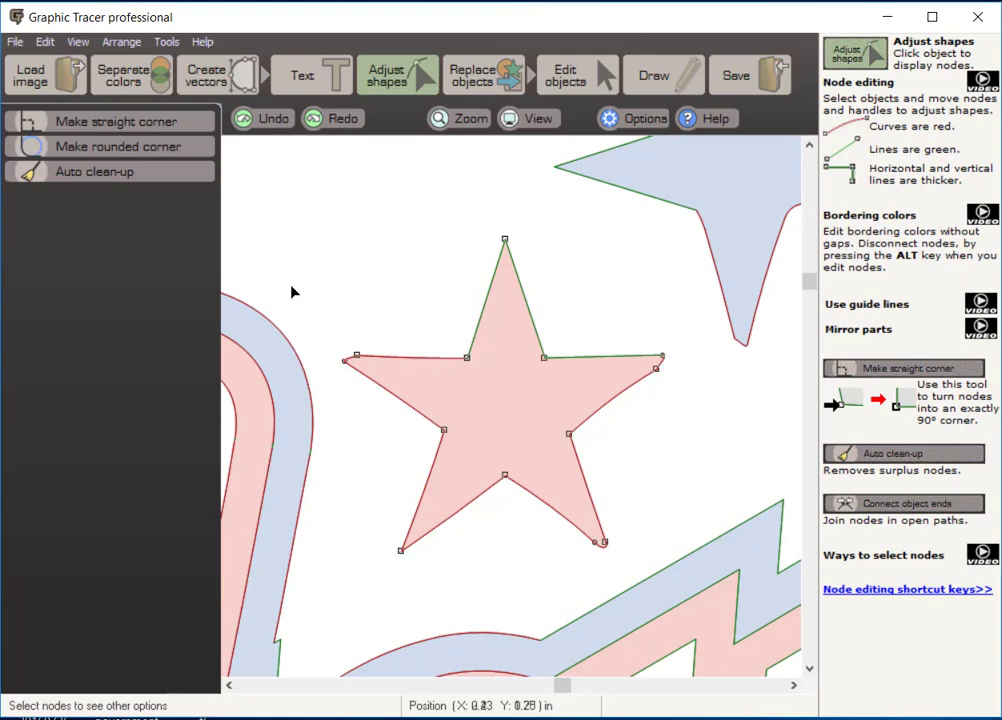
Select the red star's curved upper-left edge.
{"action": "left_click", "coordinate": [405, 355]}
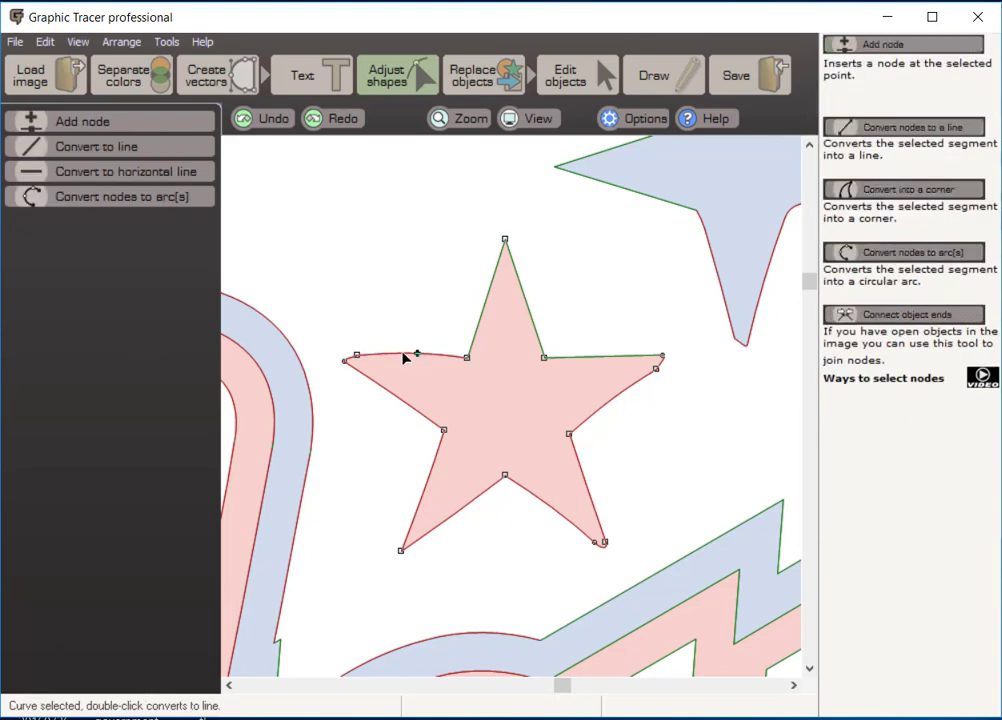
{"action": "mouse_move", "coordinate": [489, 303]}
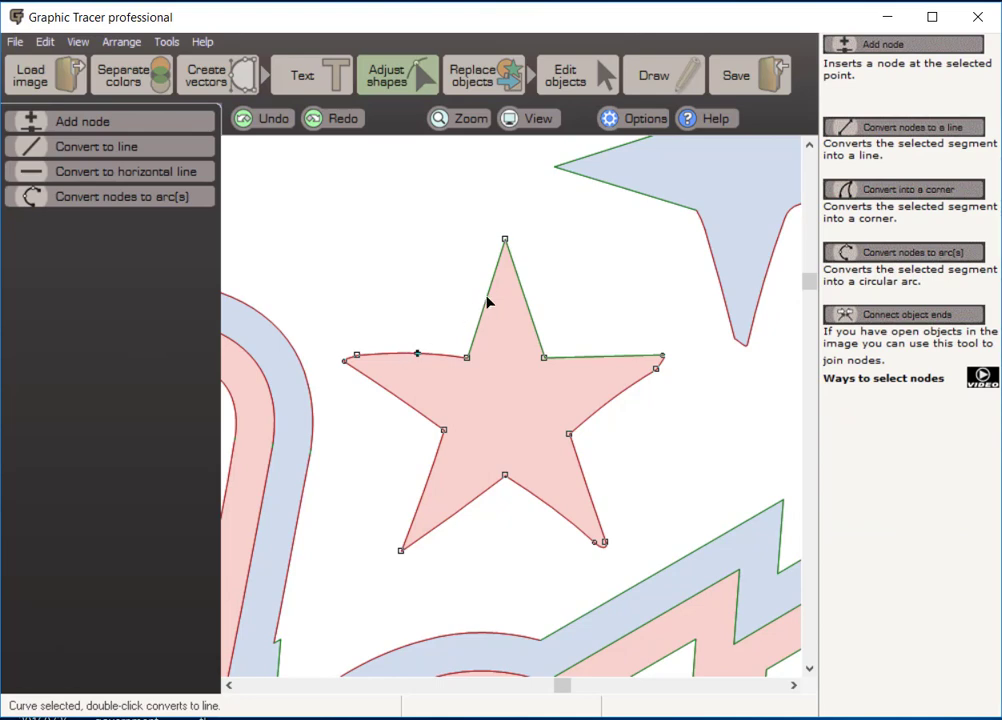
{"action": "mouse_move", "coordinate": [410, 357]}
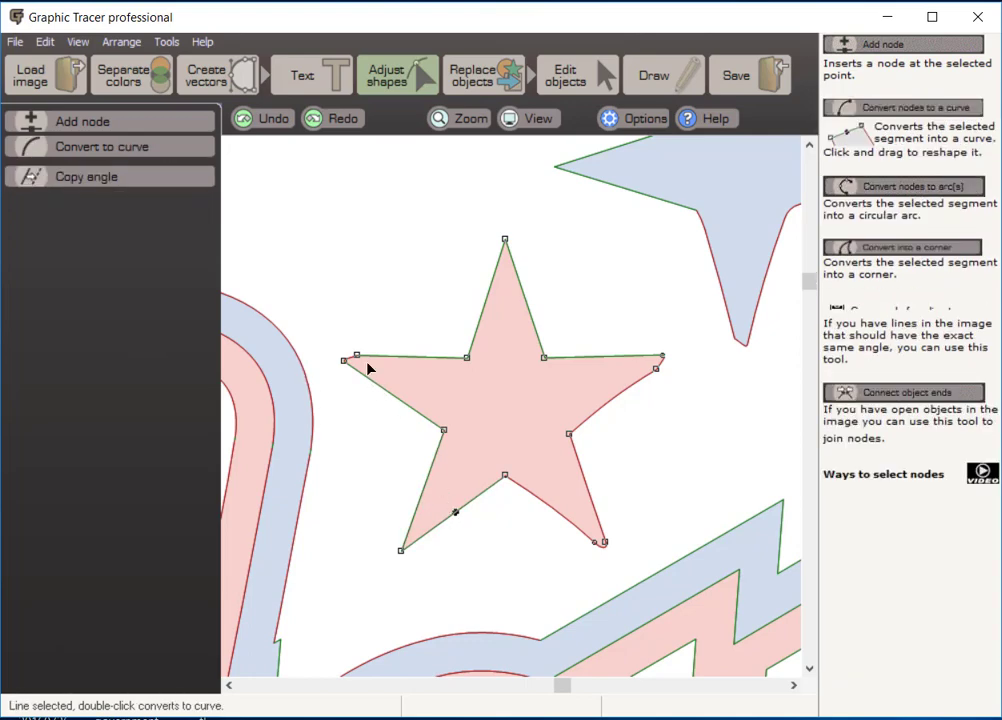
{"action": "mouse_move", "coordinate": [332, 364]}
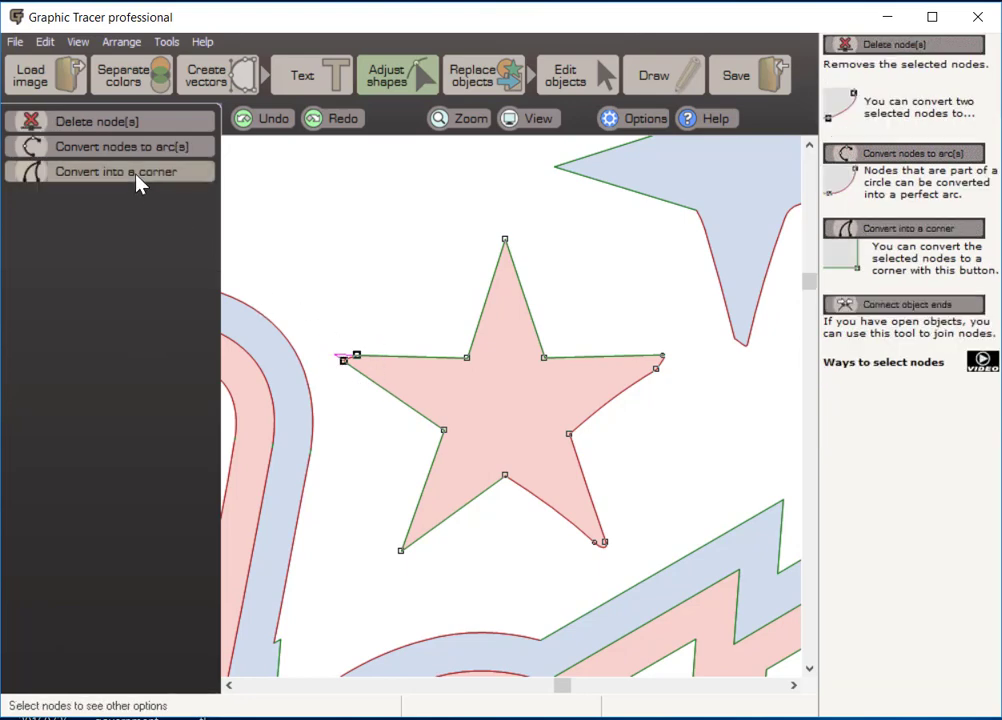
{"action": "mouse_move", "coordinate": [88, 178]}
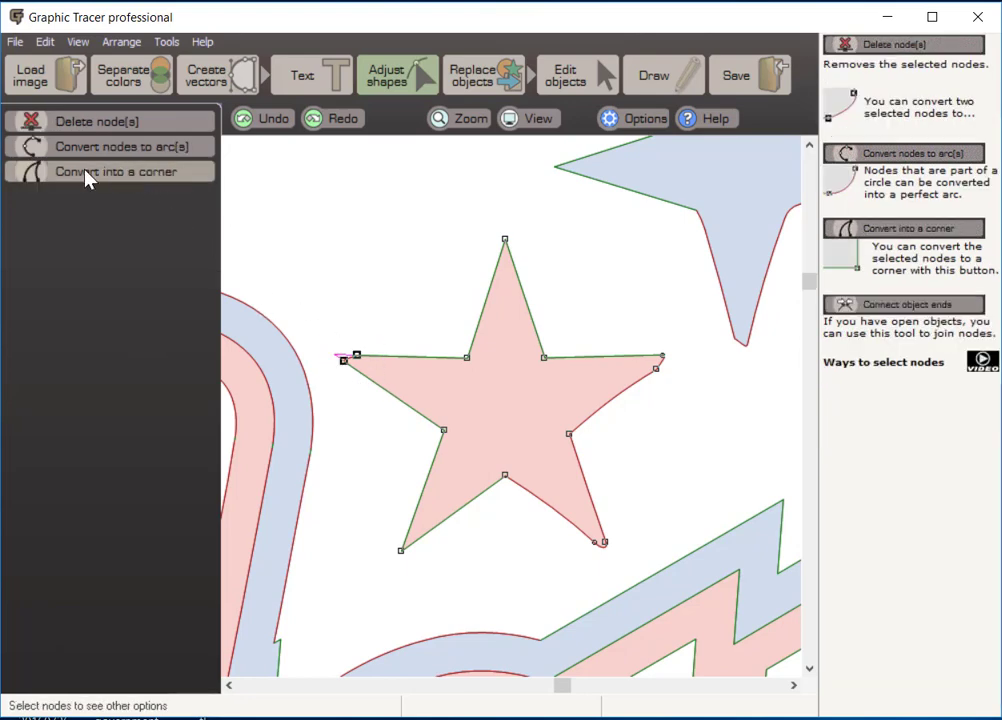
{"action": "mouse_move", "coordinate": [100, 178]}
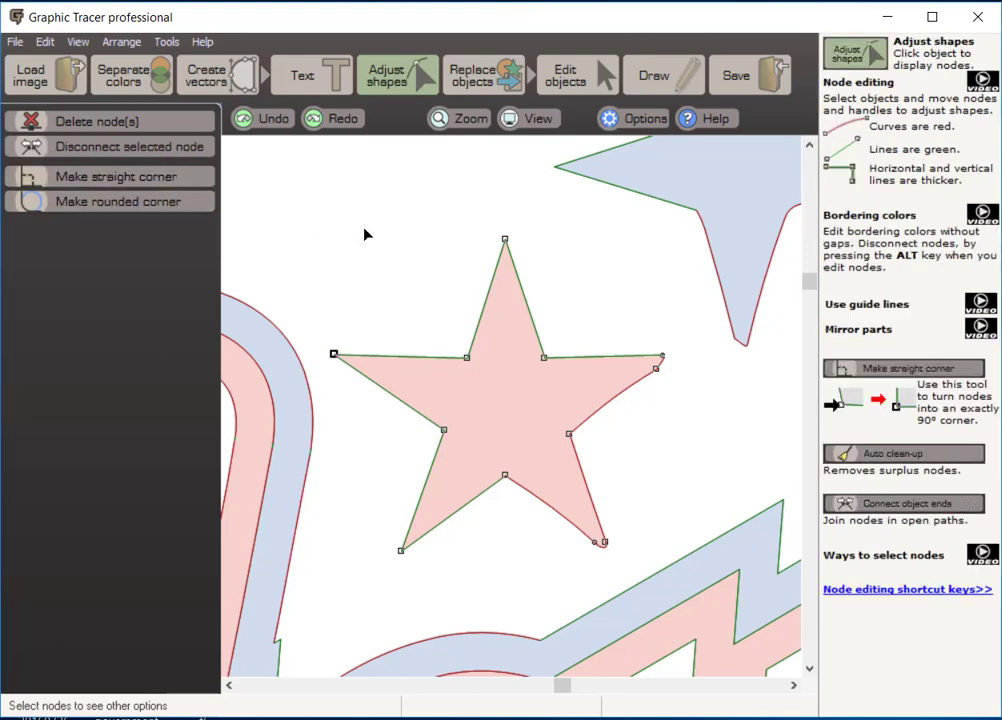
{"action": "mouse_move", "coordinate": [504, 489]}
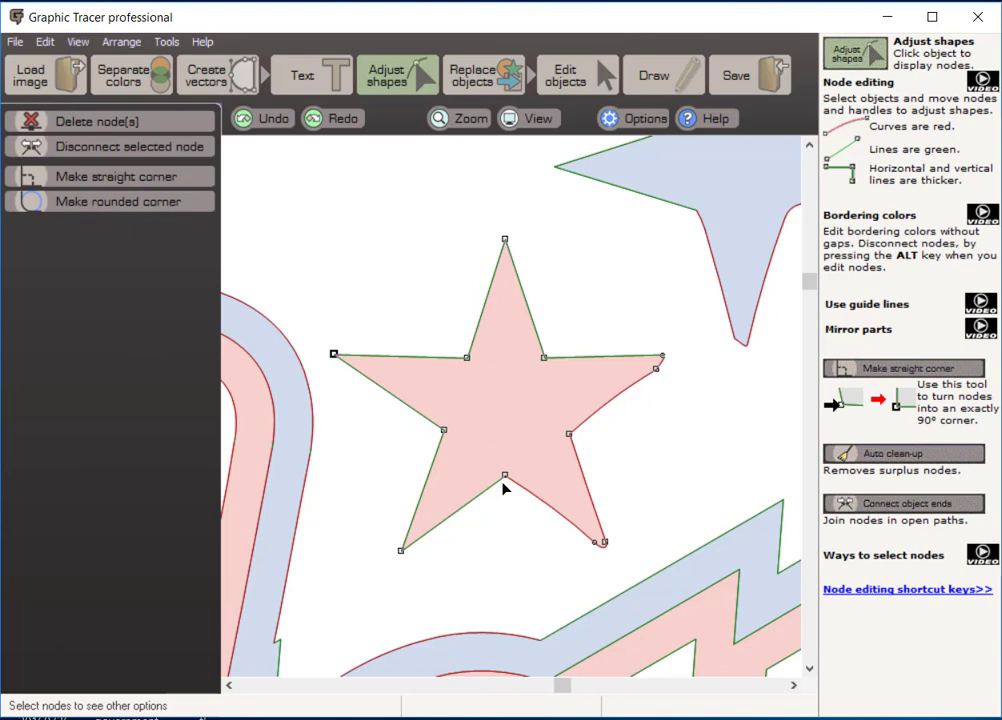
{"action": "mouse_move", "coordinate": [485, 497]}
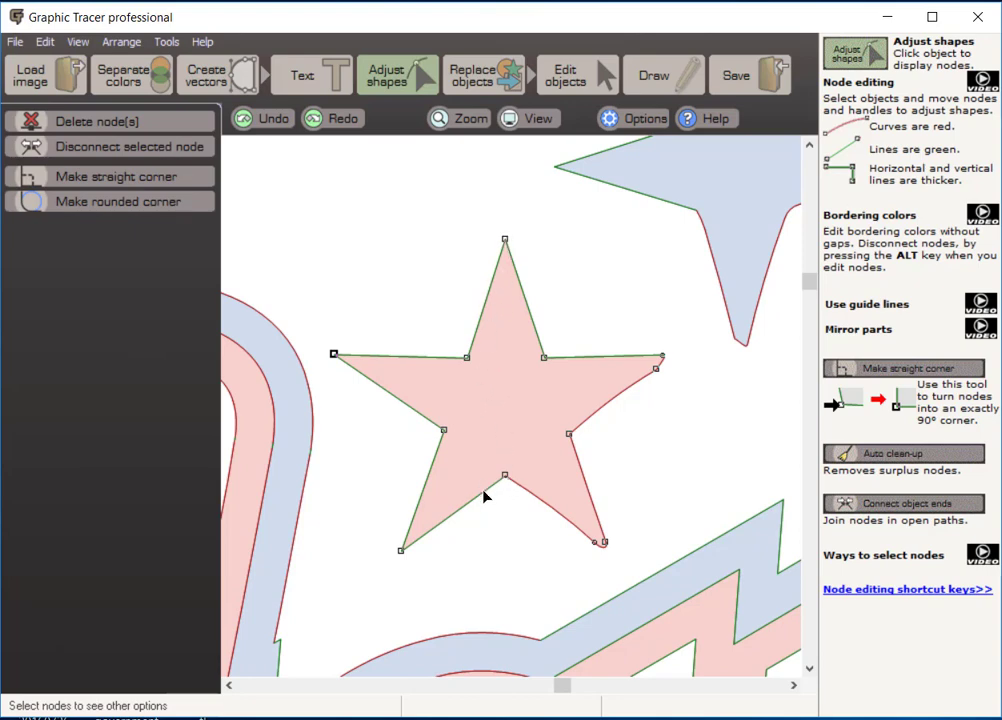
{"action": "mouse_move", "coordinate": [456, 351]}
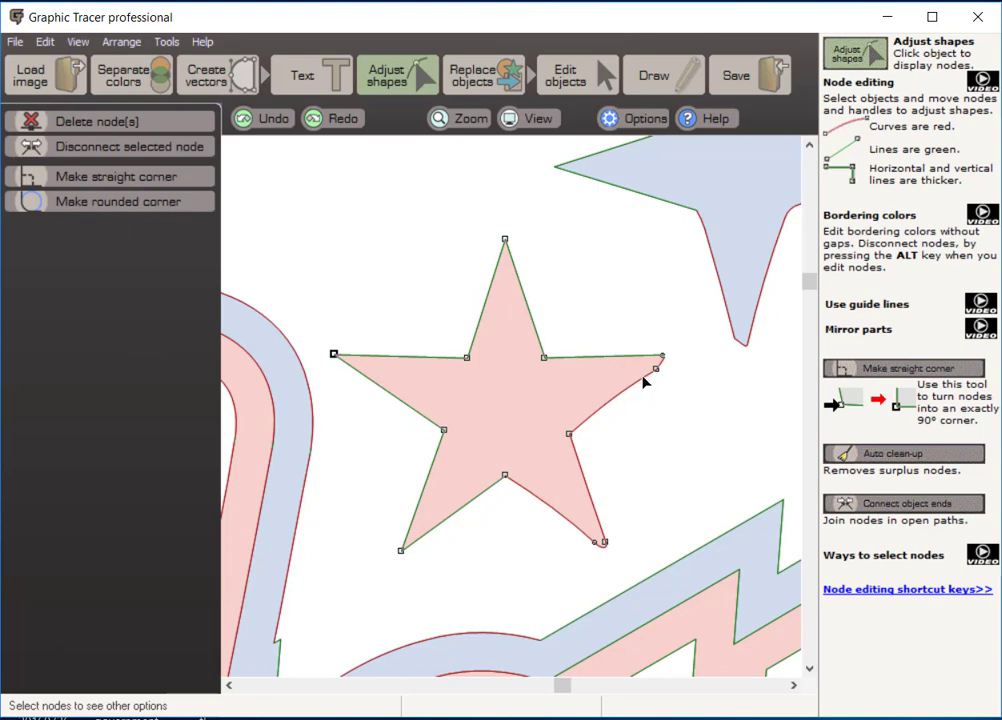
{"action": "mouse_move", "coordinate": [387, 323]}
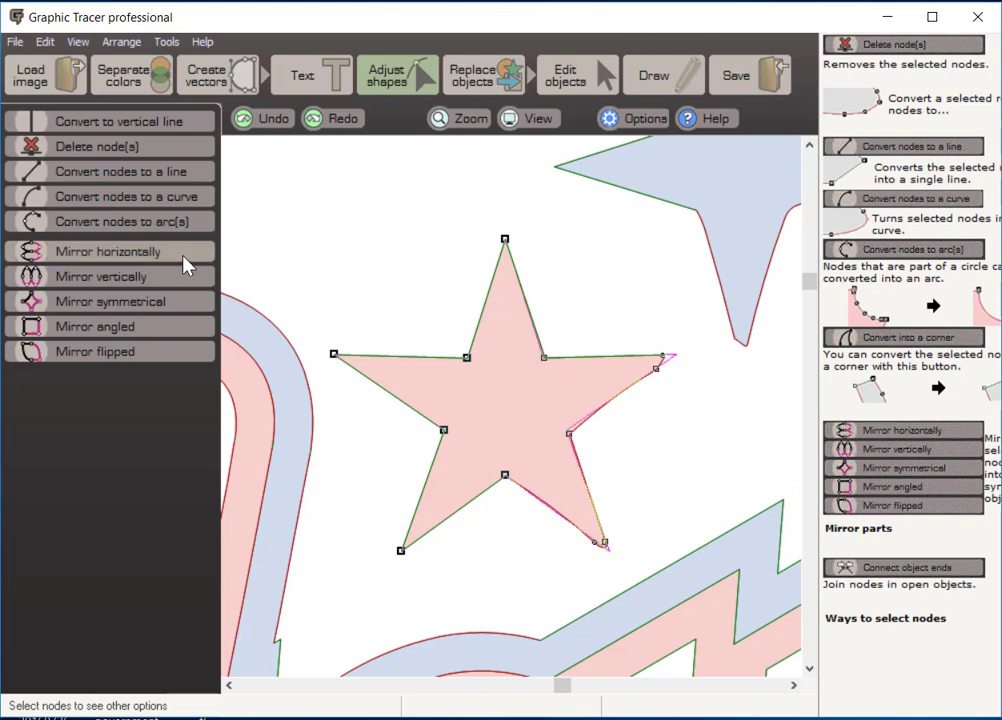
{"action": "mouse_move", "coordinate": [140, 263]}
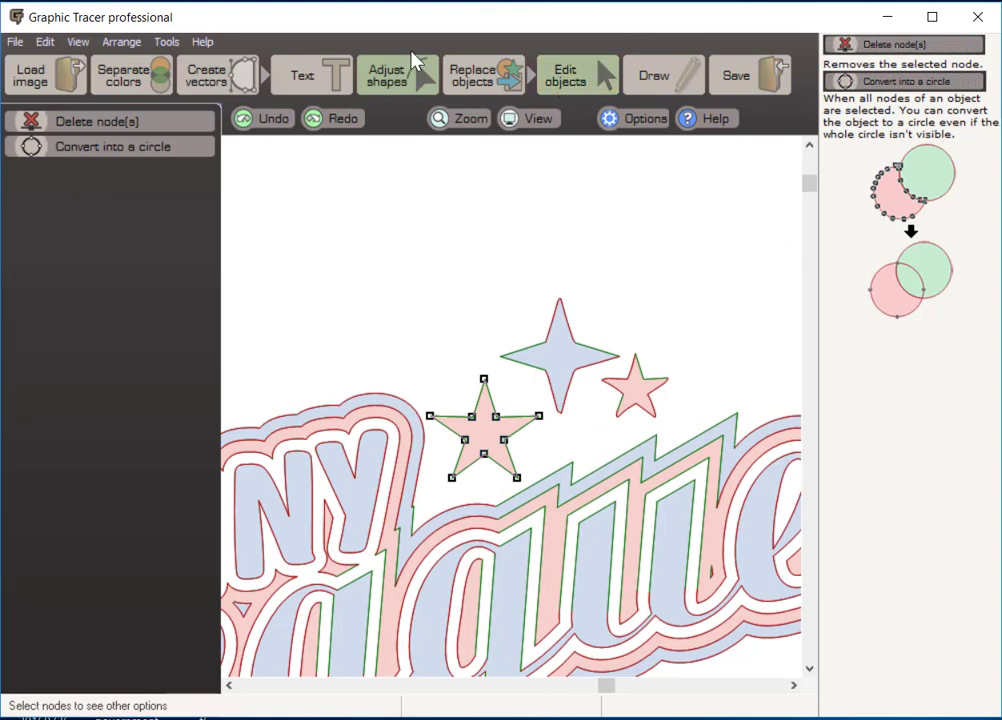
Copy the larger red star's shape onto the small red star with Copy shape to object.
{"action": "left_click", "coordinate": [581, 74]}
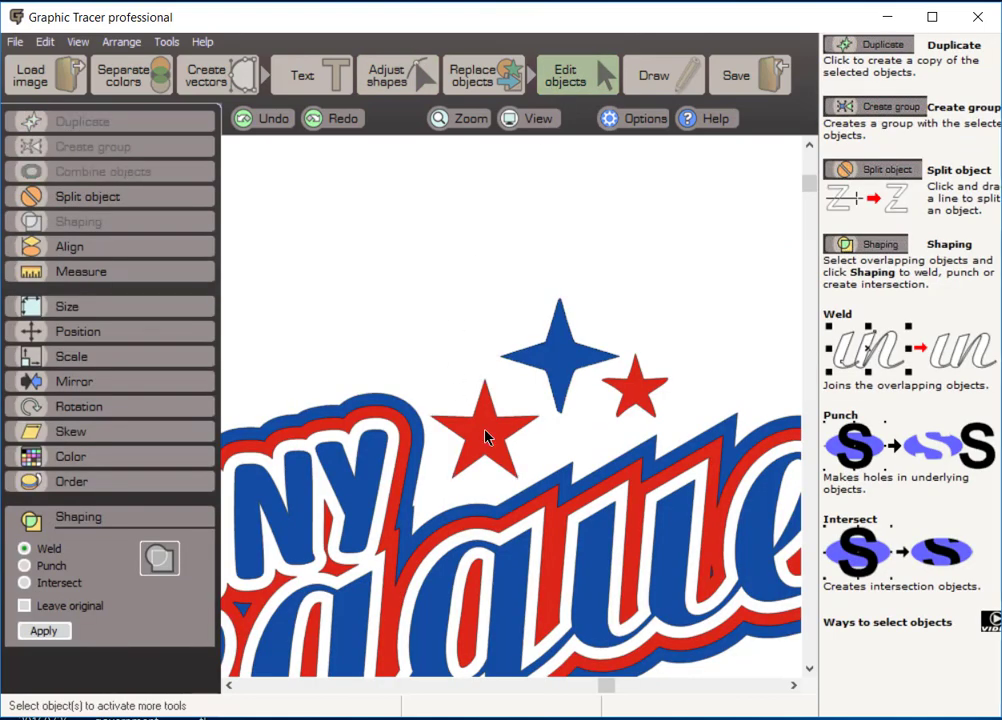
{"action": "mouse_move", "coordinate": [637, 400]}
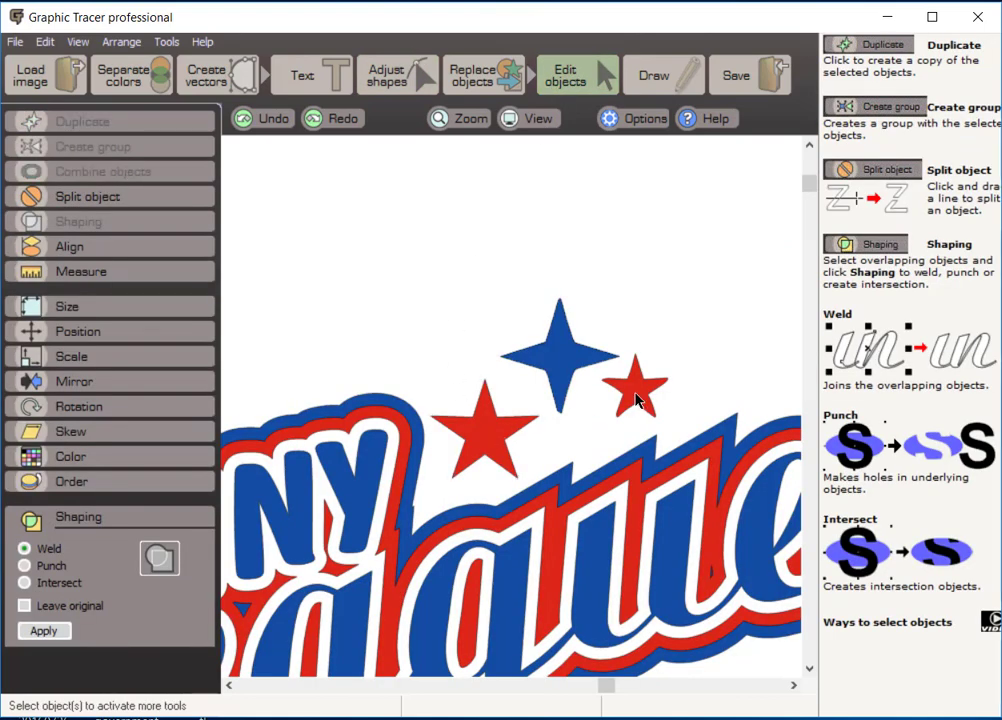
{"action": "mouse_move", "coordinate": [693, 405]}
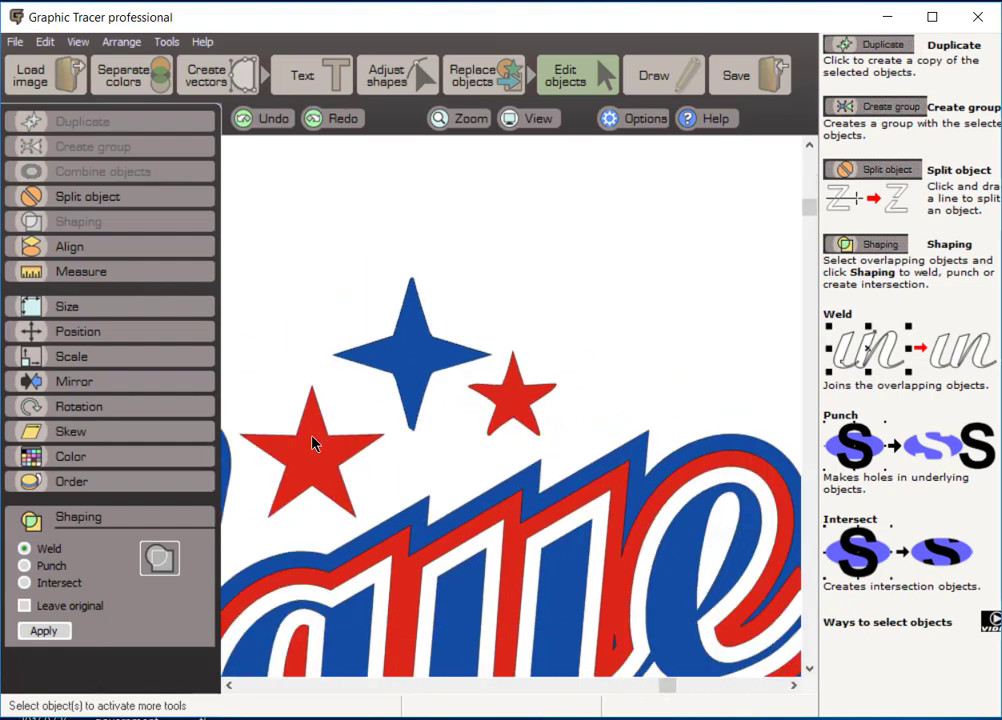
{"action": "left_click", "coordinate": [312, 443]}
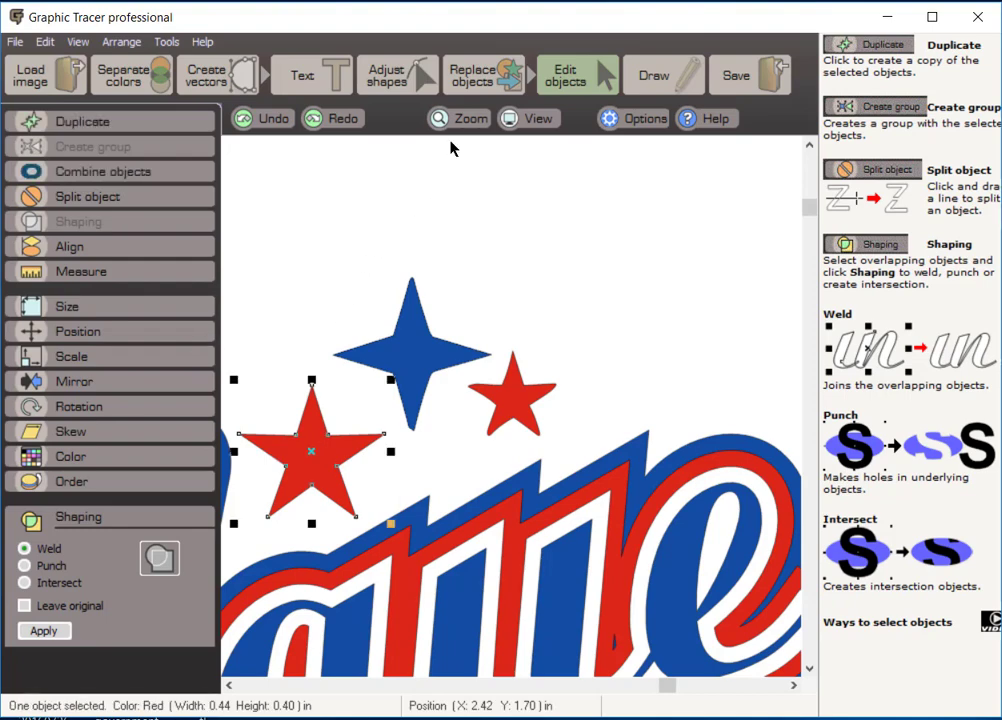
{"action": "mouse_move", "coordinate": [333, 70]}
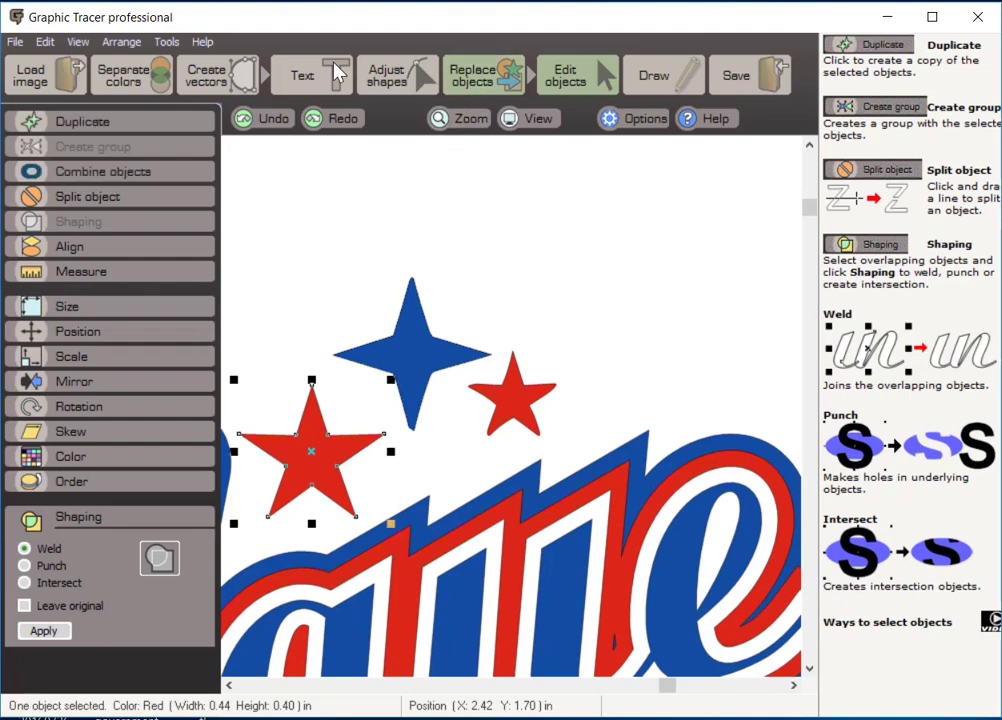
{"action": "left_click", "coordinate": [483, 74]}
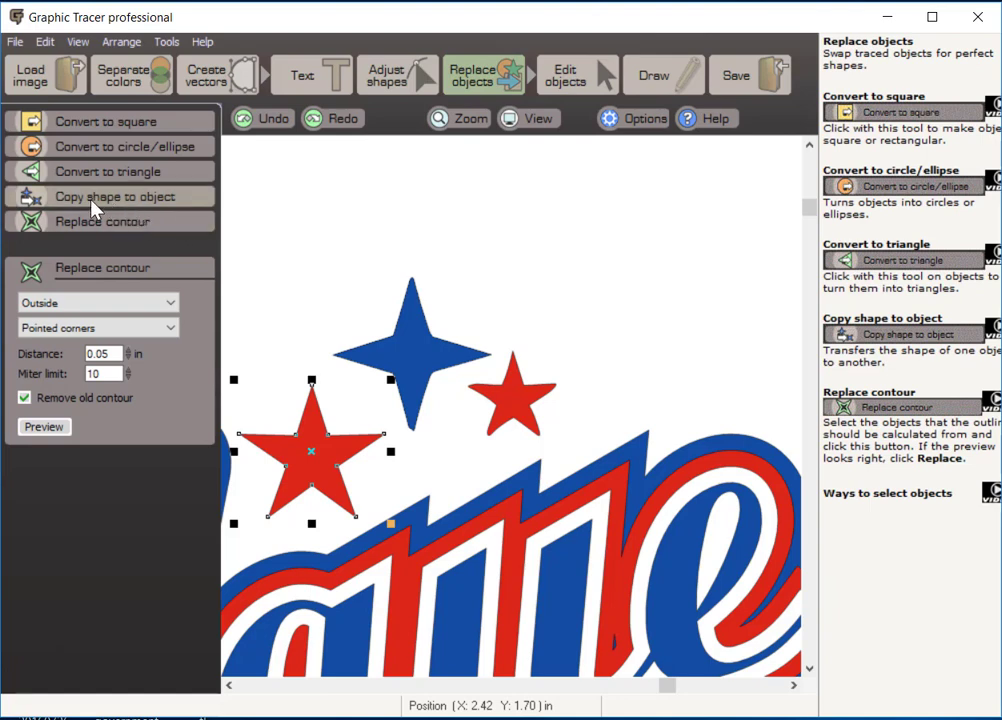
{"action": "mouse_move", "coordinate": [120, 205]}
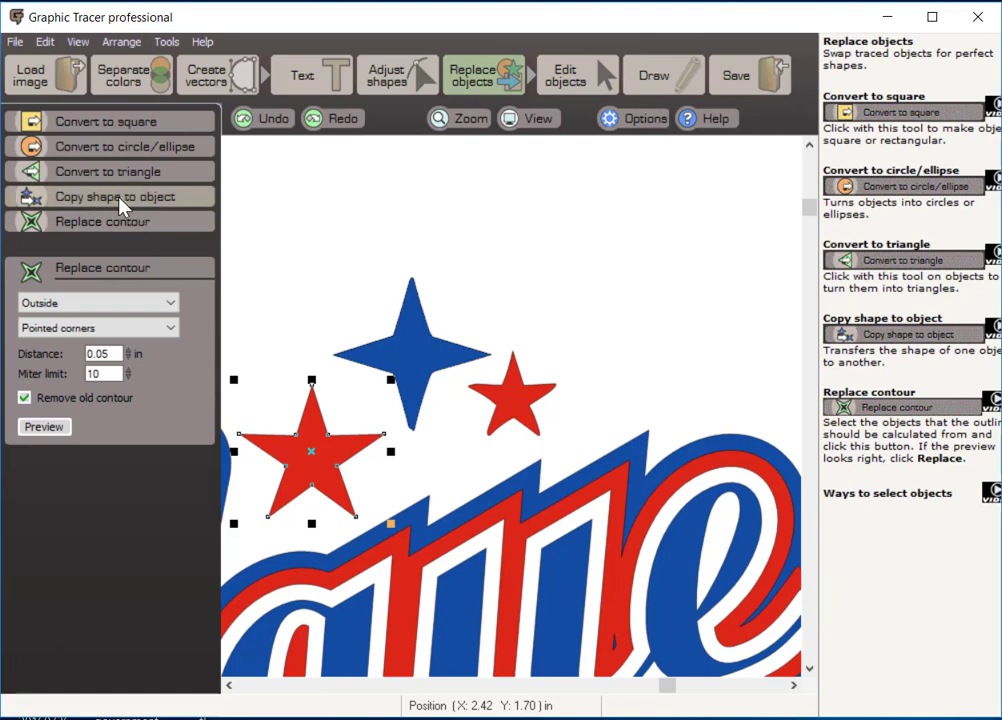
{"action": "mouse_move", "coordinate": [85, 204]}
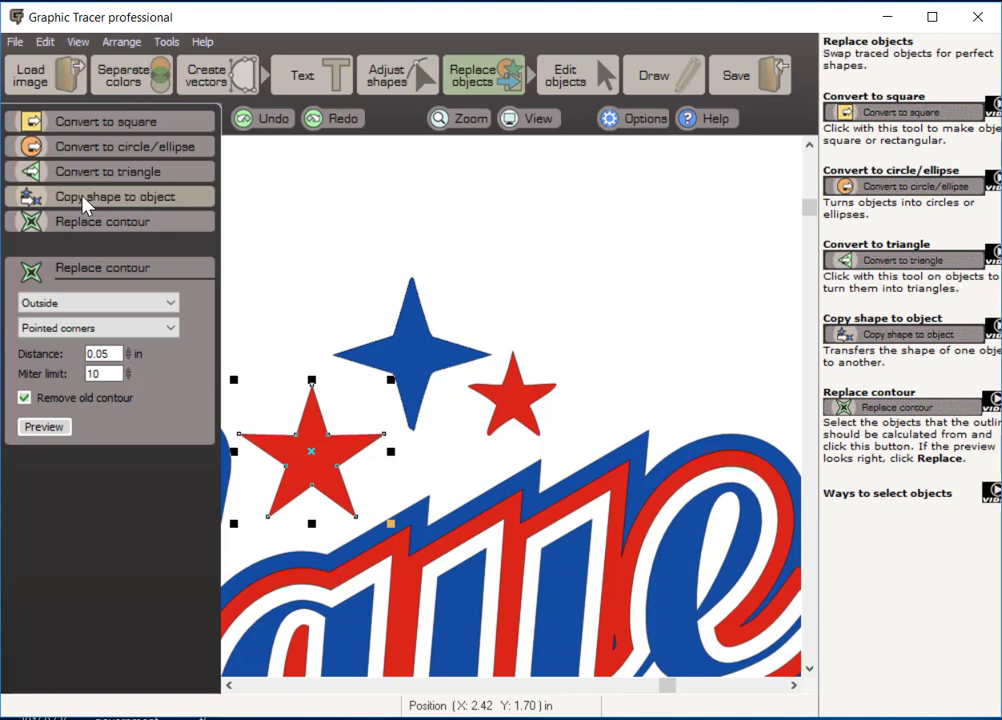
{"action": "left_click", "coordinate": [109, 196]}
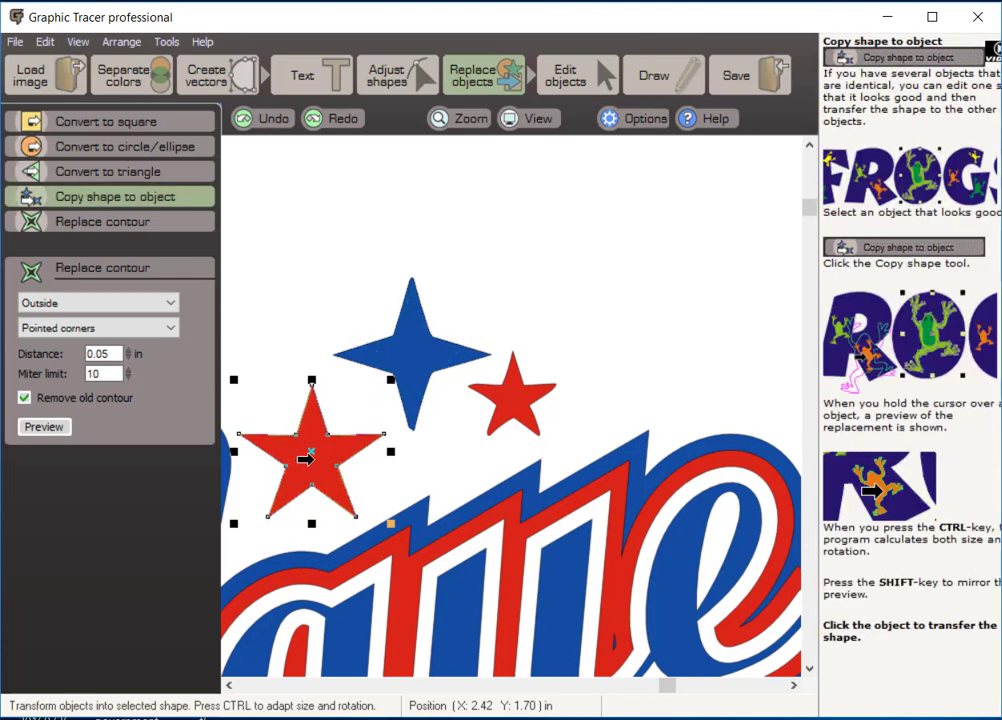
{"action": "mouse_move", "coordinate": [302, 426]}
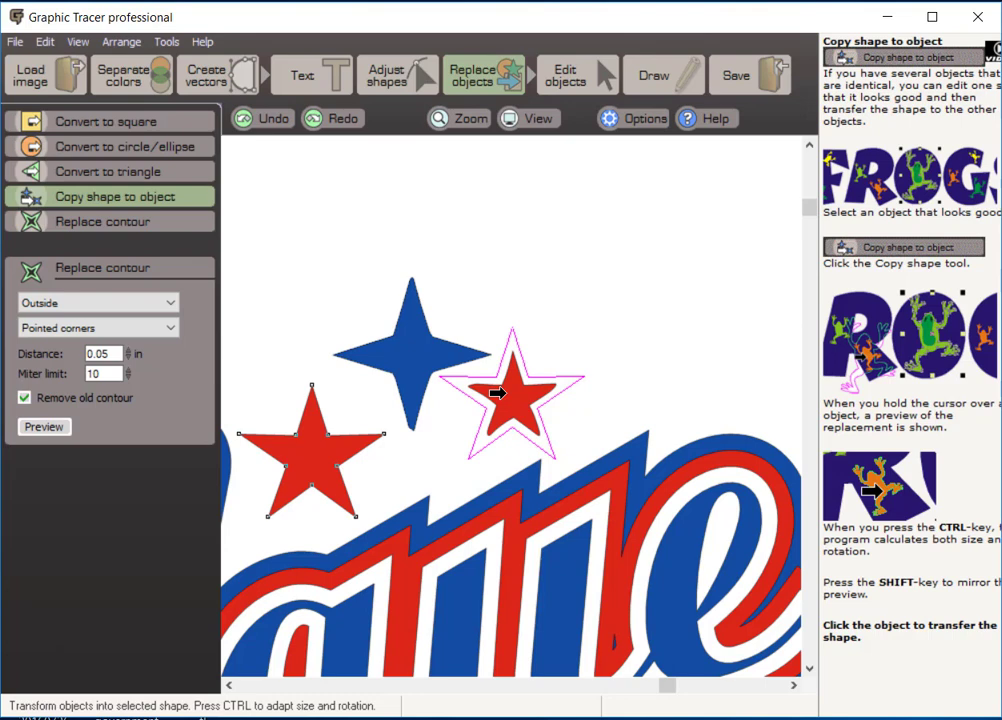
{"action": "left_click", "coordinate": [492, 394]}
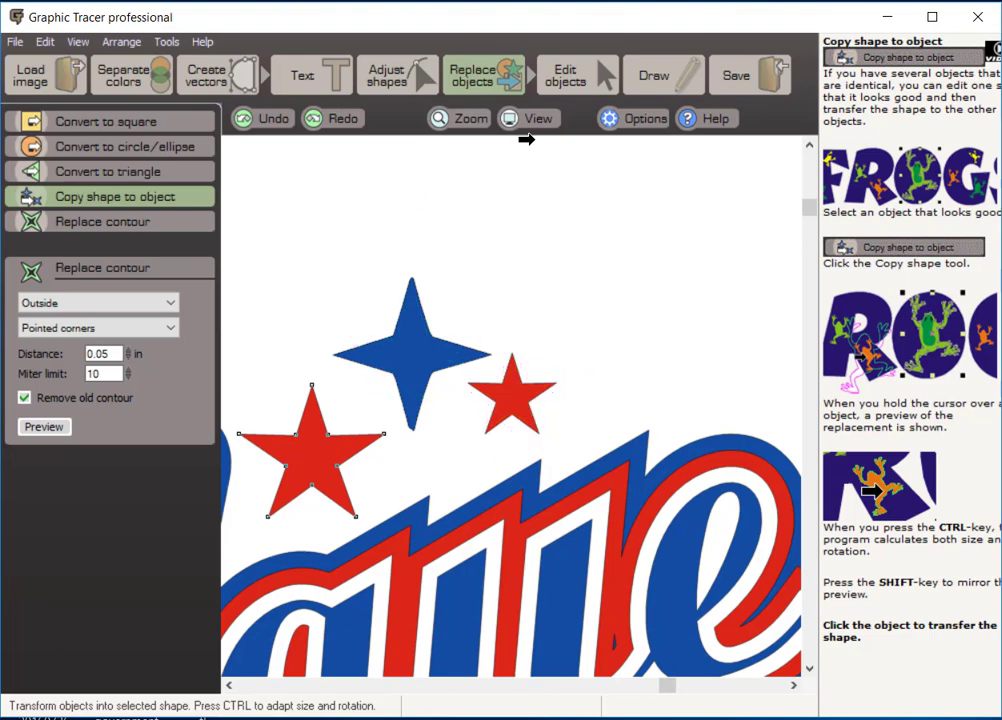
{"action": "mouse_move", "coordinate": [262, 66]}
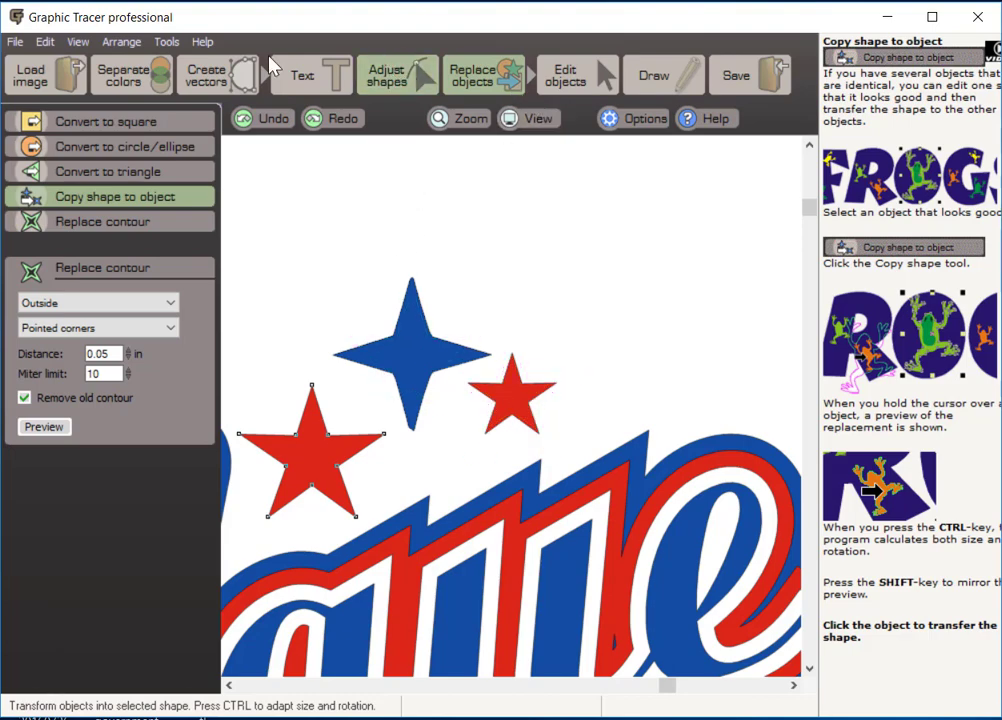
Switch to Adjust shapes to show the blue four-pointed star's nodes.
{"action": "left_click", "coordinate": [392, 74]}
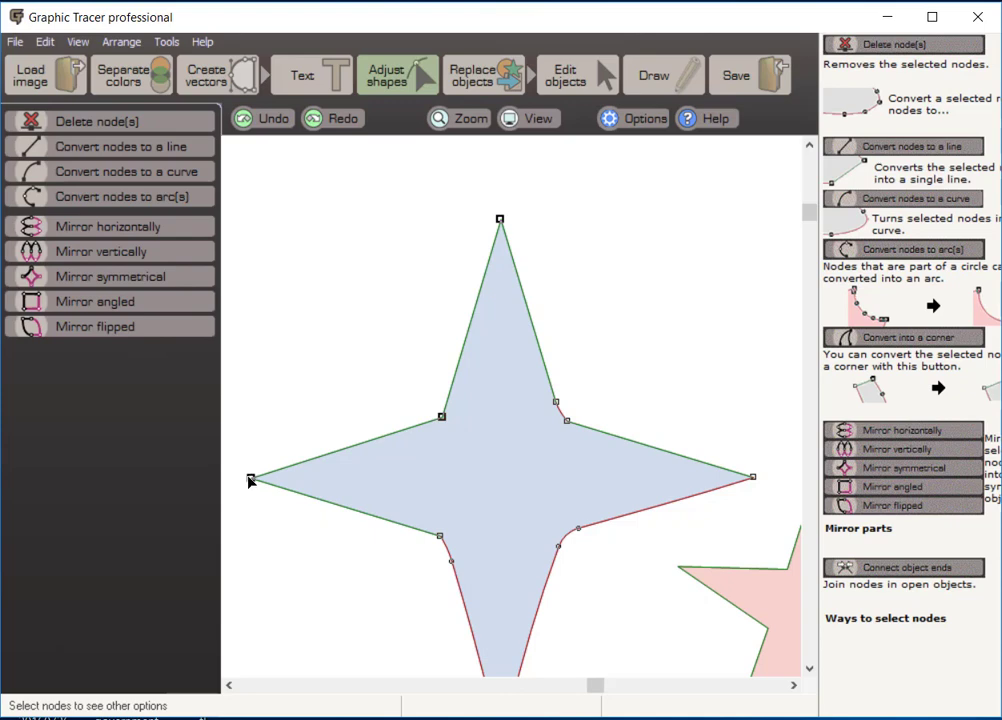
{"action": "mouse_move", "coordinate": [264, 344]}
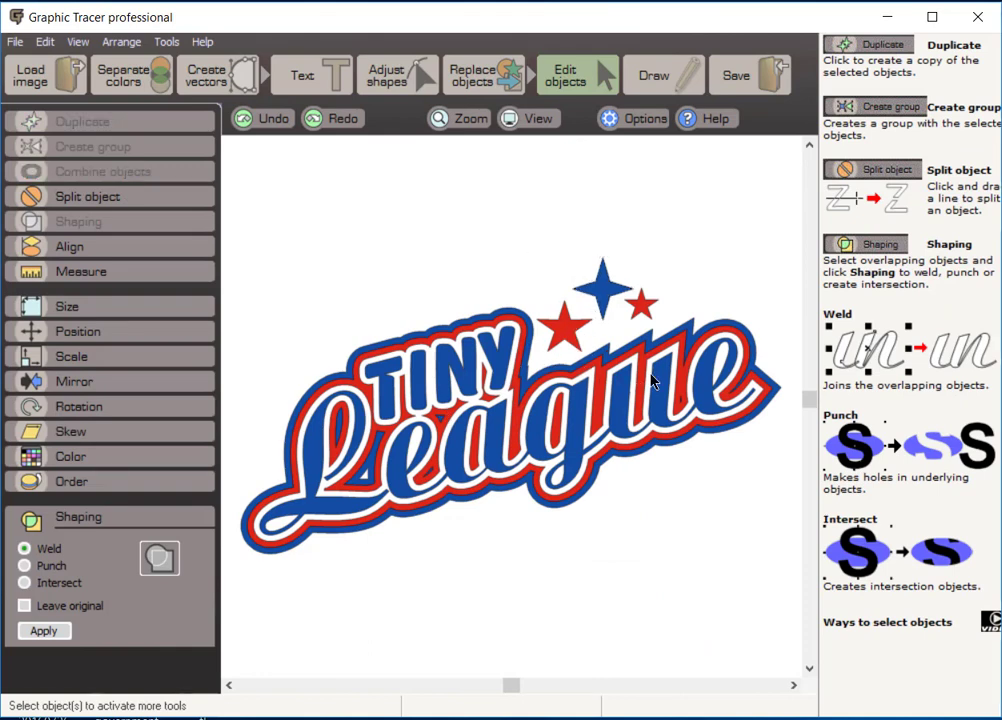
{"action": "mouse_move", "coordinate": [638, 350]}
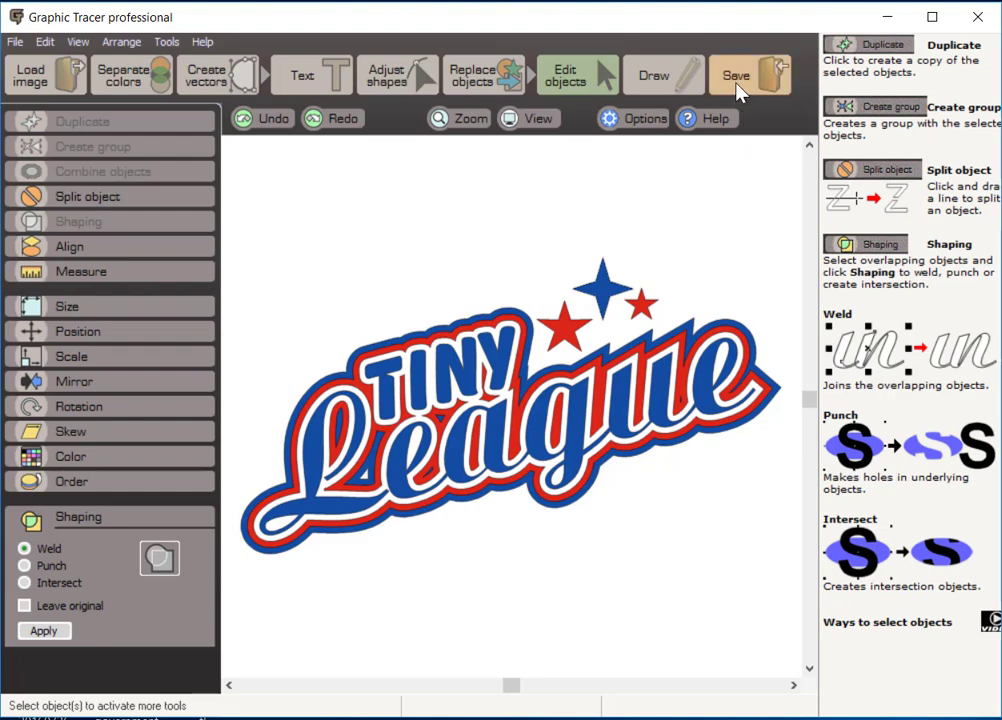
Open the Export dialog from the Save options.
{"action": "left_click", "coordinate": [751, 74]}
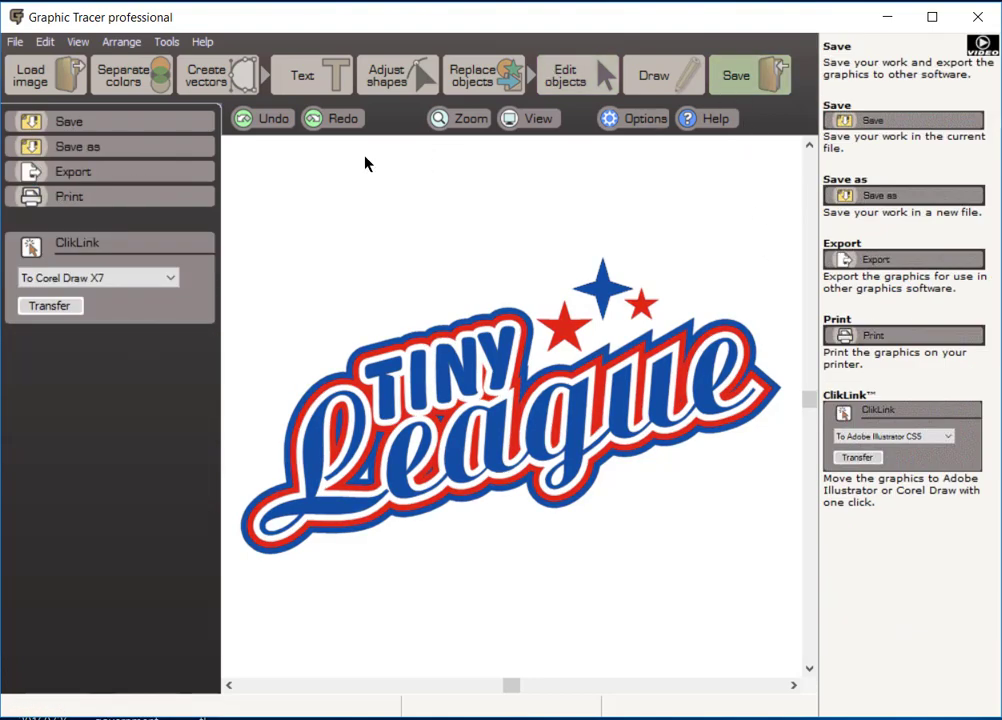
{"action": "left_click", "coordinate": [72, 171]}
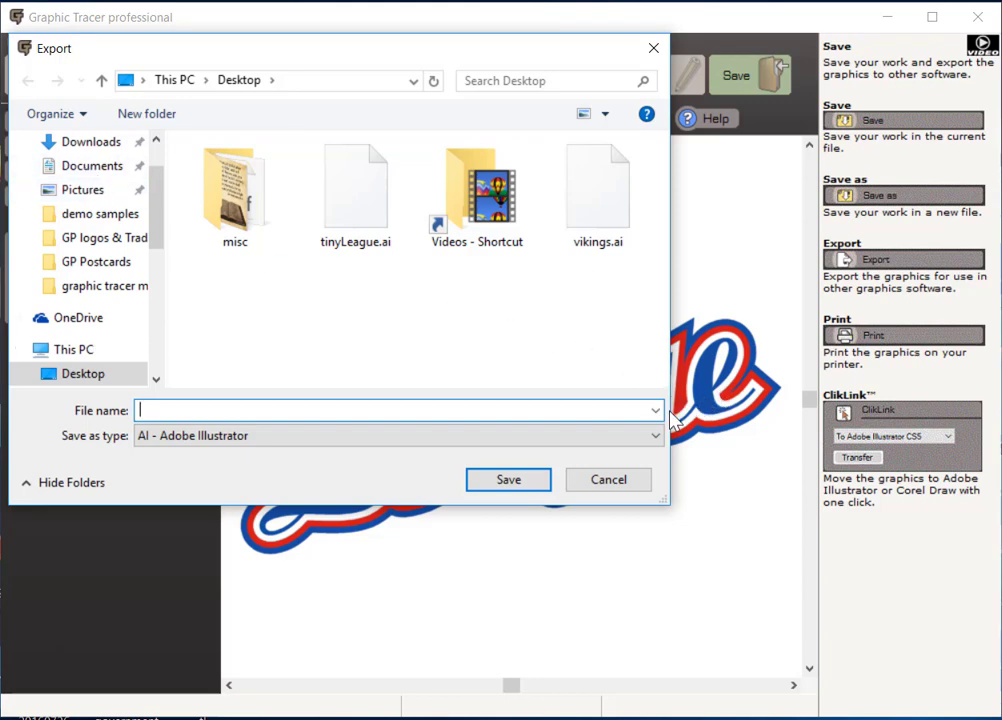
{"action": "left_click", "coordinate": [646, 432]}
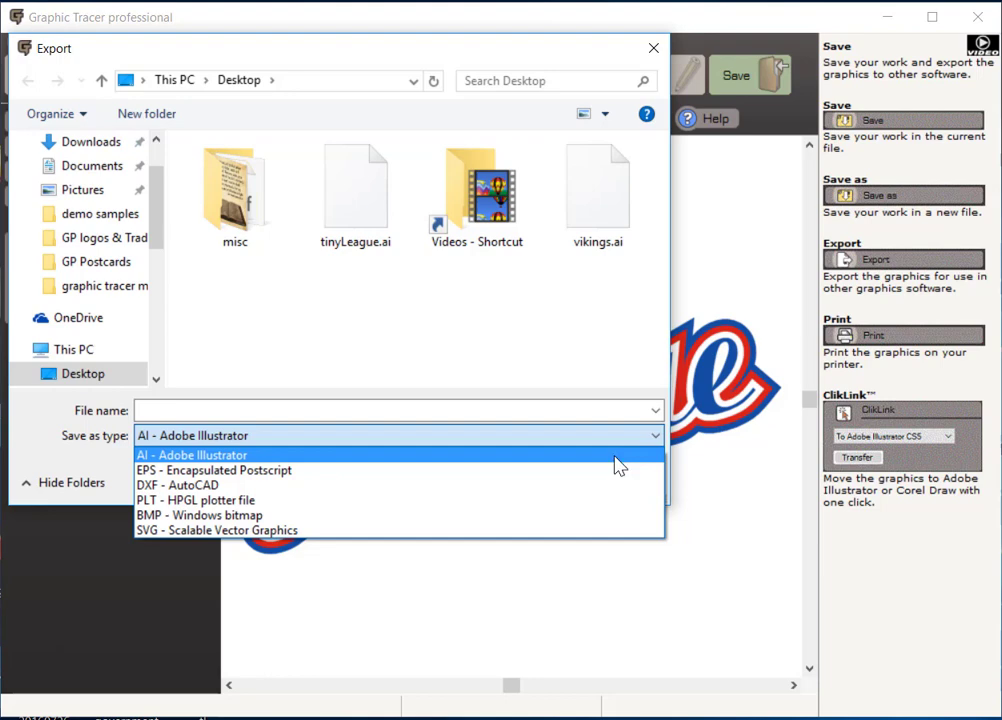
{"action": "mouse_move", "coordinate": [528, 478]}
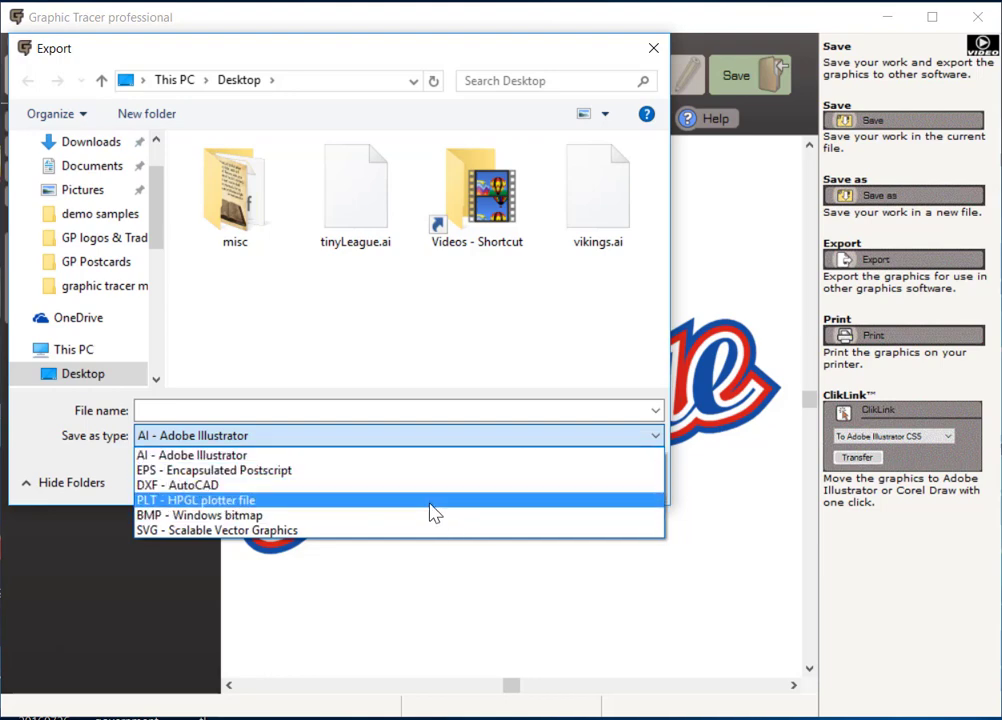
{"action": "mouse_move", "coordinate": [419, 523]}
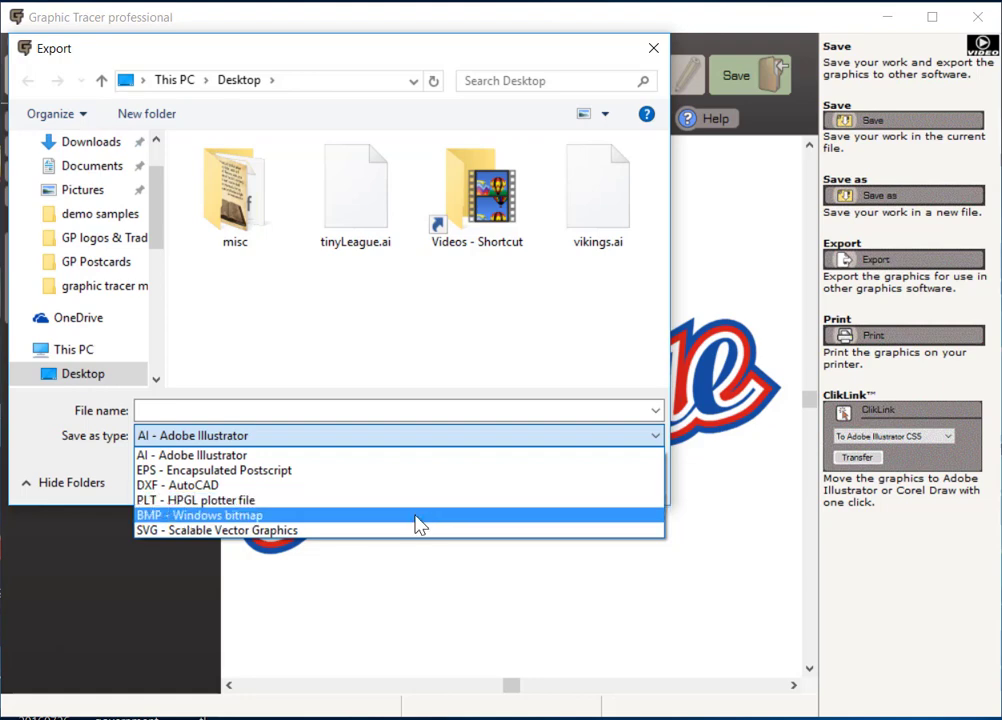
{"action": "mouse_move", "coordinate": [410, 530]}
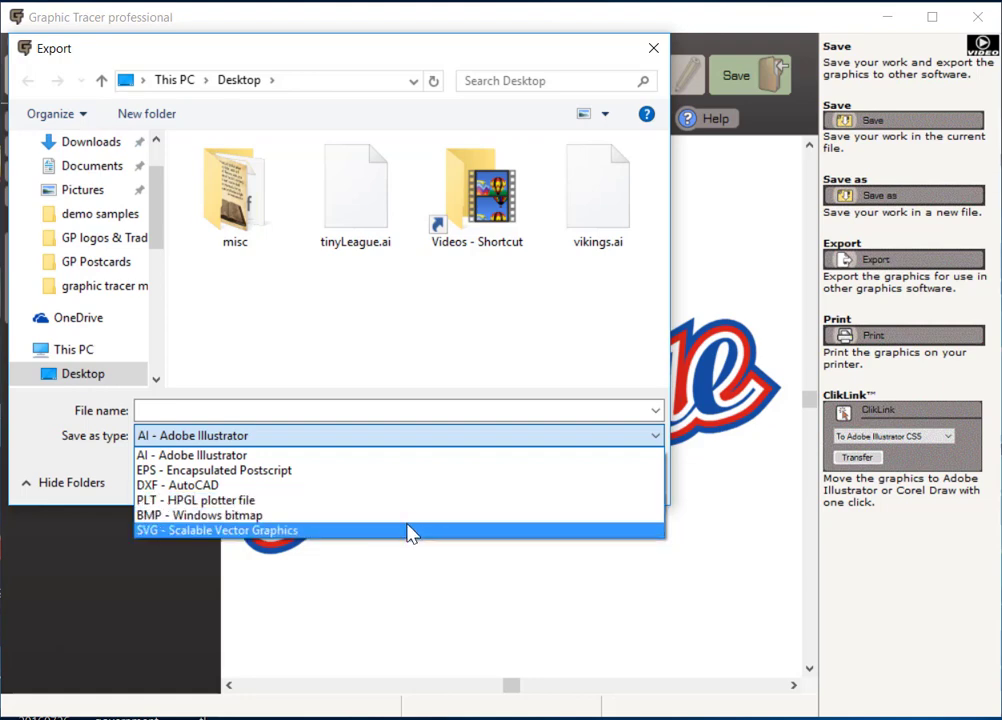
{"action": "mouse_move", "coordinate": [399, 512]}
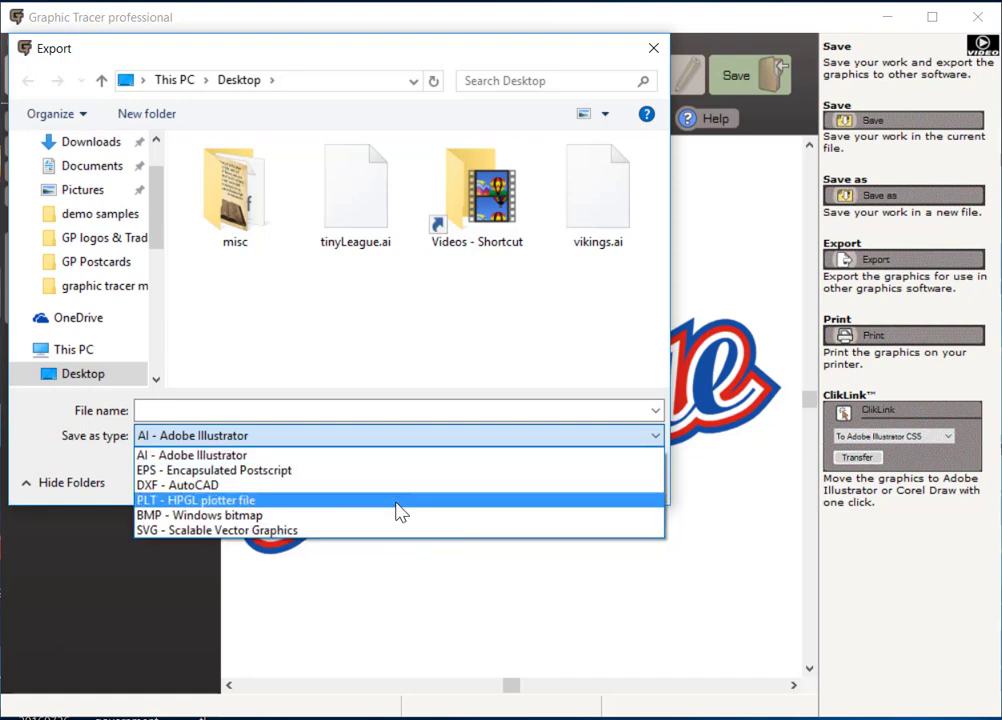
{"action": "mouse_move", "coordinate": [493, 468]}
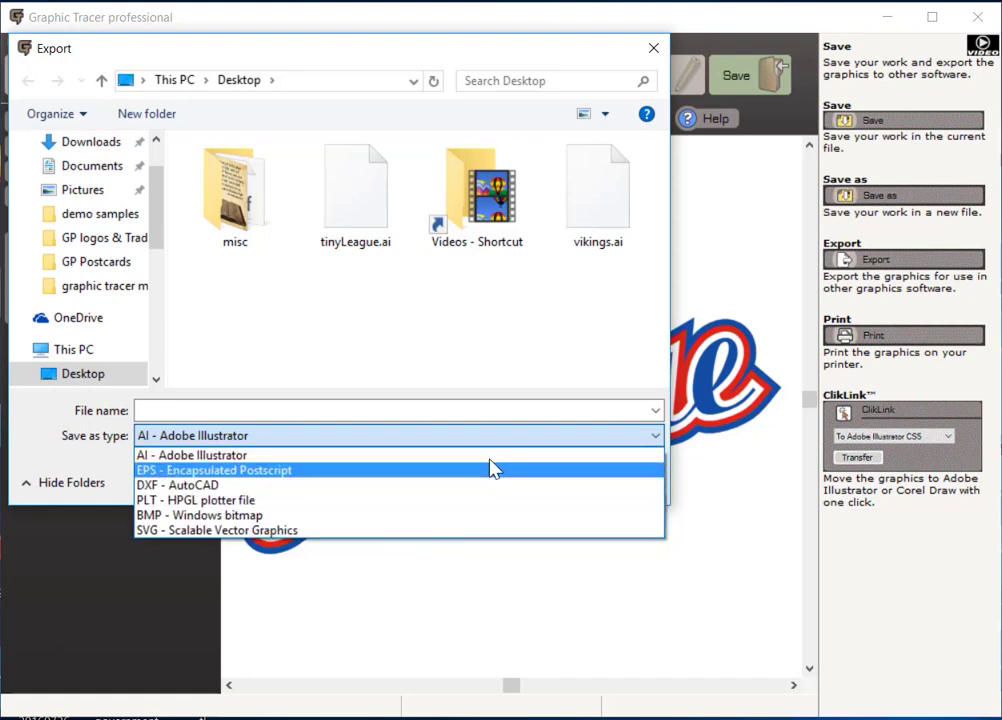
{"action": "left_click", "coordinate": [193, 454]}
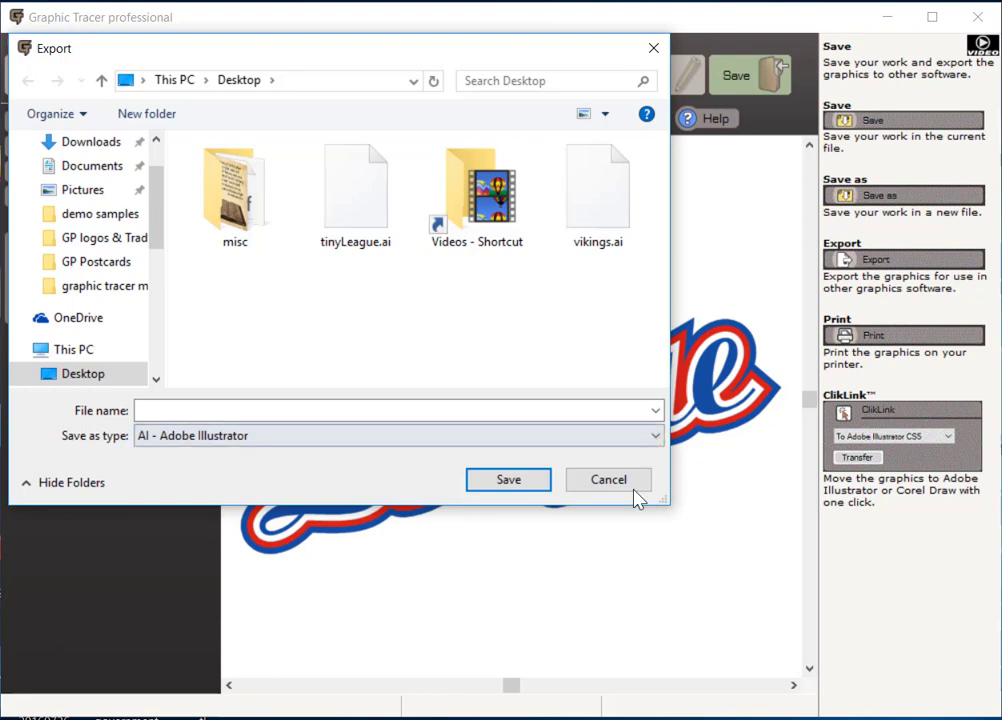
Cancel the Export dialog without saving the logo.
{"action": "left_click", "coordinate": [608, 479]}
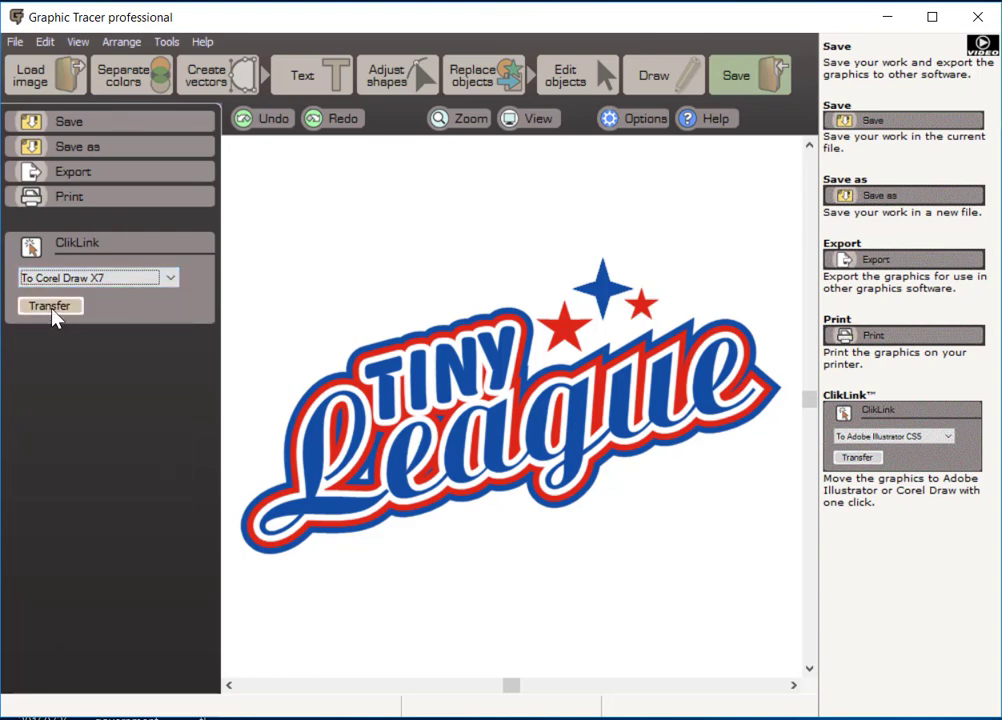
{"action": "mouse_move", "coordinate": [530, 425]}
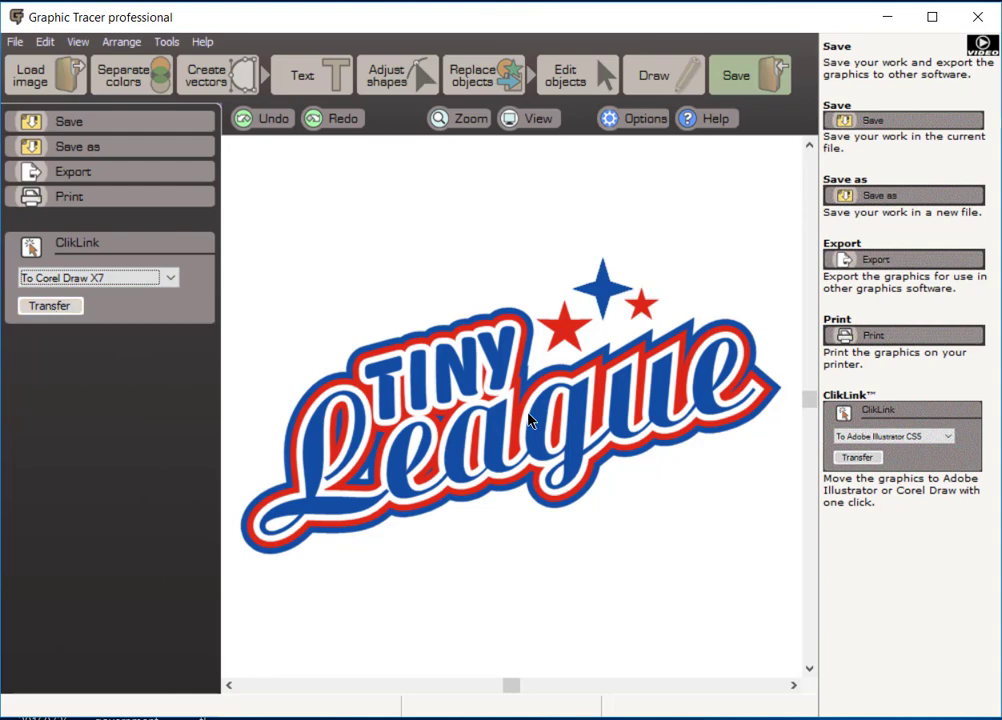
{"action": "mouse_move", "coordinate": [454, 459]}
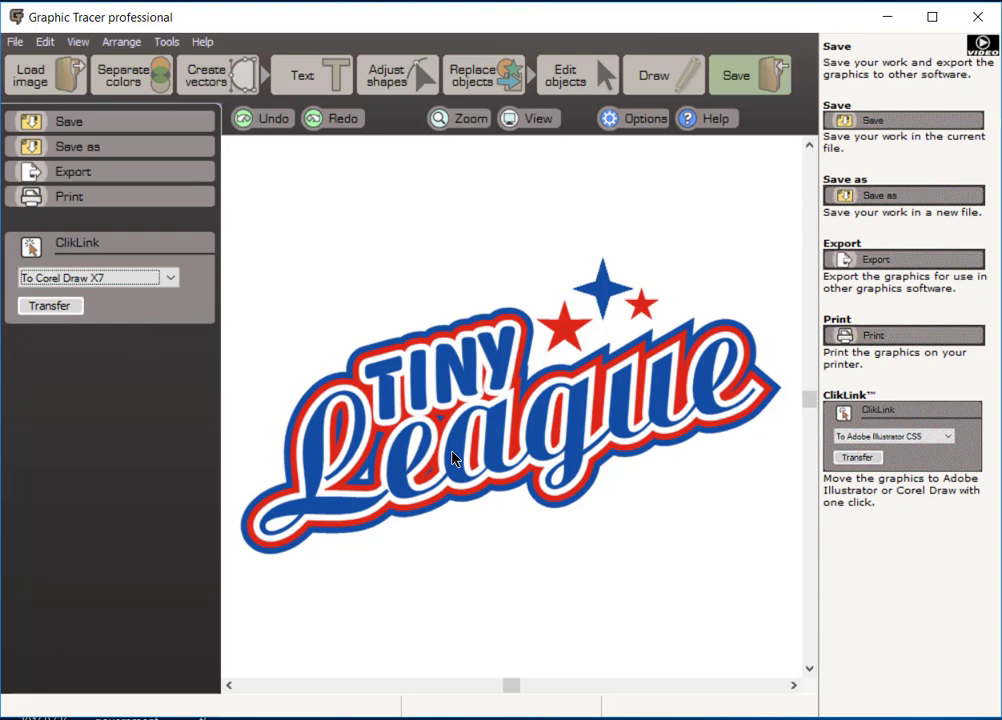
{"action": "mouse_move", "coordinate": [473, 514]}
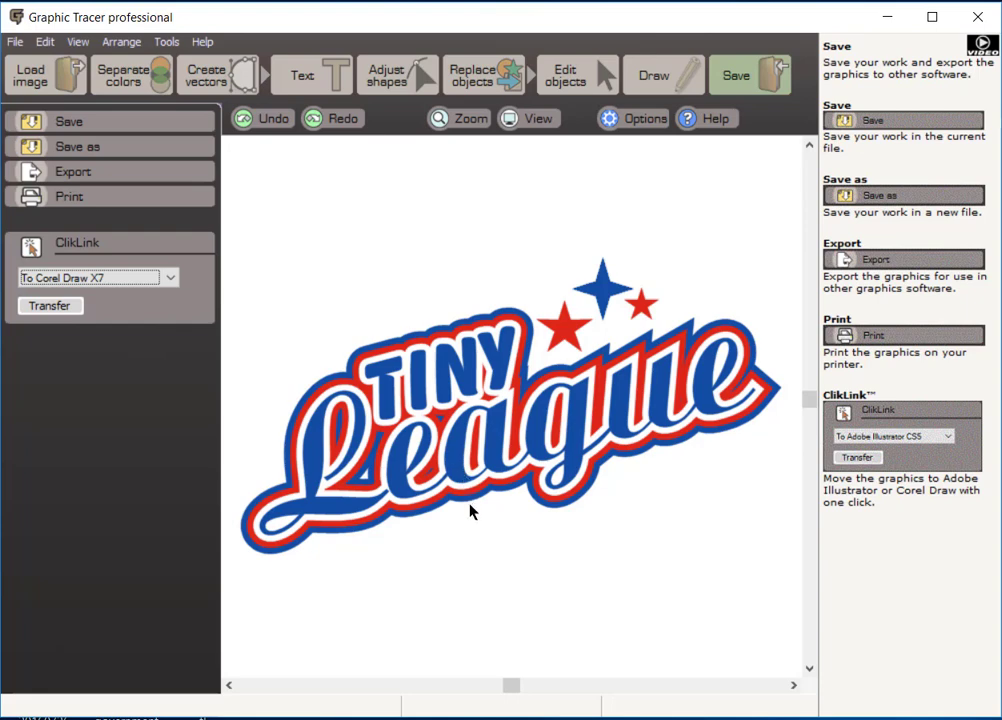
{"action": "mouse_move", "coordinate": [478, 554]}
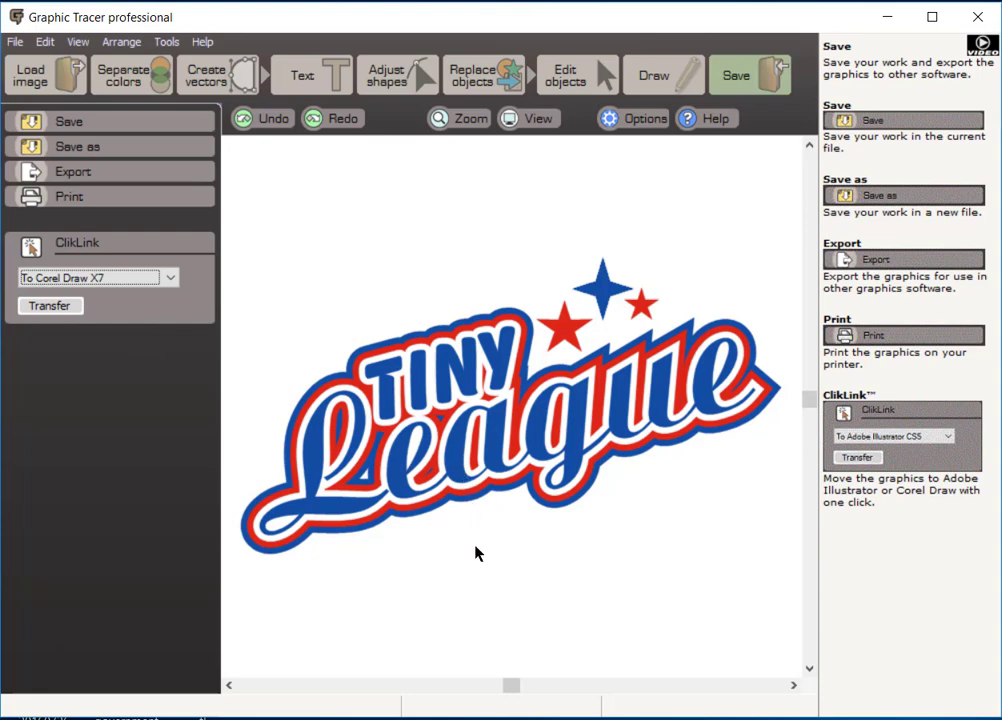